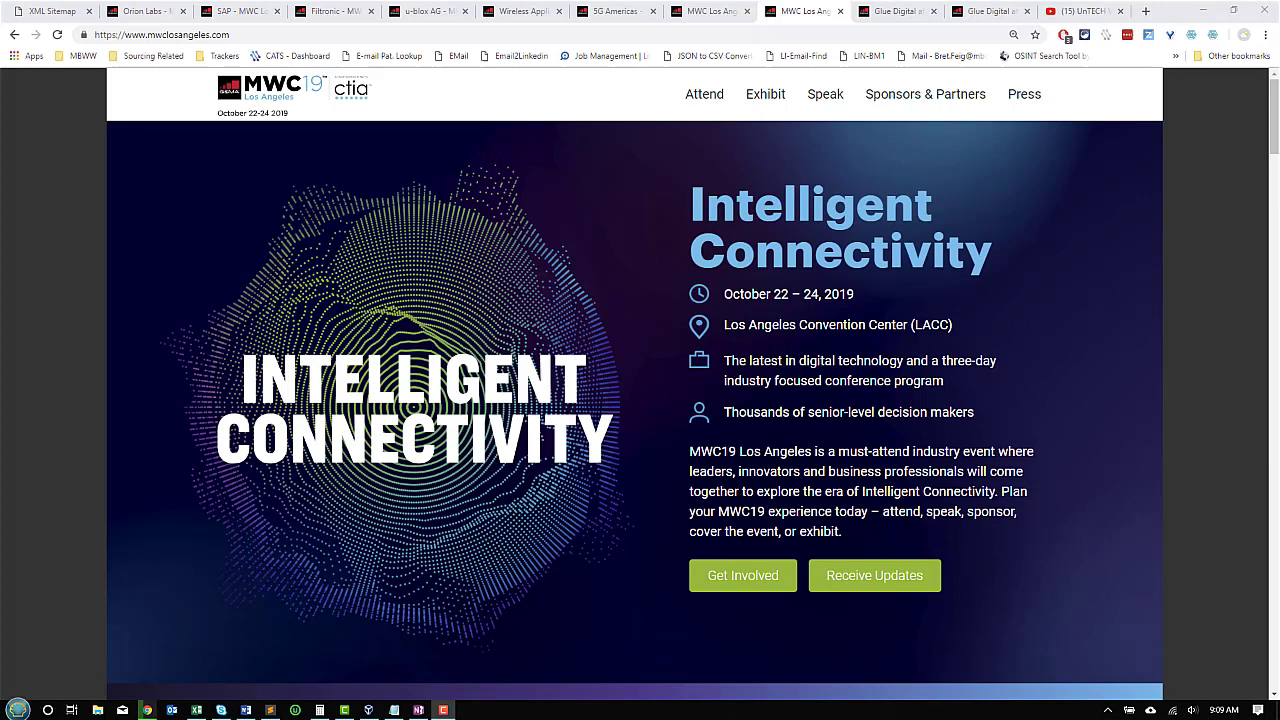
mouse_move(46, 126)
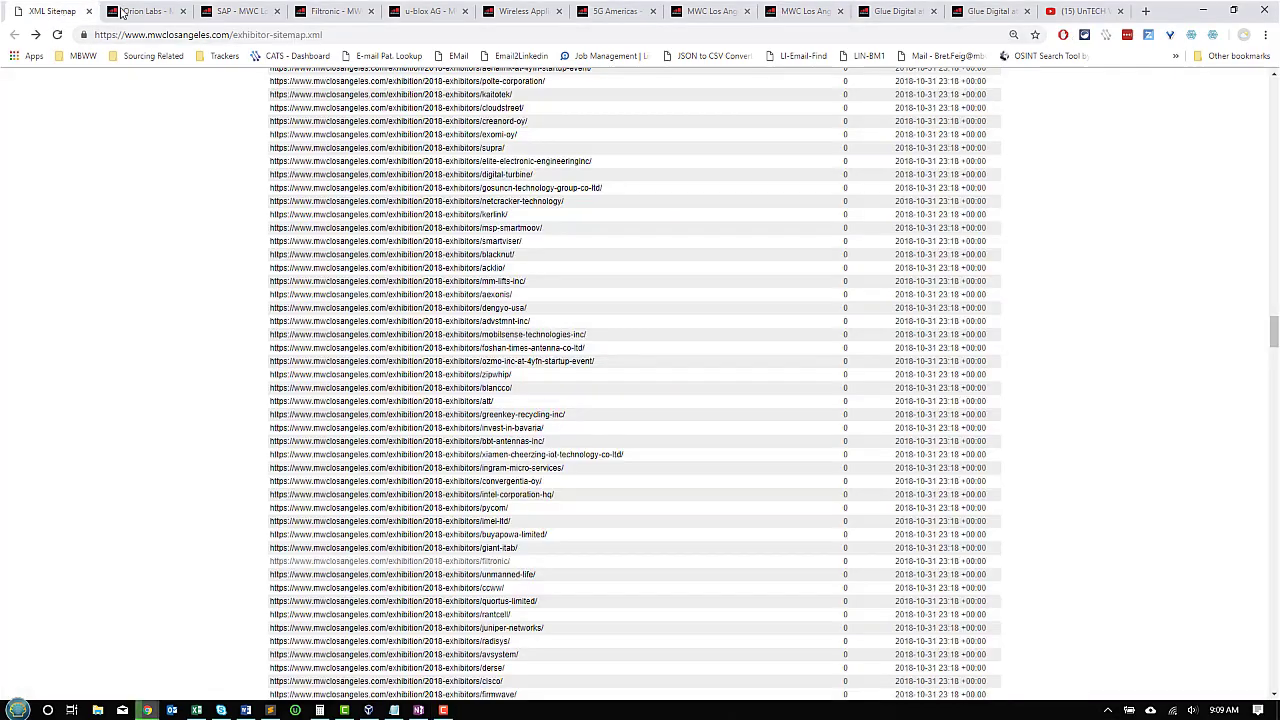
Scroll the XML sitemap and back up to its header listing 914 URLs
scroll("down", 3)
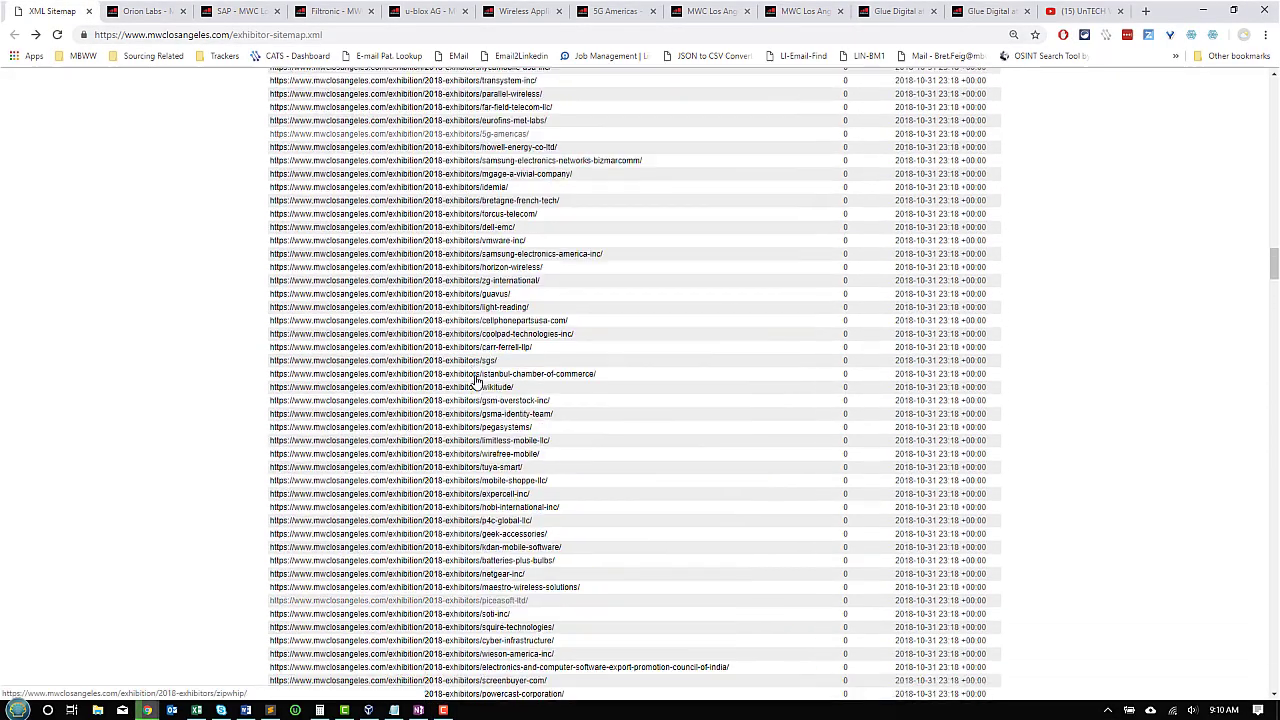
scroll("down", 3)
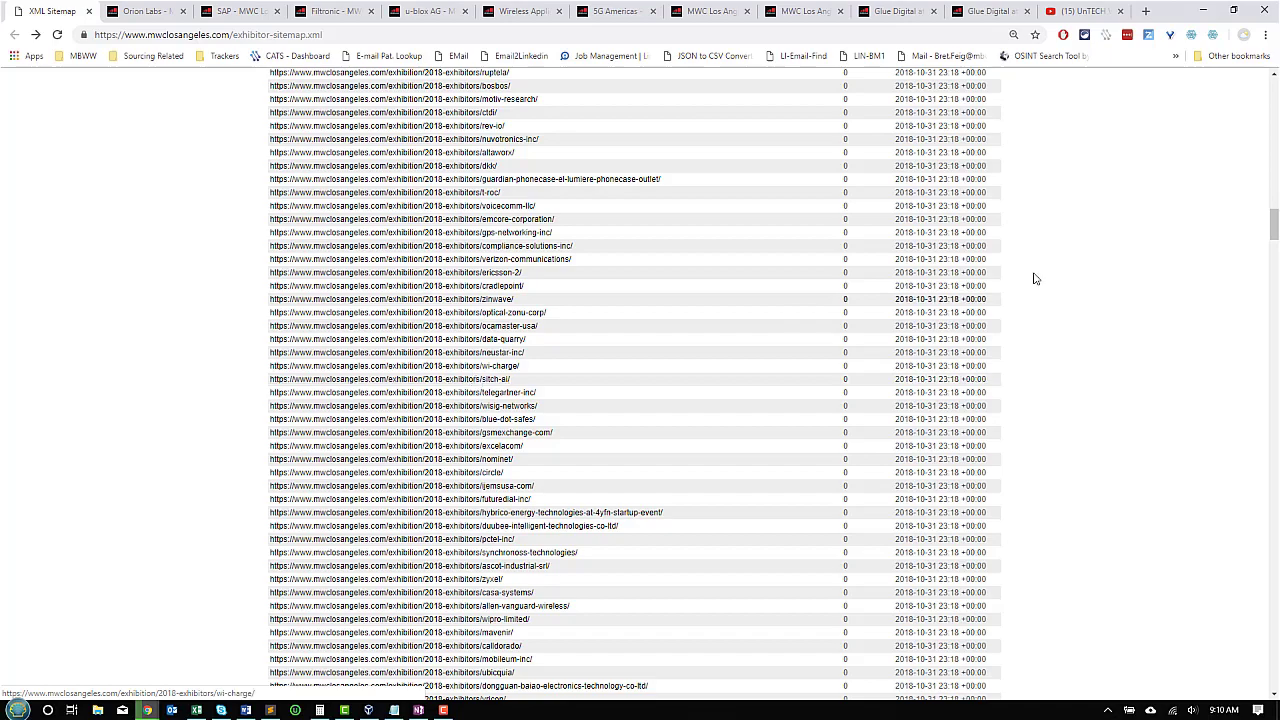
scroll("up", 3)
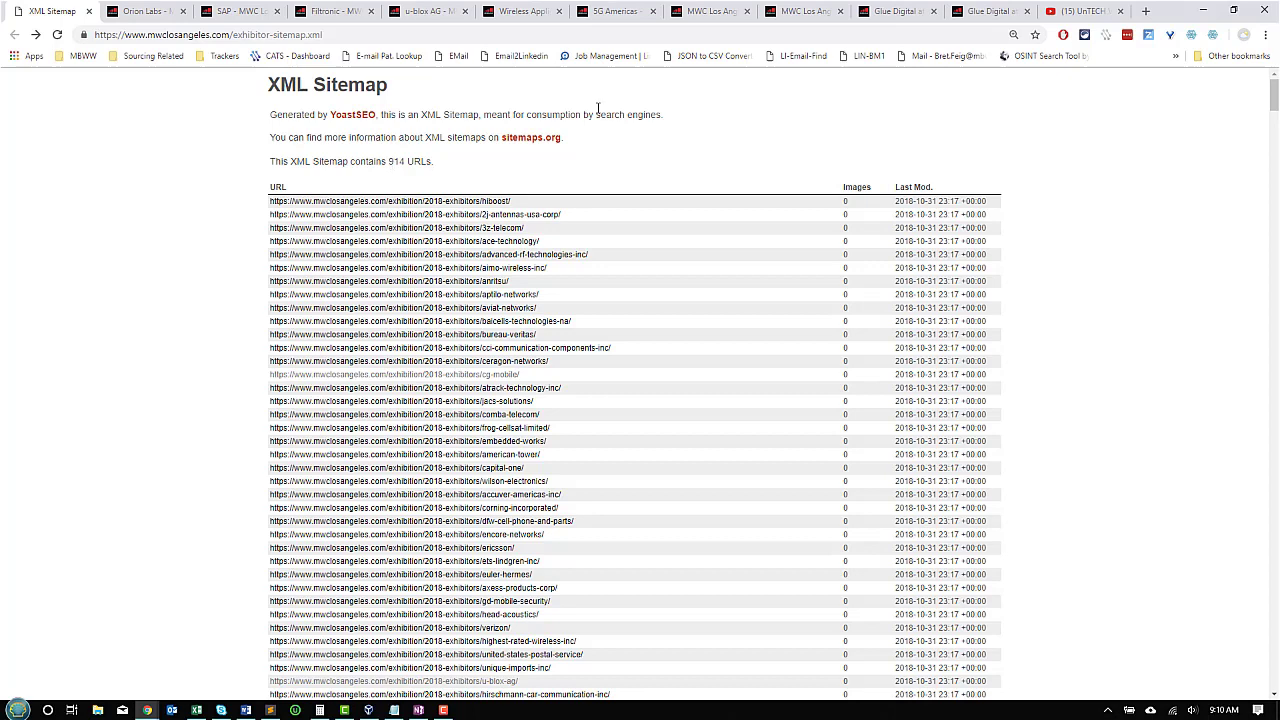
mouse_move(978, 13)
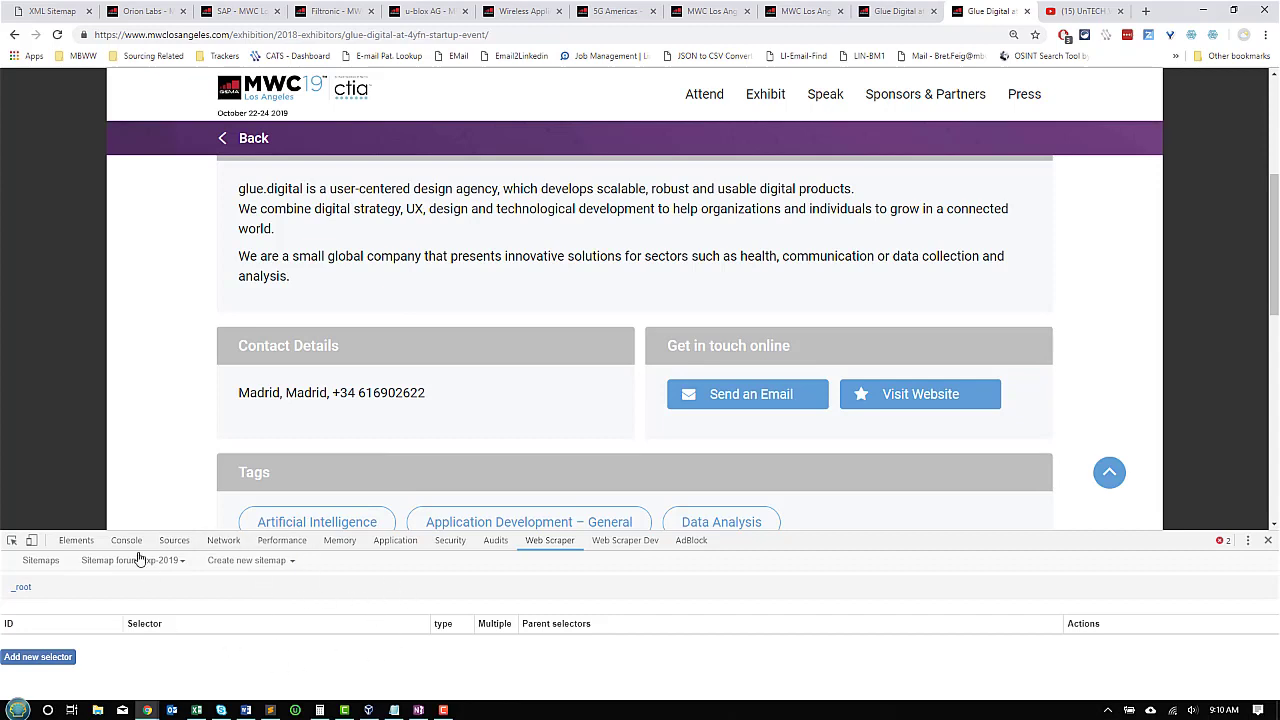
mouse_move(100, 636)
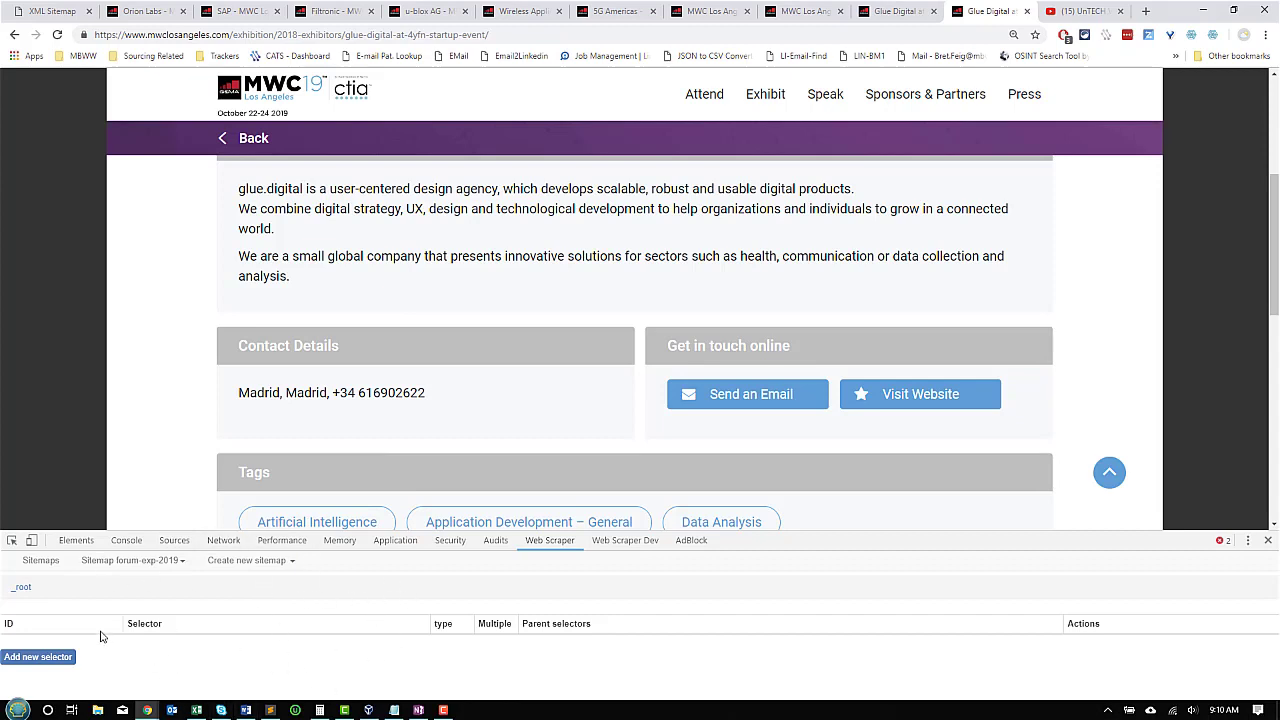
mouse_move(221, 631)
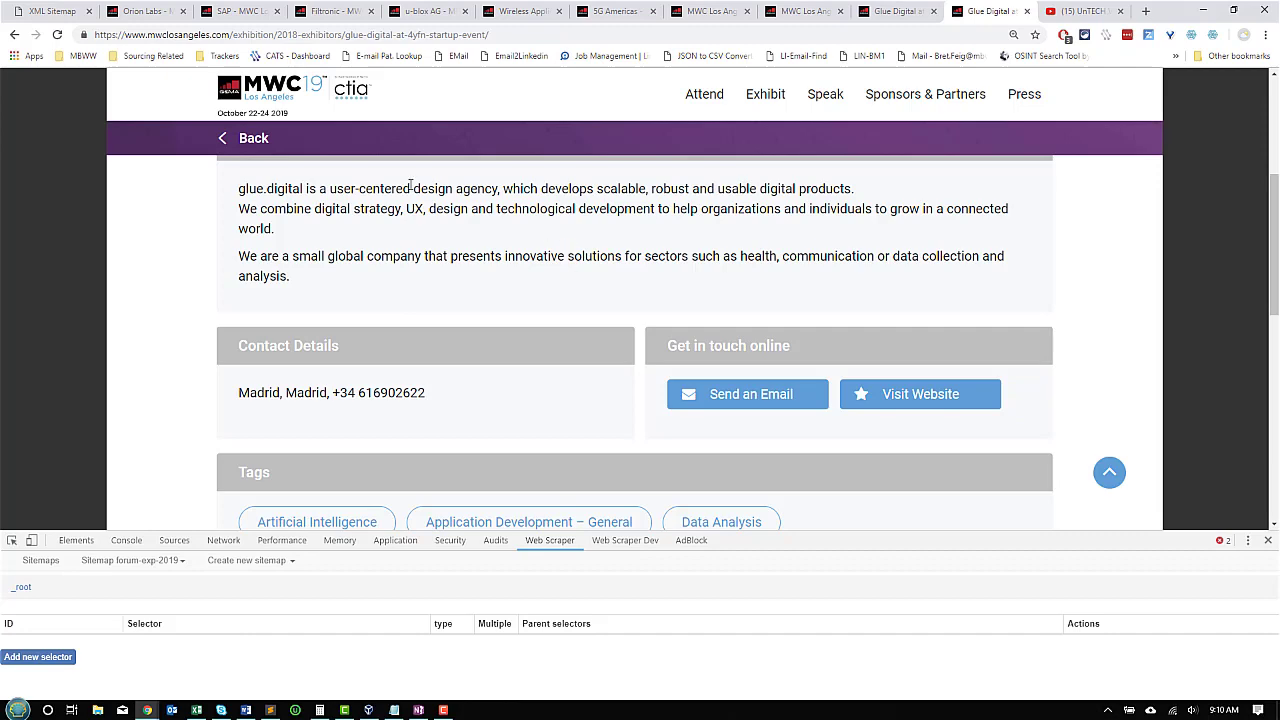
Return to the exhibitor sitemap, then view Orion Labs' contact details and tags
left_click(50, 11)
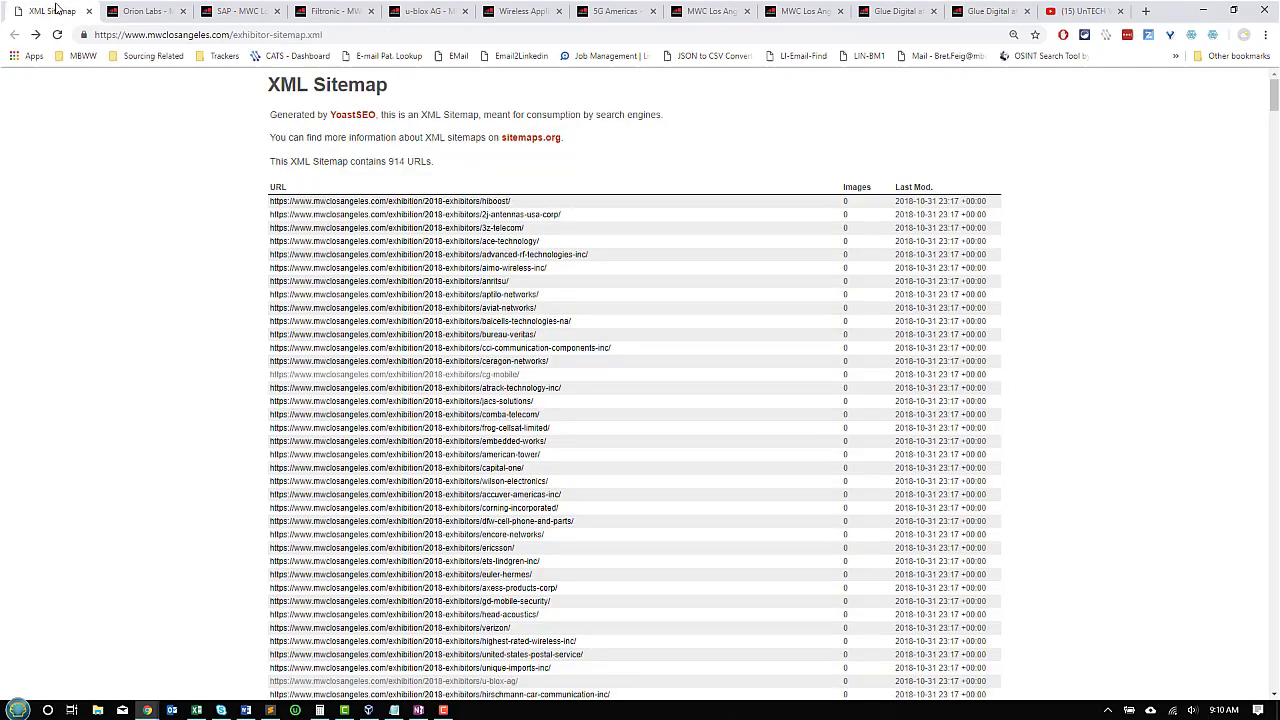
mouse_move(249, 207)
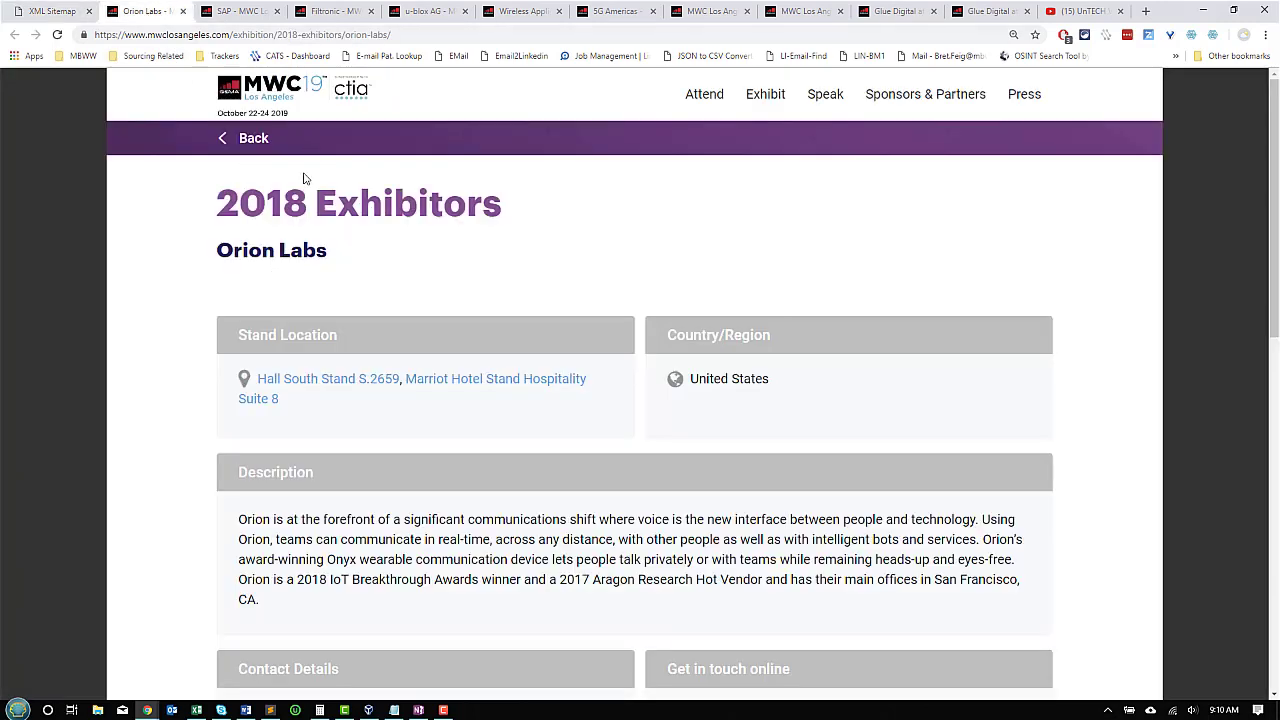
mouse_move(437, 370)
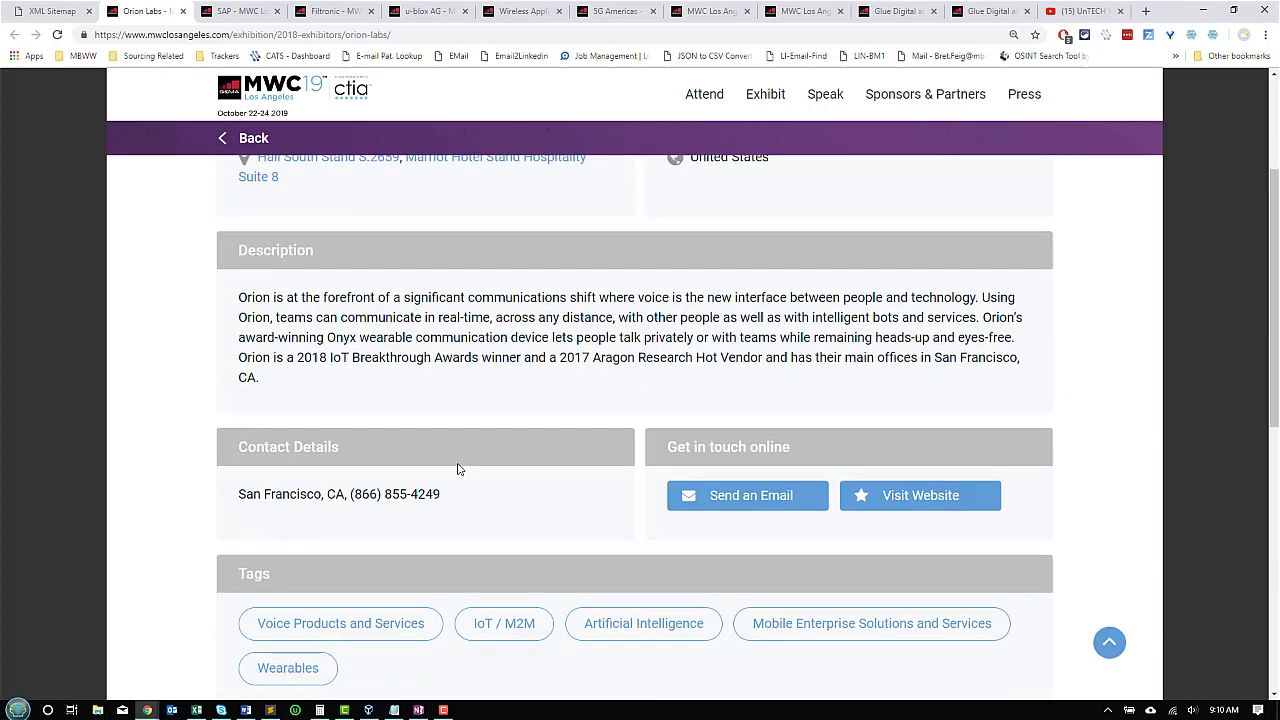
mouse_move(309, 499)
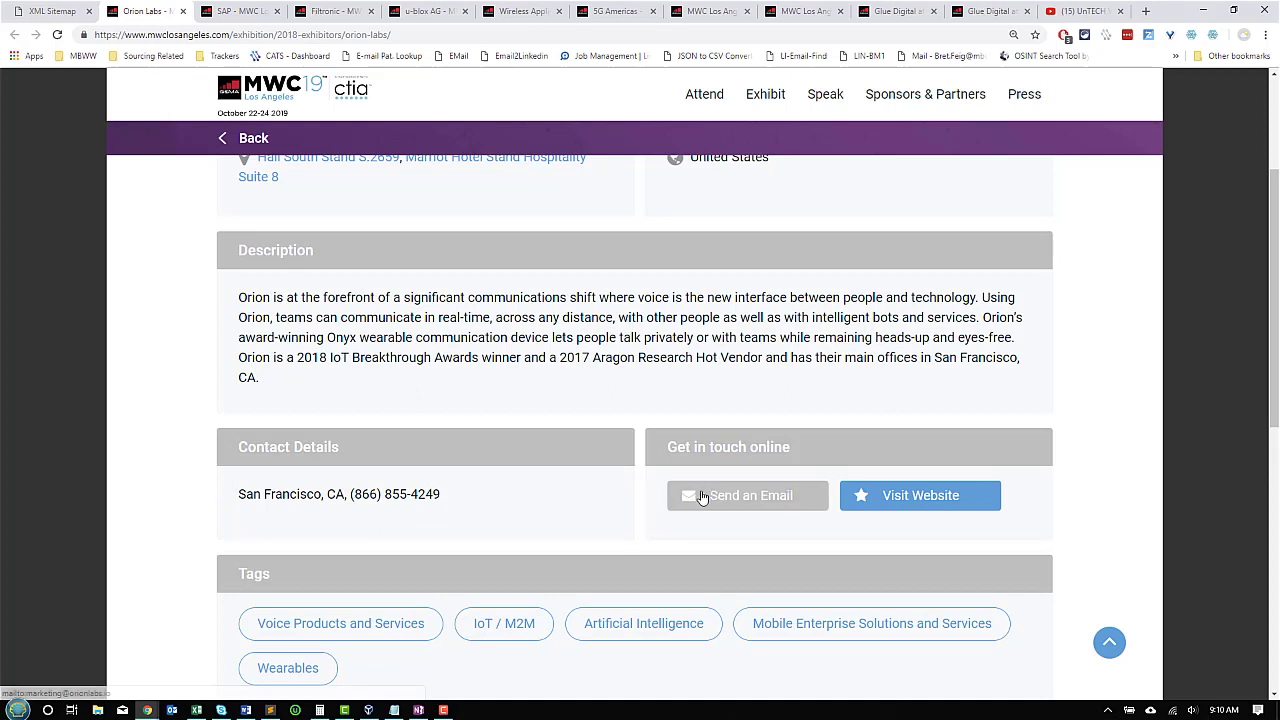
mouse_move(779, 515)
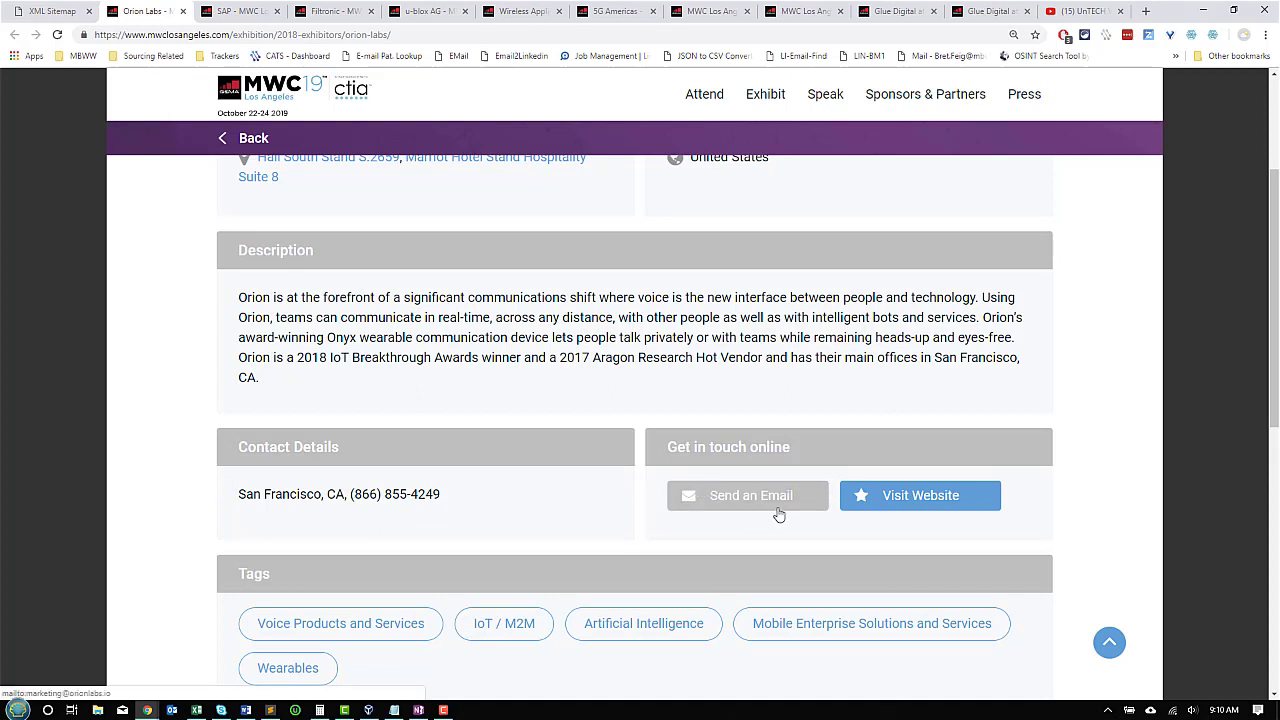
mouse_move(810, 507)
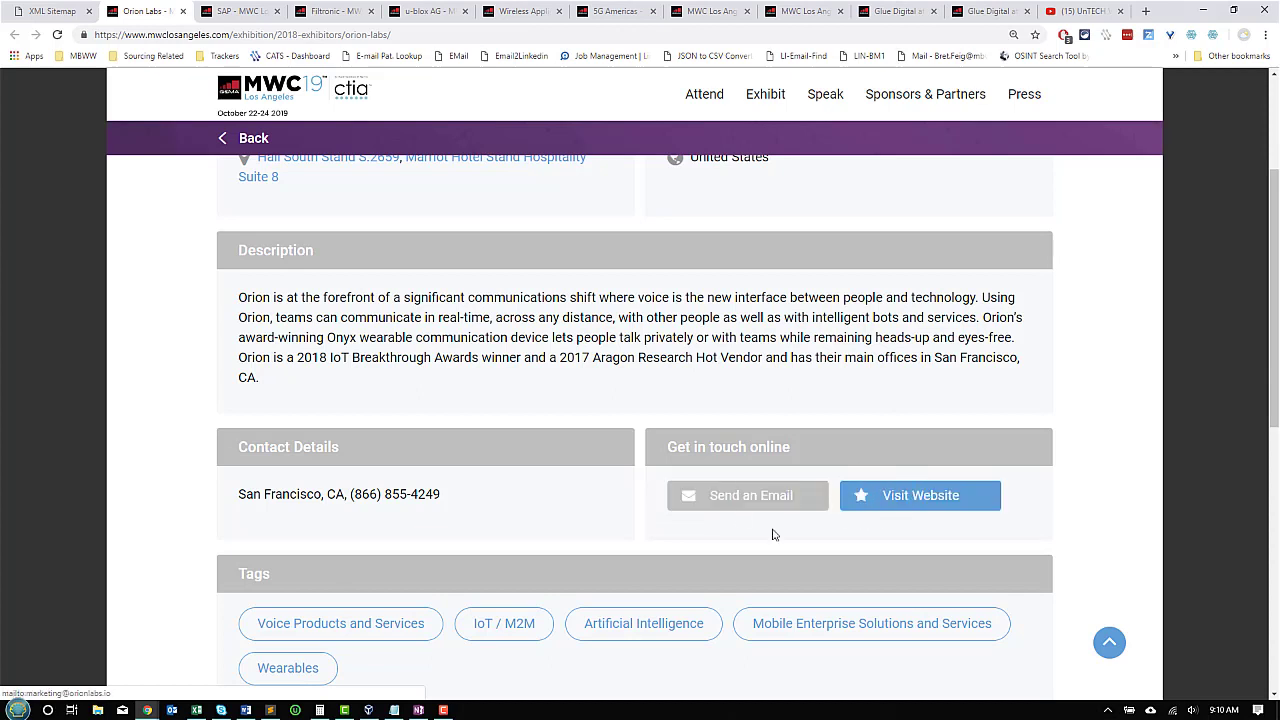
scroll("down", 3)
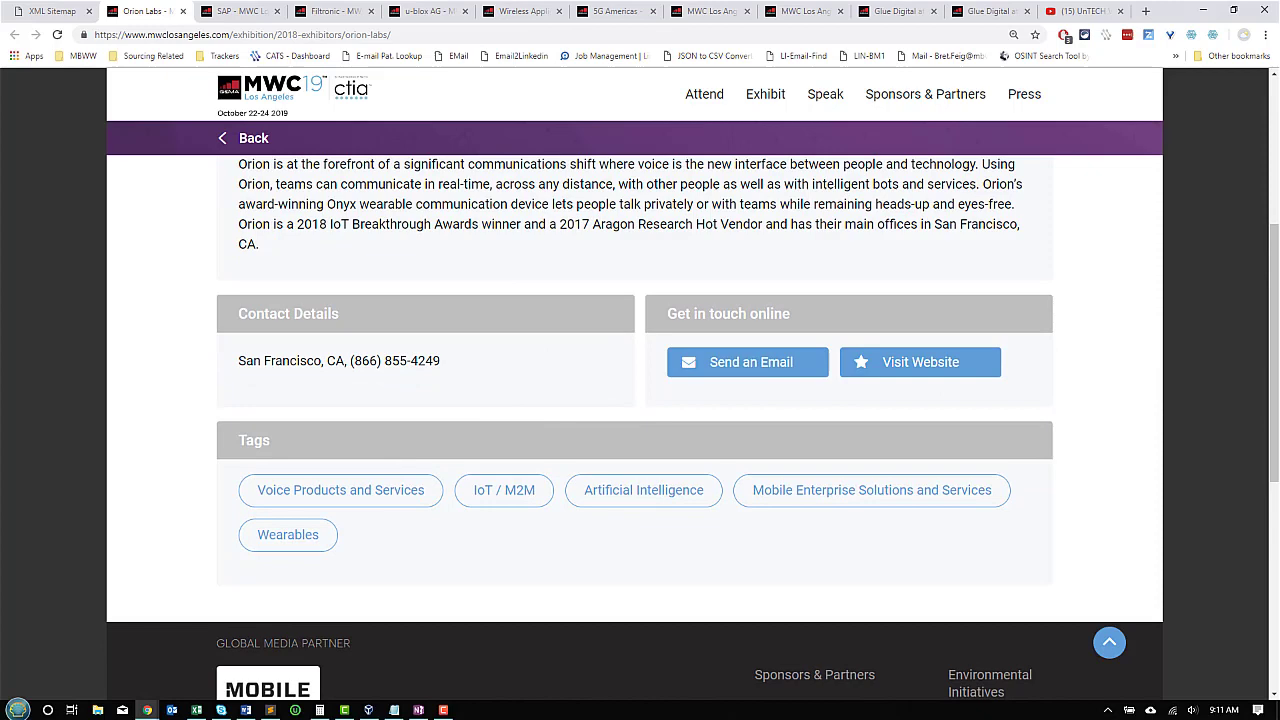
mouse_move(484, 102)
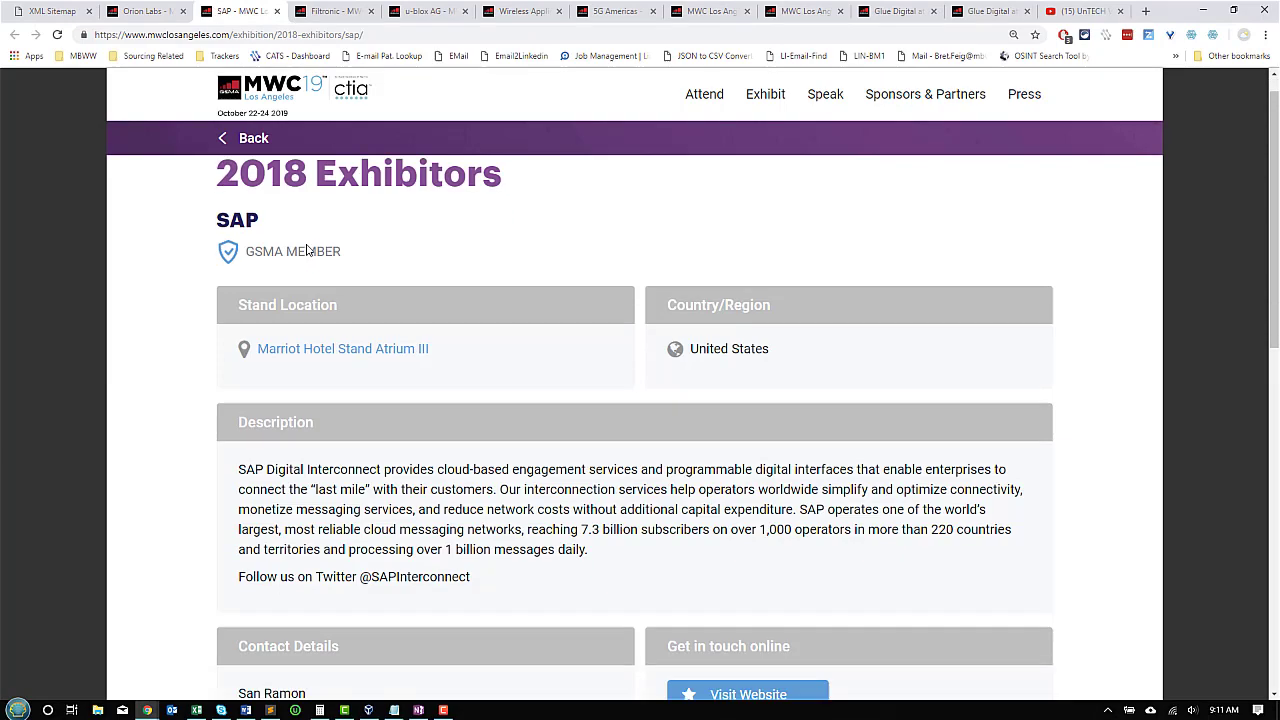
Review the SAP and Filtronic exhibitor pages
scroll("down", 3)
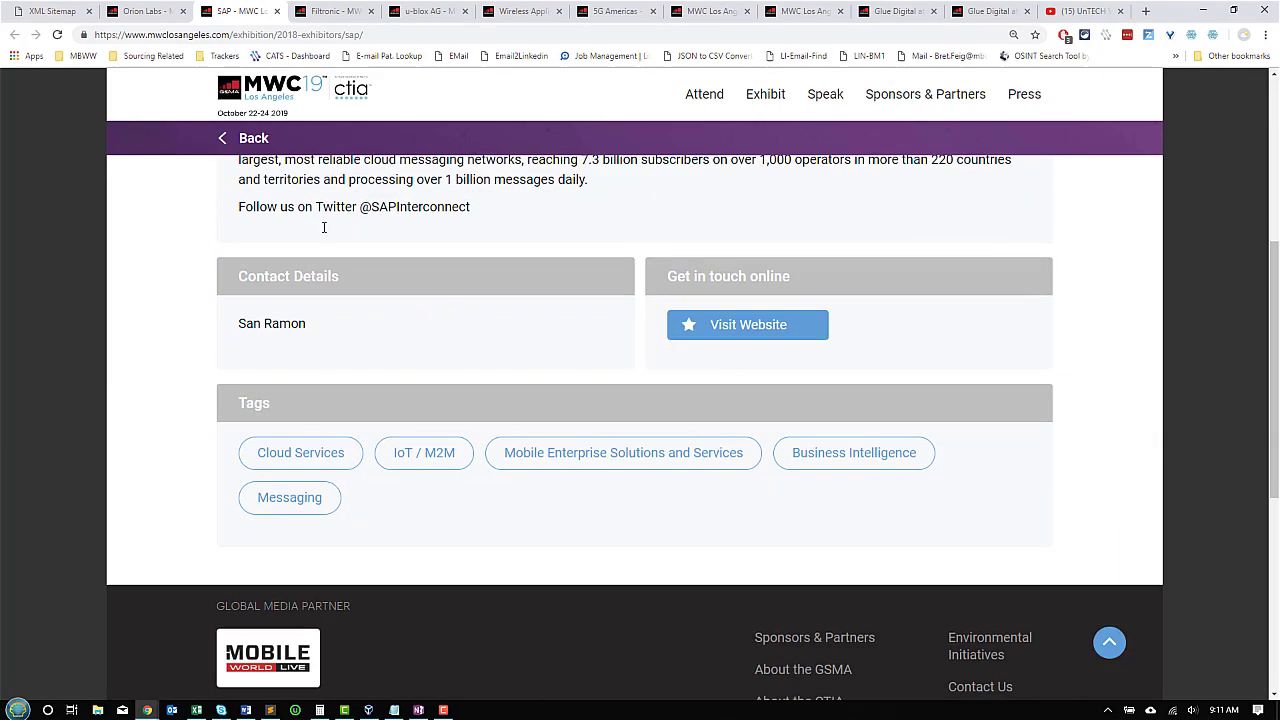
left_click(345, 16)
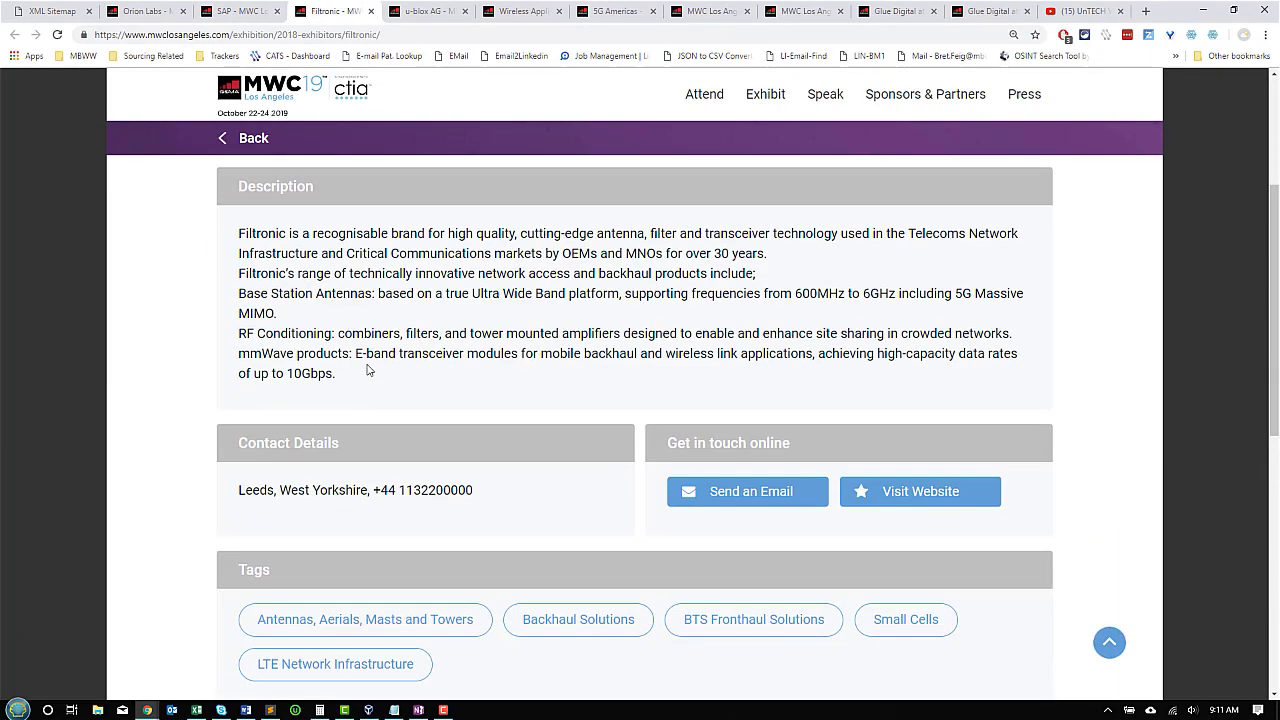
scroll("down", 3)
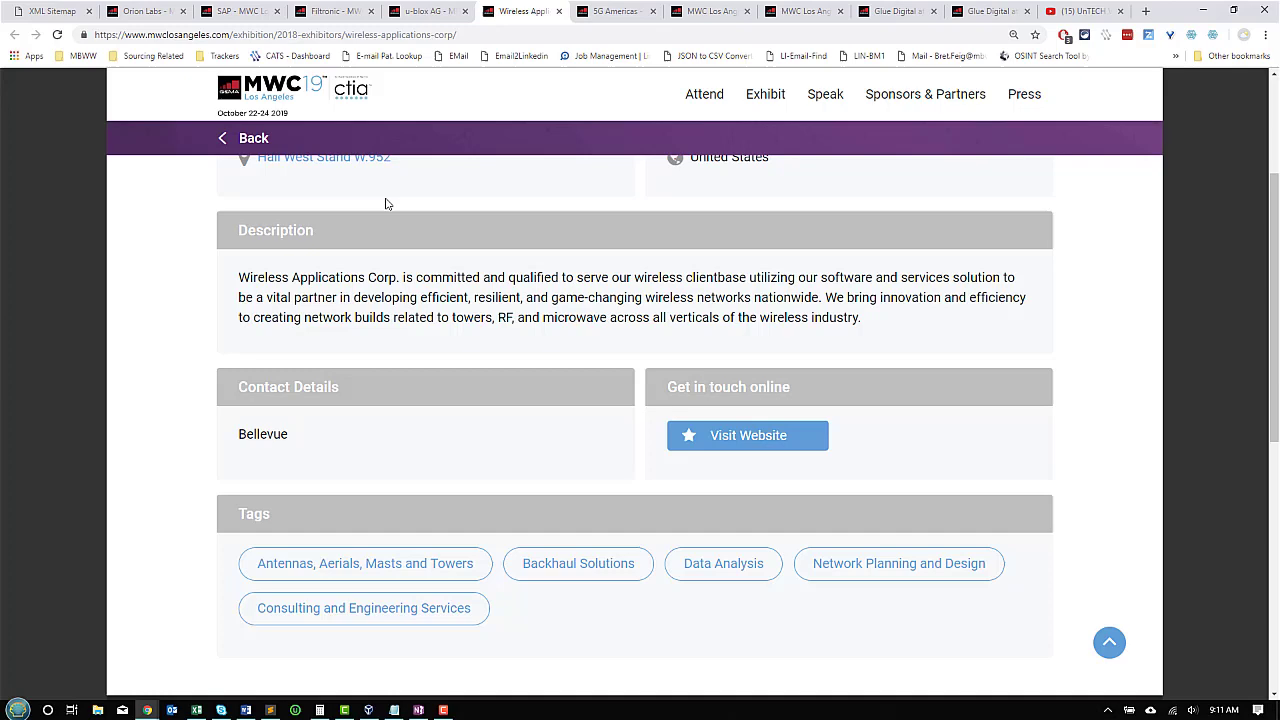
mouse_move(645, 432)
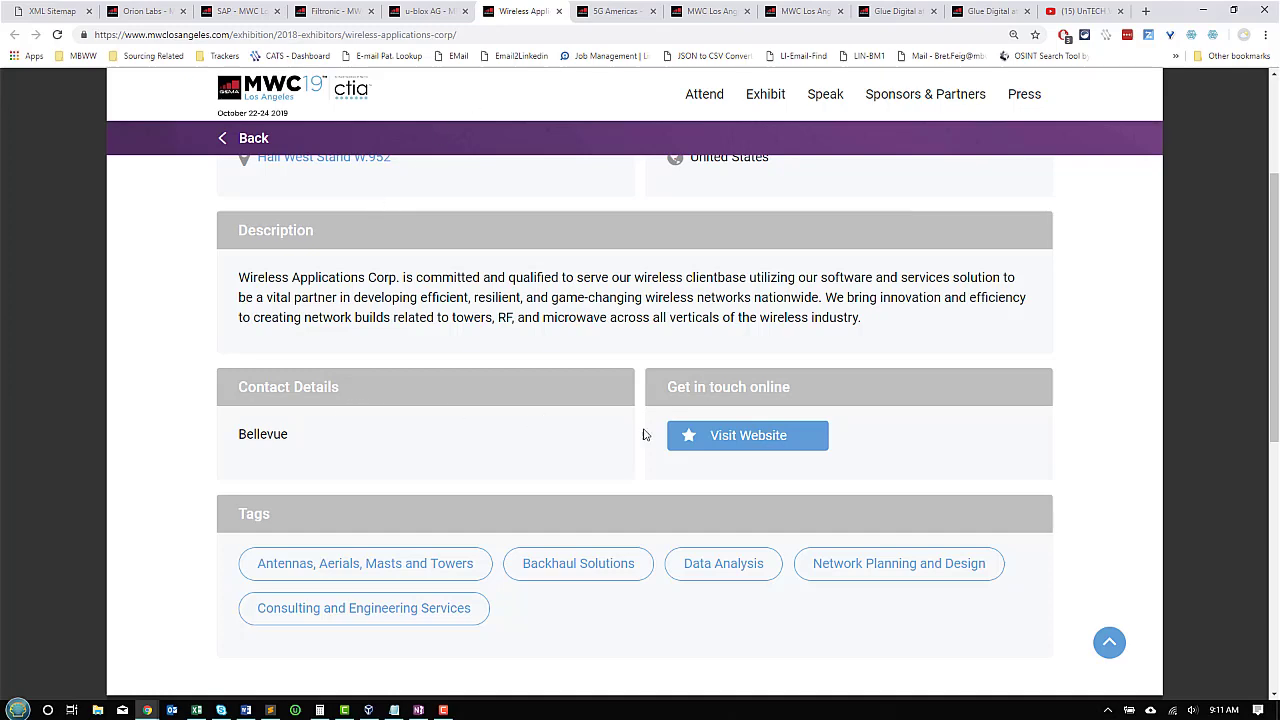
scroll("up", 3)
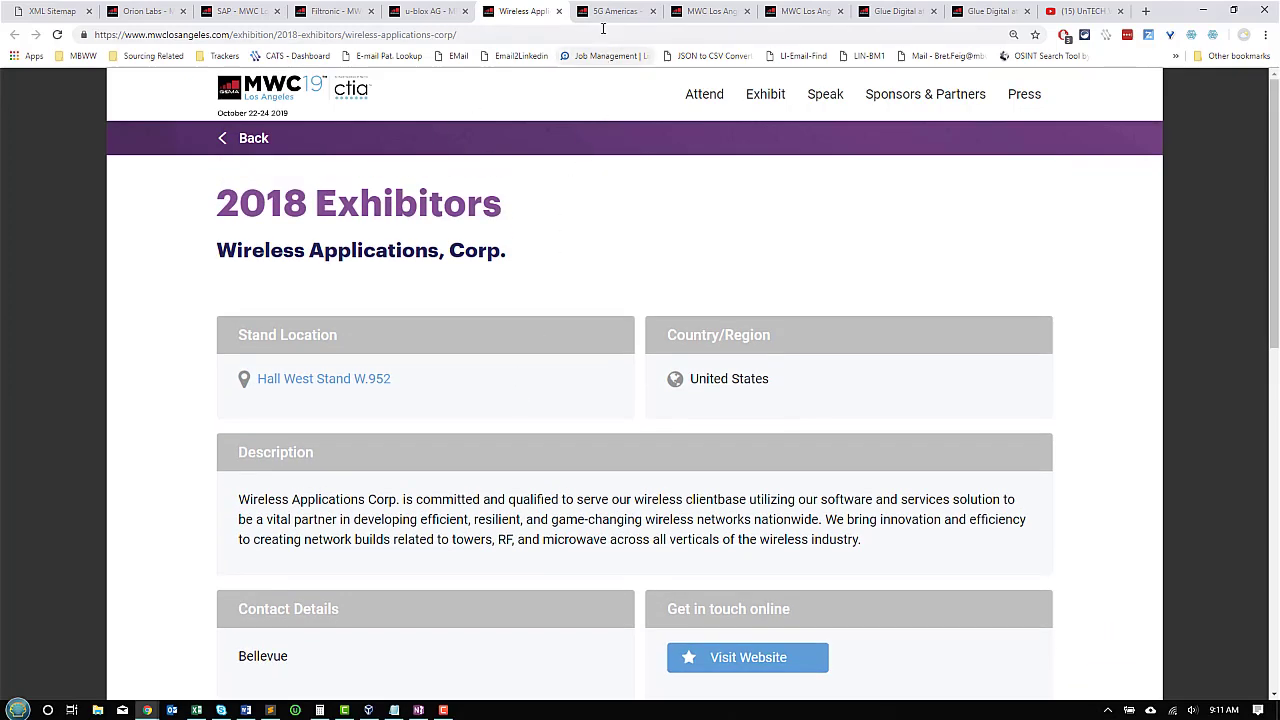
Check the Wireless Applications and Orion Labs pages, then return to the Web Scraper tab
left_click(626, 13)
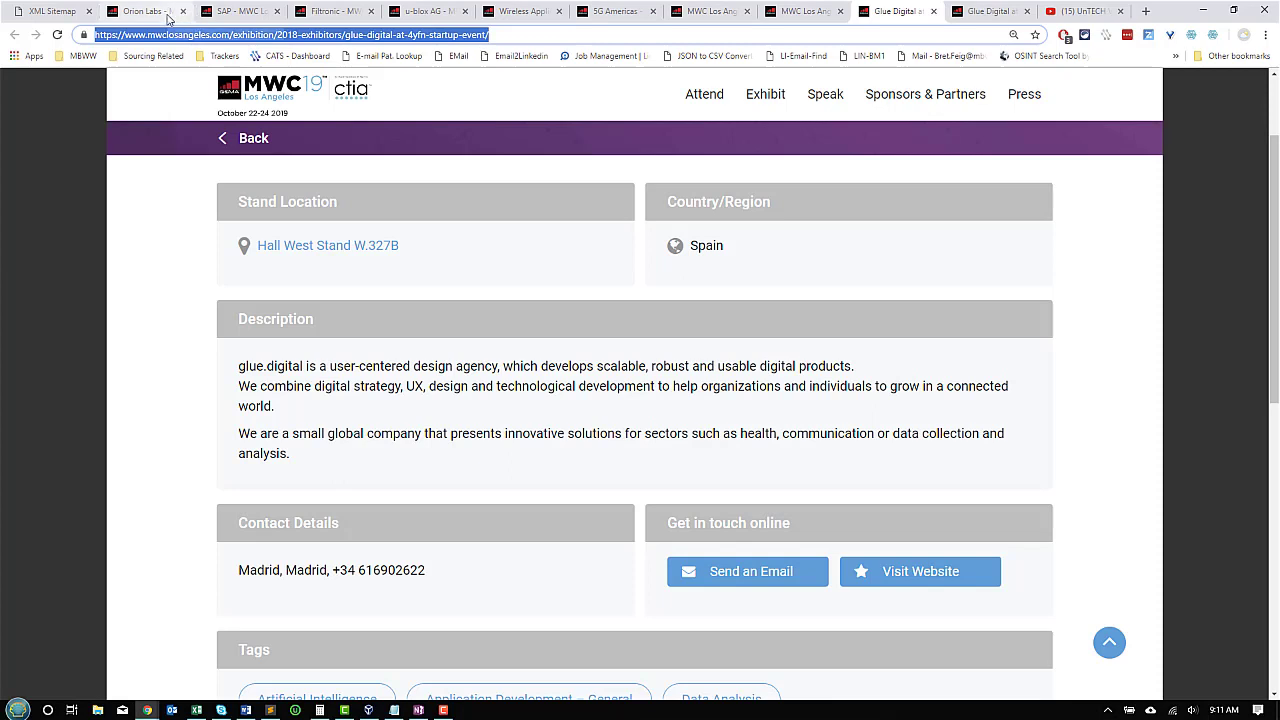
mouse_move(168, 12)
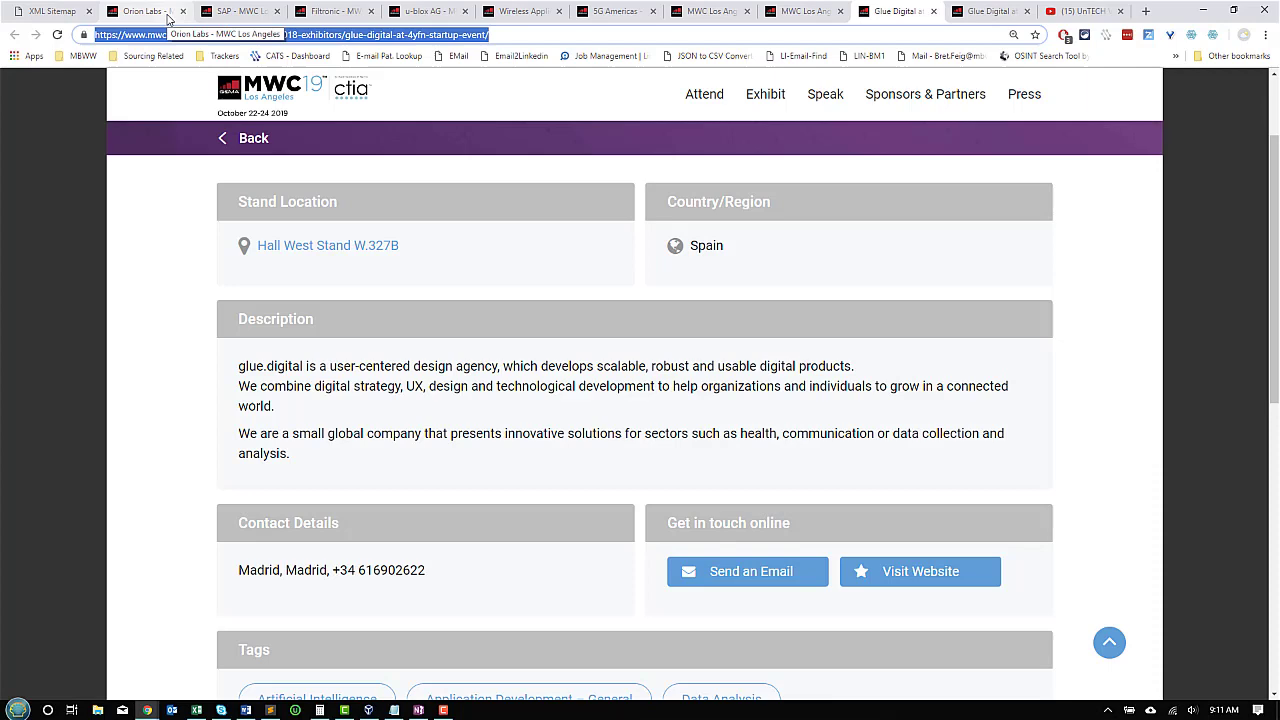
left_click(135, 22)
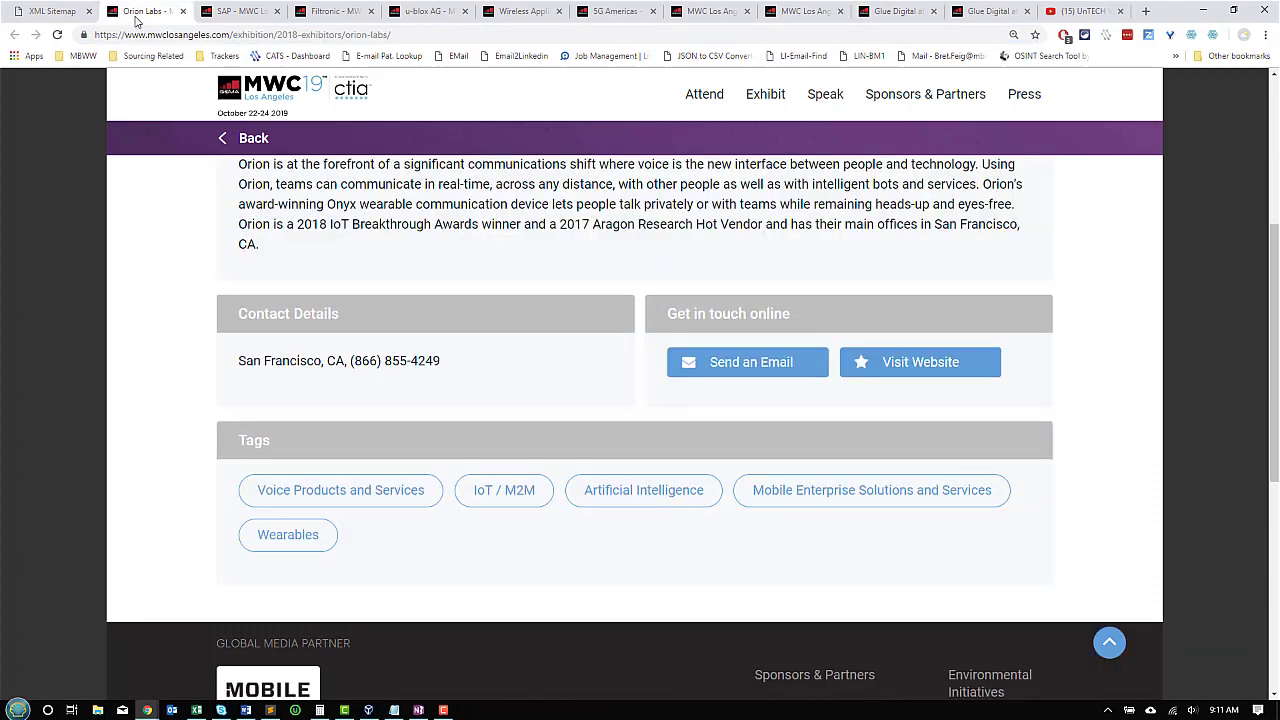
left_click(265, 36)
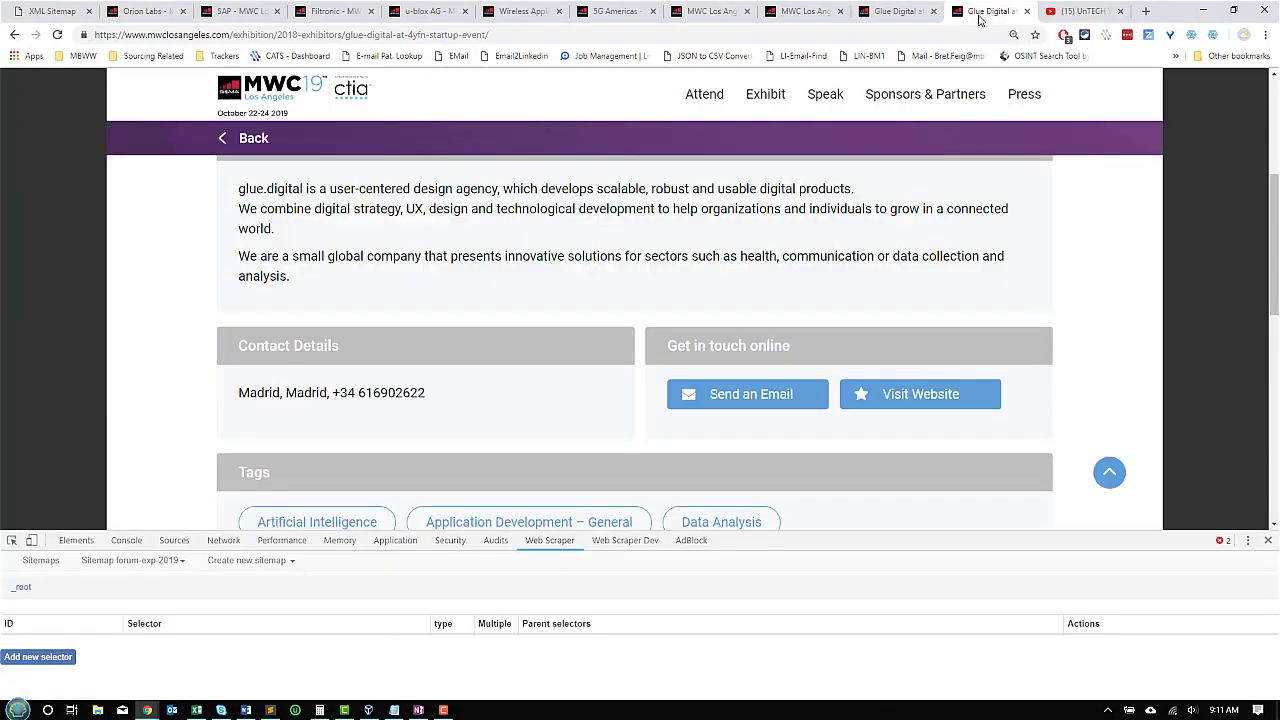
Load Orion Labs at 90% zoom and add a Company text selector matching h2
left_click(290, 39)
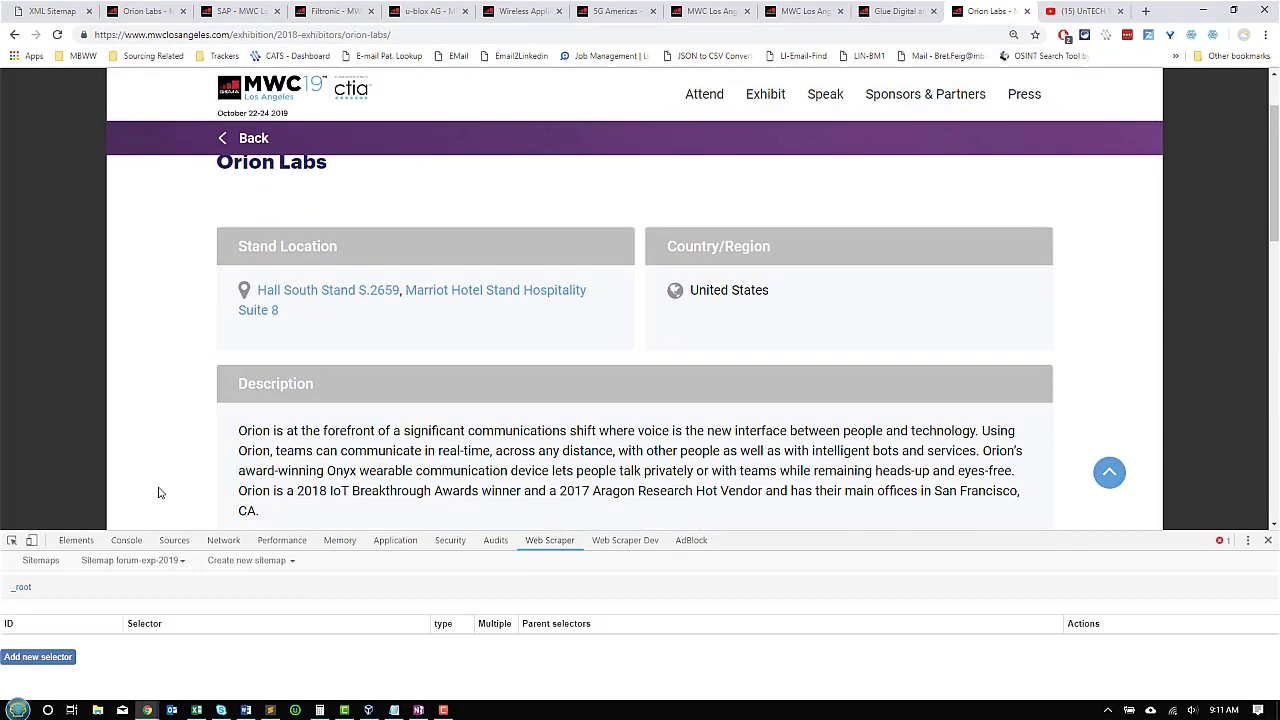
mouse_move(162, 474)
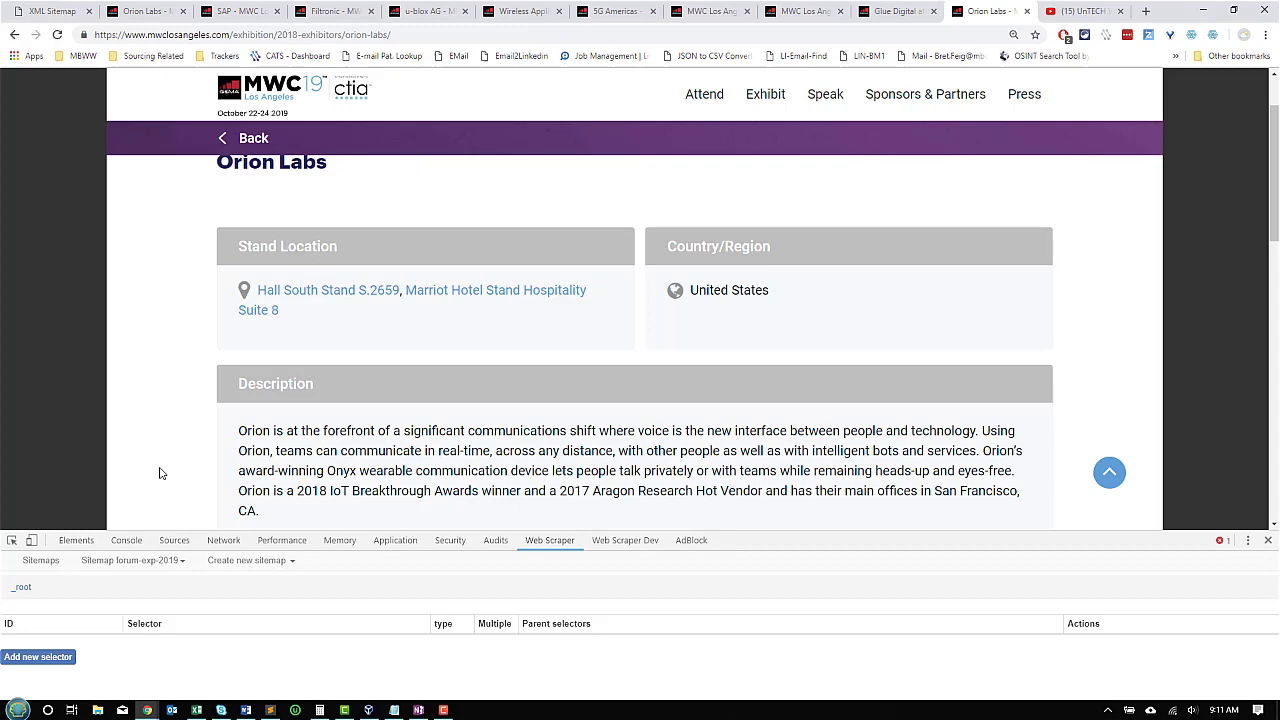
key("ctrl+-")
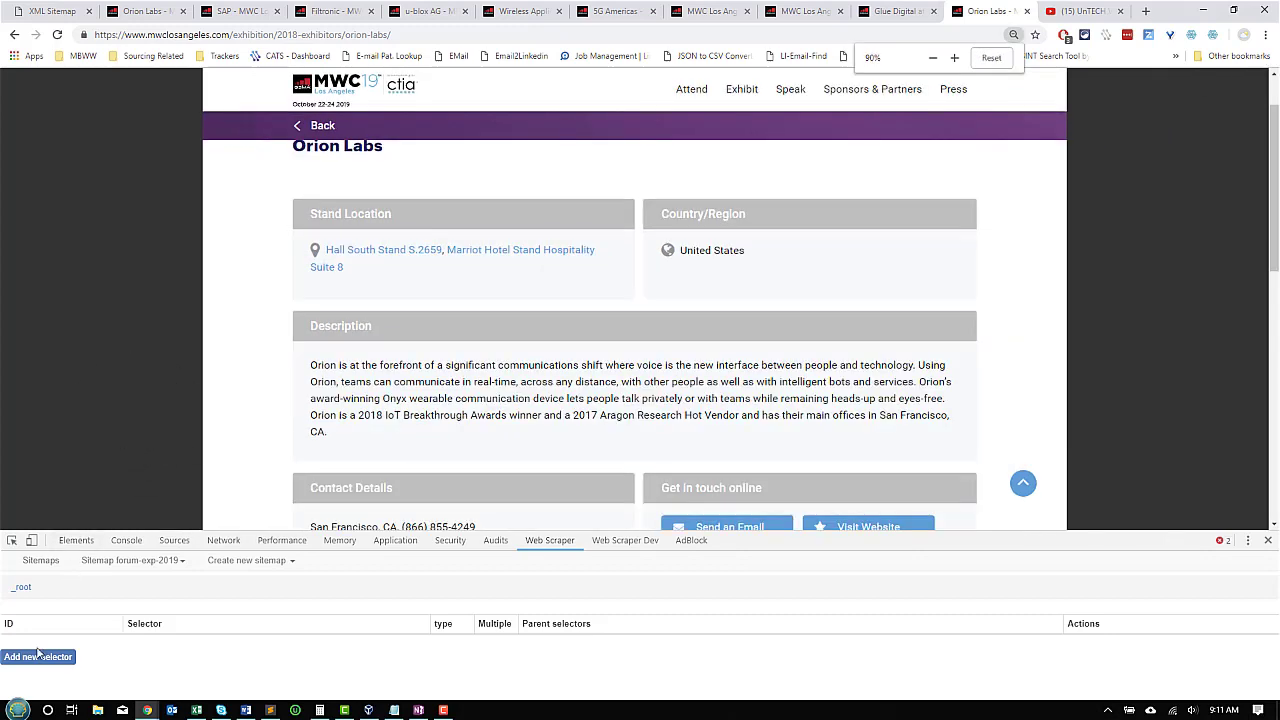
left_click(33, 657)
type("h2")
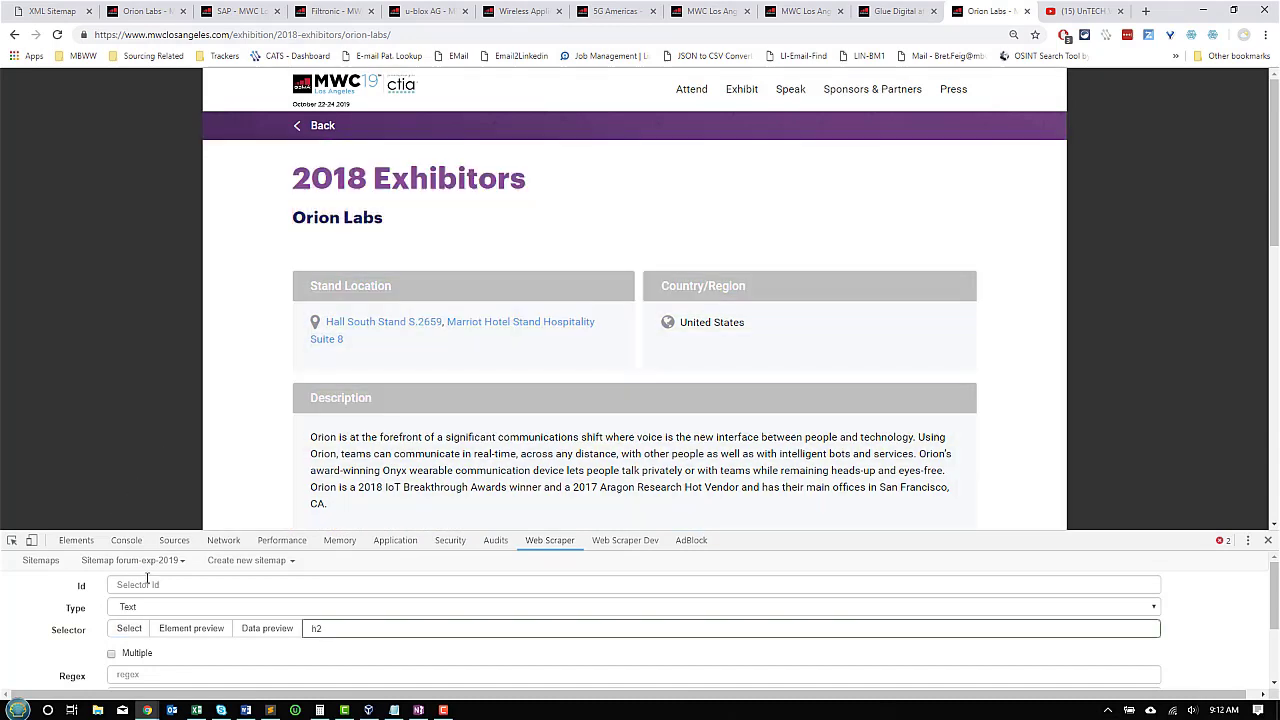
type("Company")
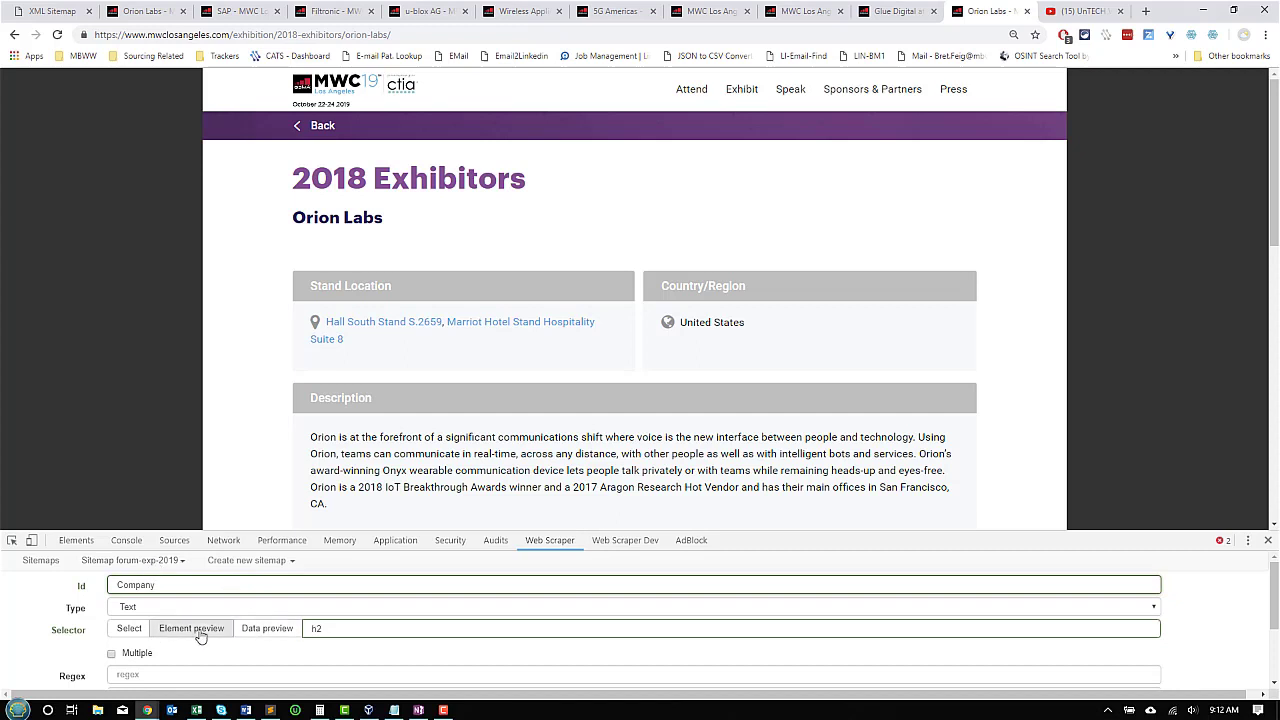
left_click(265, 629)
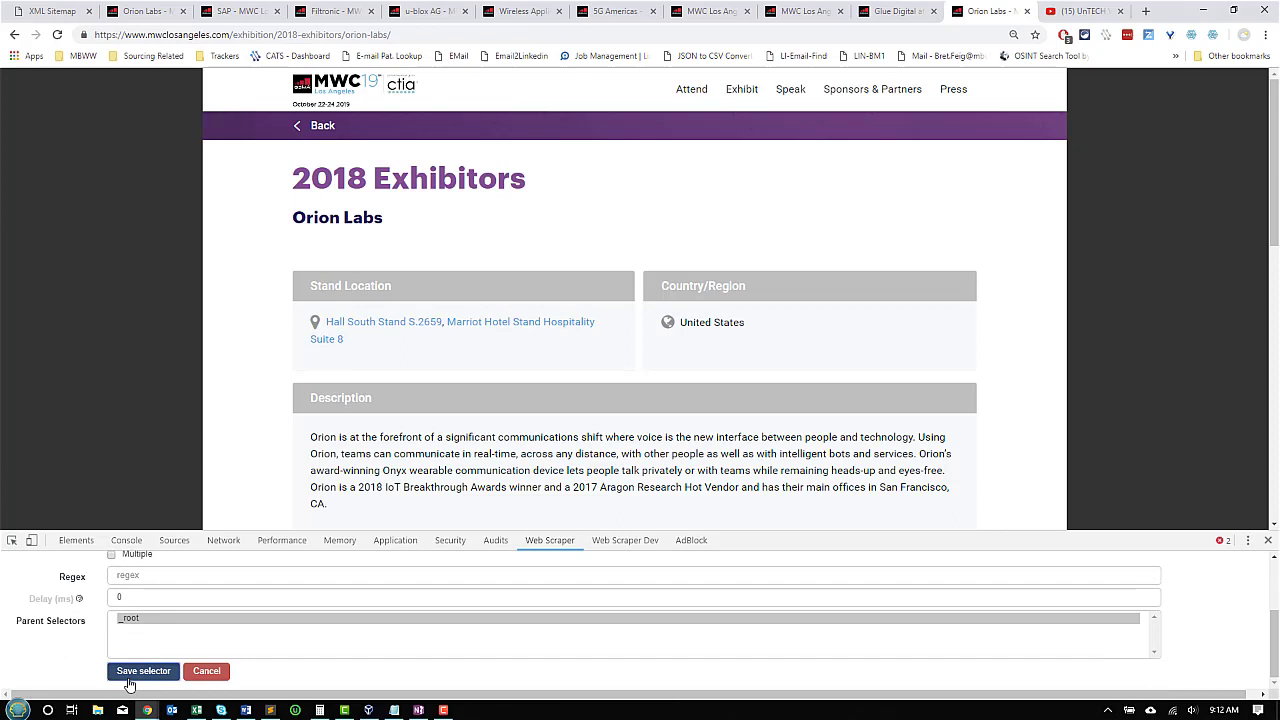
left_click(143, 671)
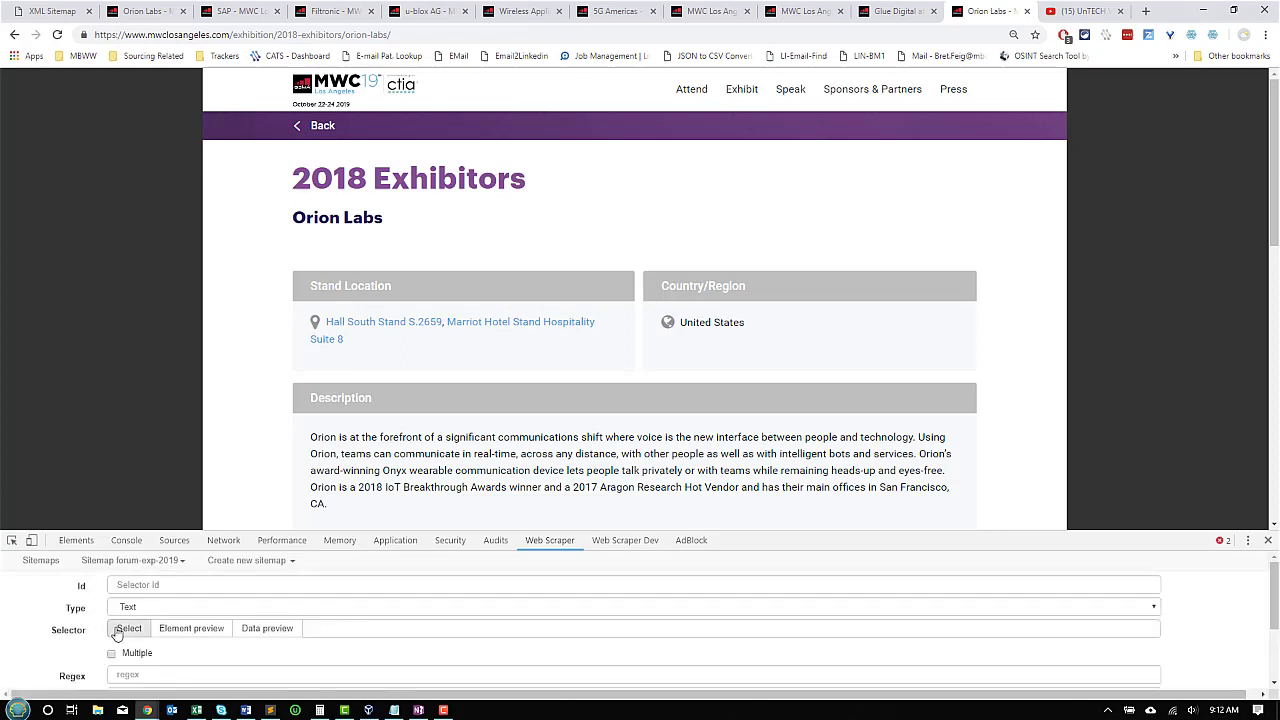
Save a Country text selector (p.list-country), then pick the description paragraph for another selector
left_click(127, 628)
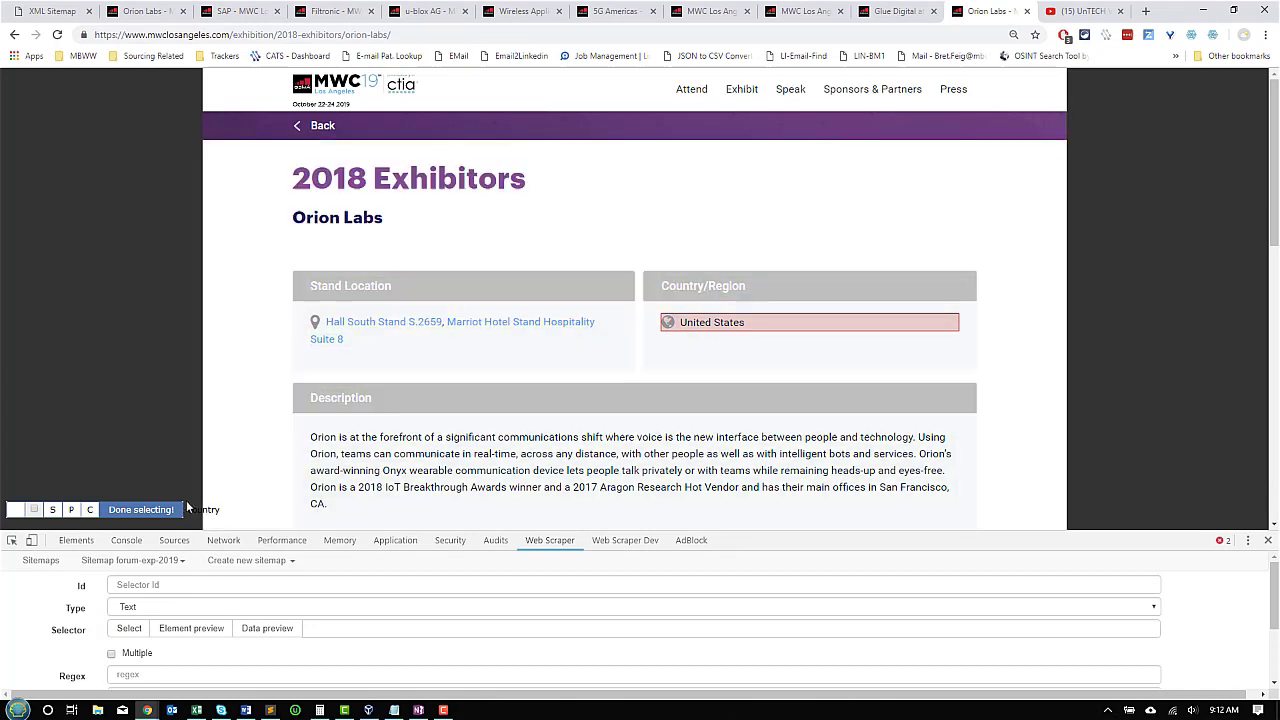
left_click(140, 509)
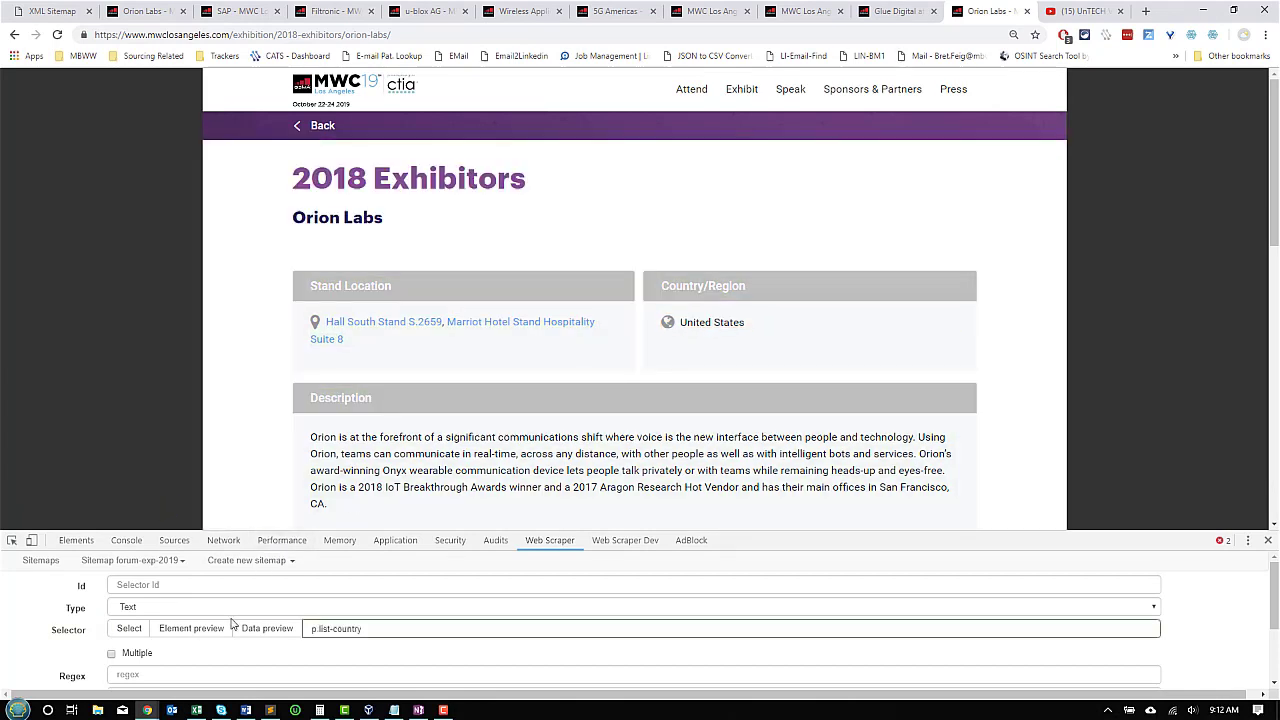
left_click(266, 629)
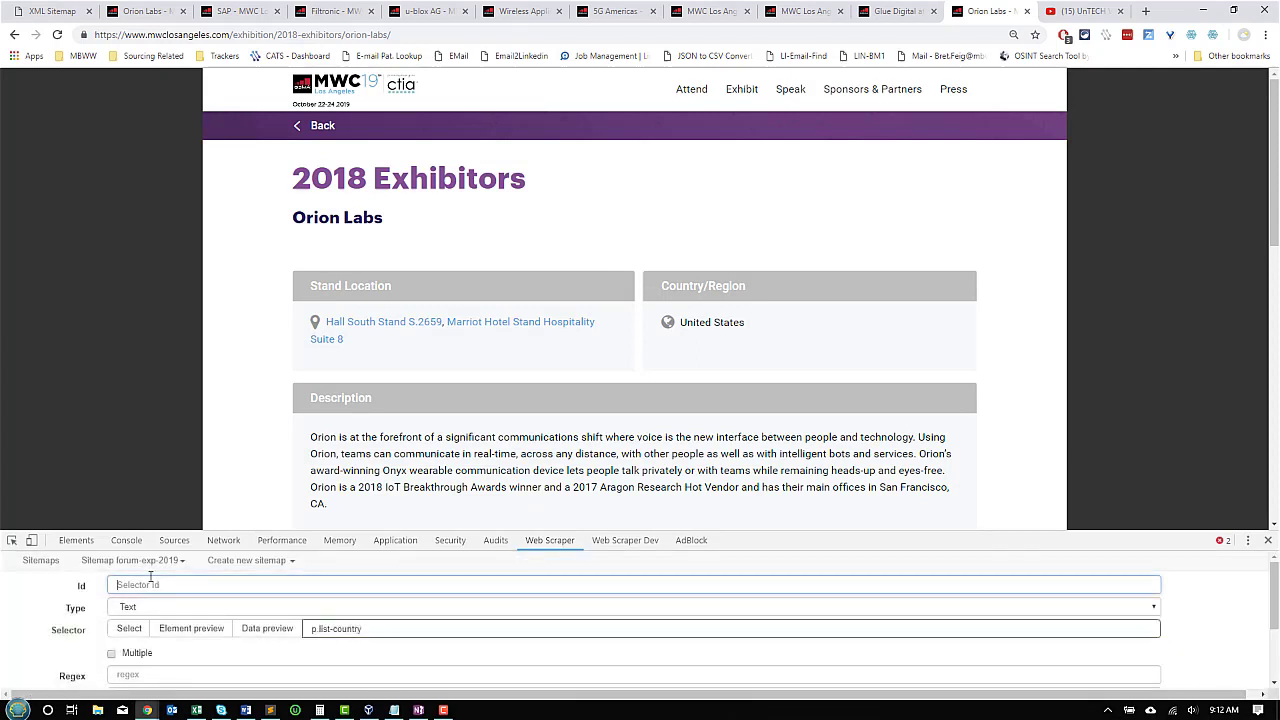
type("Coun")
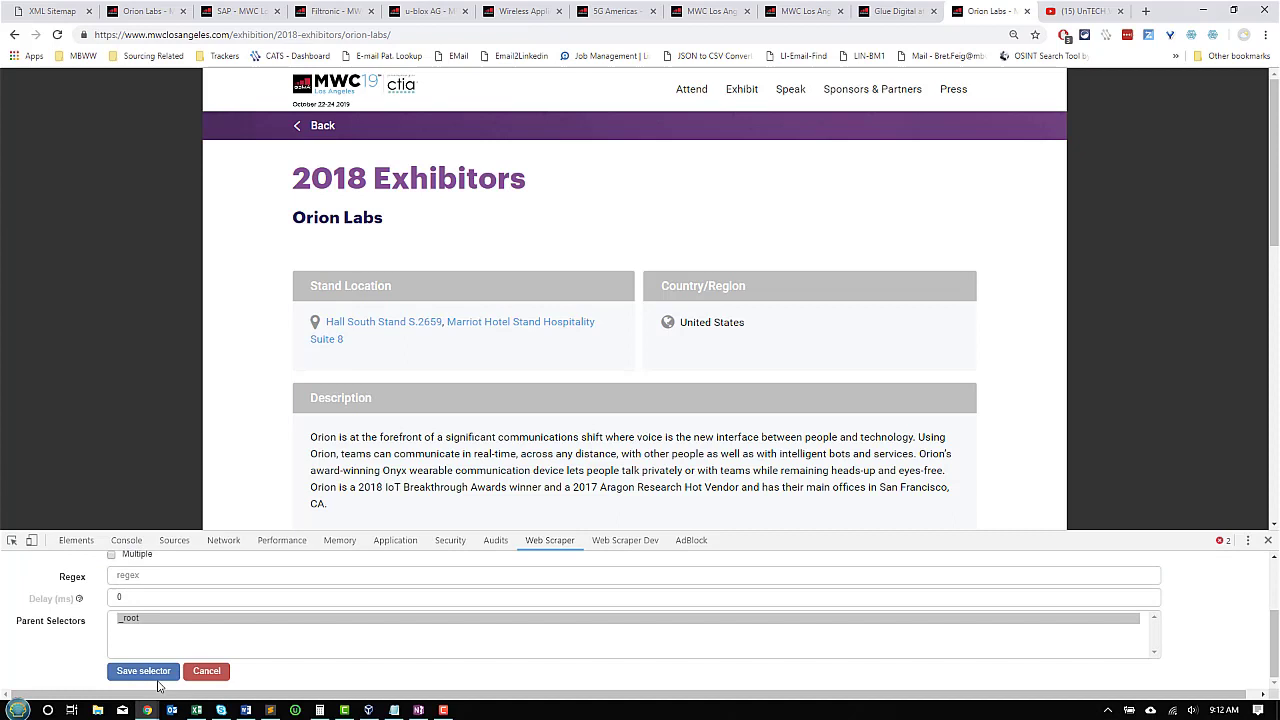
left_click(142, 671)
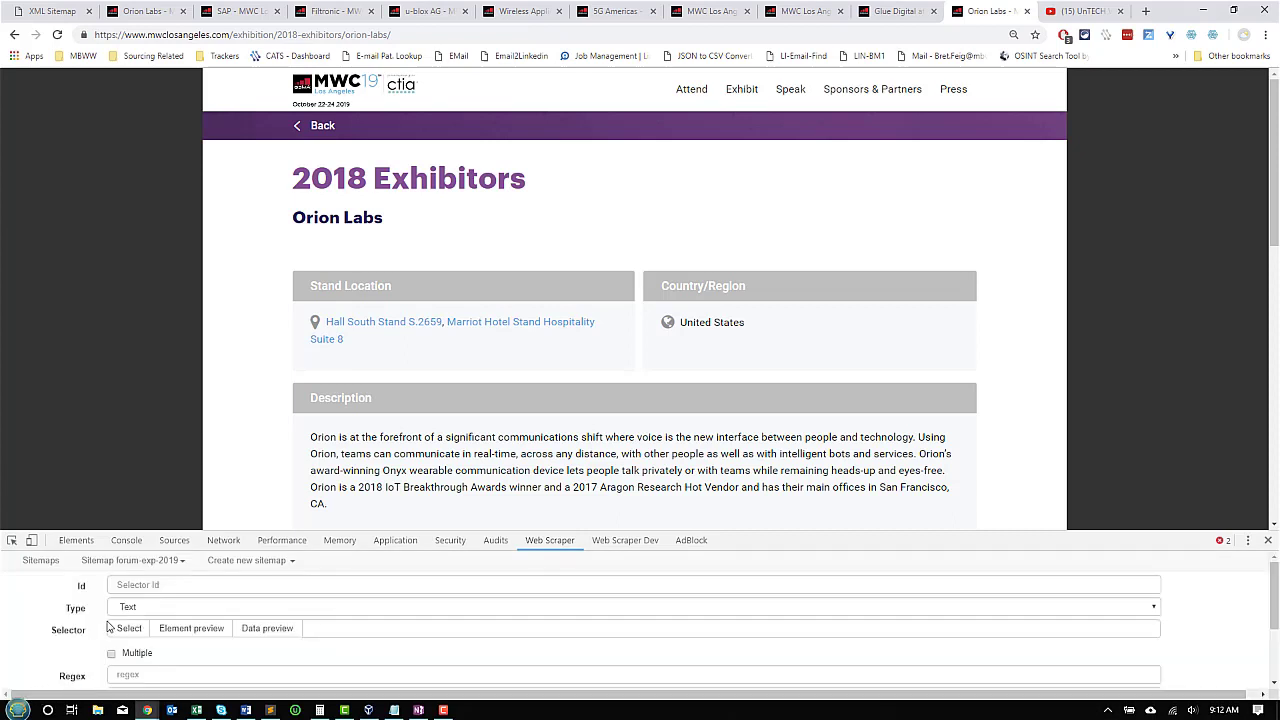
left_click(128, 628)
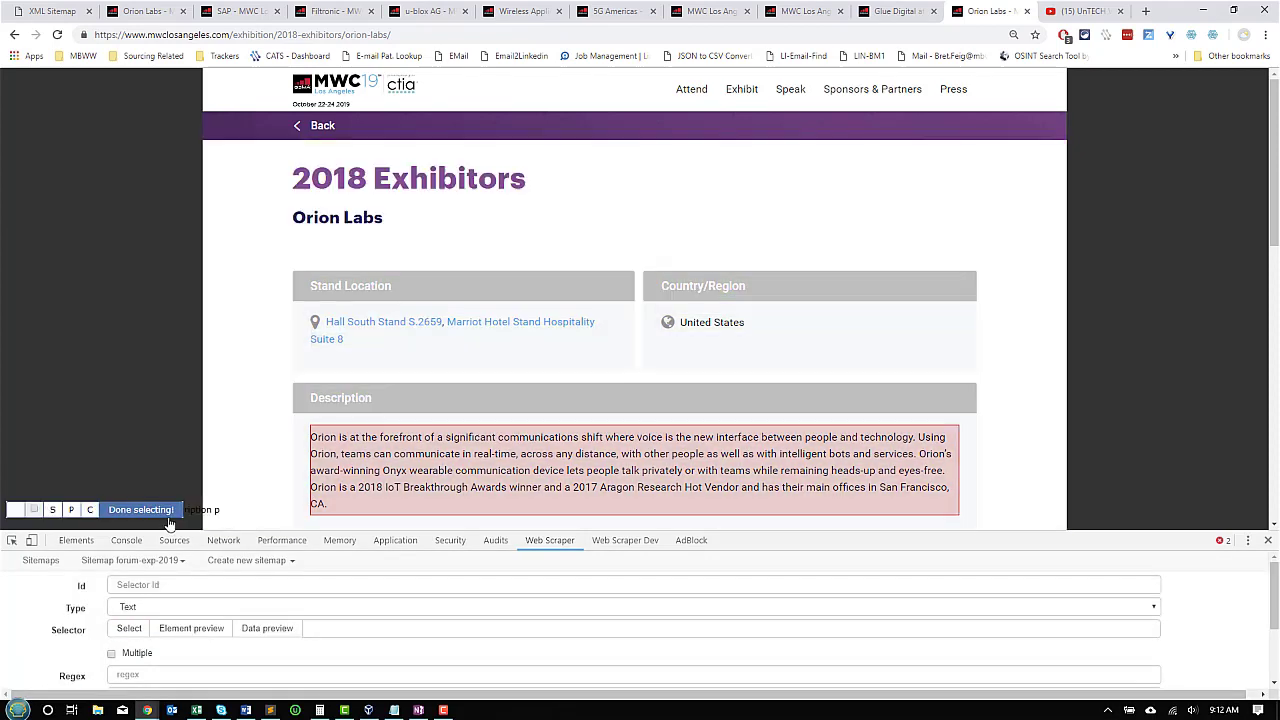
left_click(140, 509)
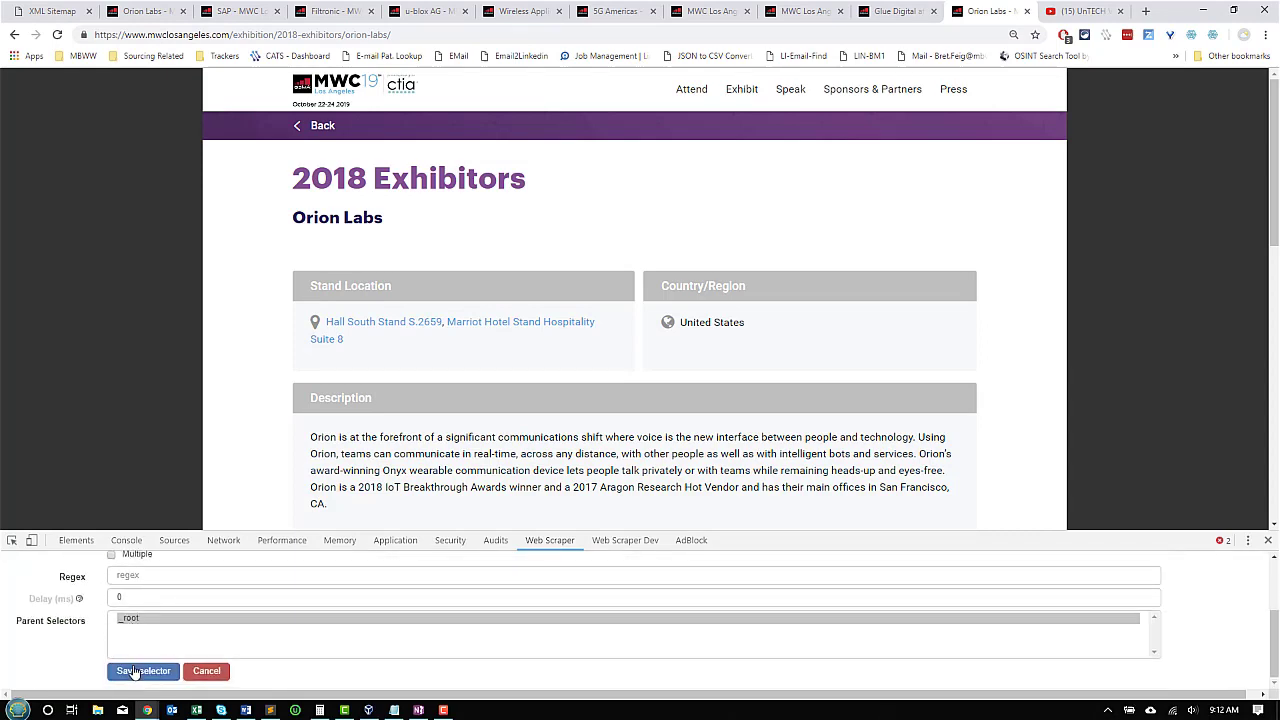
Save the bio selector and start a new selector of Grouped type
left_click(142, 671)
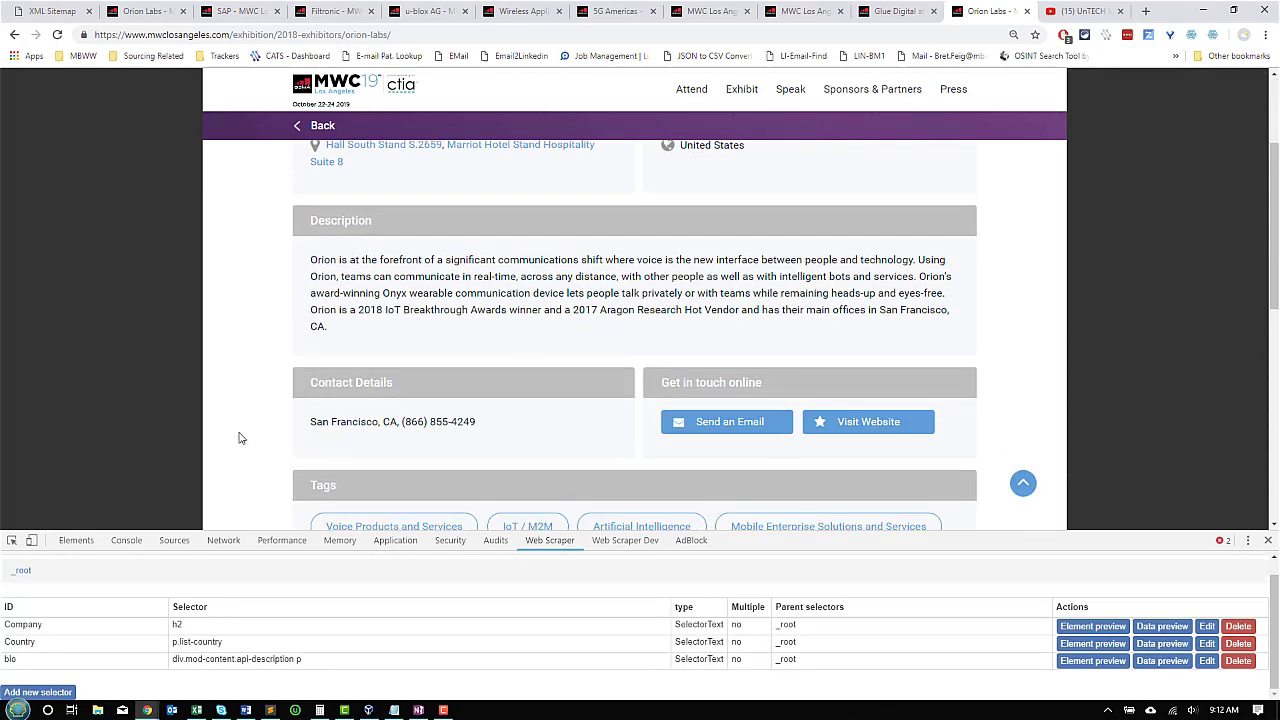
mouse_move(311, 362)
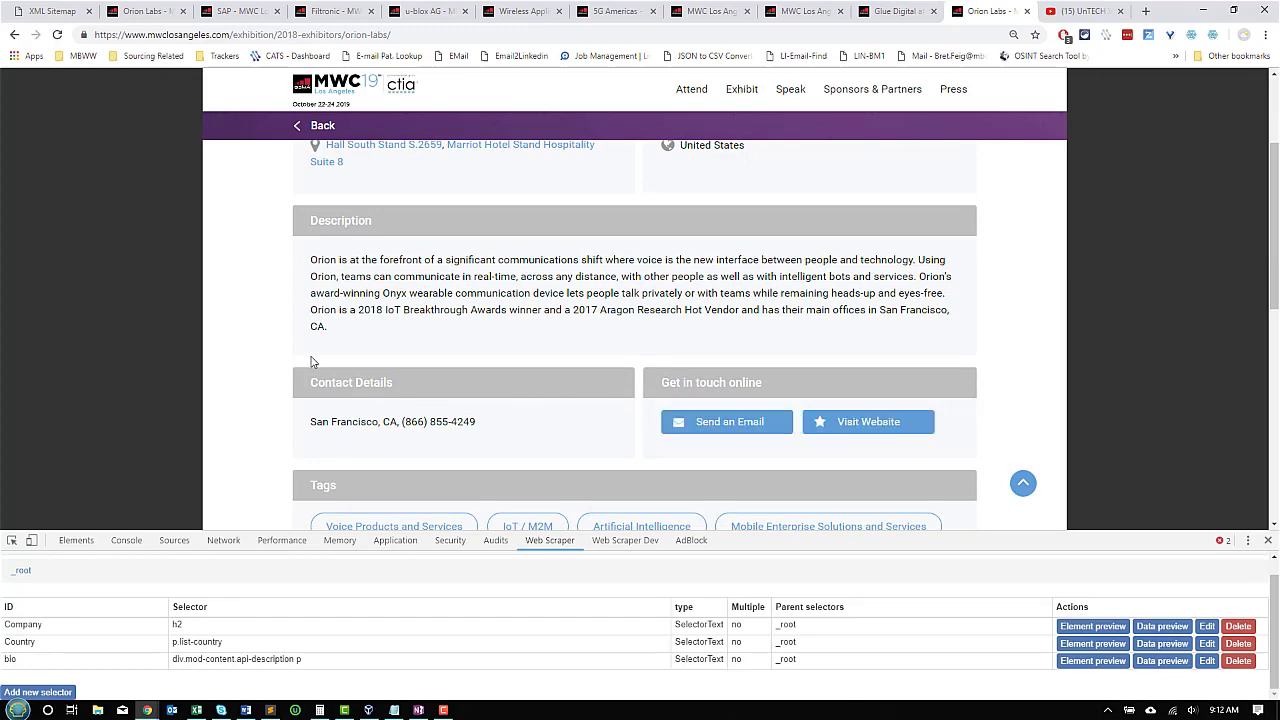
scroll("down", 3)
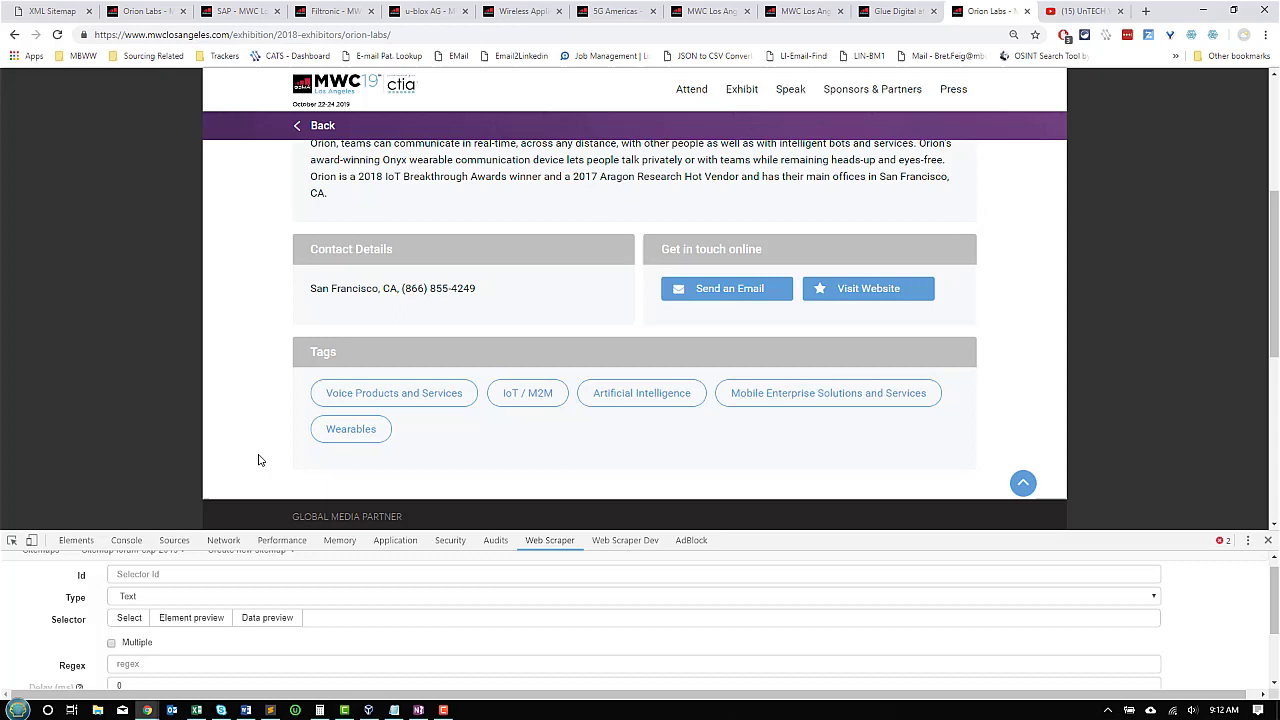
left_click(632, 596)
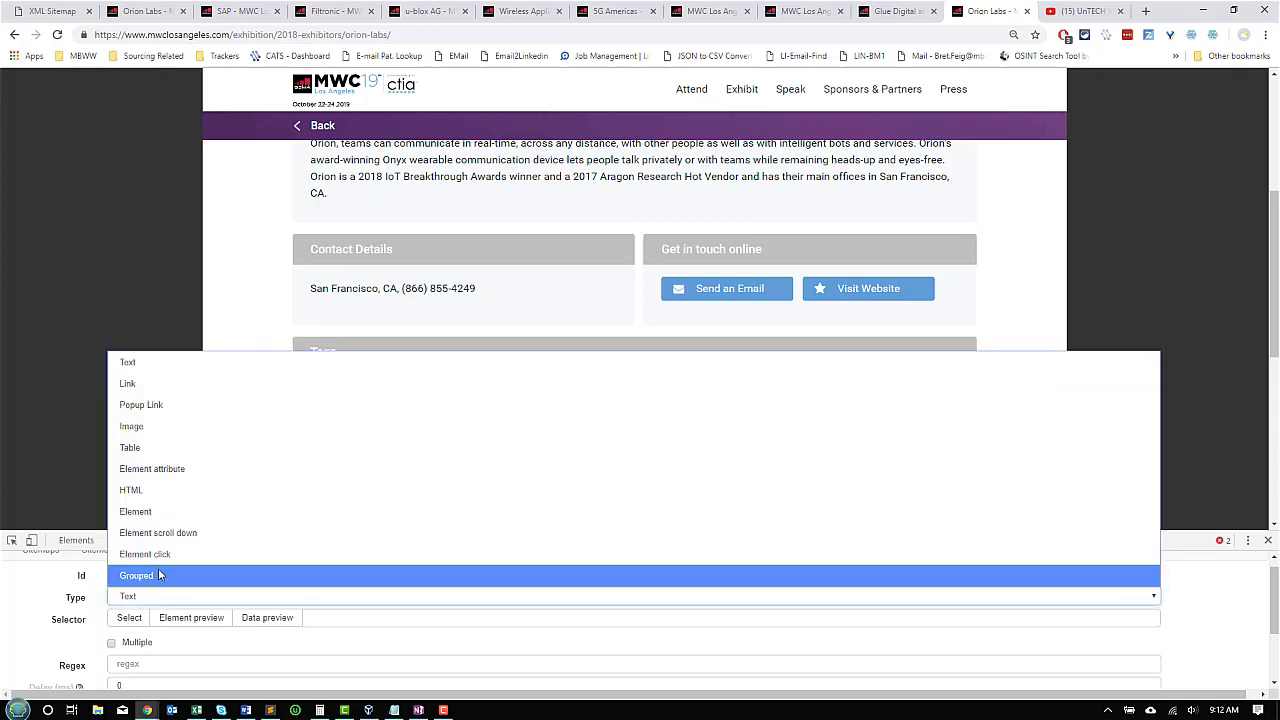
mouse_move(148, 484)
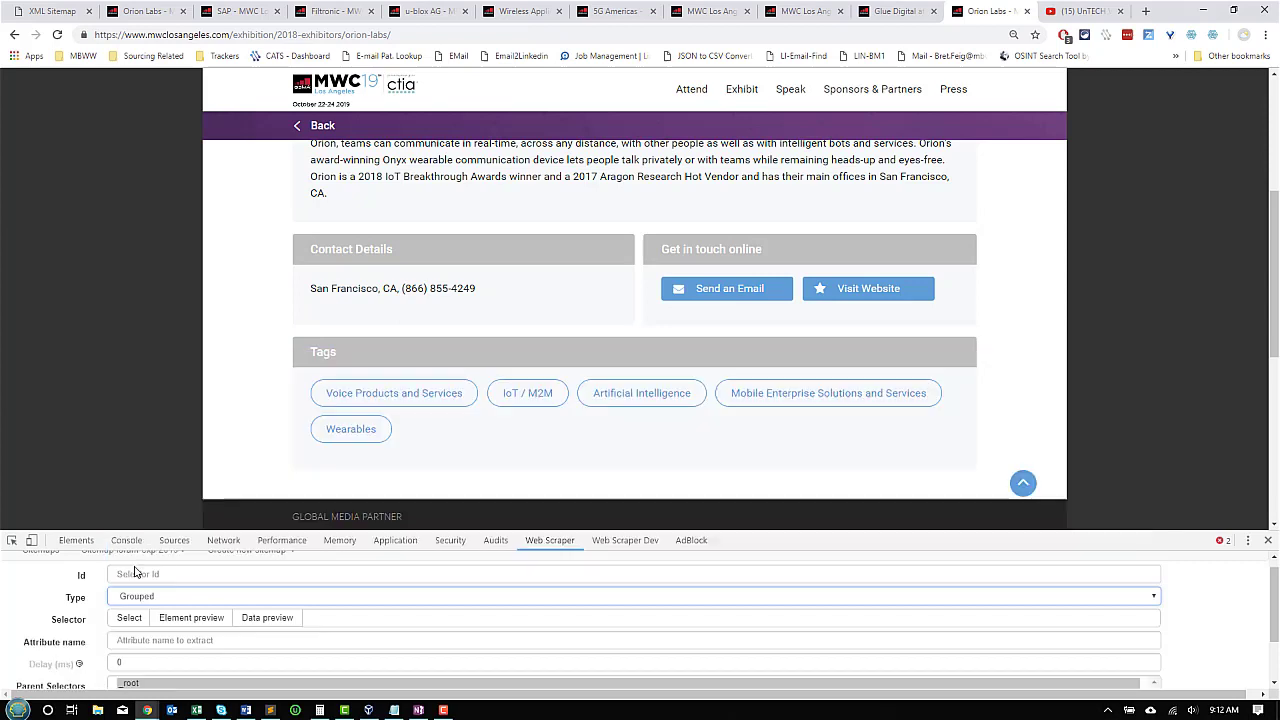
Save a grouped Tags selector on the tag labels, previewing five tags
left_click(128, 618)
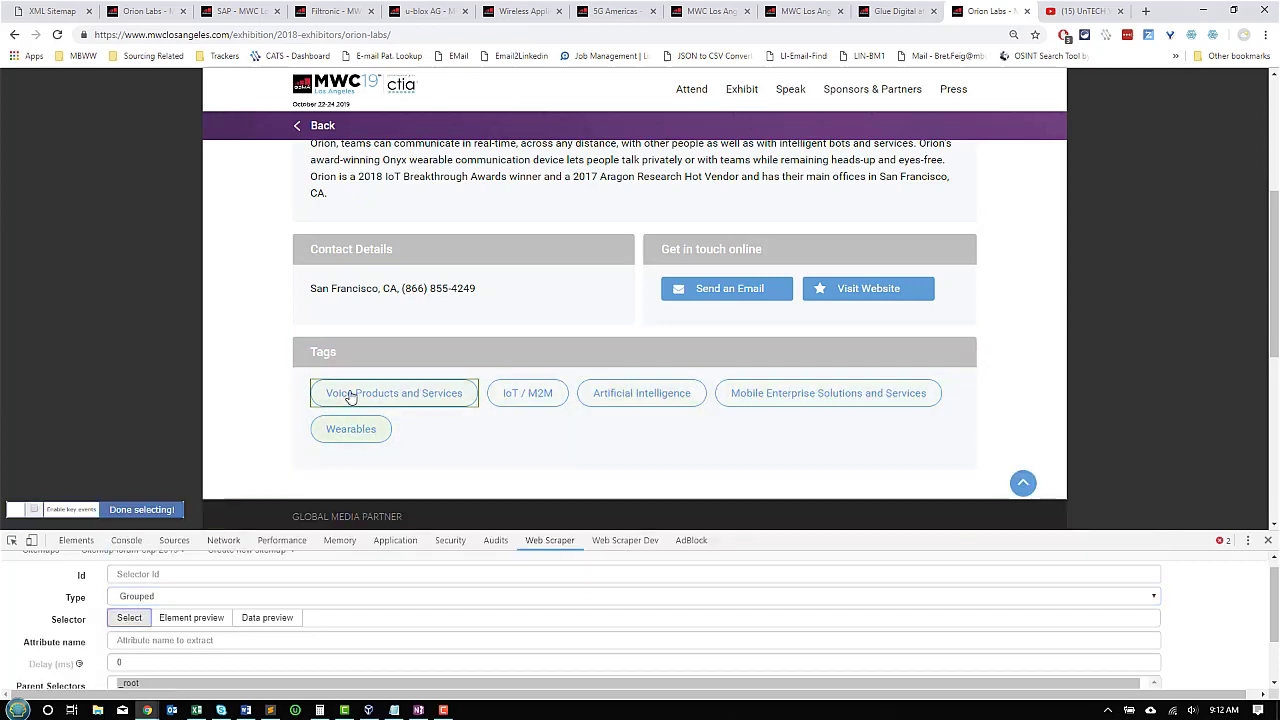
left_click(393, 393)
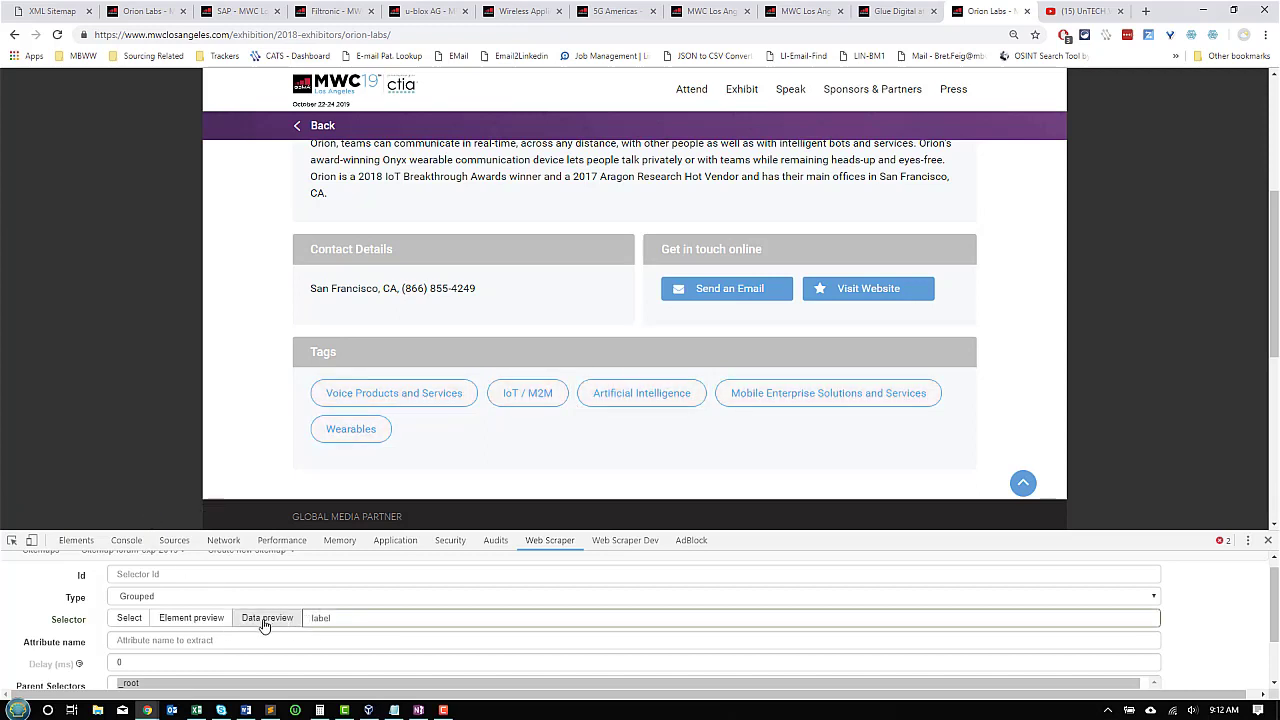
left_click(190, 618)
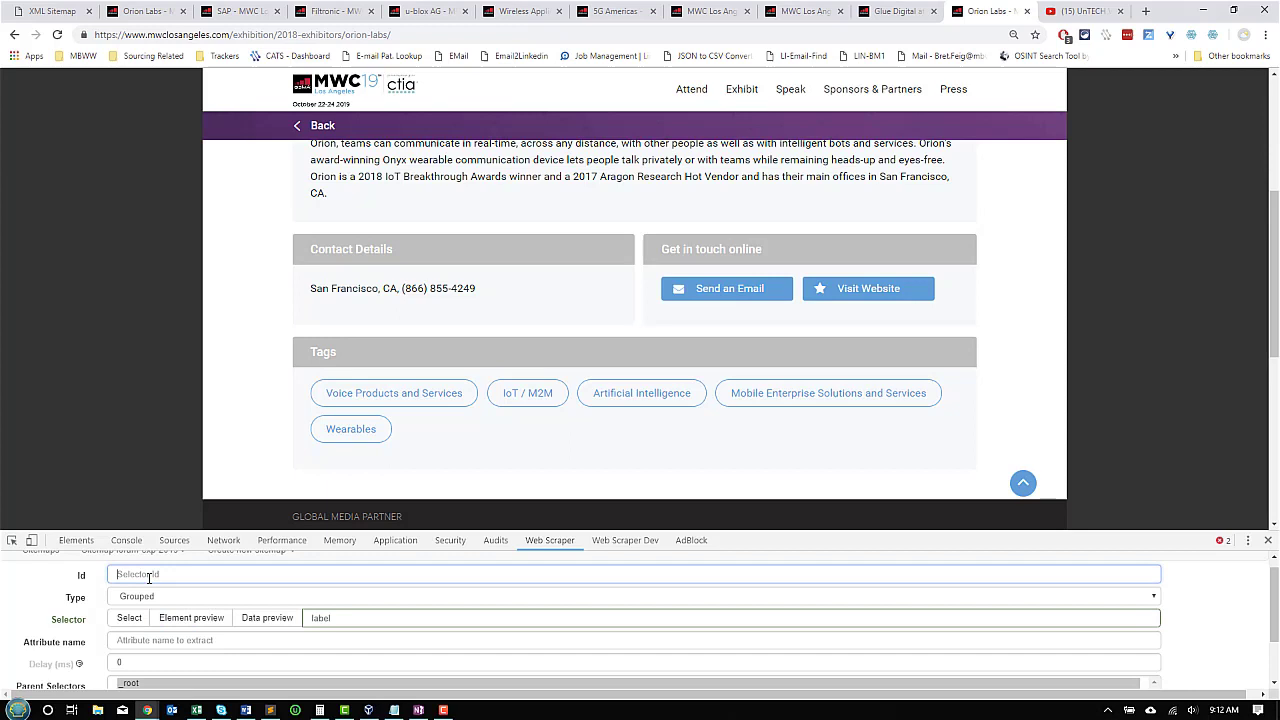
type("Tags")
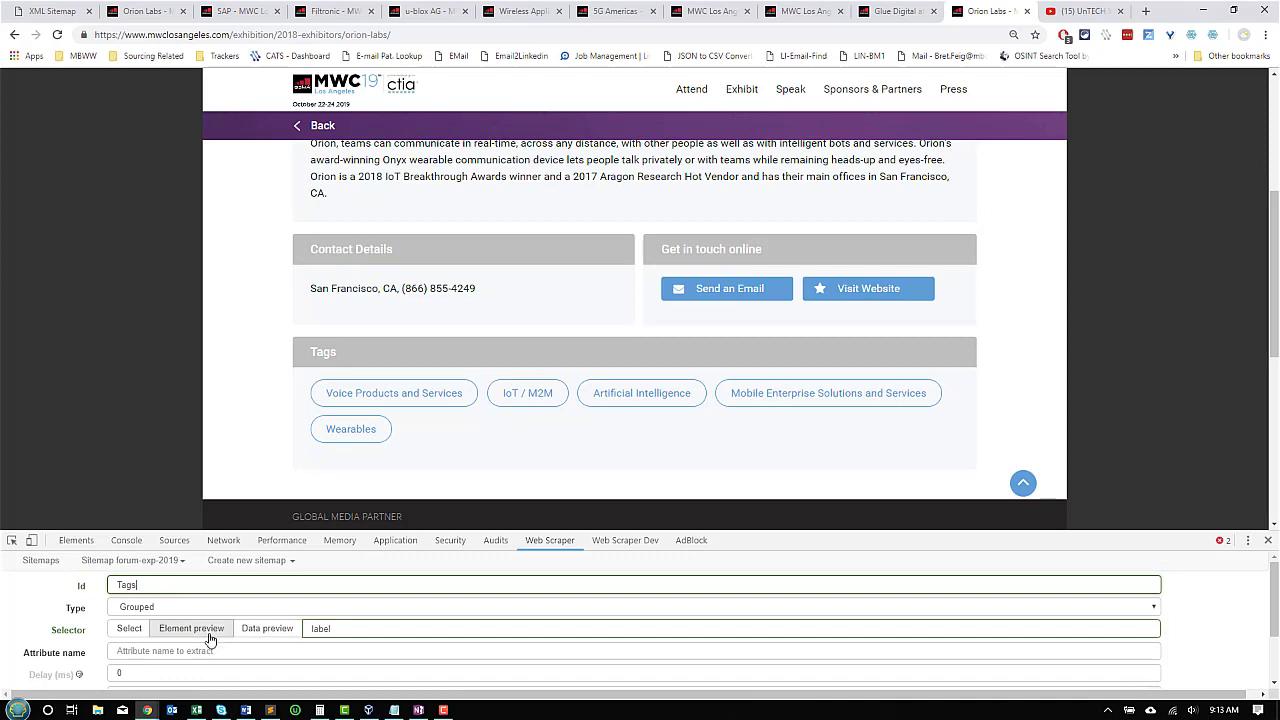
left_click(266, 628)
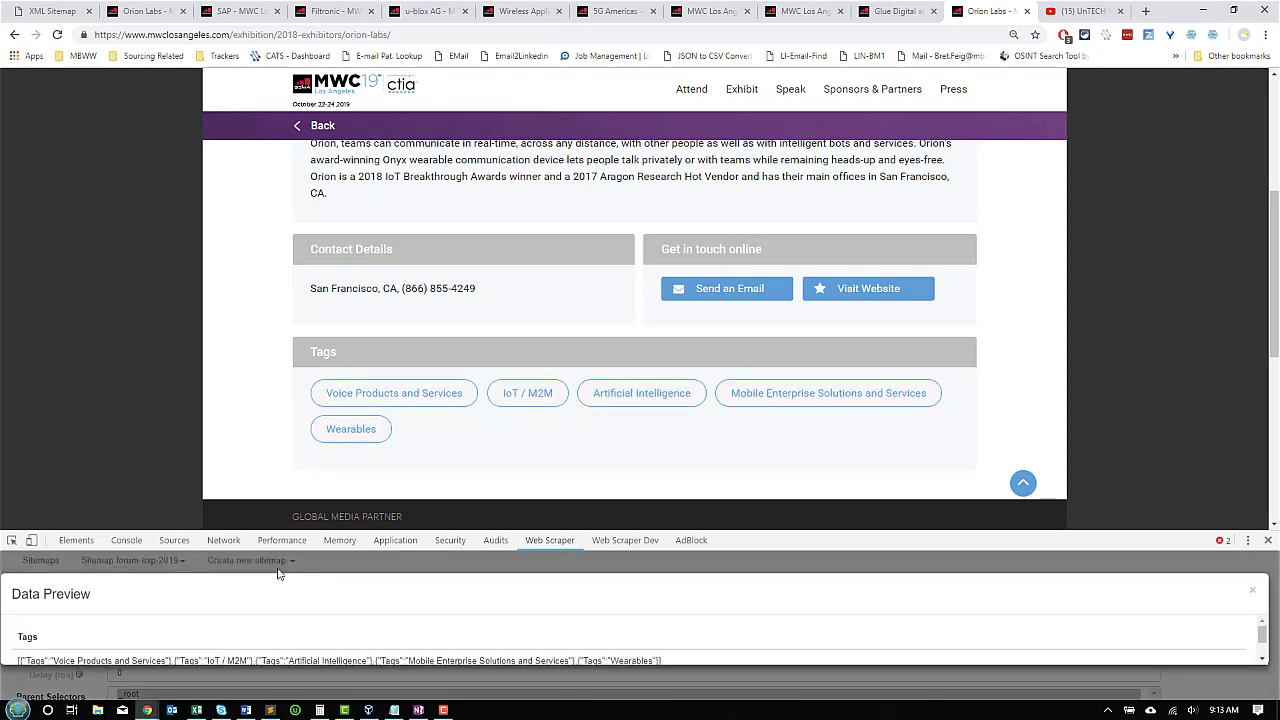
mouse_move(327, 600)
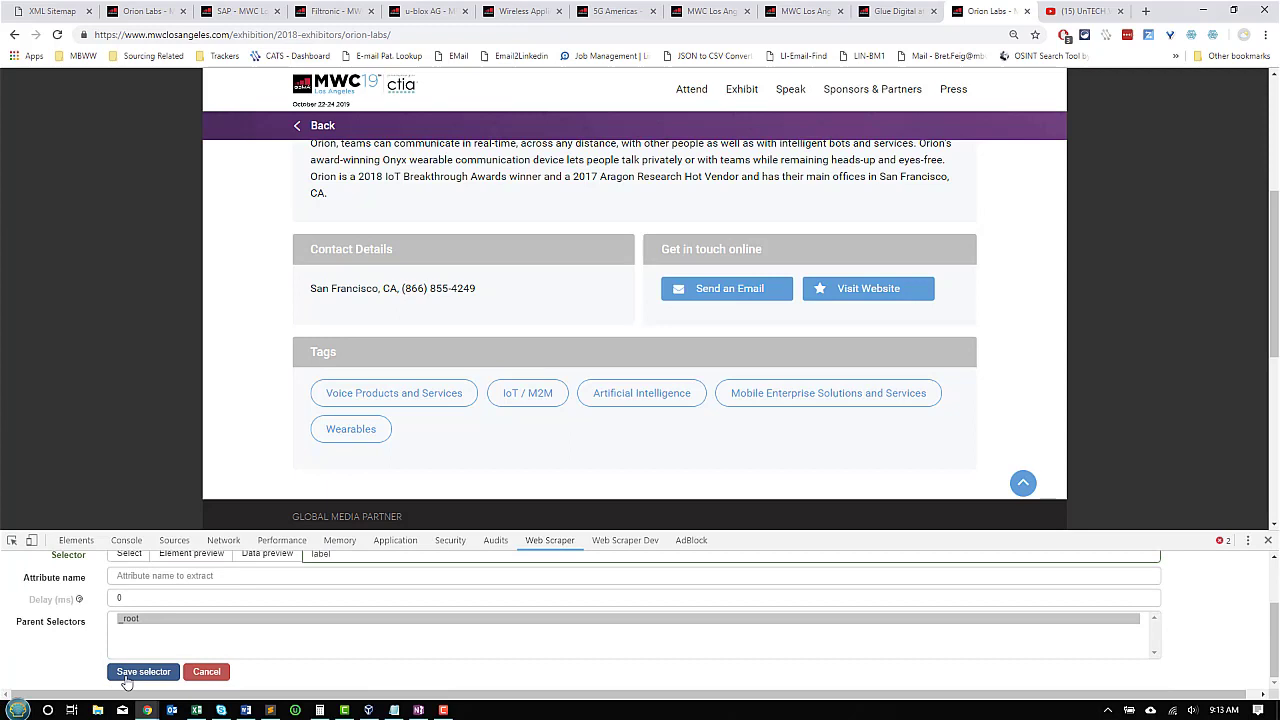
left_click(143, 672)
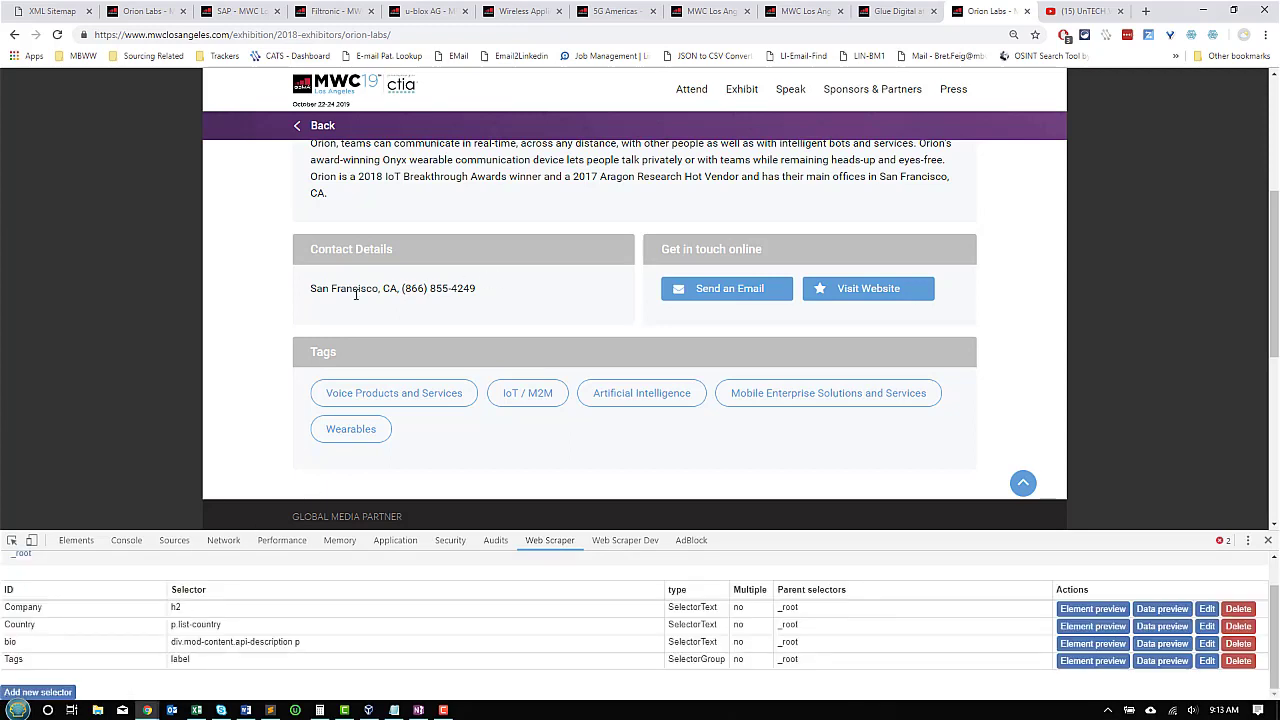
mouse_move(715, 288)
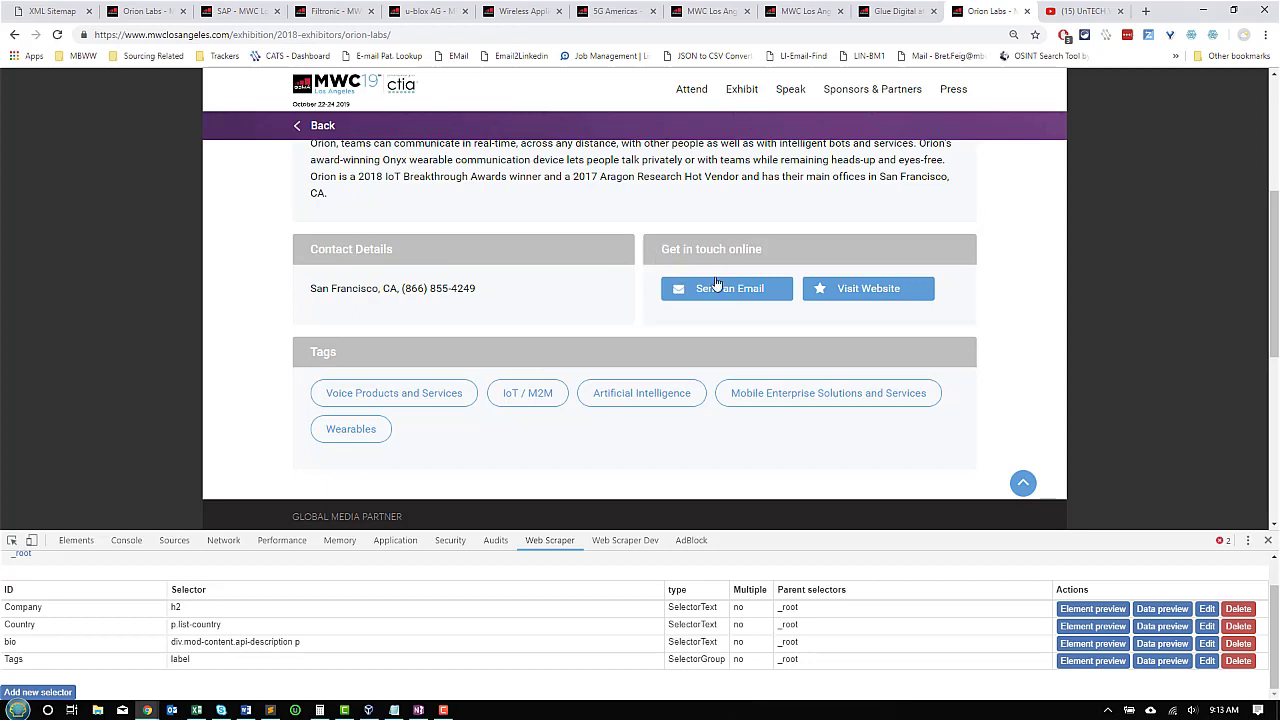
mouse_move(735, 275)
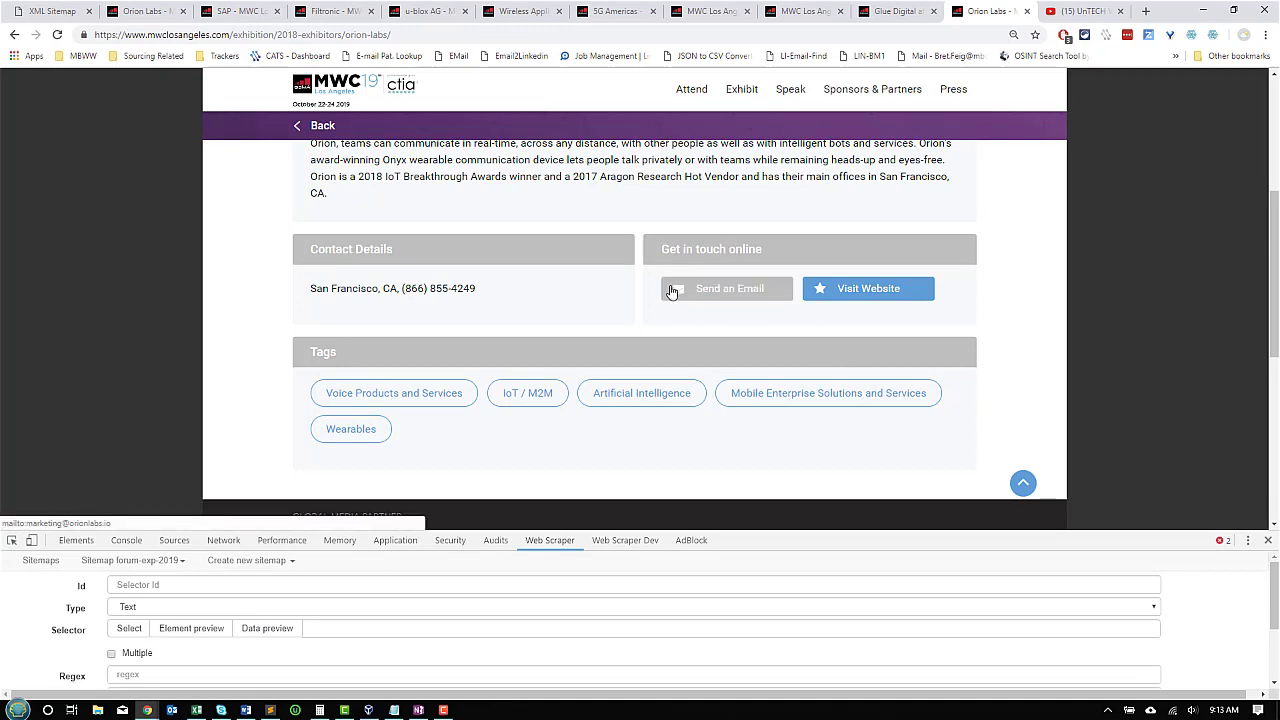
Inspect the Send an Email link's a.email-link markup, then return to the selector form
right_click(724, 288)
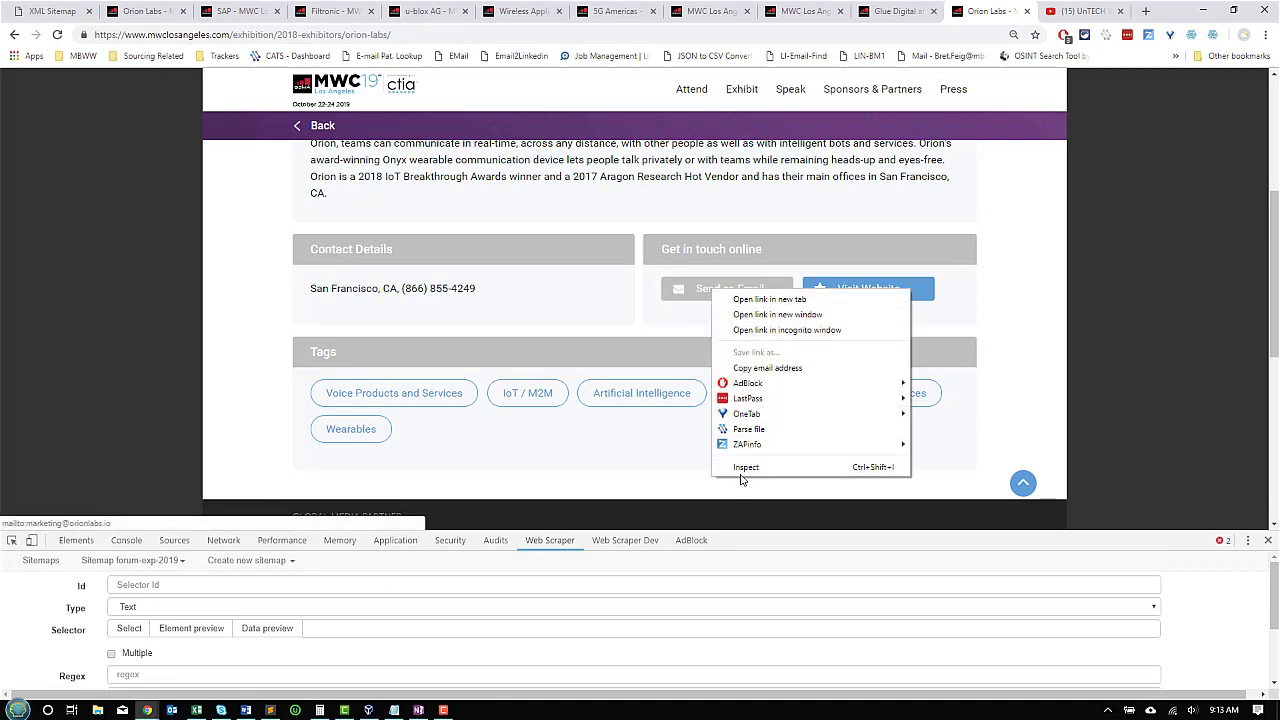
left_click(746, 467)
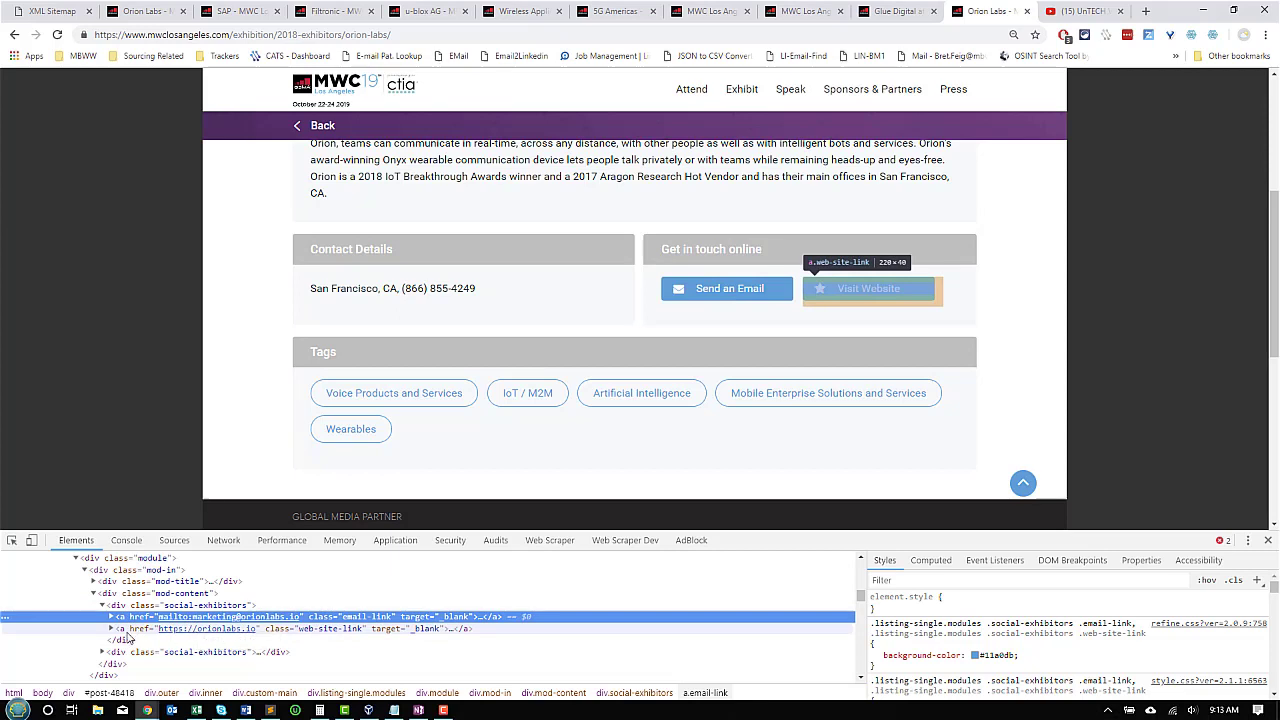
mouse_move(263, 636)
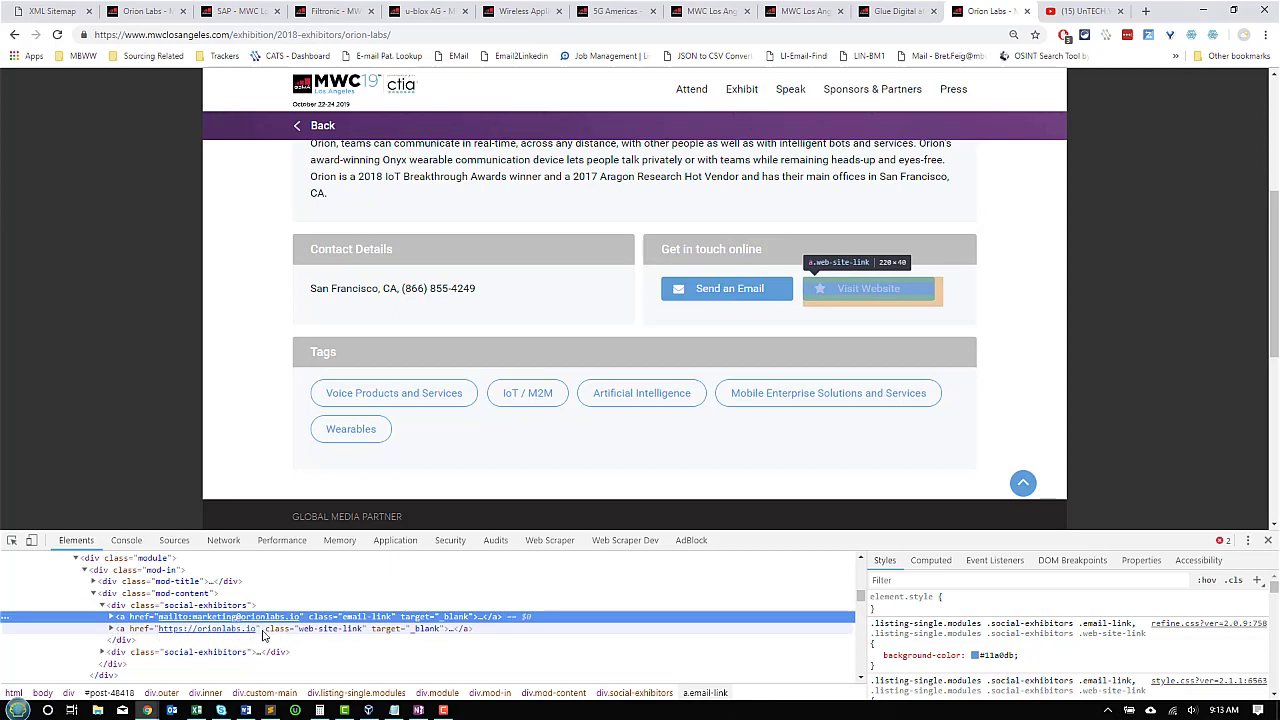
left_click(549, 540)
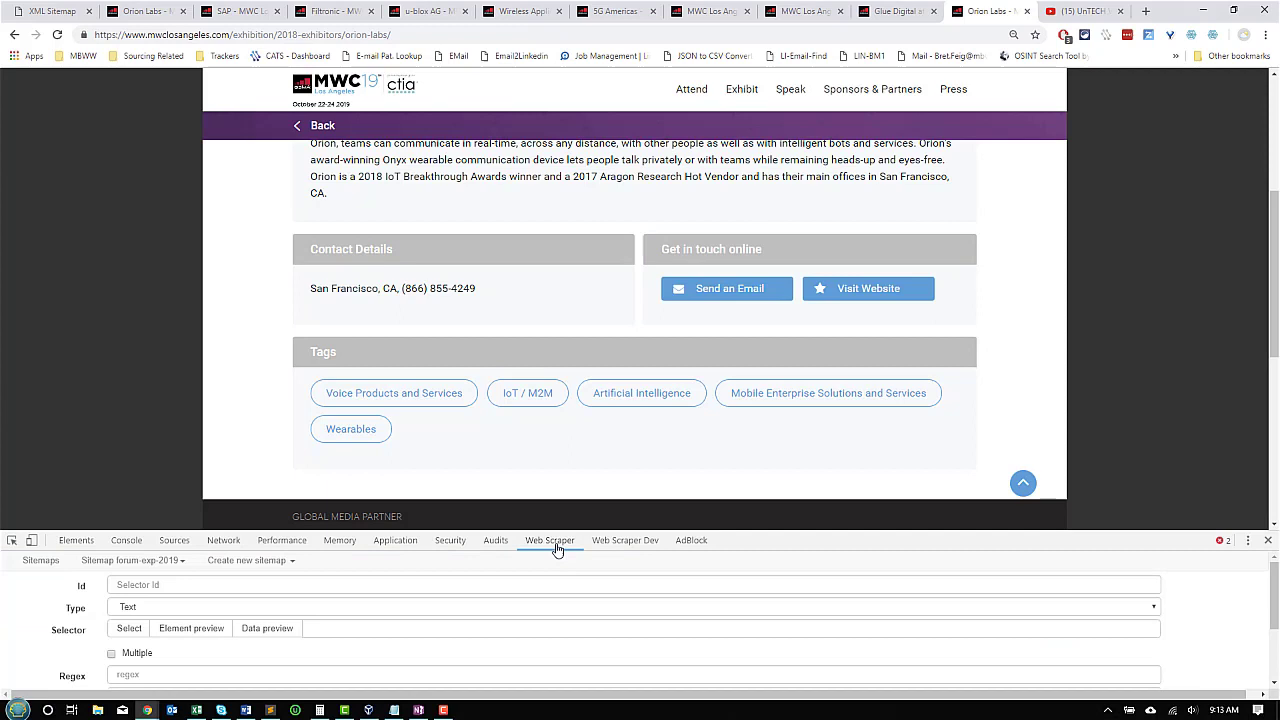
Configure an Email element-attribute selector on a.email-link extracting href
left_click(635, 628)
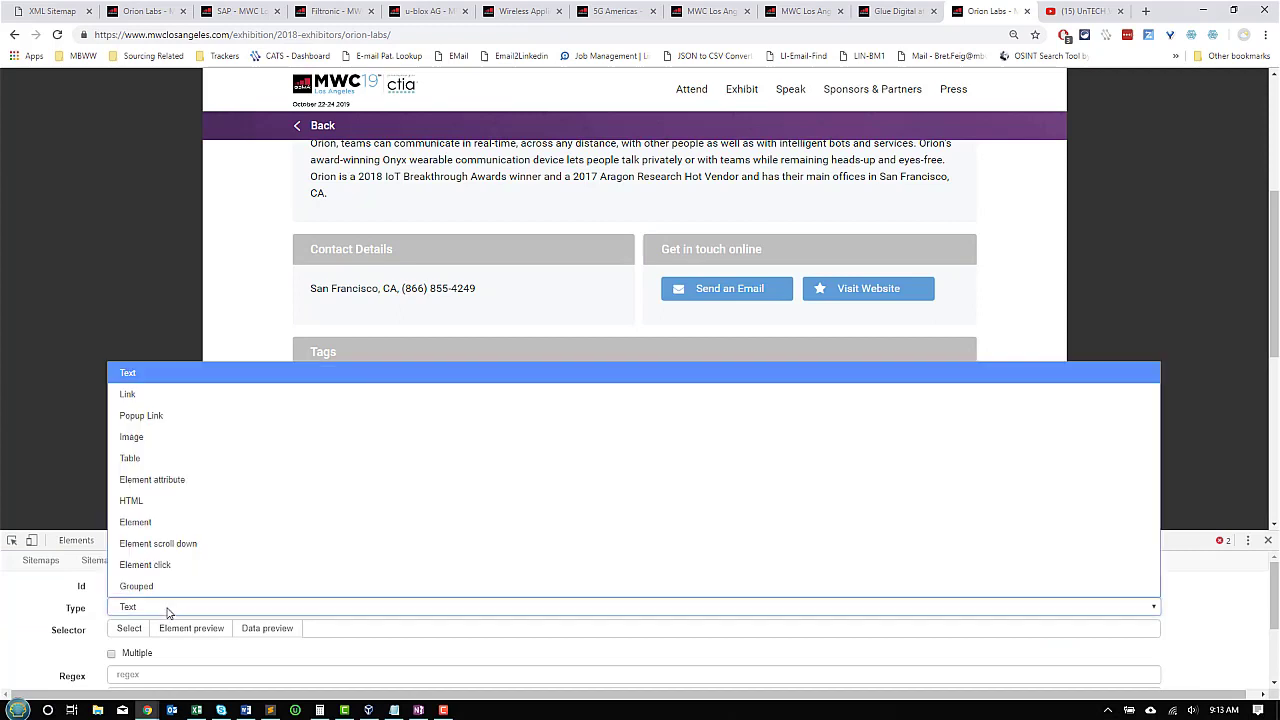
left_click(152, 479)
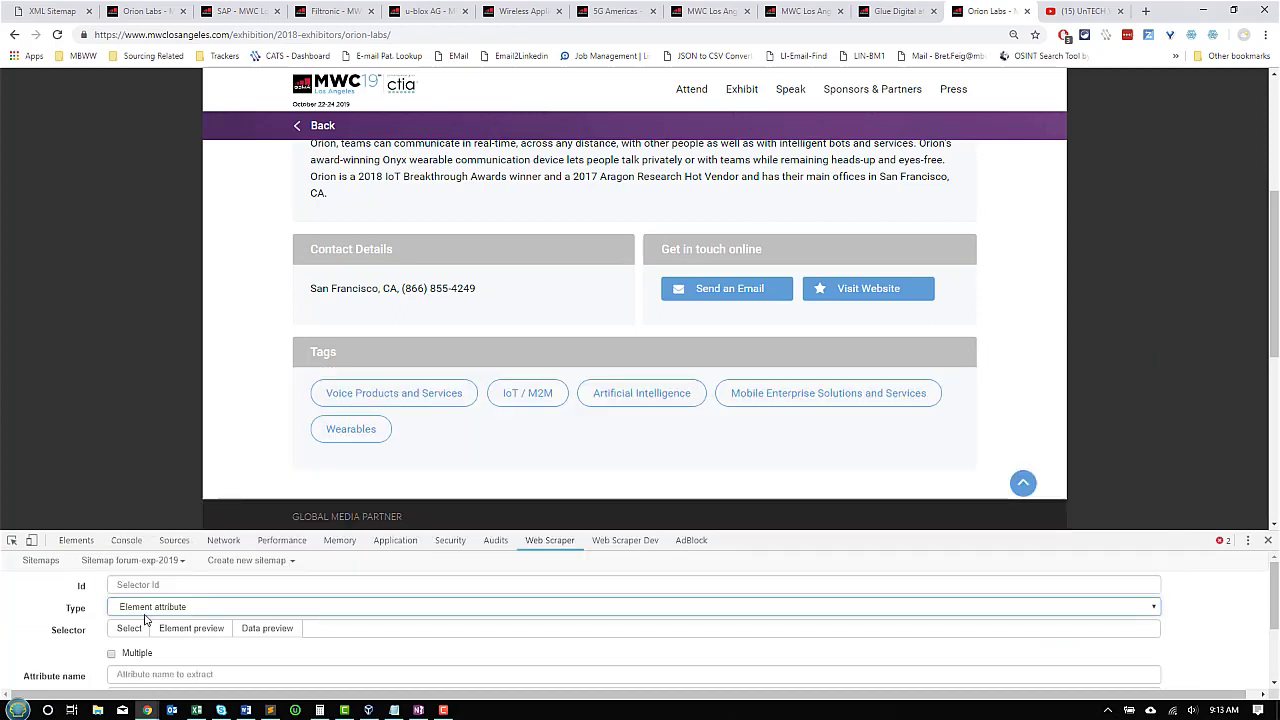
left_click(128, 628)
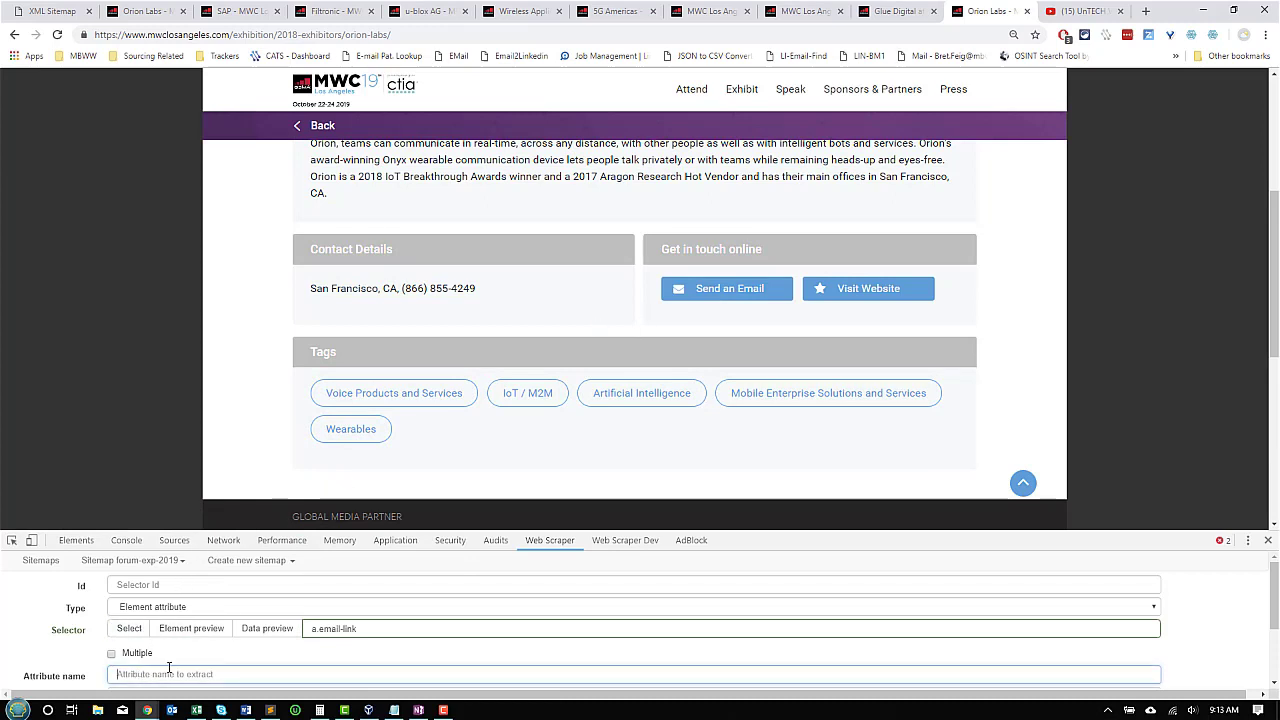
type("href")
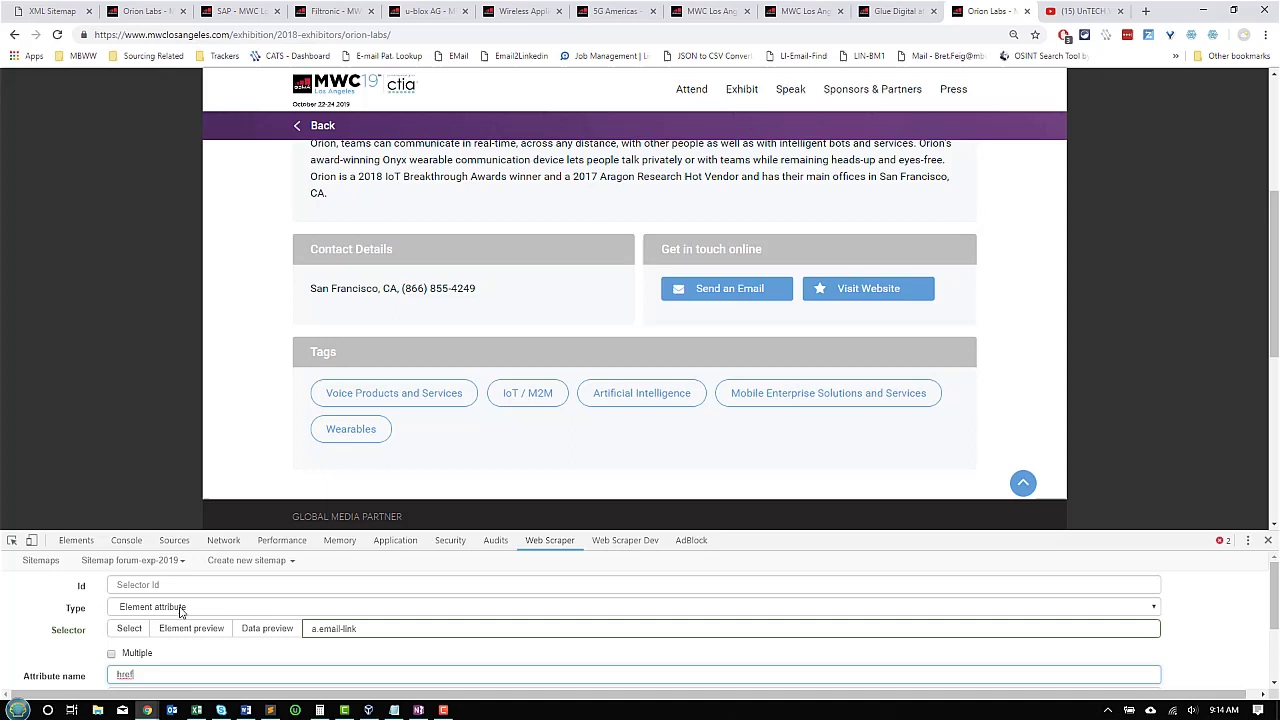
left_click(191, 629)
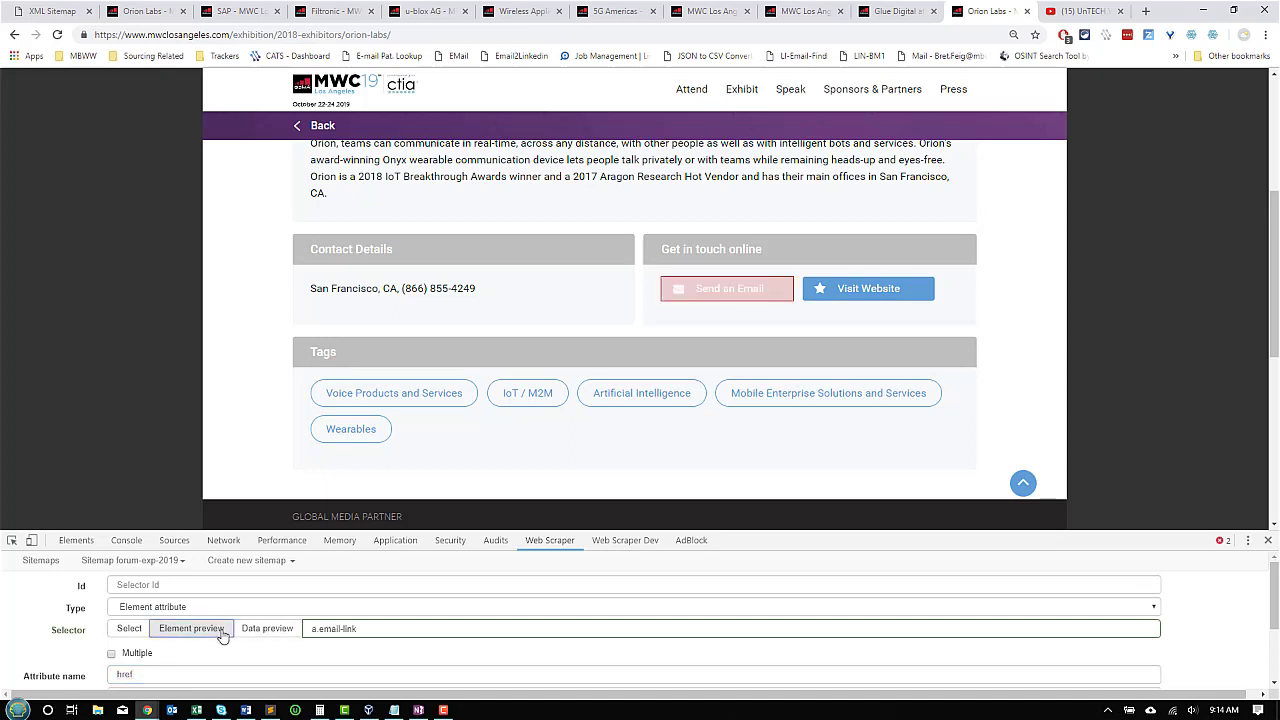
left_click(266, 628)
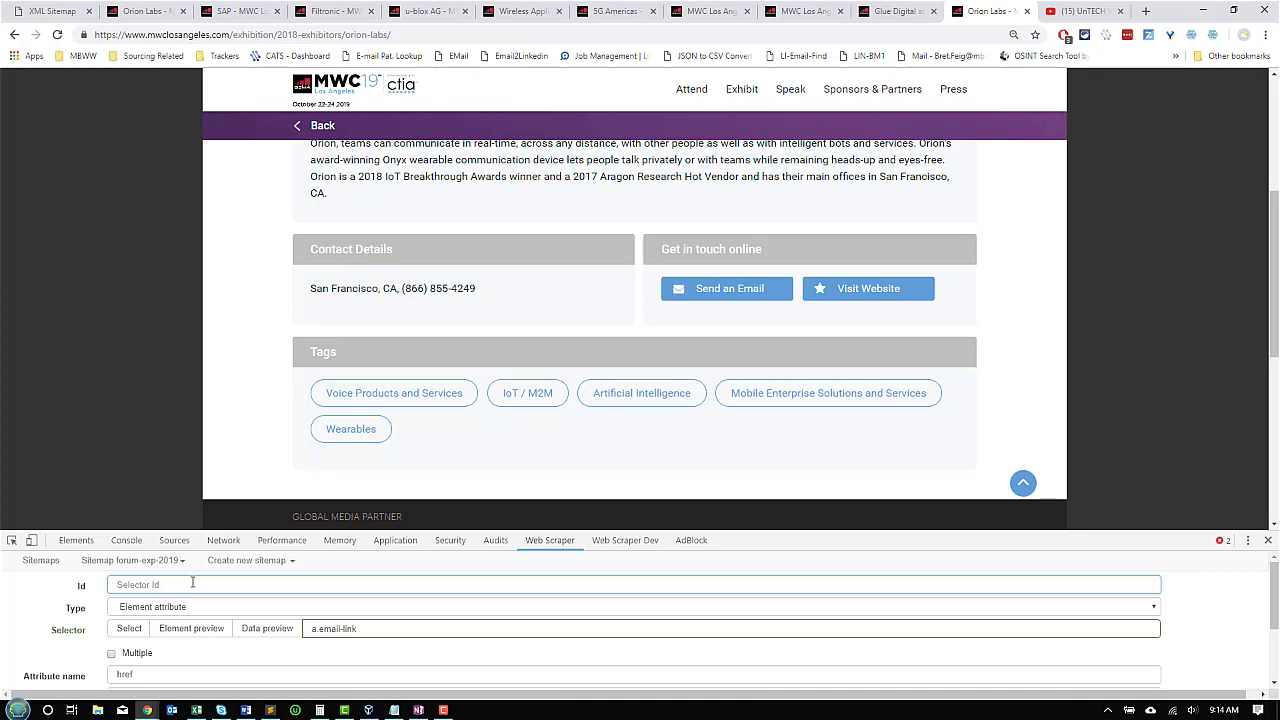
scroll("down", 3)
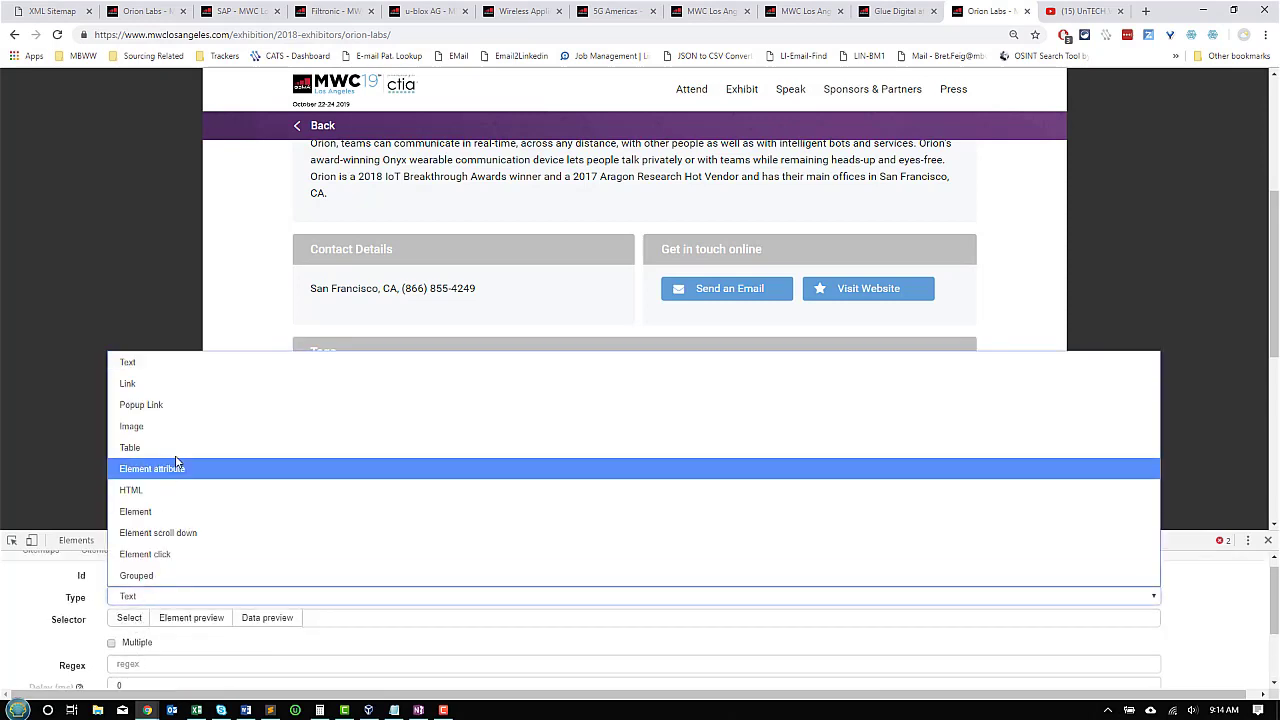
Save a webpage element-attribute selector on a.web-site-link extracting href
left_click(151, 468)
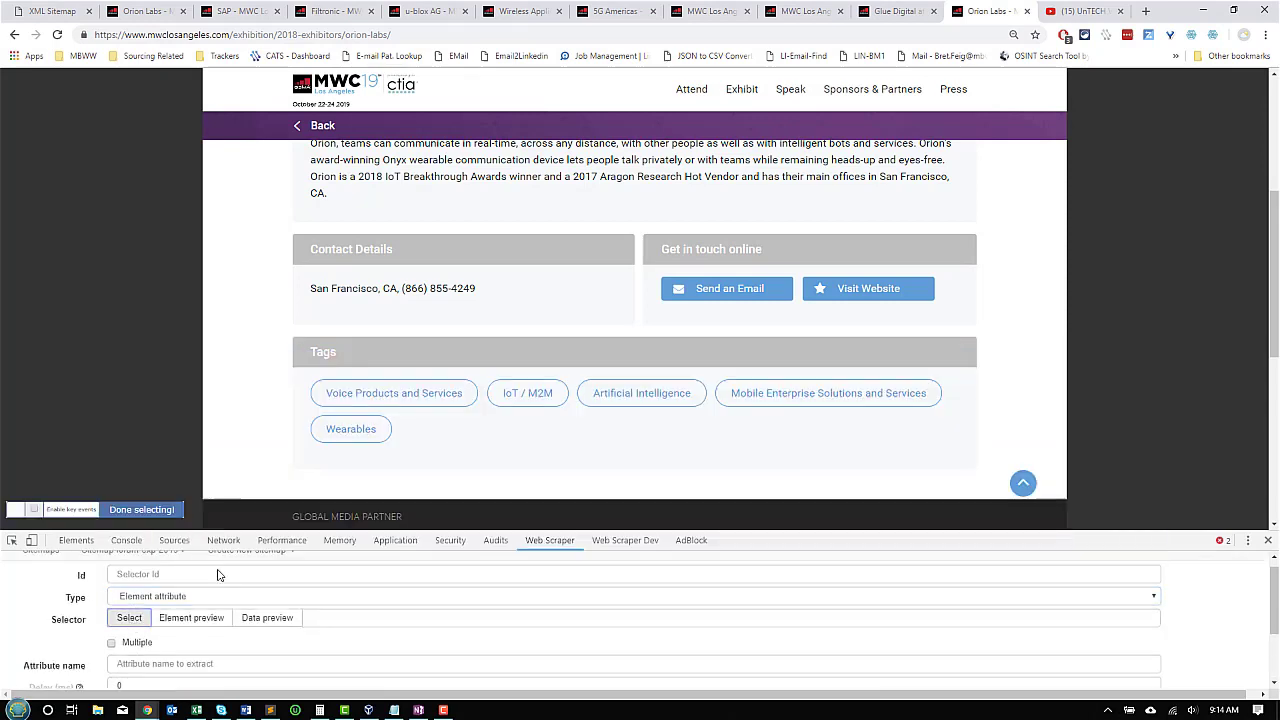
mouse_move(868, 288)
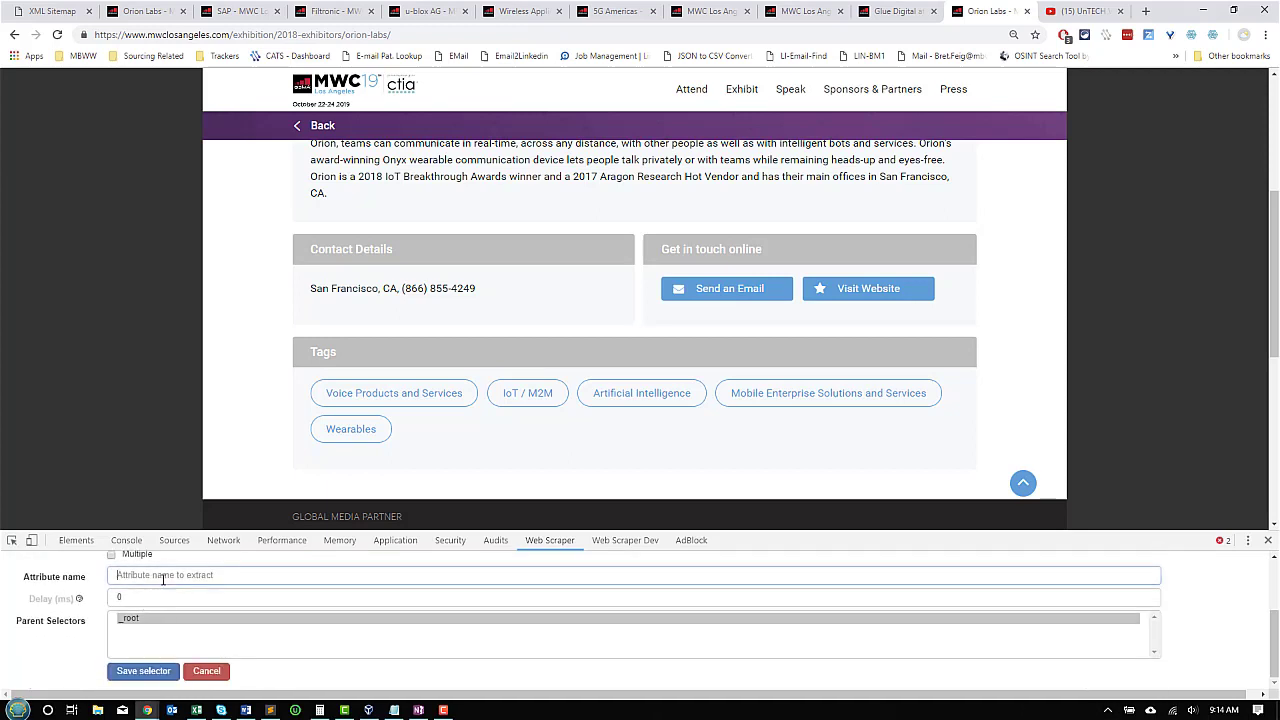
type("href")
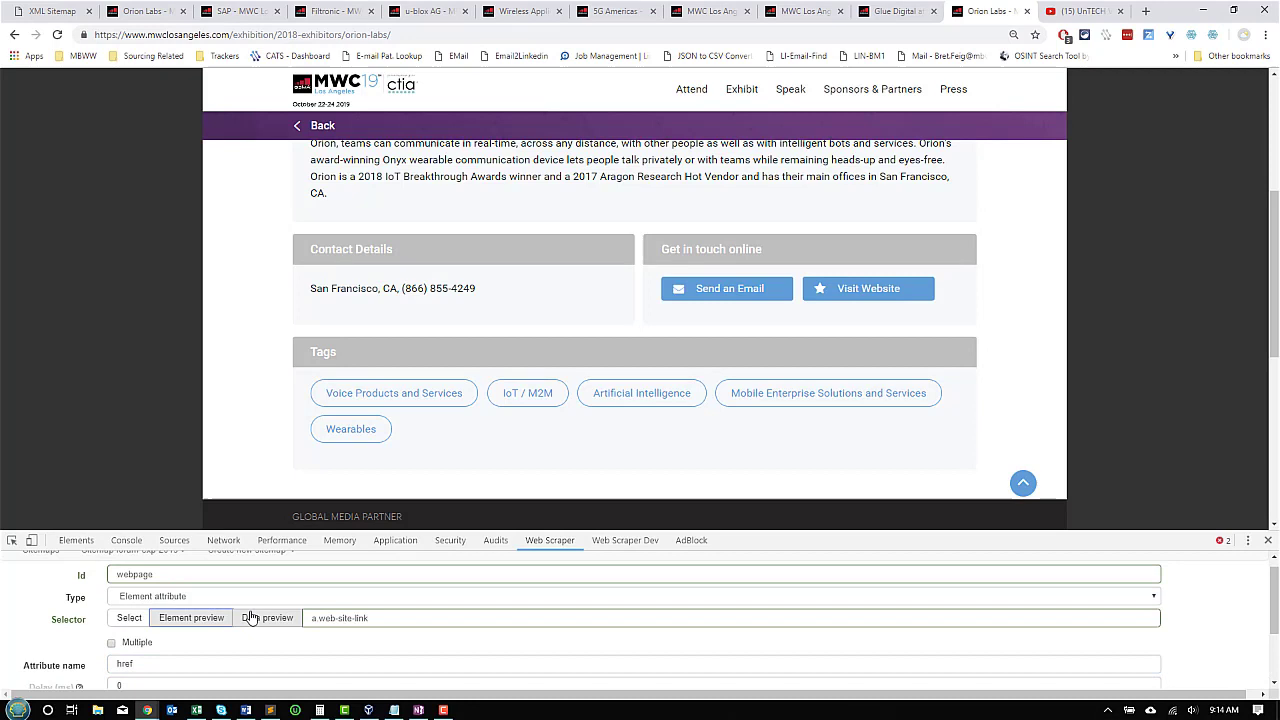
left_click(267, 617)
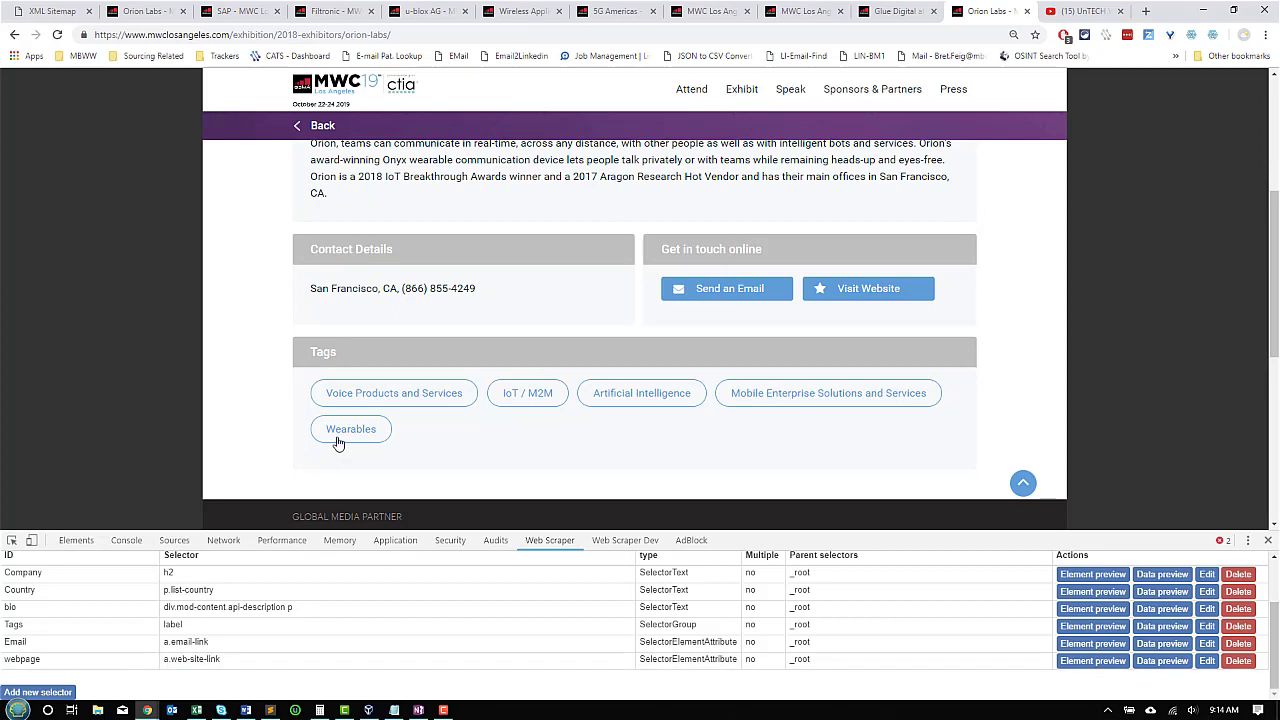
mouse_move(498, 299)
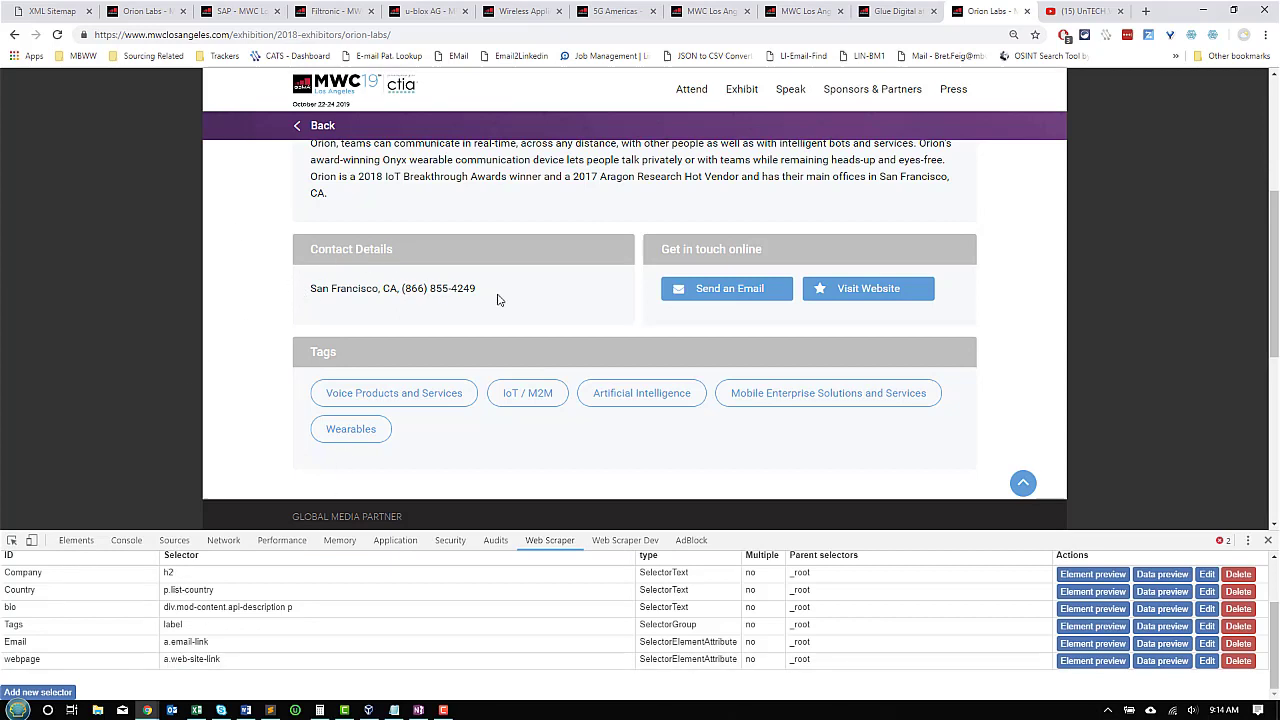
scroll("down", 3)
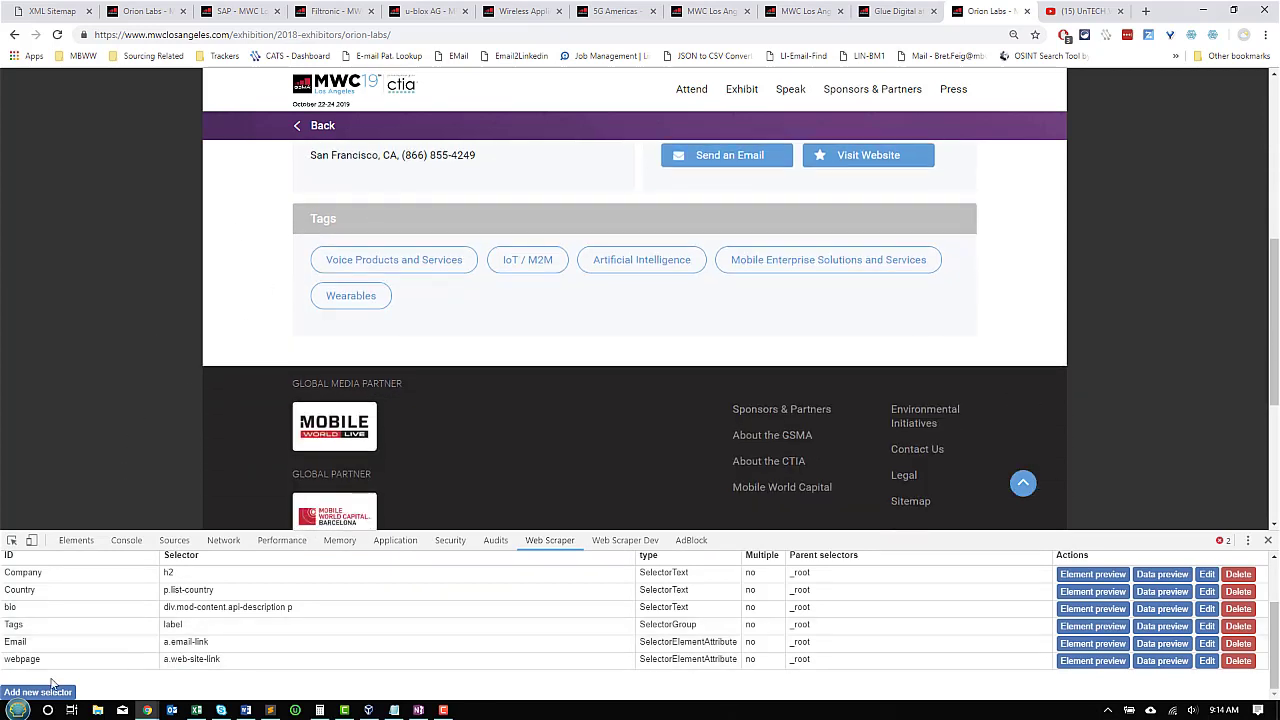
left_click(37, 685)
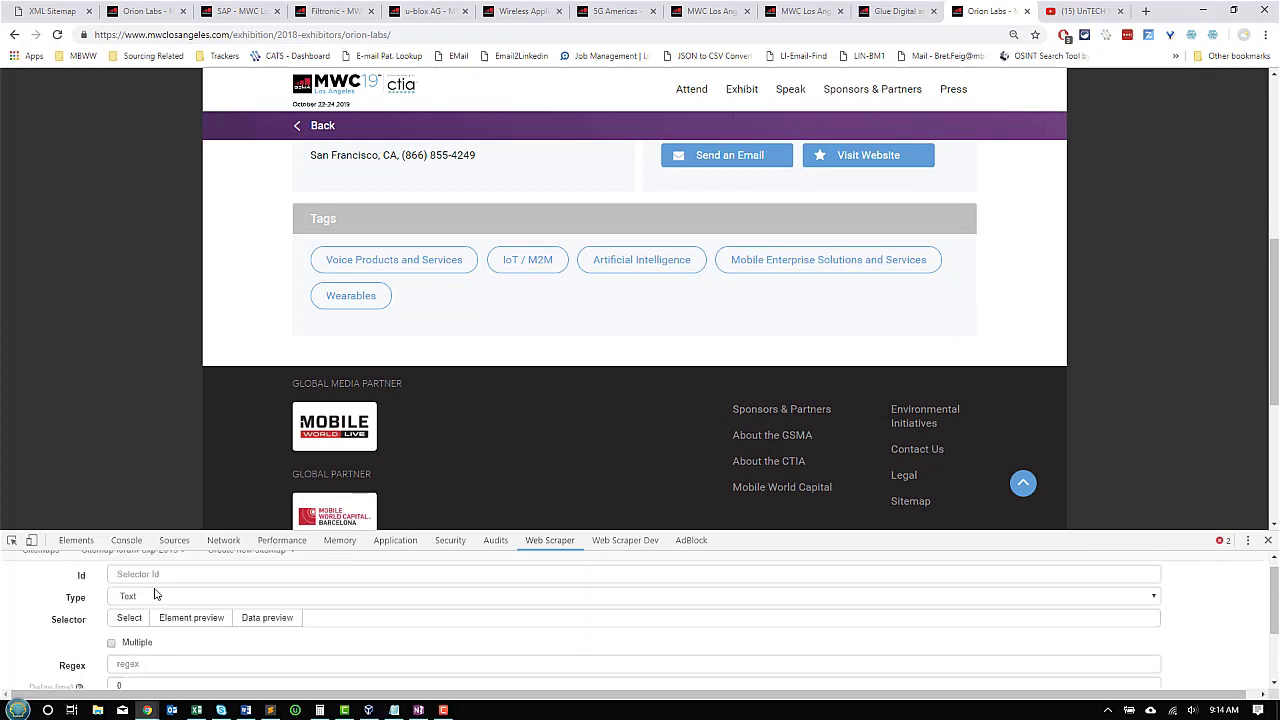
type("Ph")
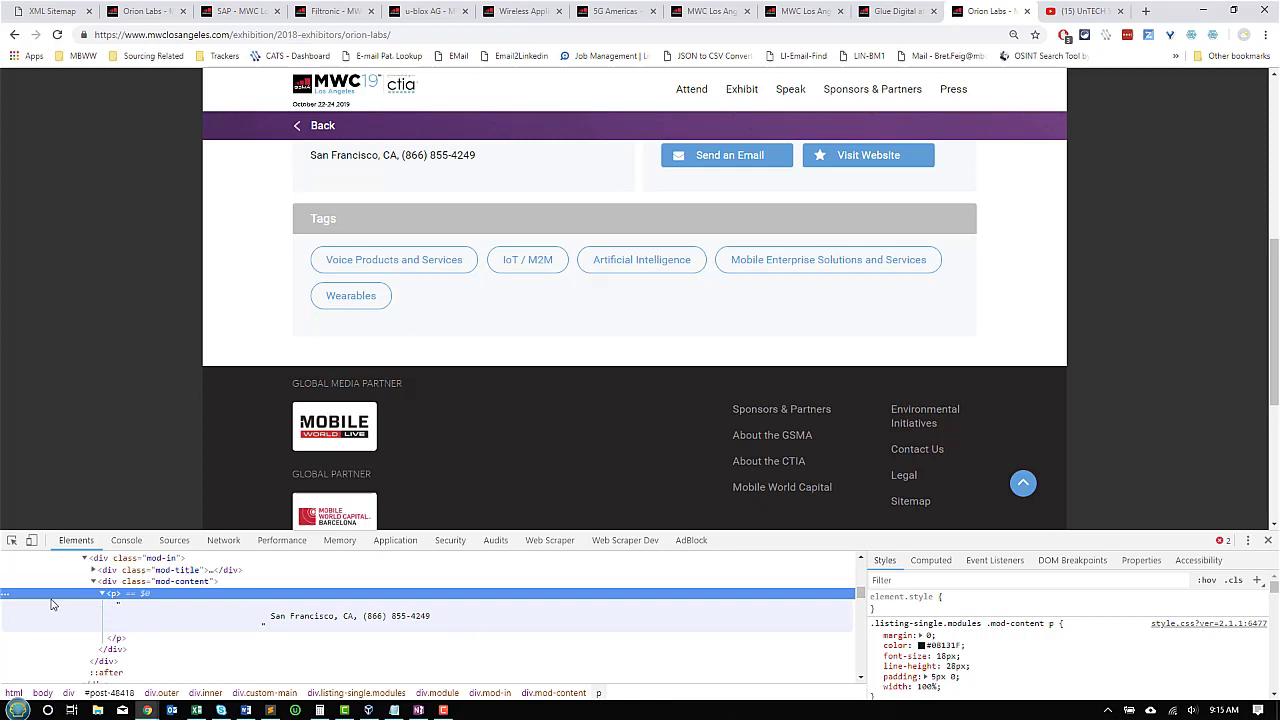
left_click(549, 540)
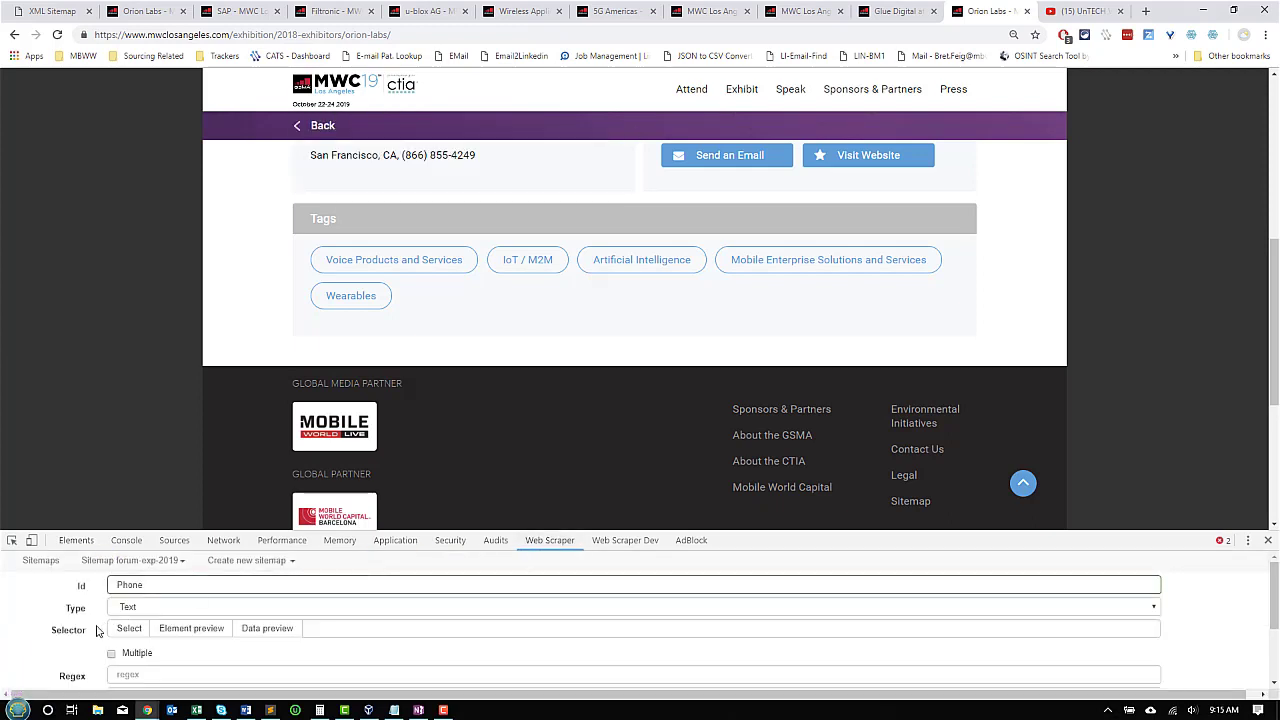
left_click(128, 628)
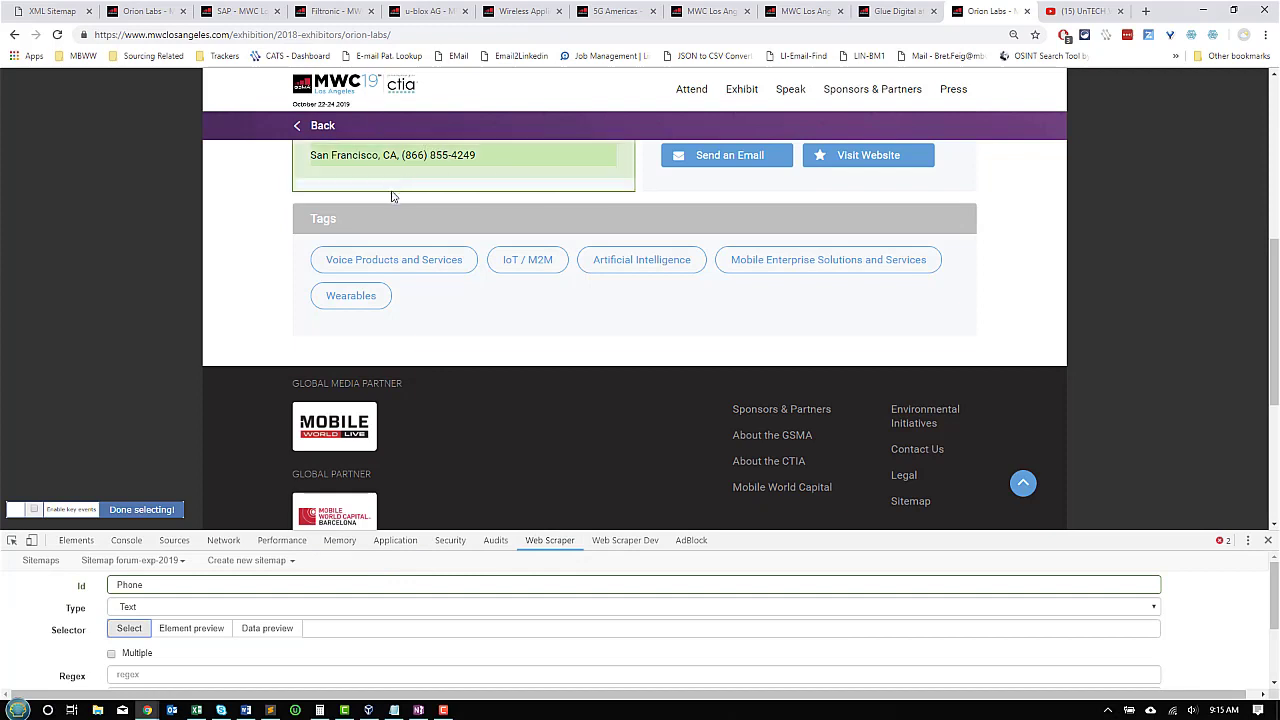
left_click(405, 155)
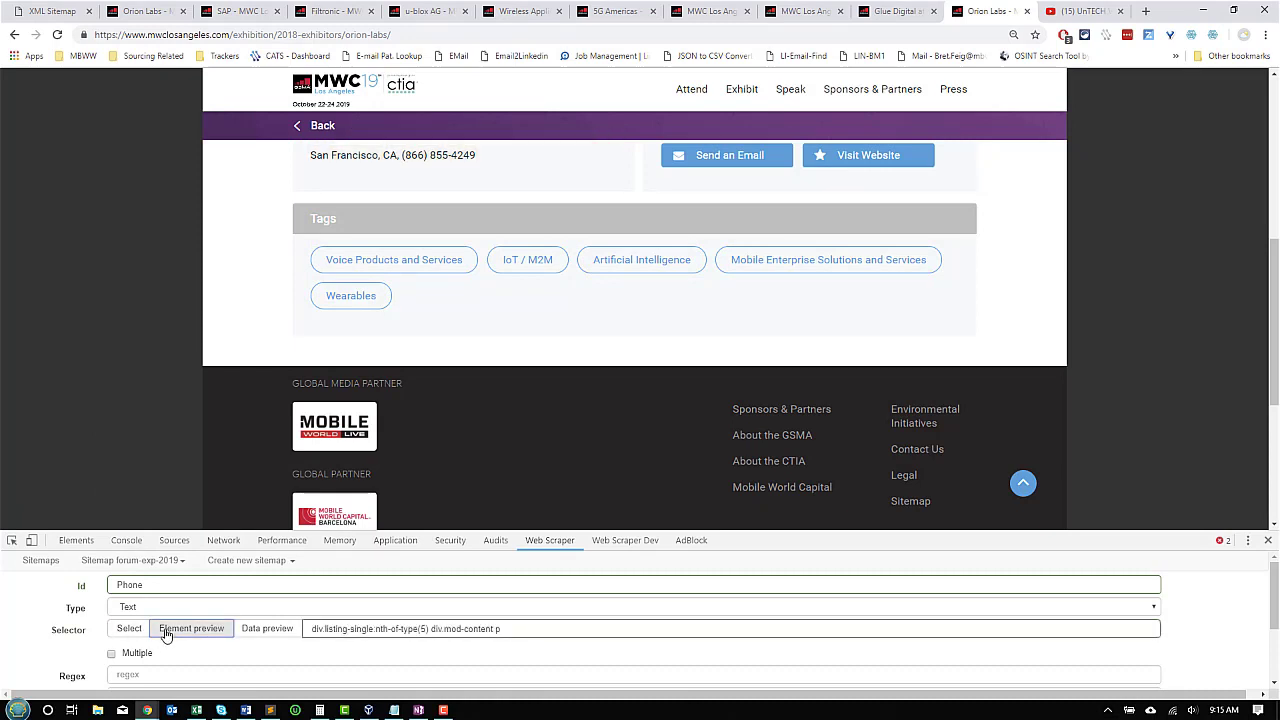
left_click(266, 629)
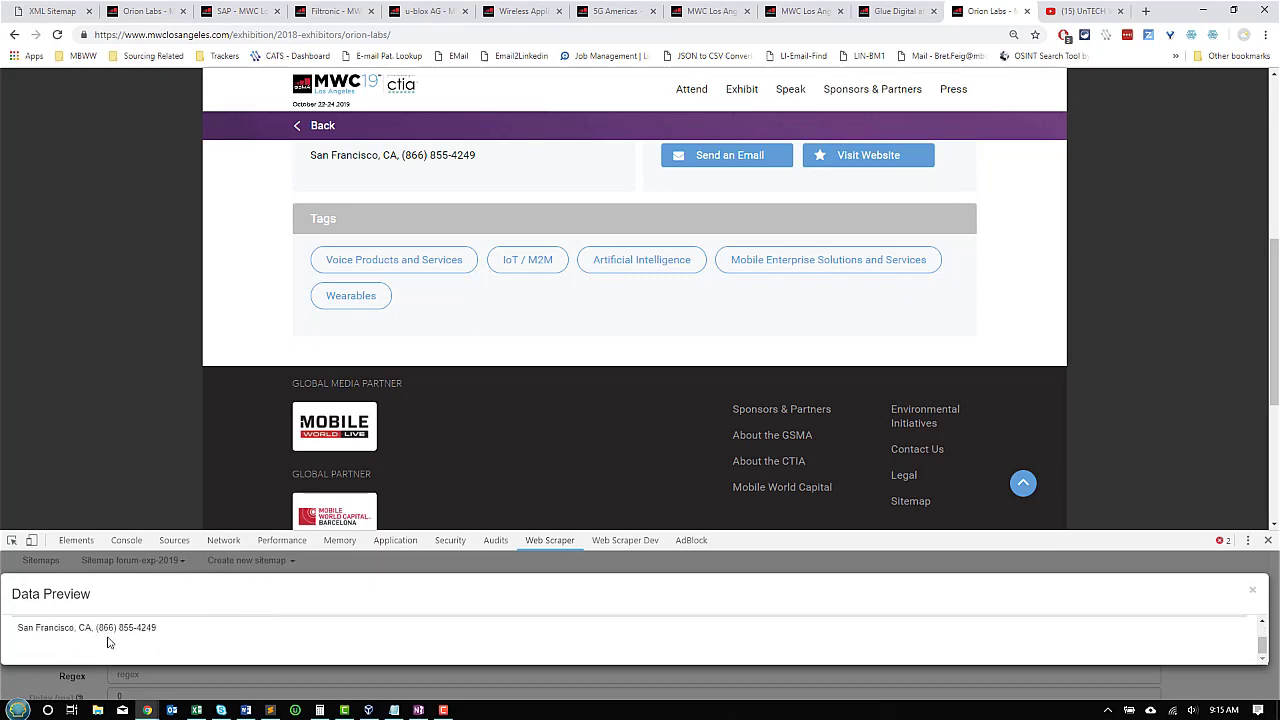
mouse_move(1168, 570)
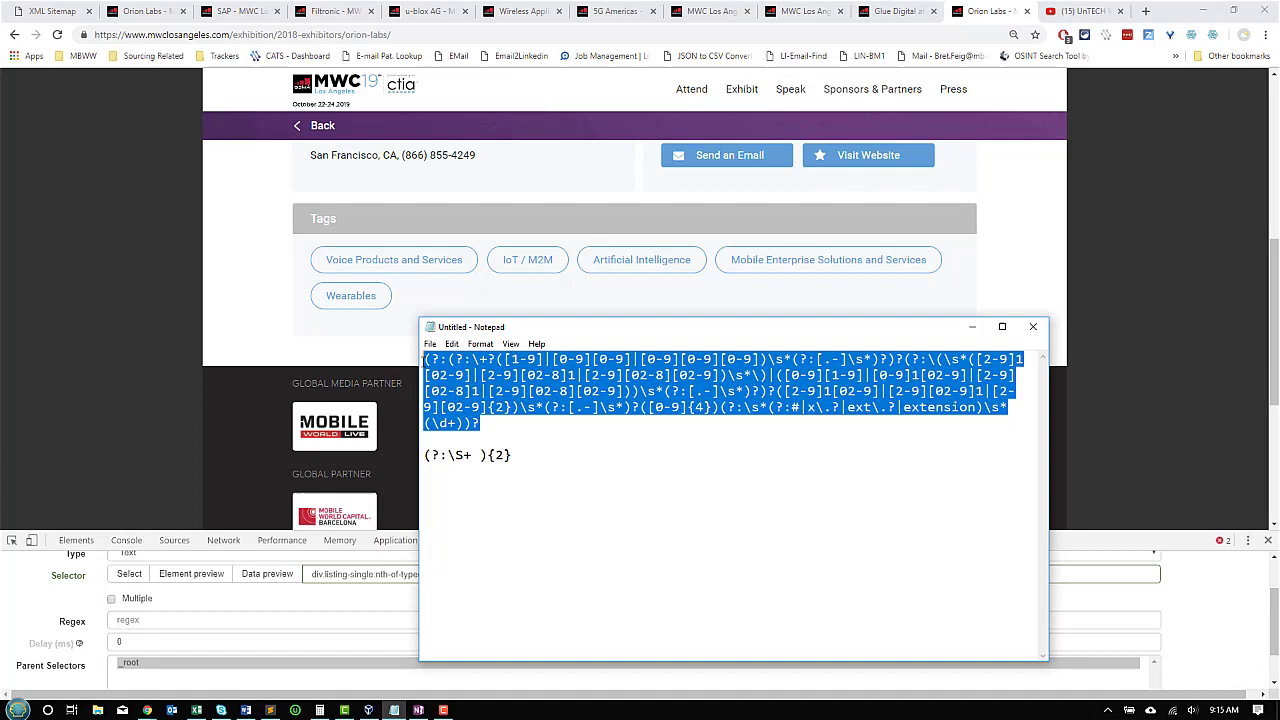
mouse_move(529, 344)
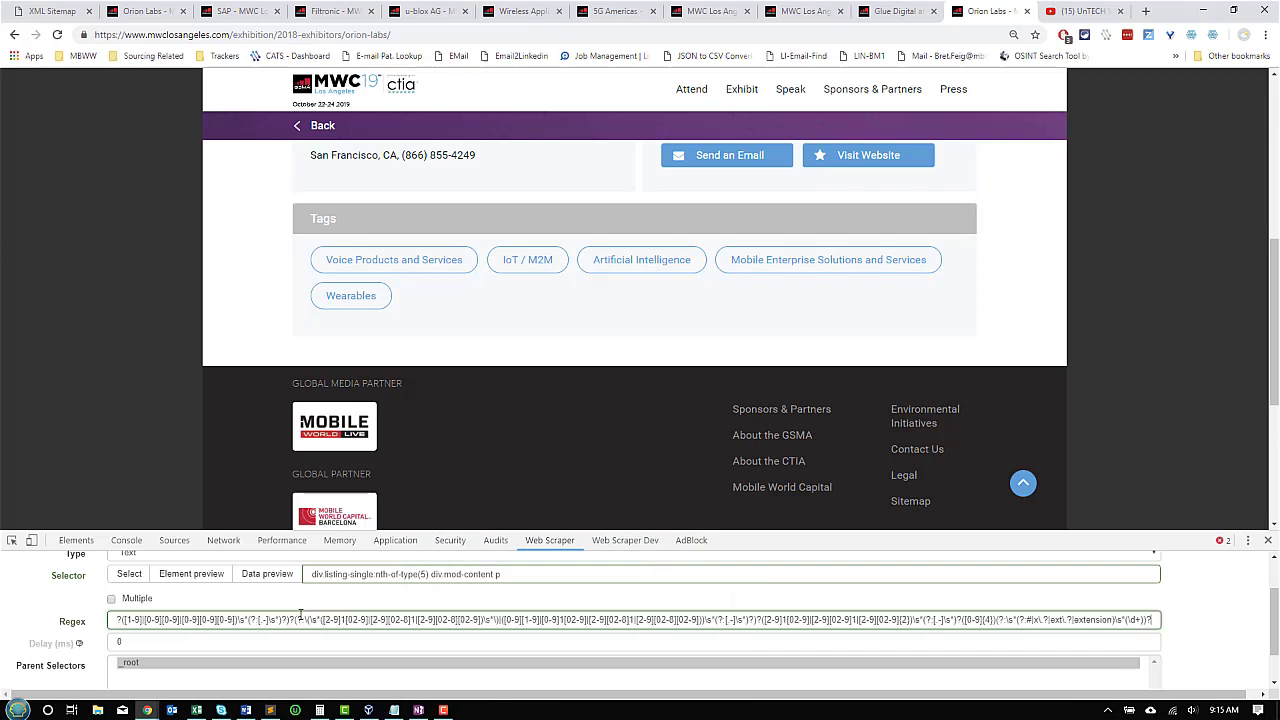
left_click(266, 573)
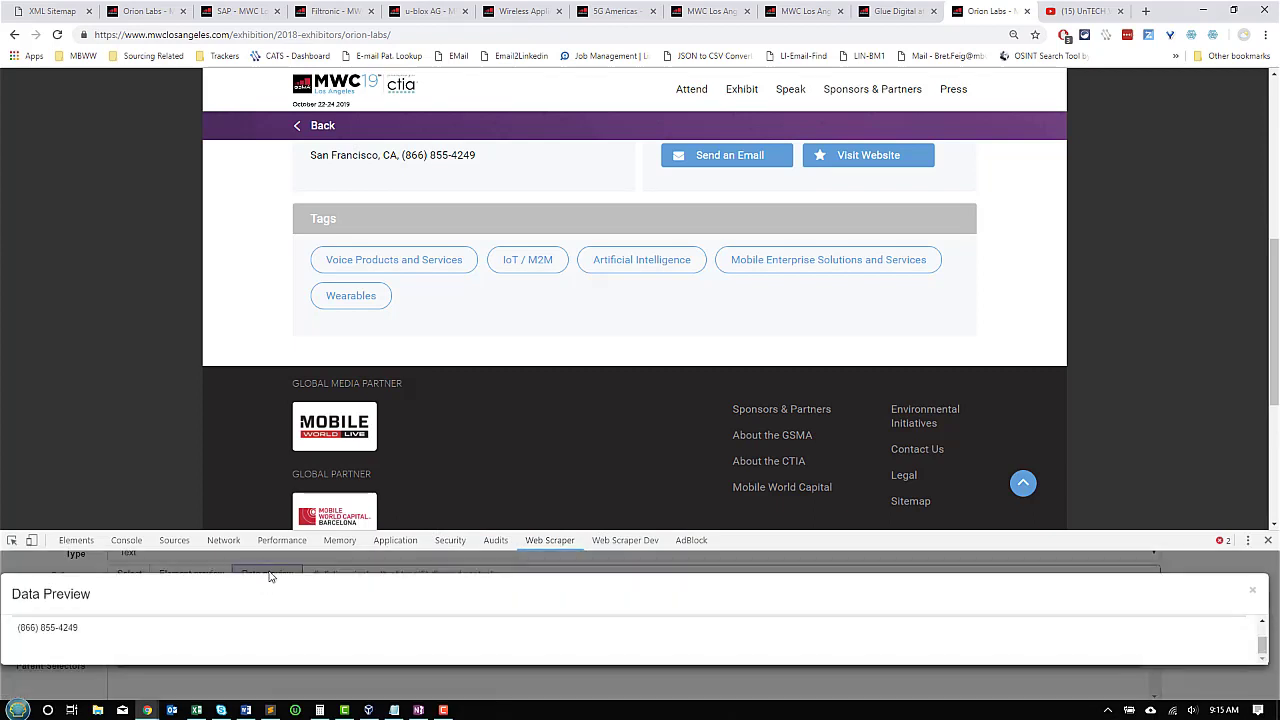
mouse_move(542, 607)
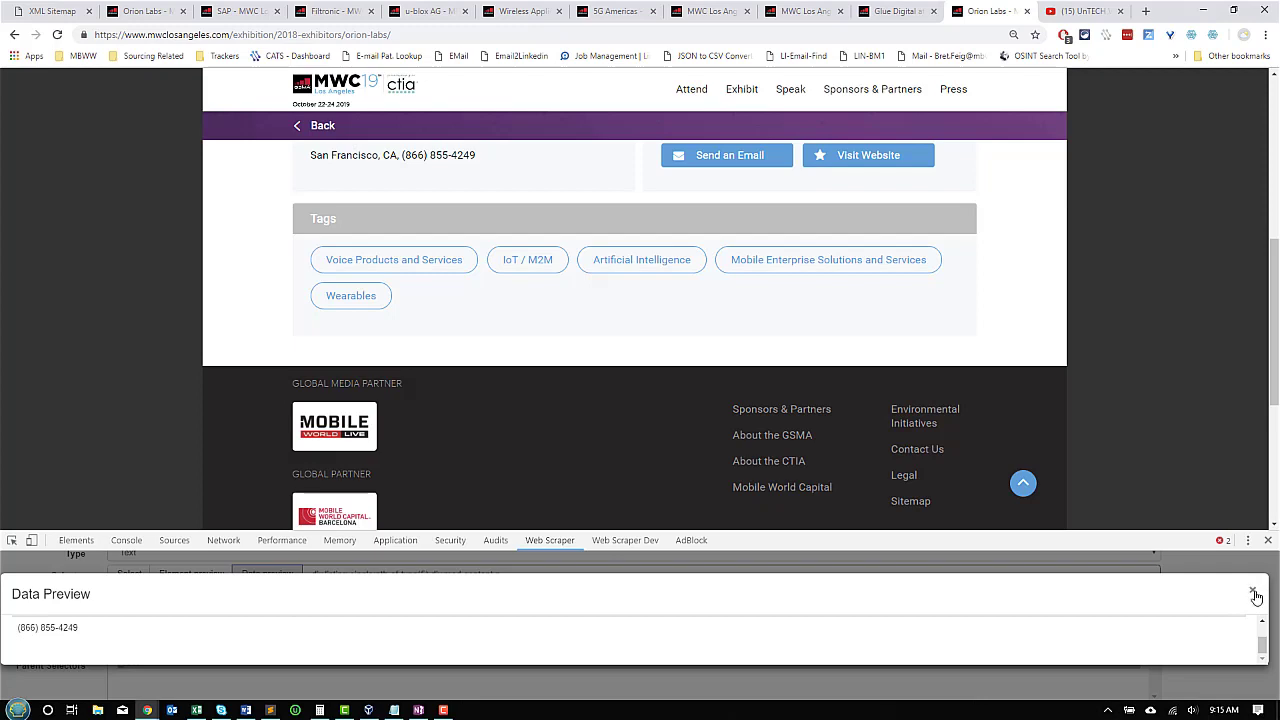
left_click(1254, 595)
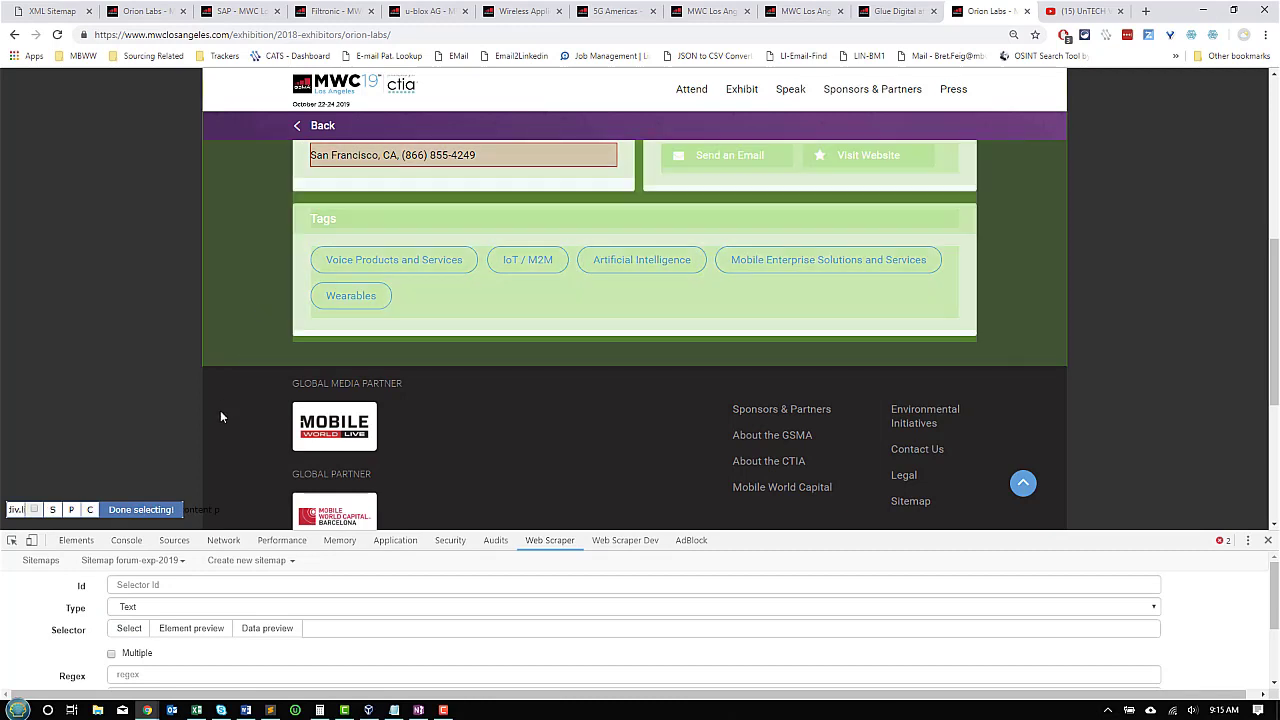
left_click(141, 509)
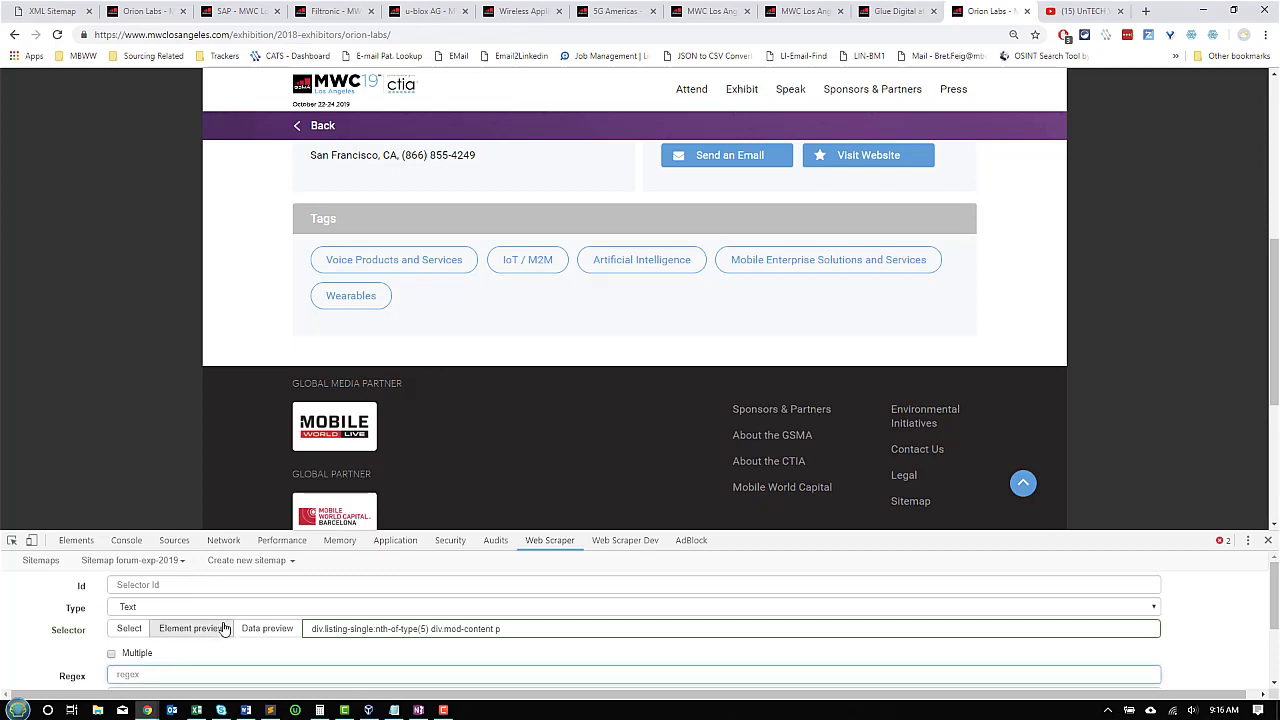
Preview the contact-details regex result, name the selector City-state, and preview its data again
left_click(266, 629)
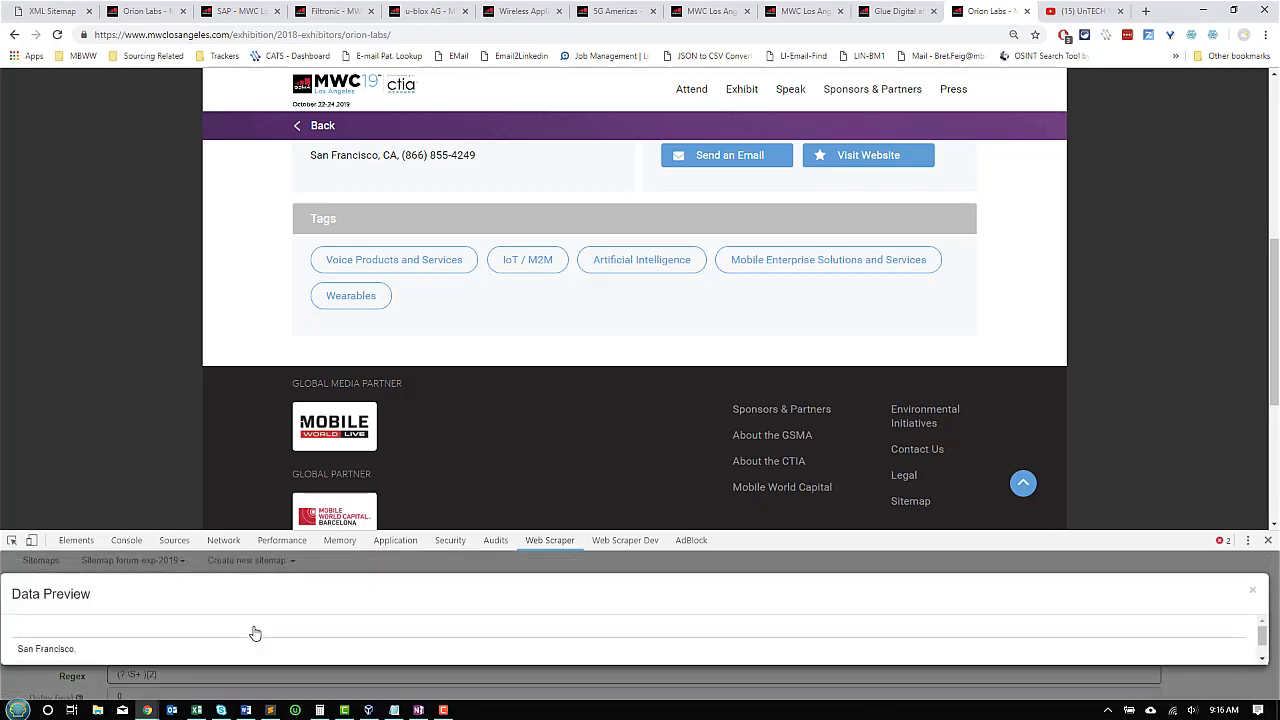
mouse_move(177, 633)
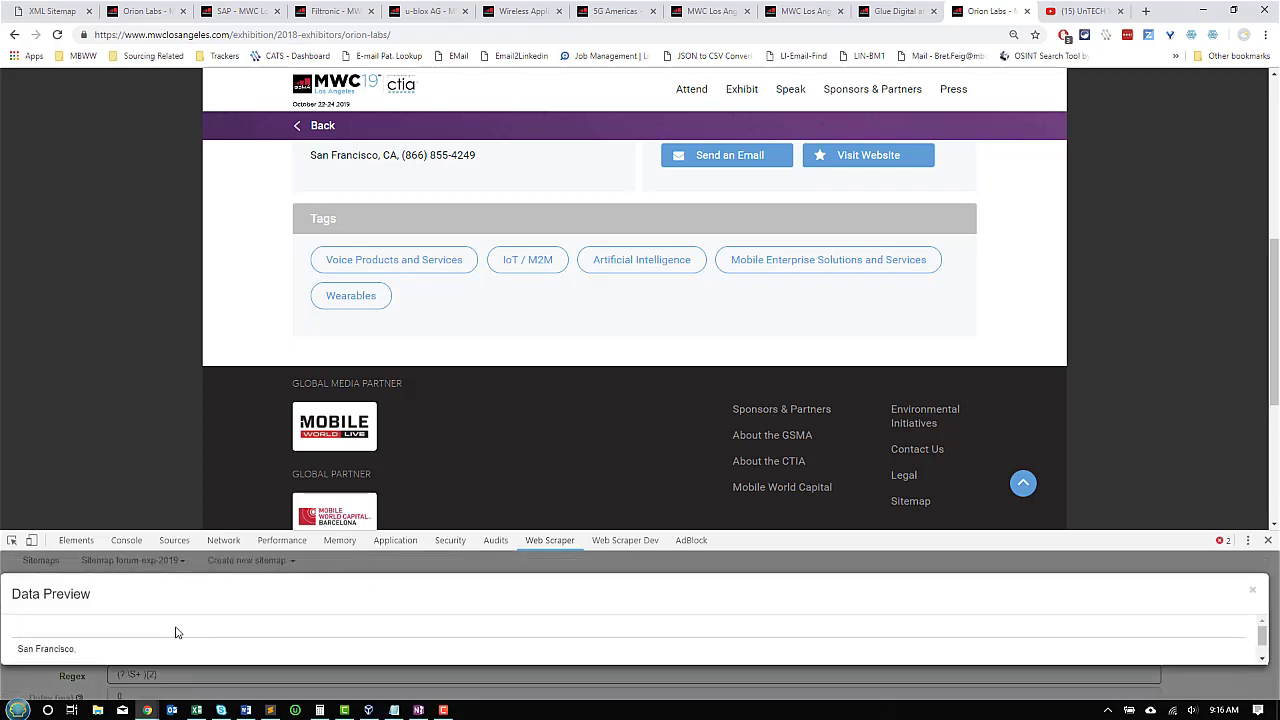
mouse_move(322, 125)
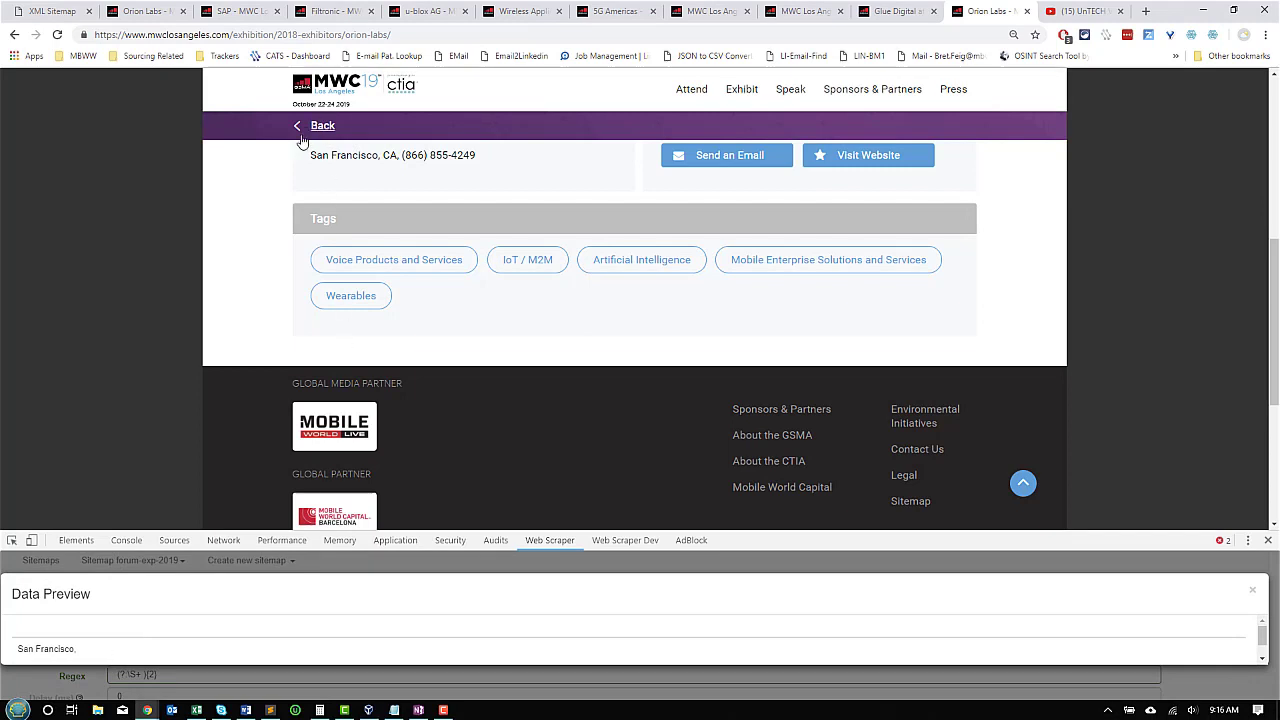
mouse_move(317, 158)
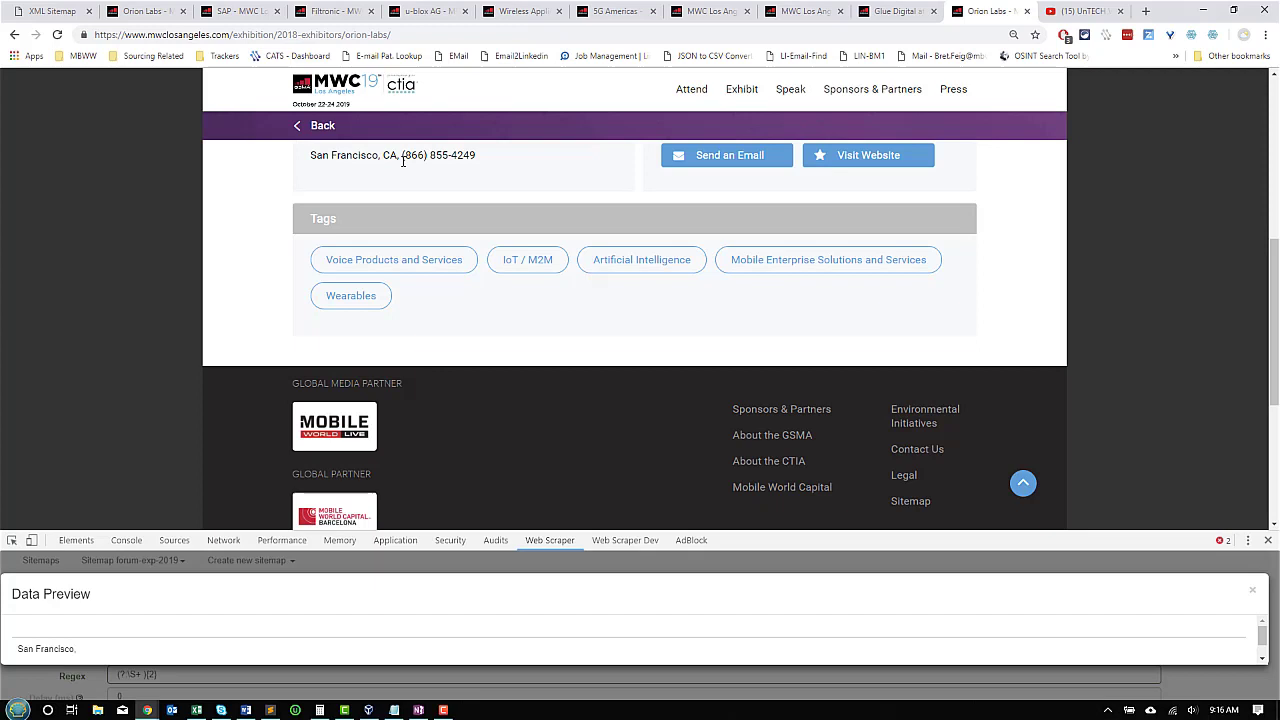
mouse_move(231, 496)
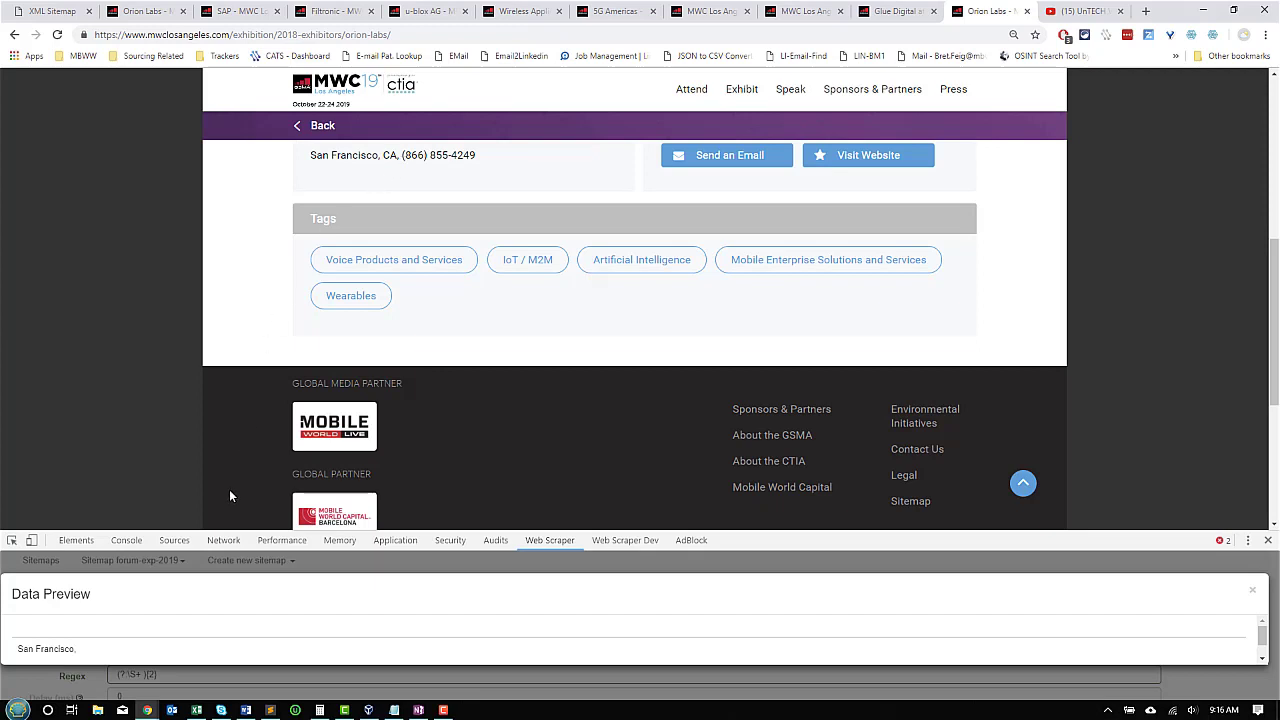
mouse_move(1247, 607)
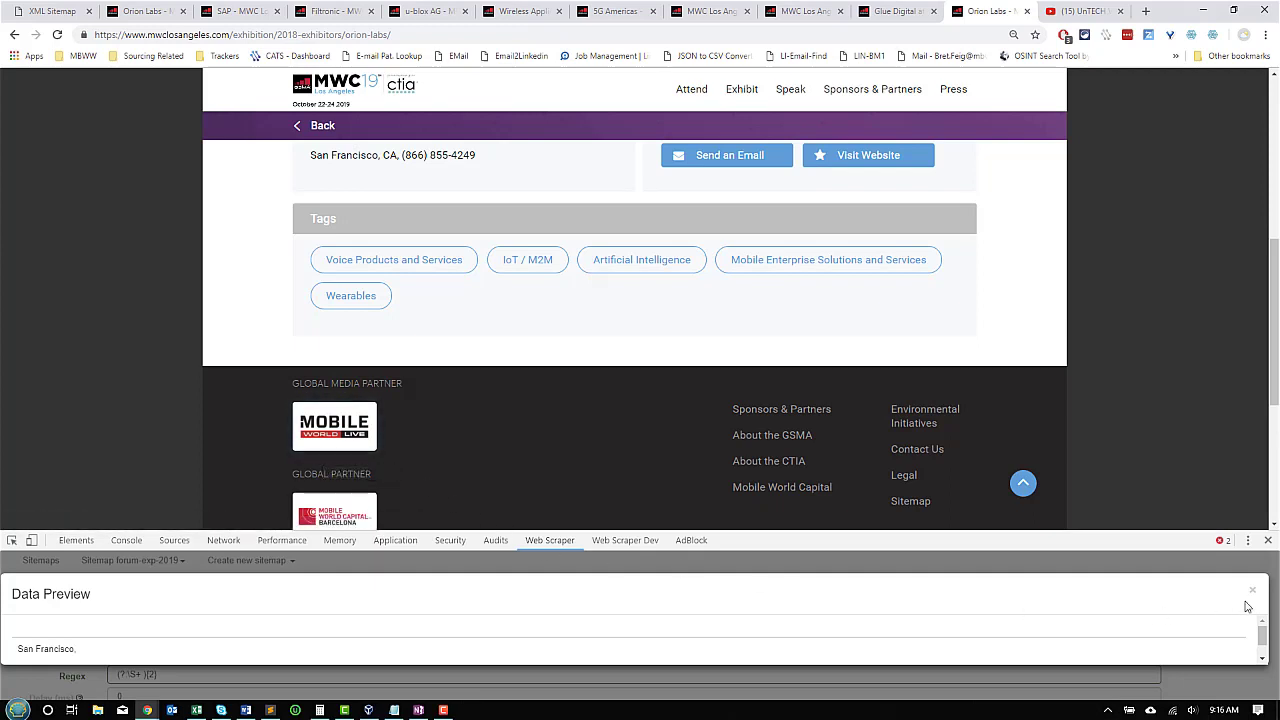
left_click(1250, 590)
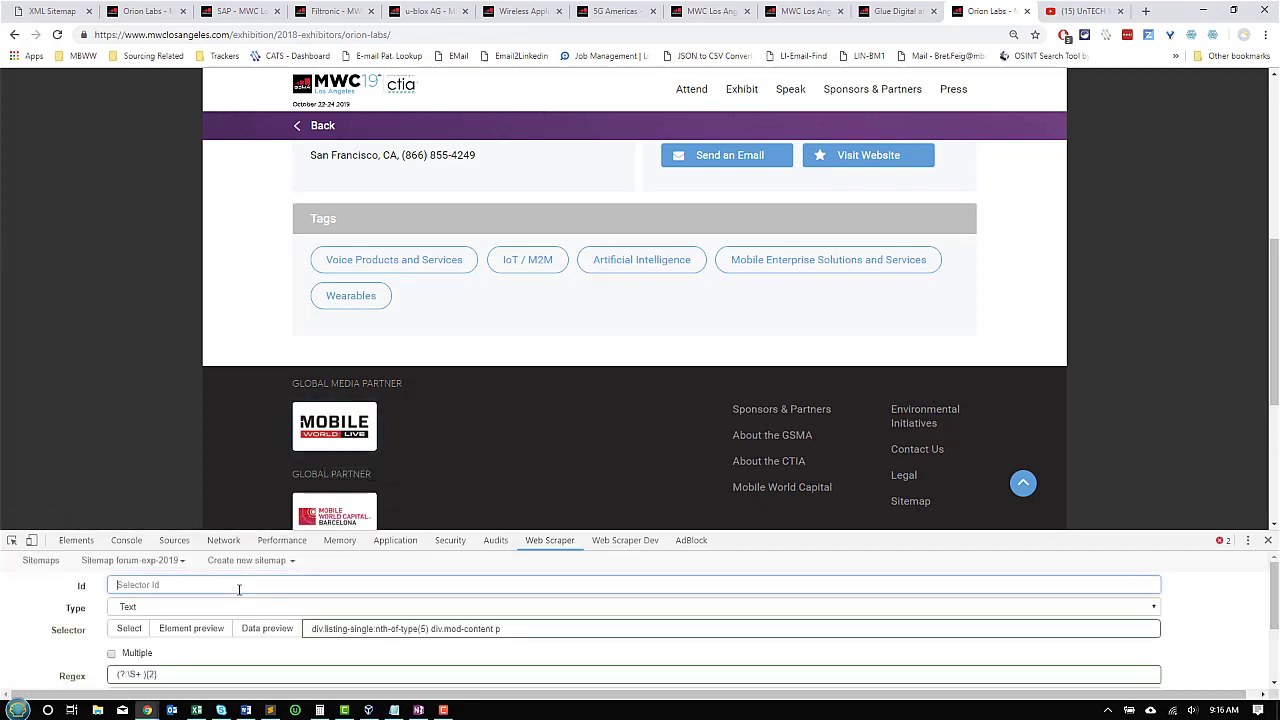
type("City")
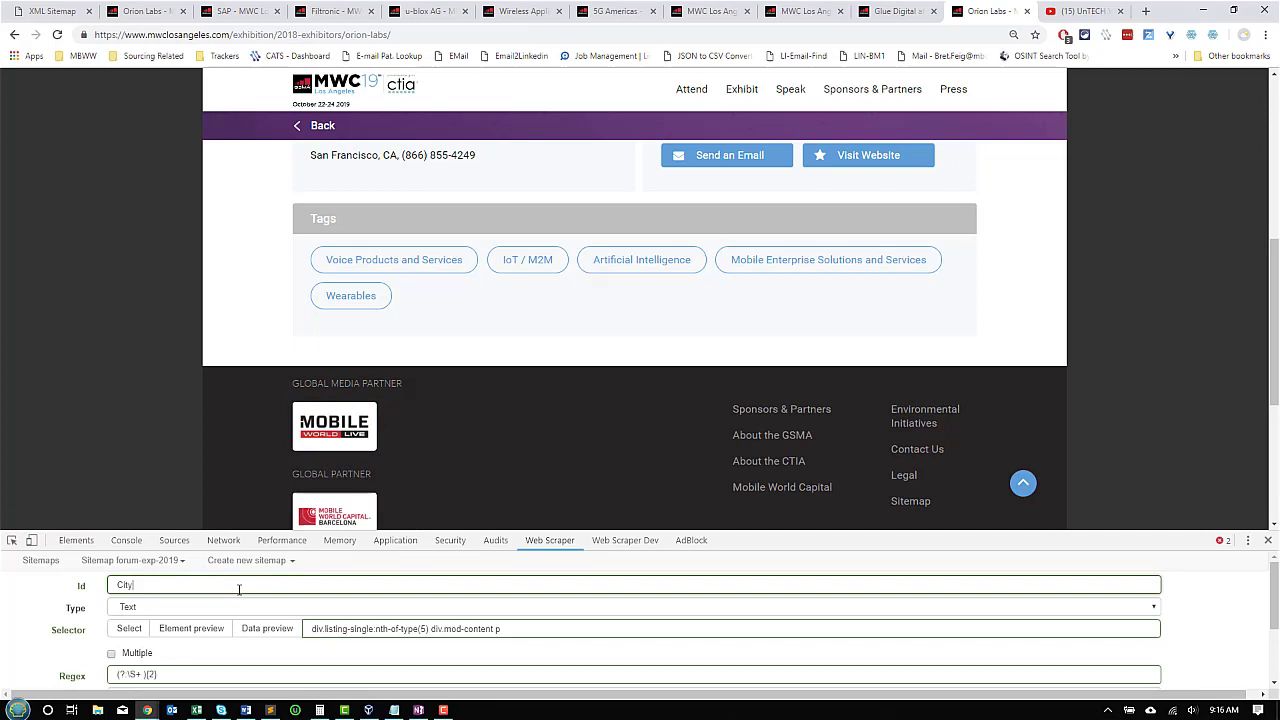
scroll("down", 3)
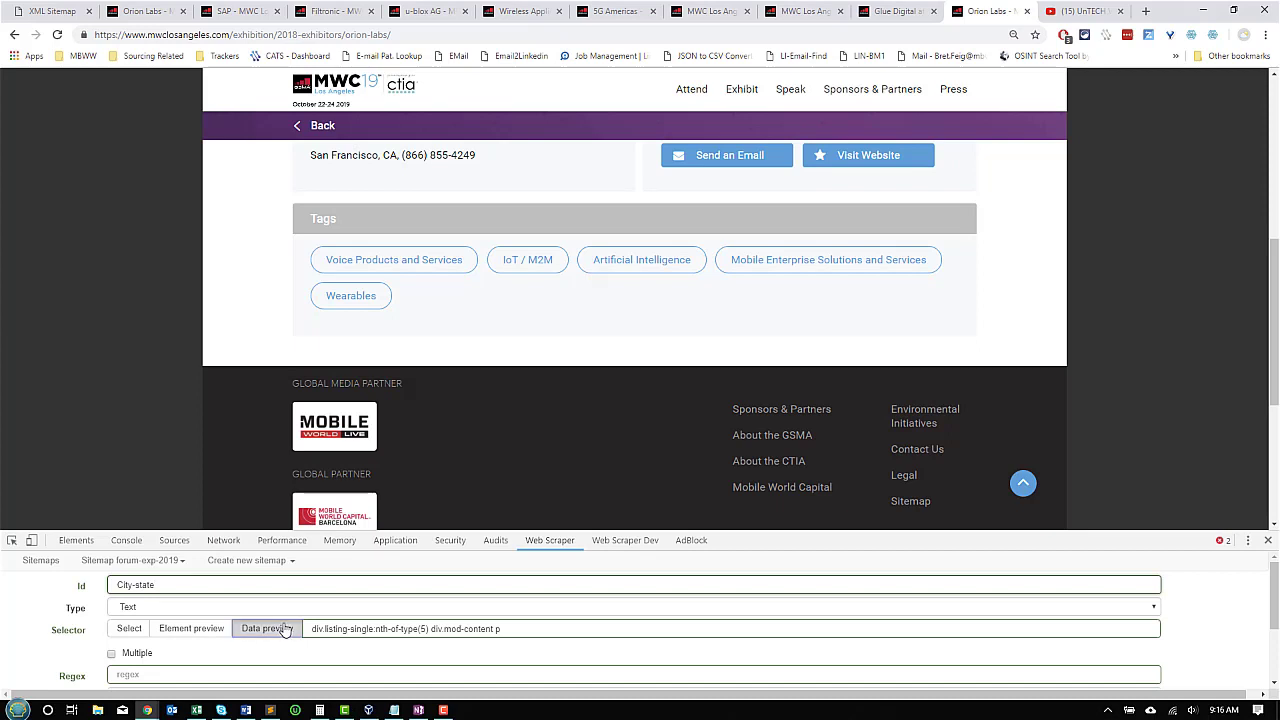
left_click(266, 628)
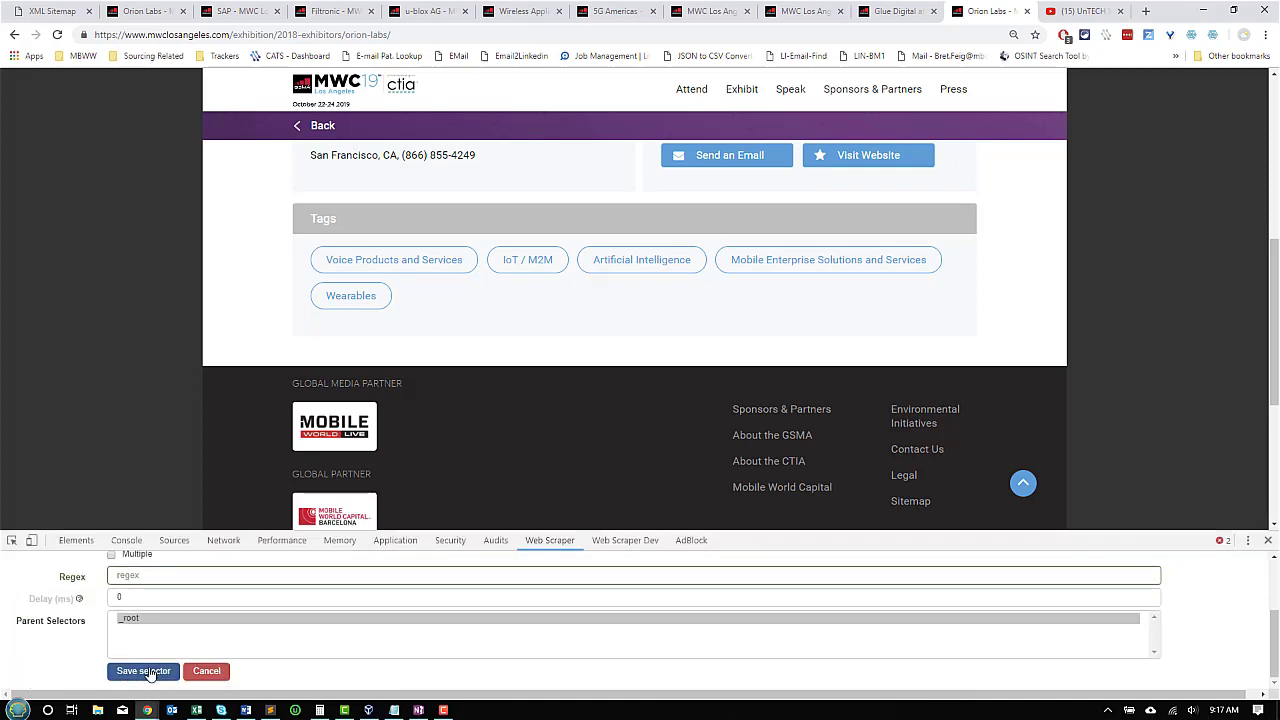
Save the City-state selector
left_click(142, 672)
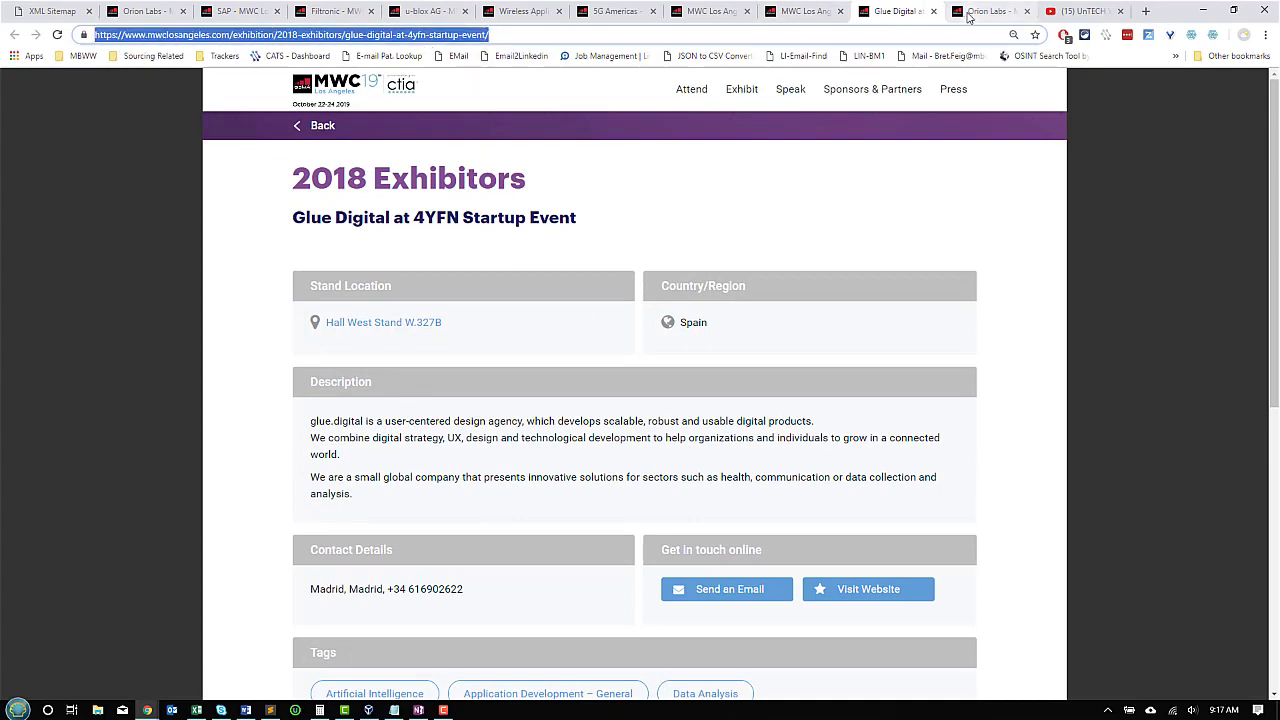
Preview the bio selector on Glue Digital, which returns only the first description paragraph
left_click(989, 13)
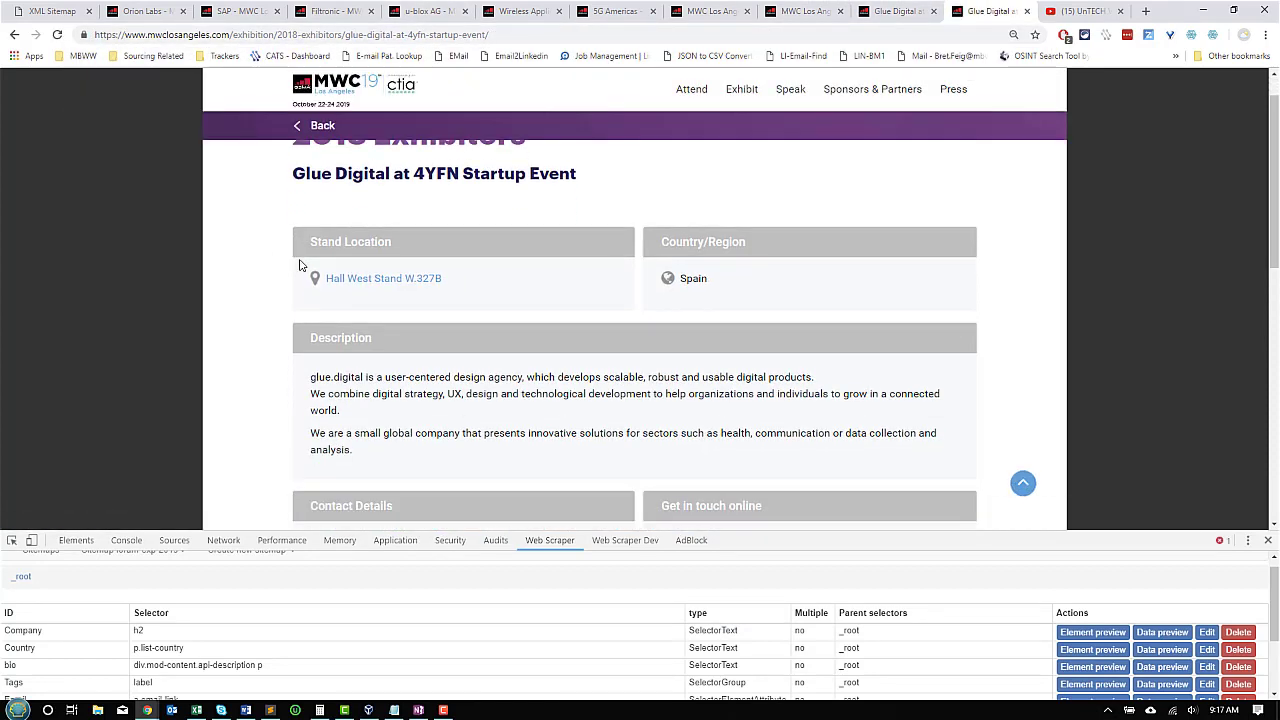
left_click(1093, 632)
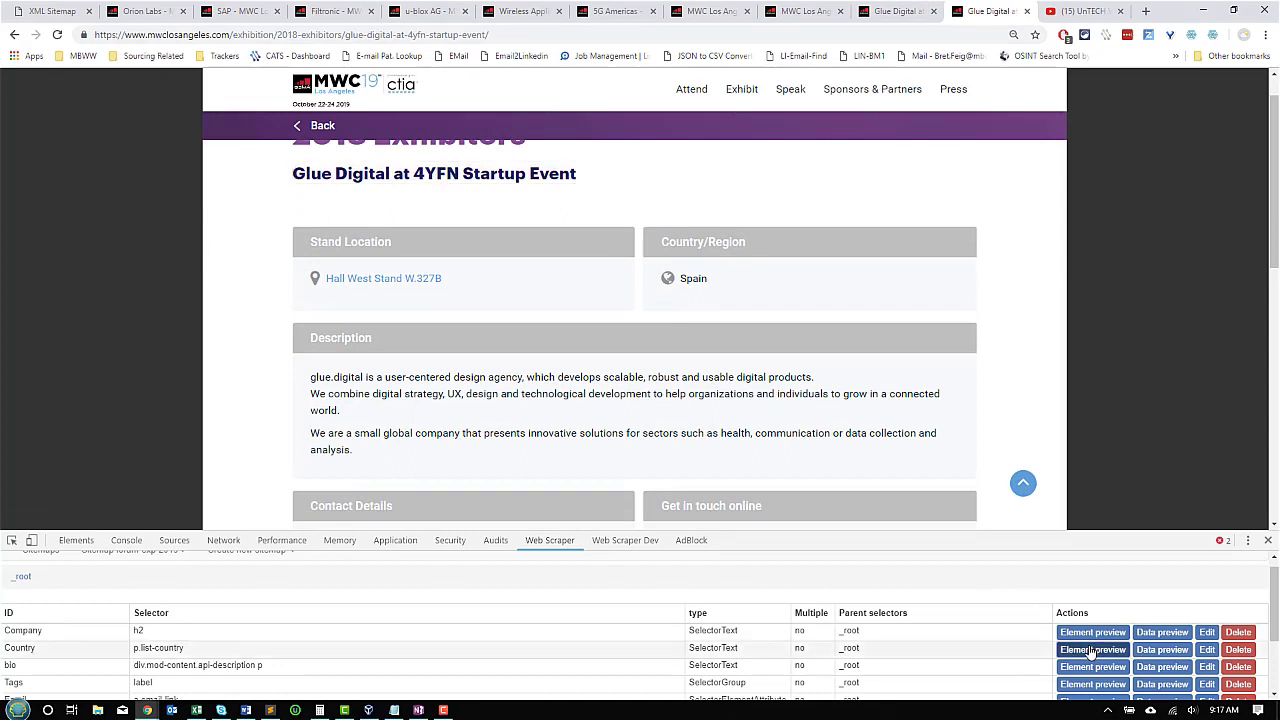
left_click(1092, 649)
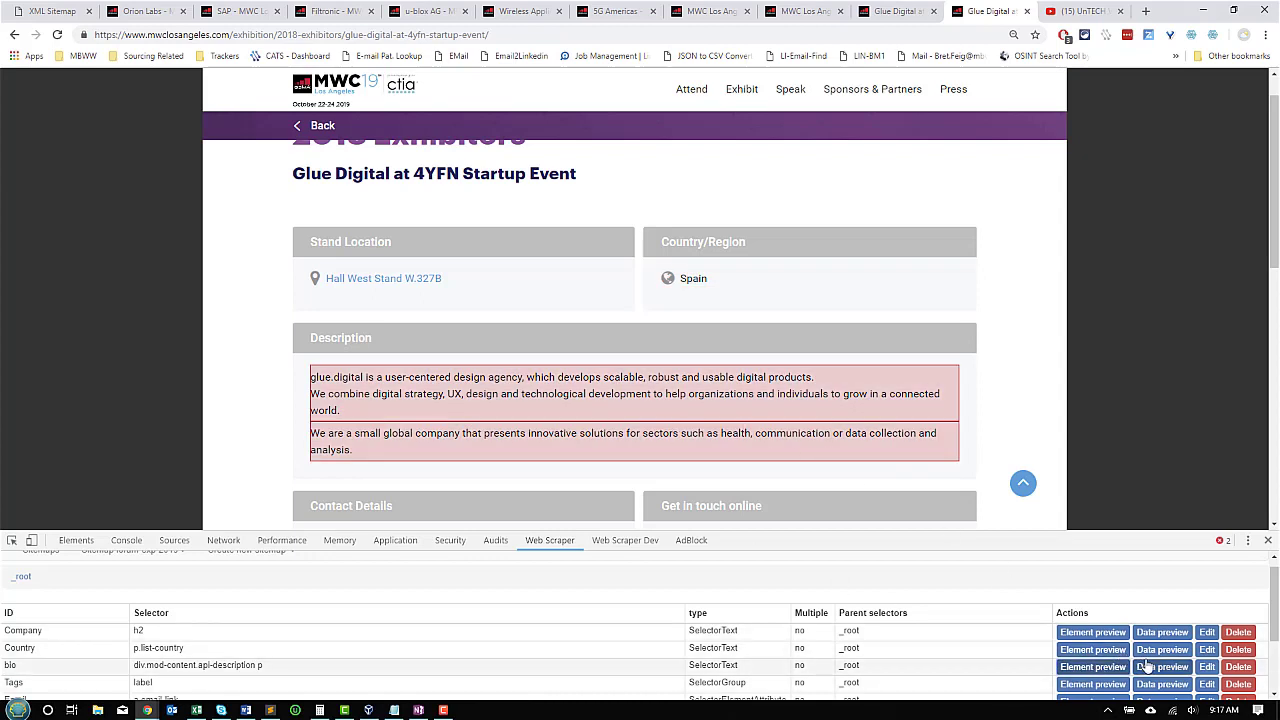
left_click(1162, 666)
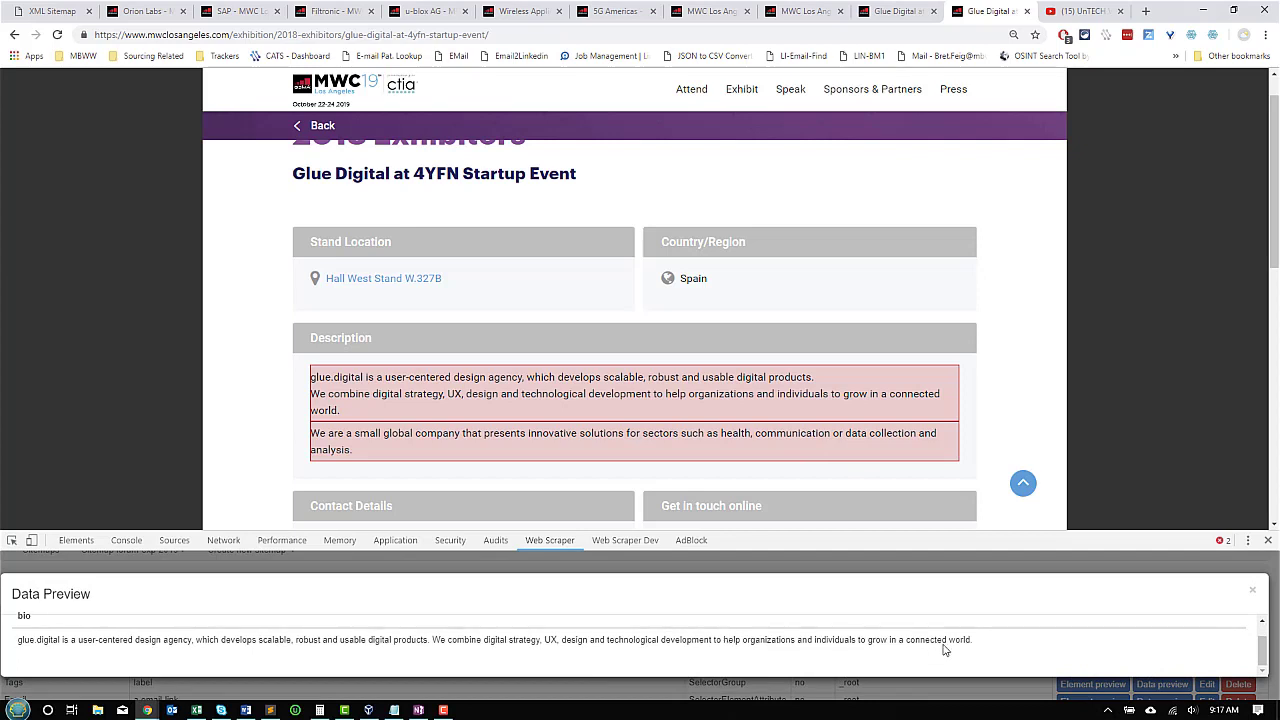
mouse_move(570, 689)
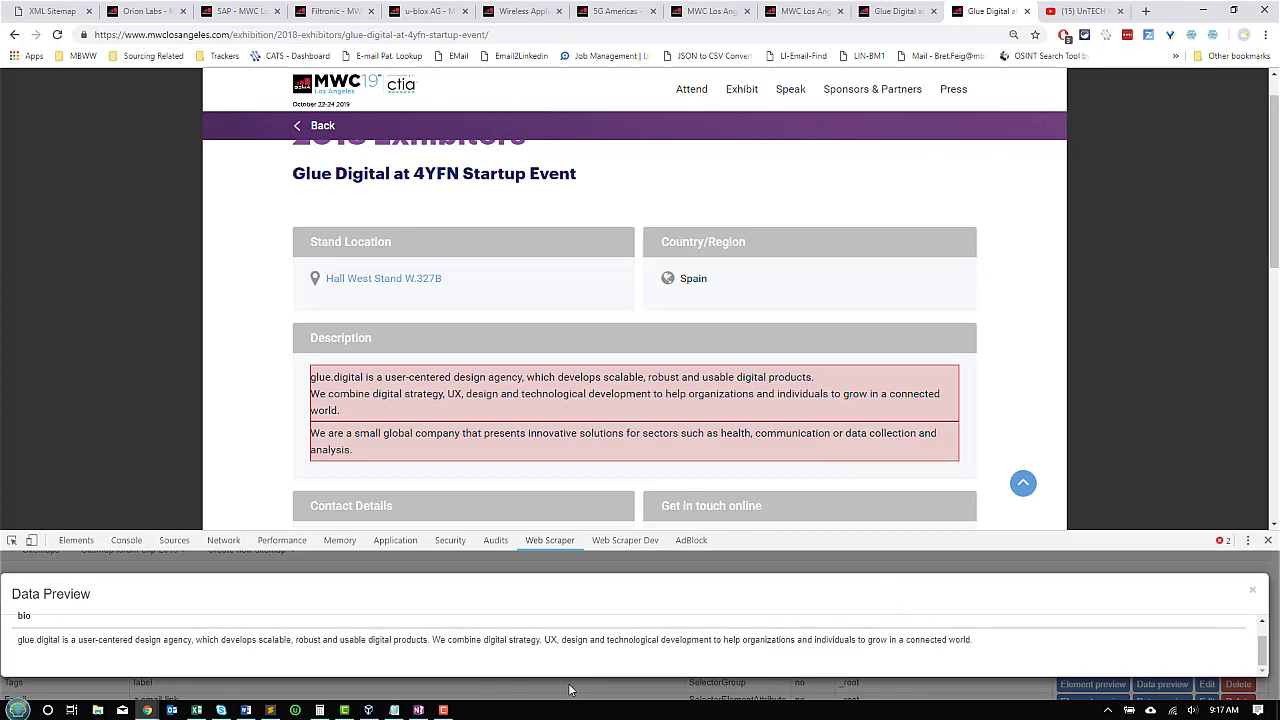
mouse_move(997, 599)
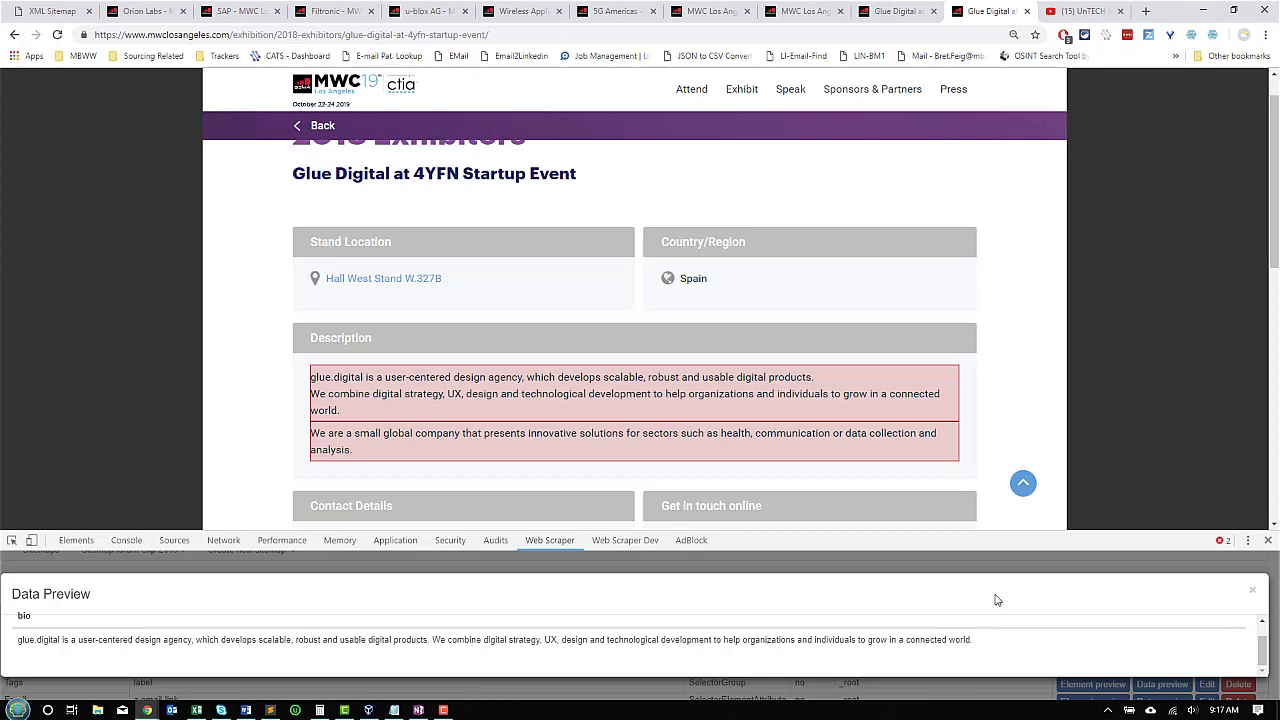
left_click(1252, 588)
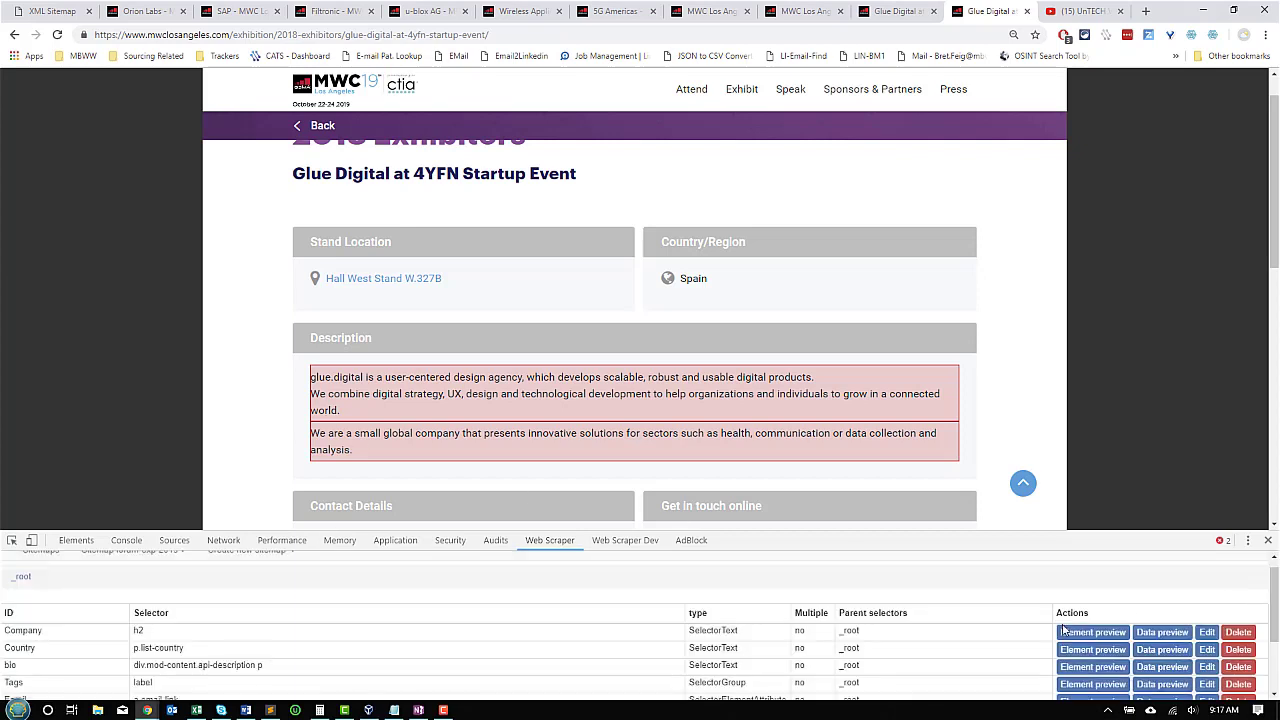
Change the bio selector to div.mod-content.api-description and preview the two-paragraph description
left_click(1206, 666)
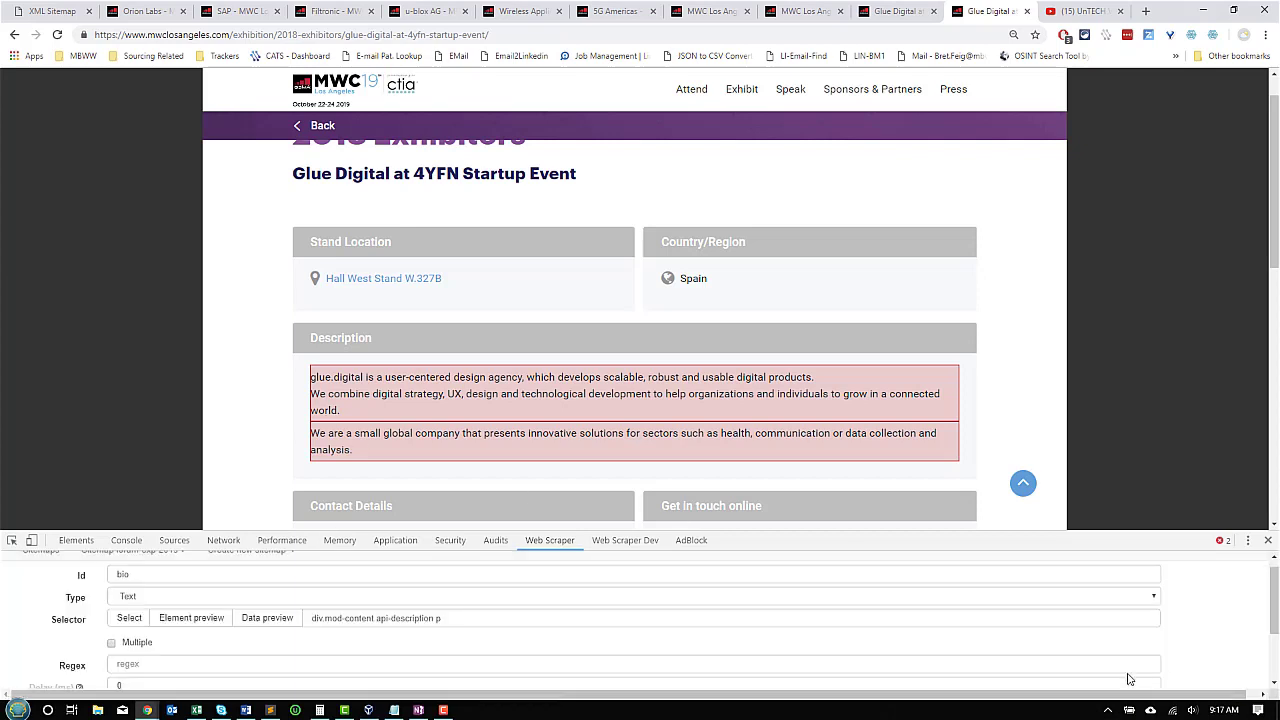
left_click(128, 618)
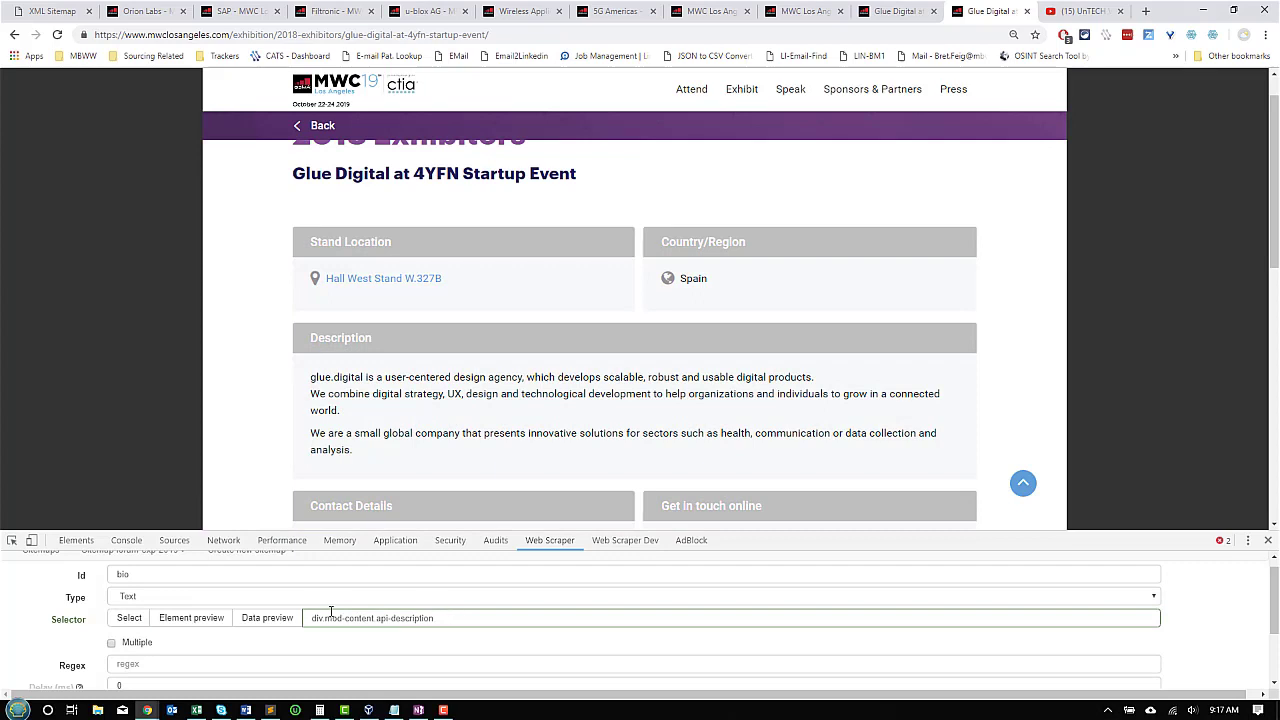
left_click(266, 618)
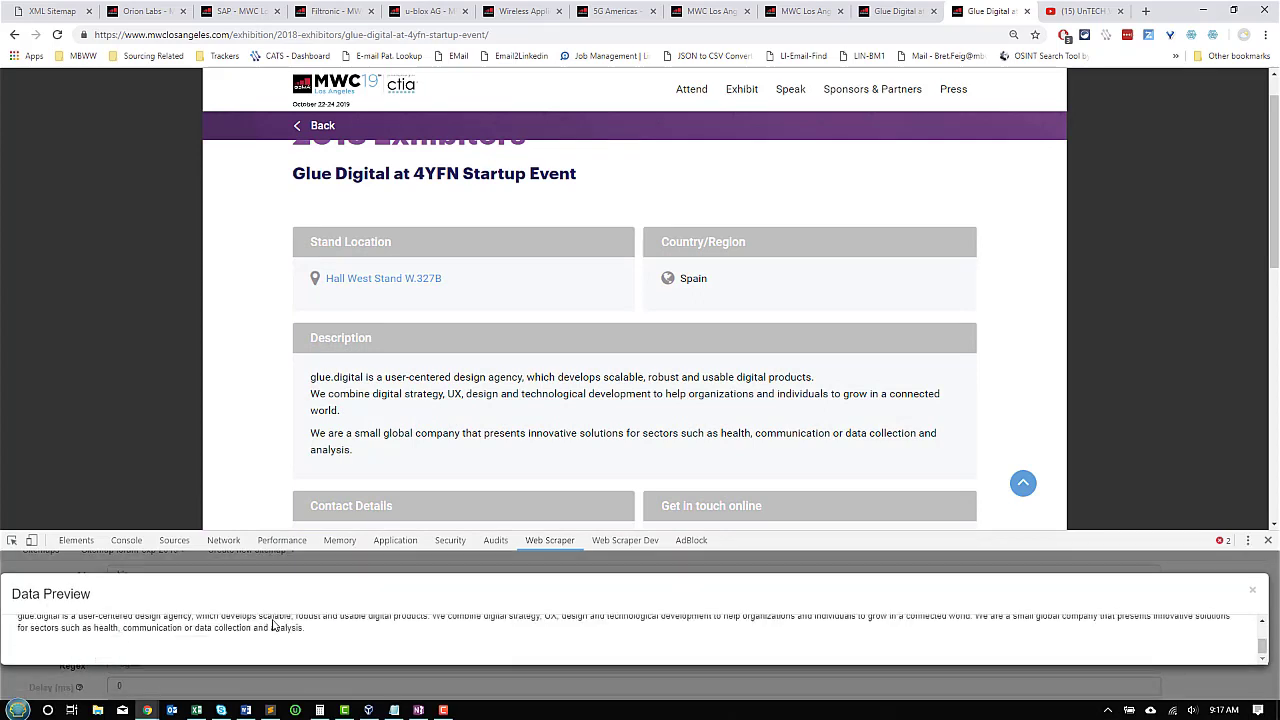
mouse_move(1255, 600)
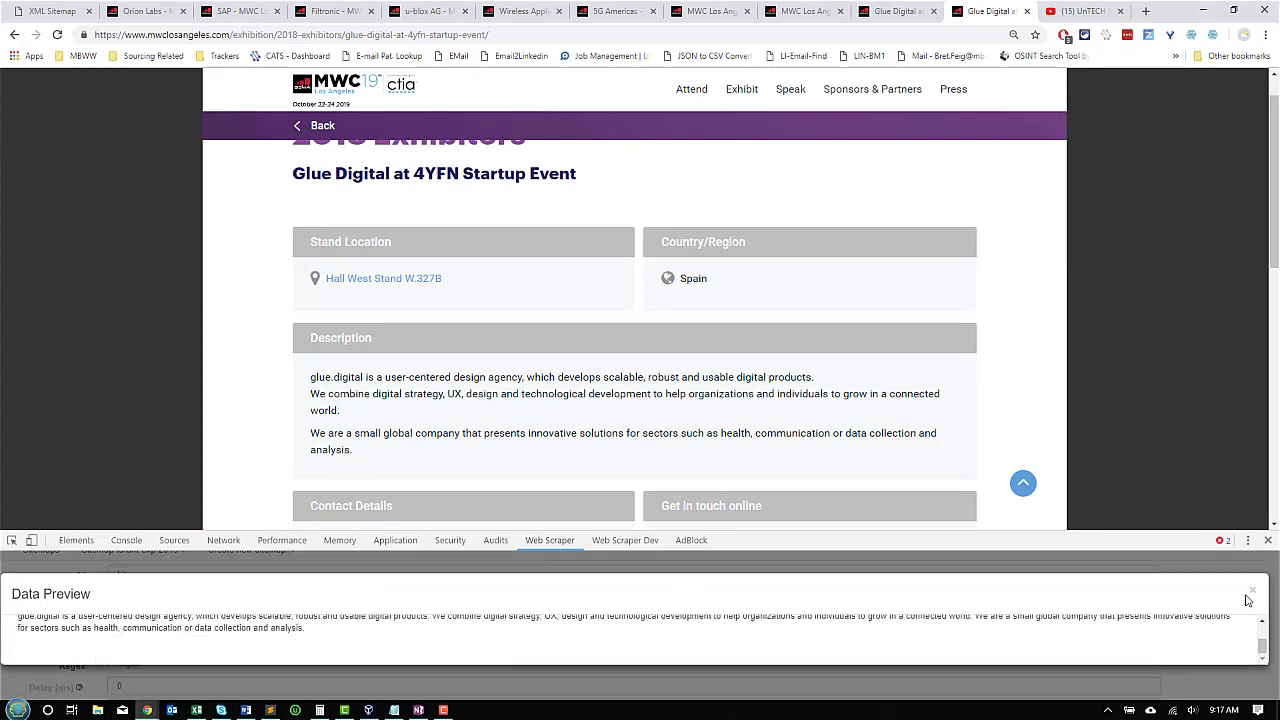
left_click(1248, 589)
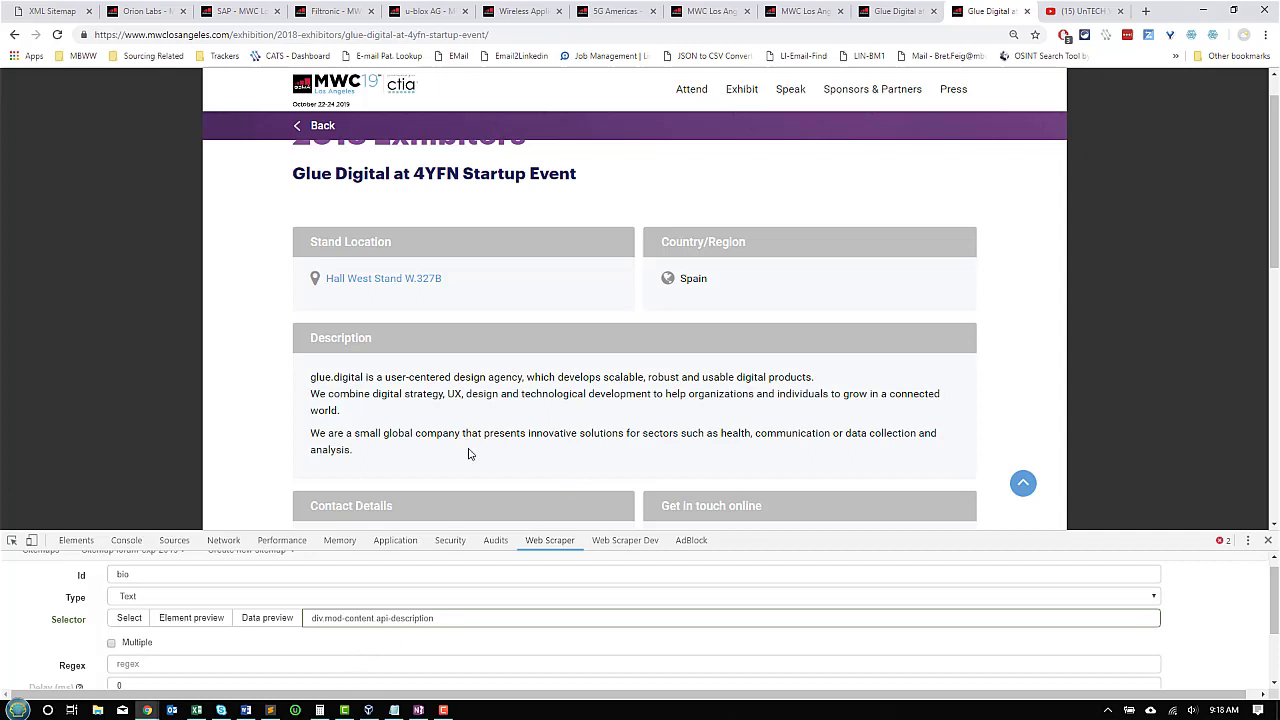
Preview the City-state and Phone selectors' data on the Glue Digital page
scroll("down", 3)
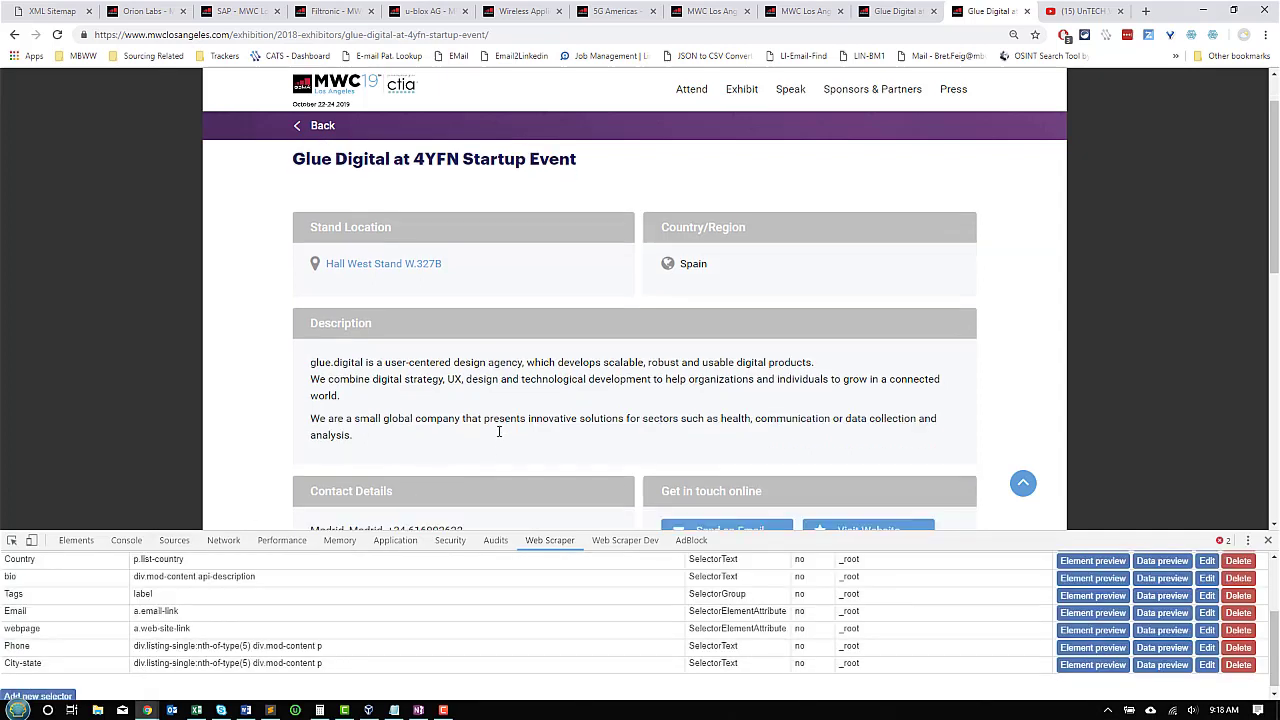
scroll("down", 3)
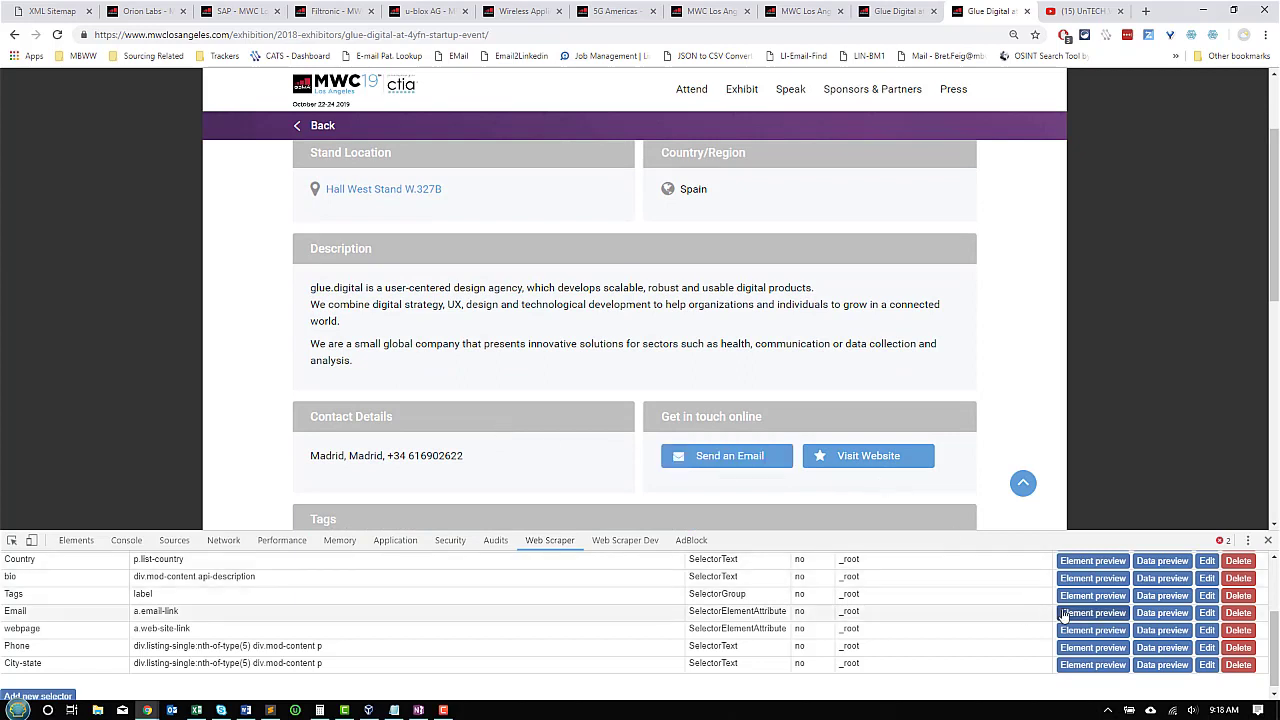
mouse_move(1162, 618)
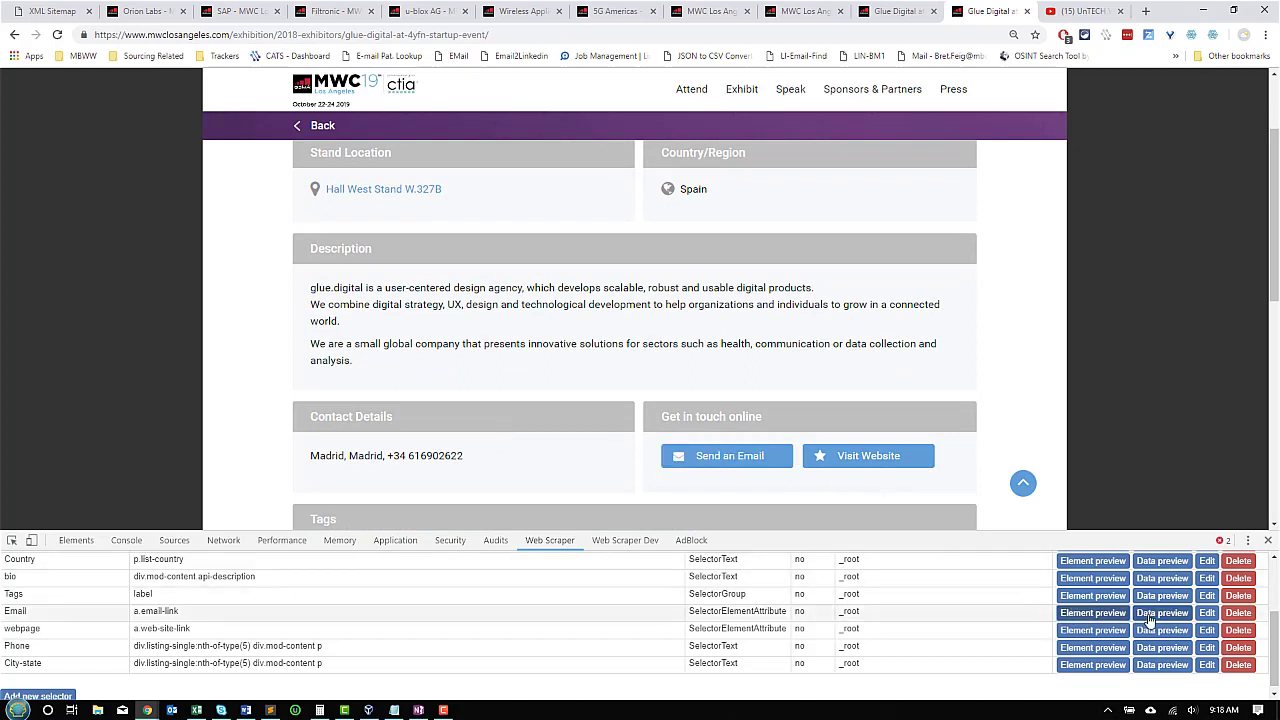
left_click(1162, 613)
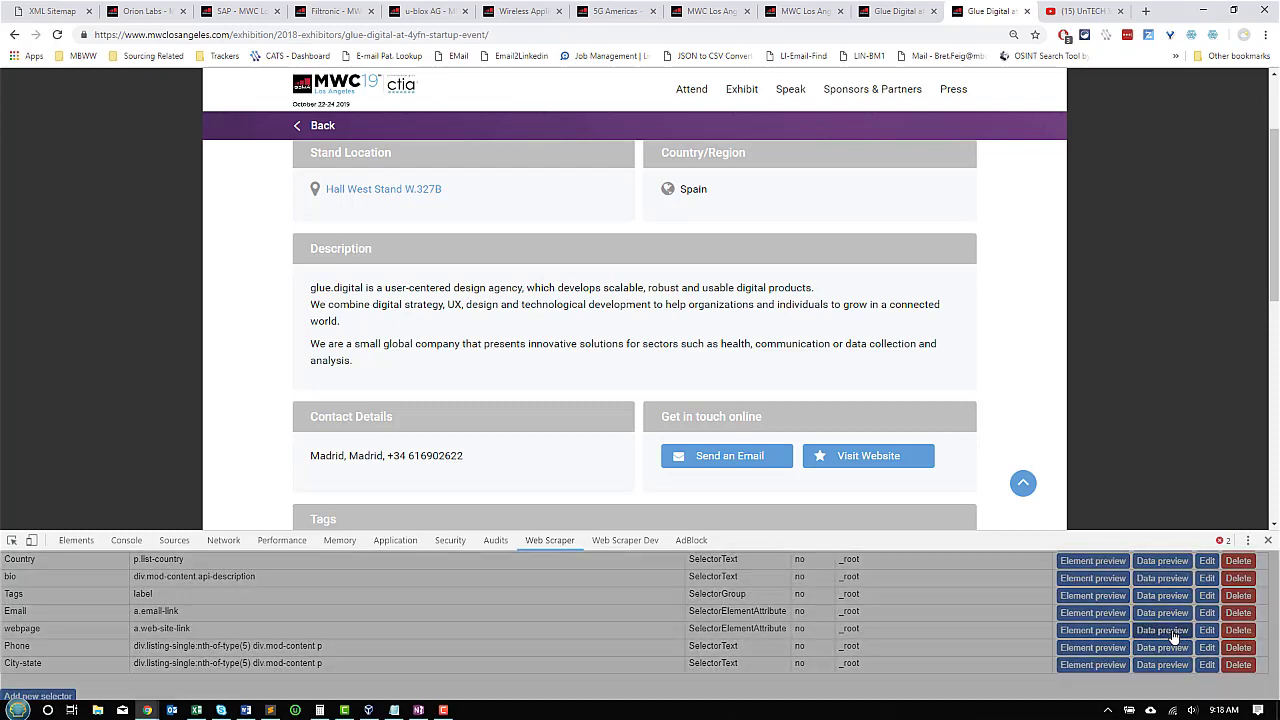
mouse_move(1120, 594)
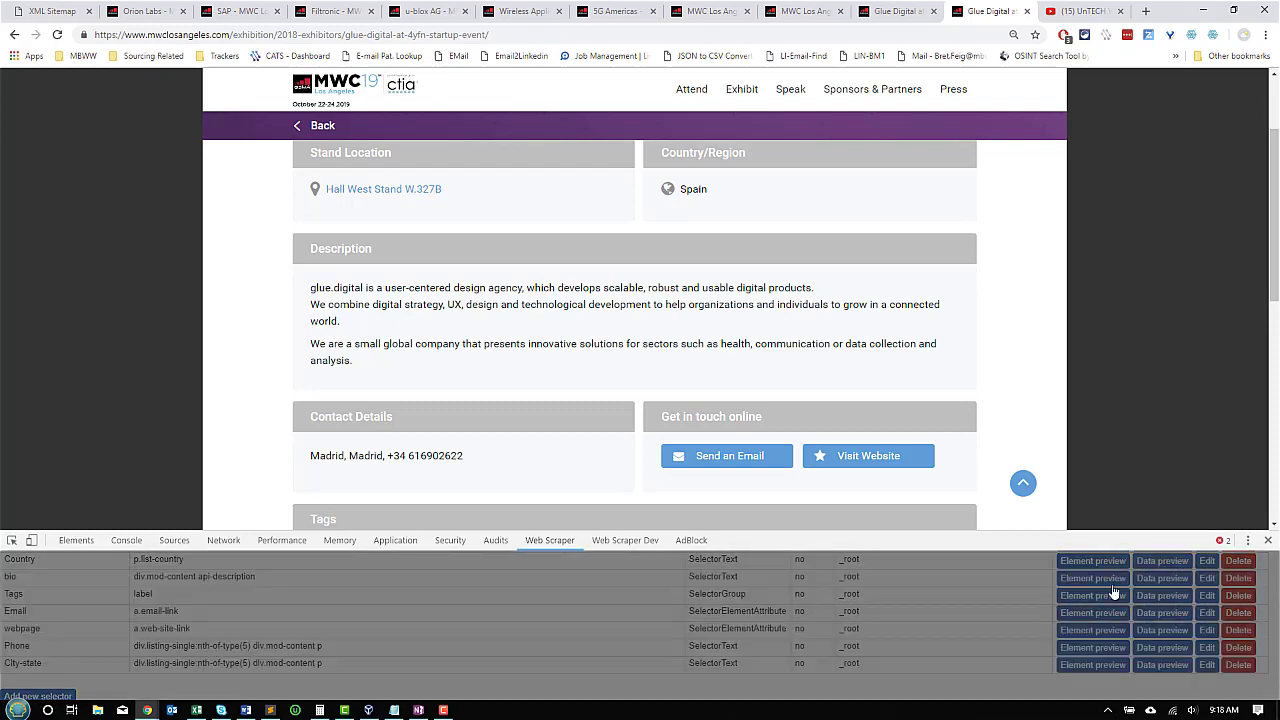
scroll("down", 3)
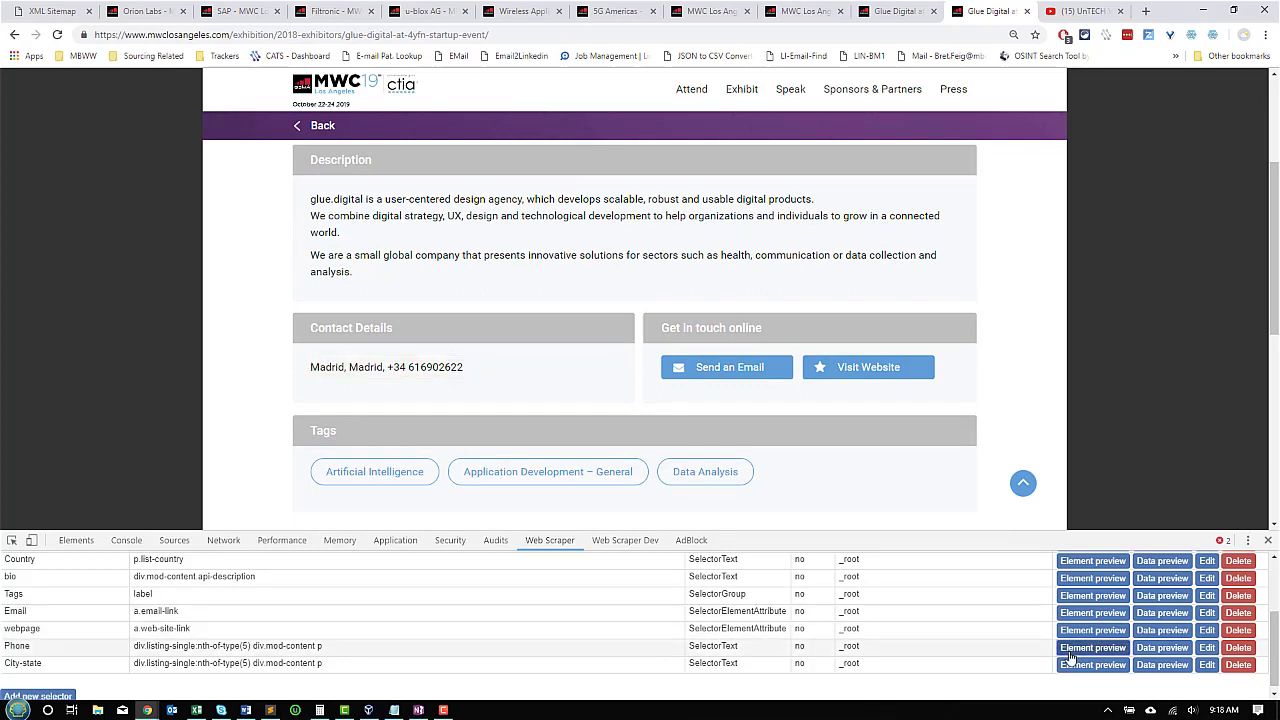
left_click(1162, 665)
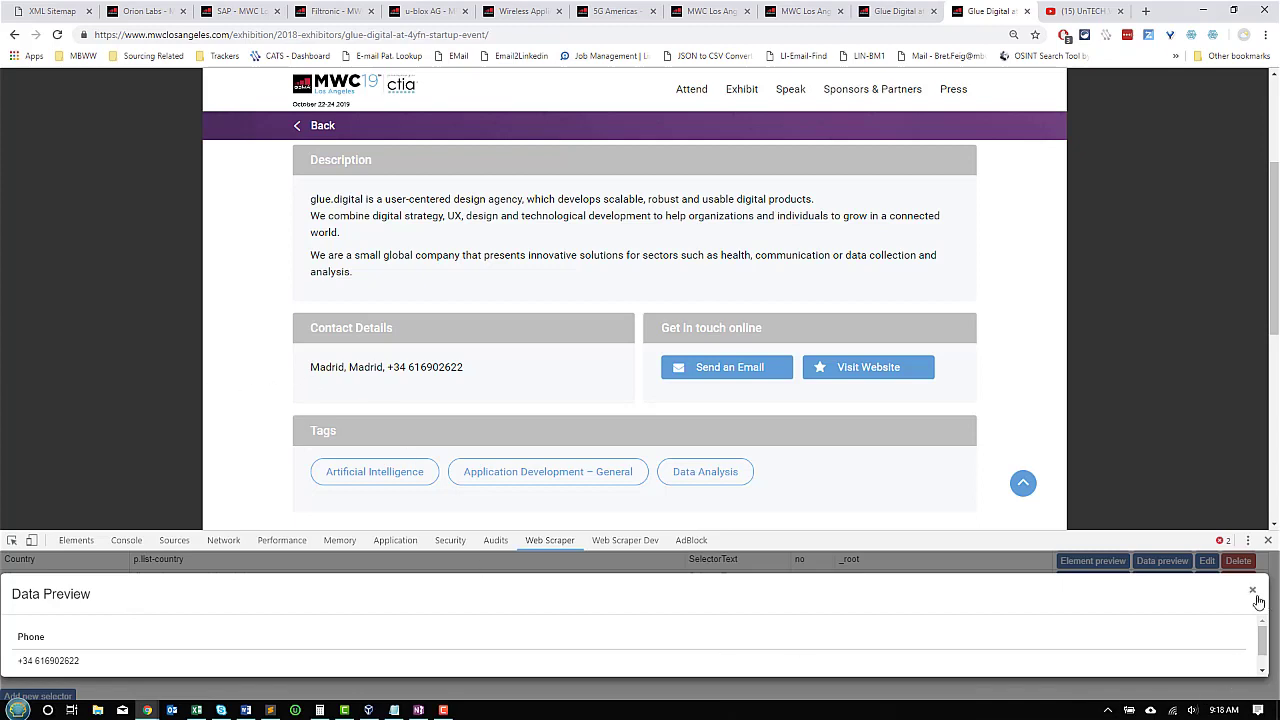
left_click(1278, 590)
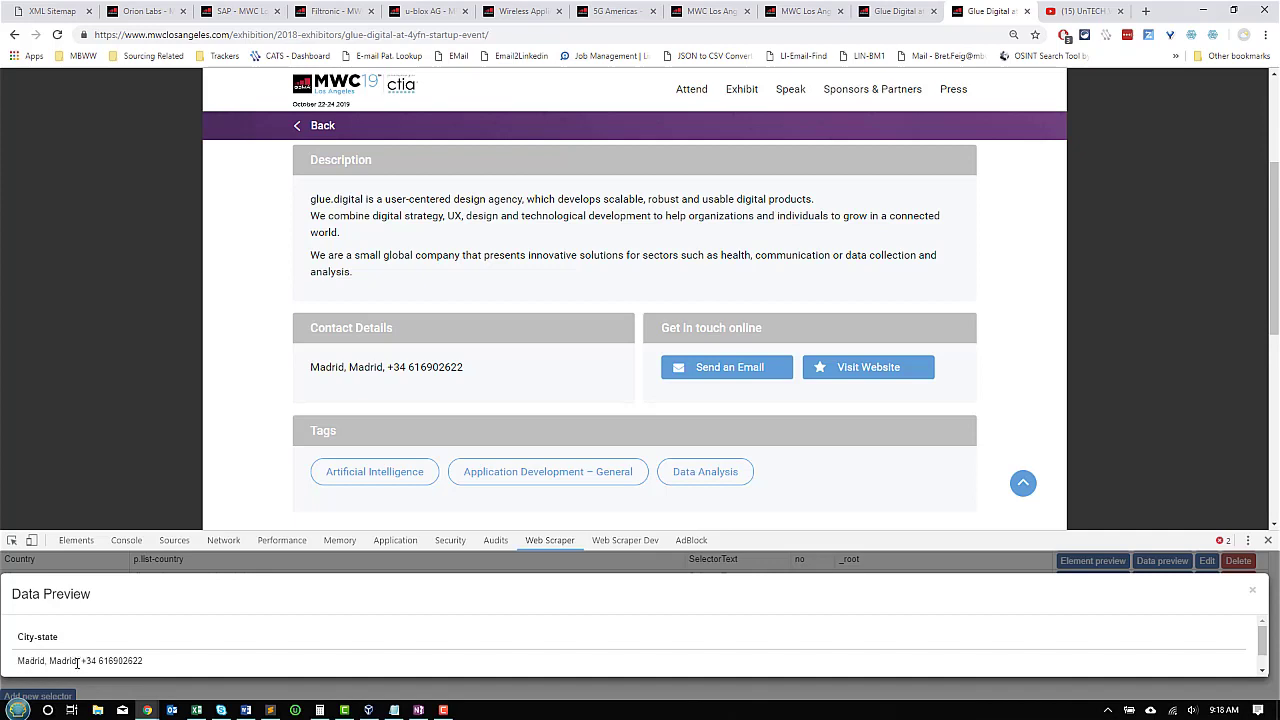
mouse_move(7, 681)
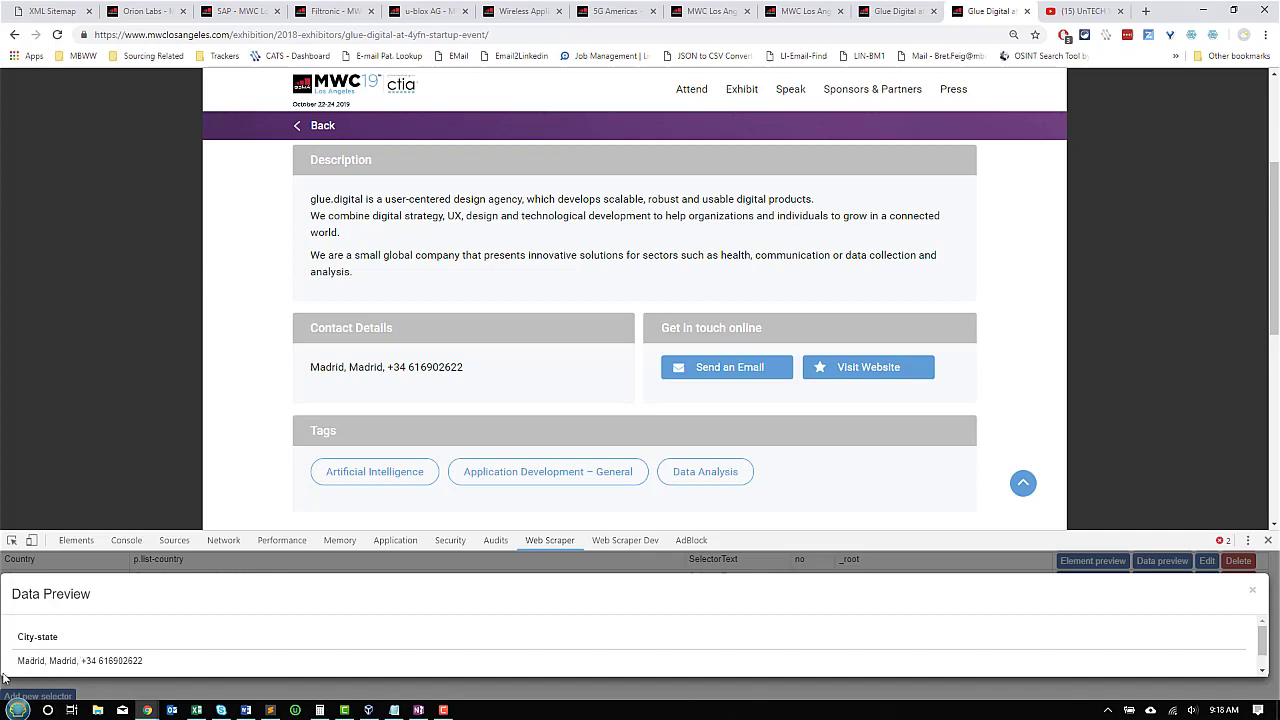
mouse_move(817, 680)
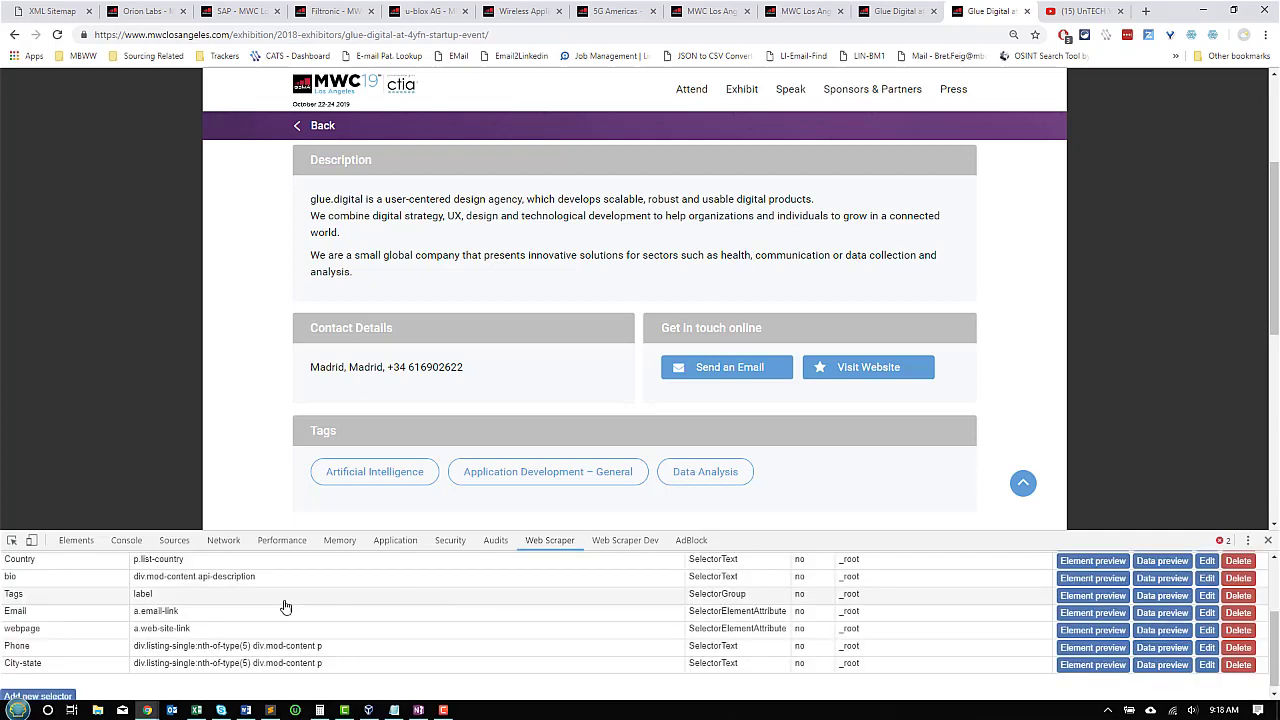
Preview the tags extracted by the Tags selector
scroll("down", 3)
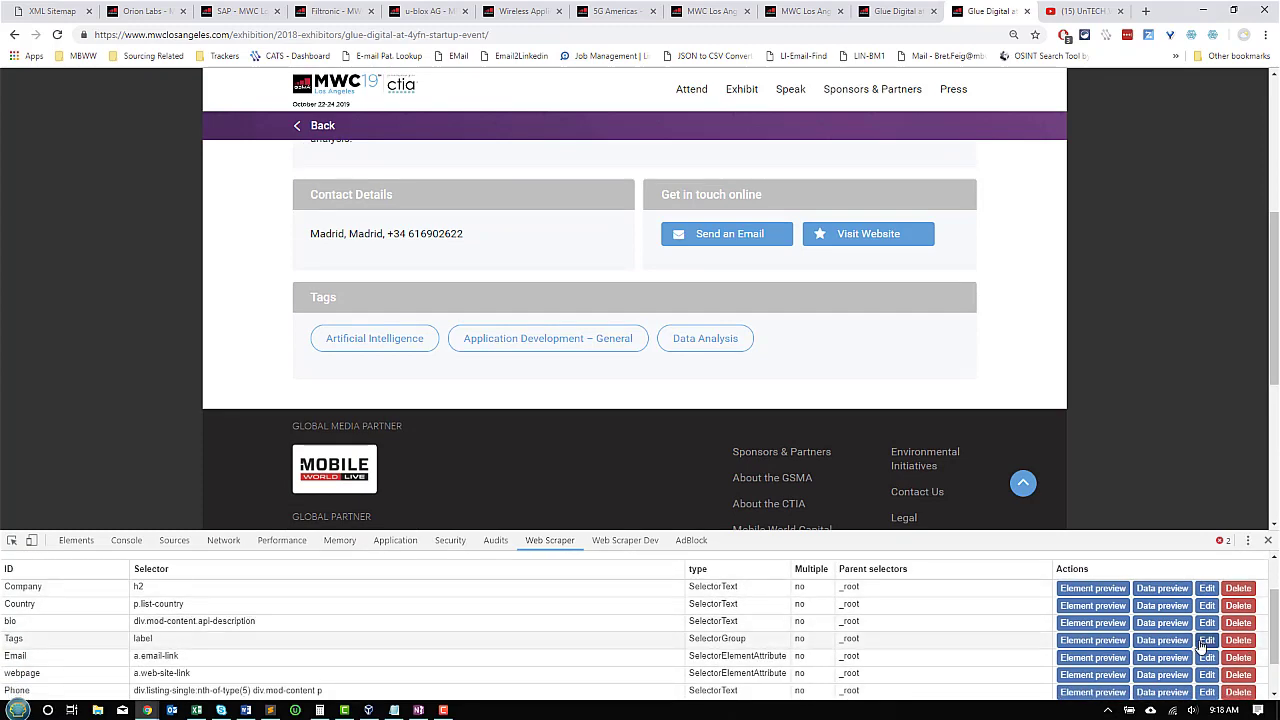
left_click(1162, 639)
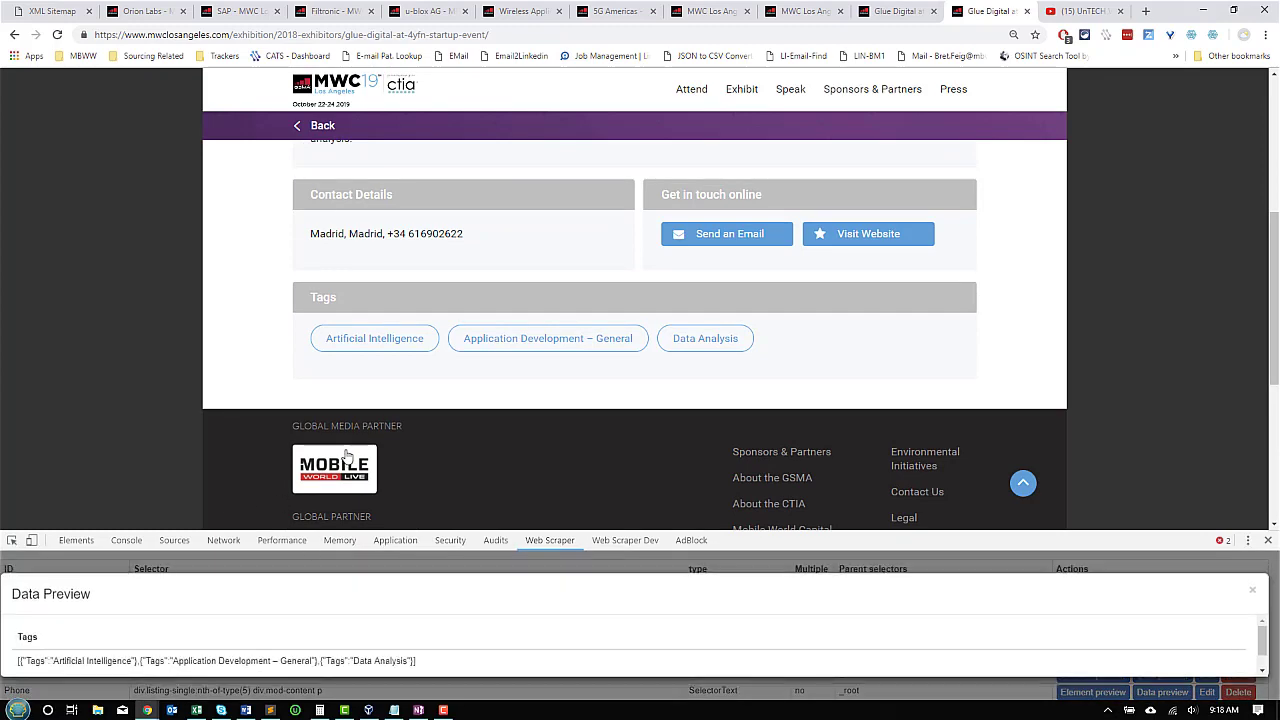
scroll("down", 3)
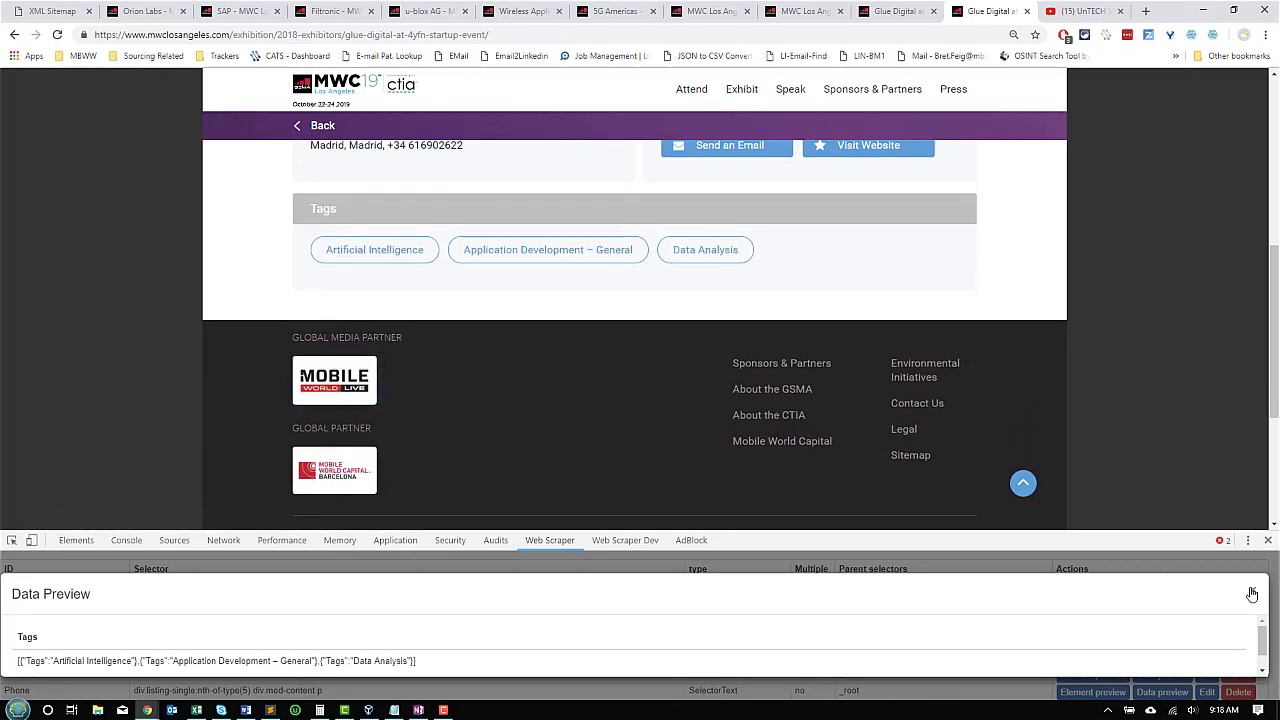
left_click(1252, 593)
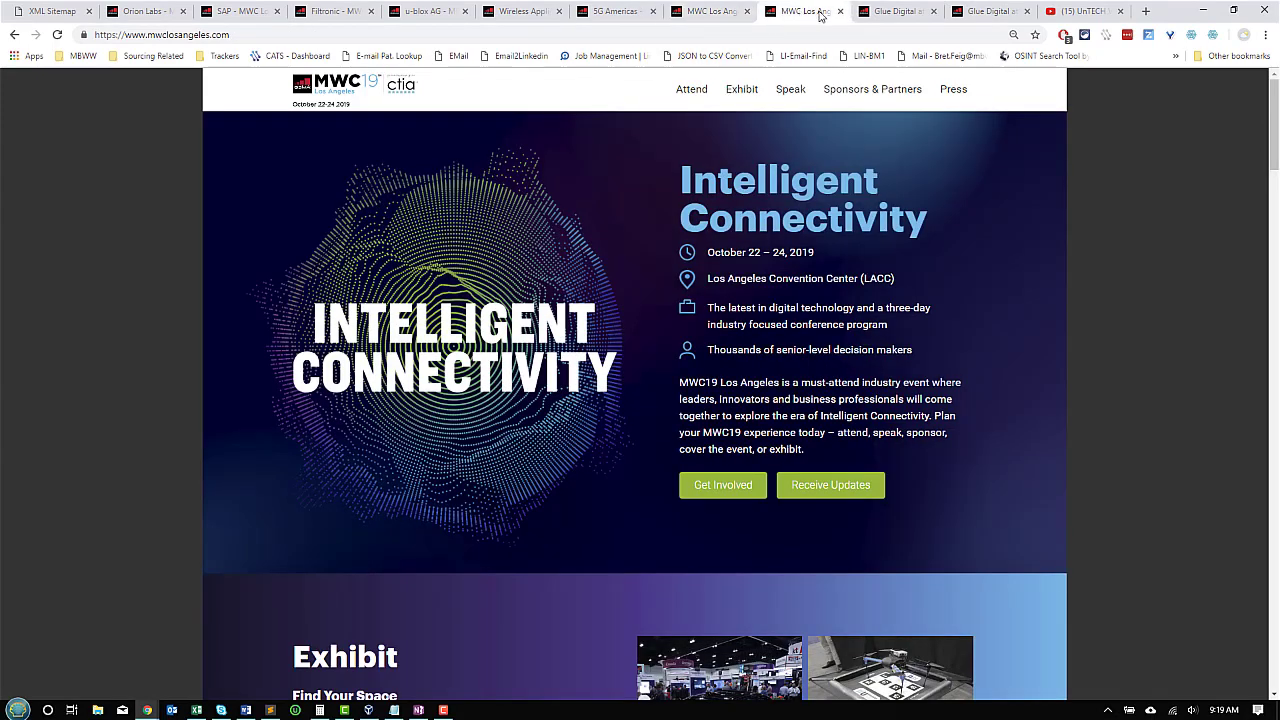
Close both MWC home page tabs and load the u-blox AG exhibitor page
left_click(810, 11)
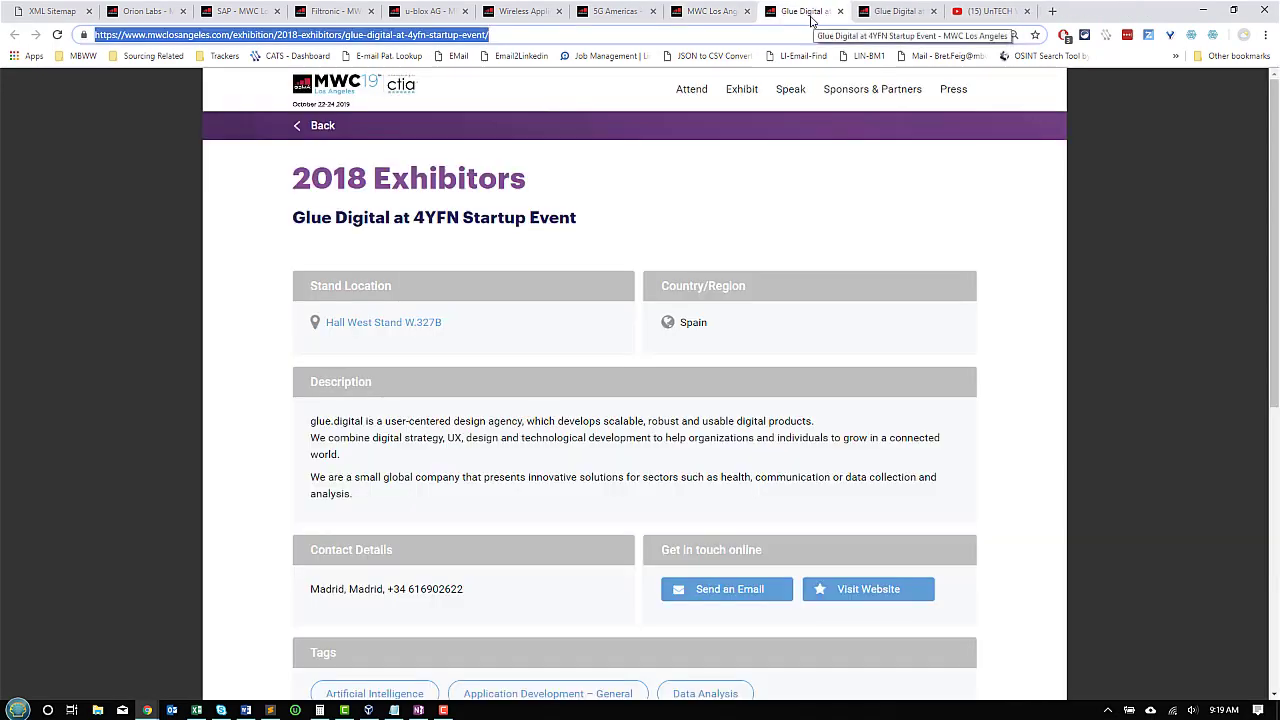
left_click(710, 11)
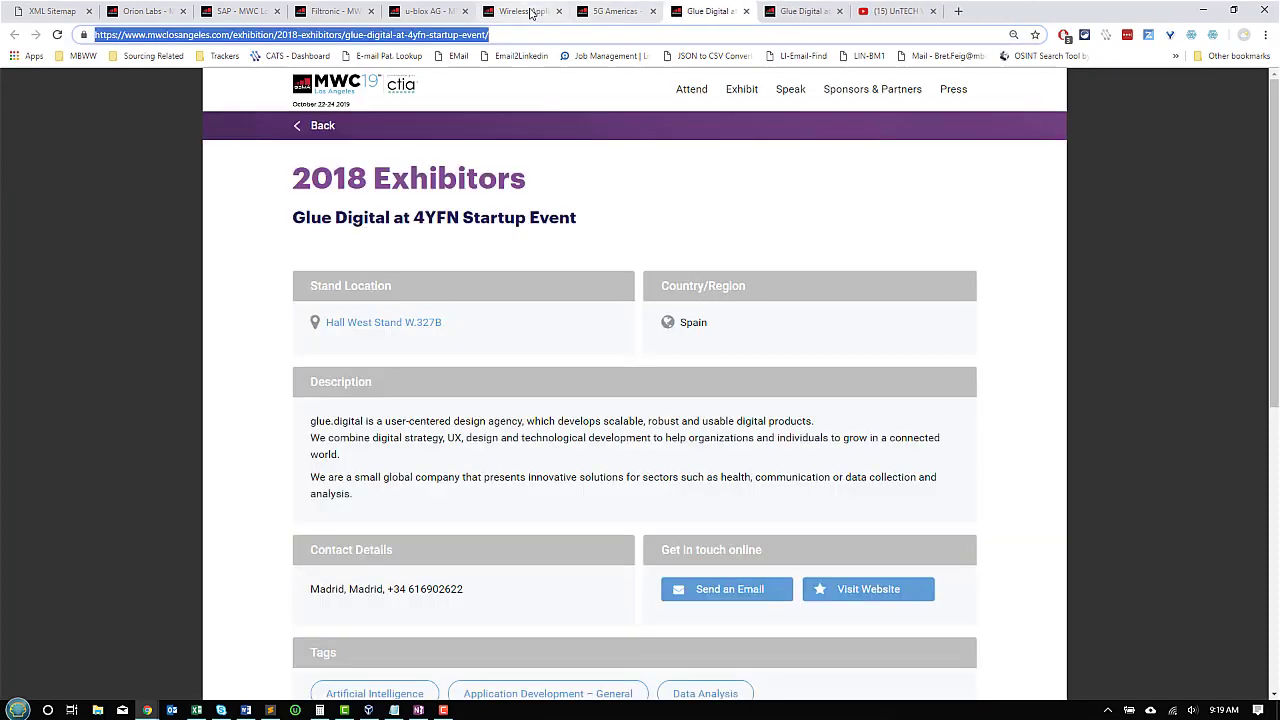
left_click(440, 11)
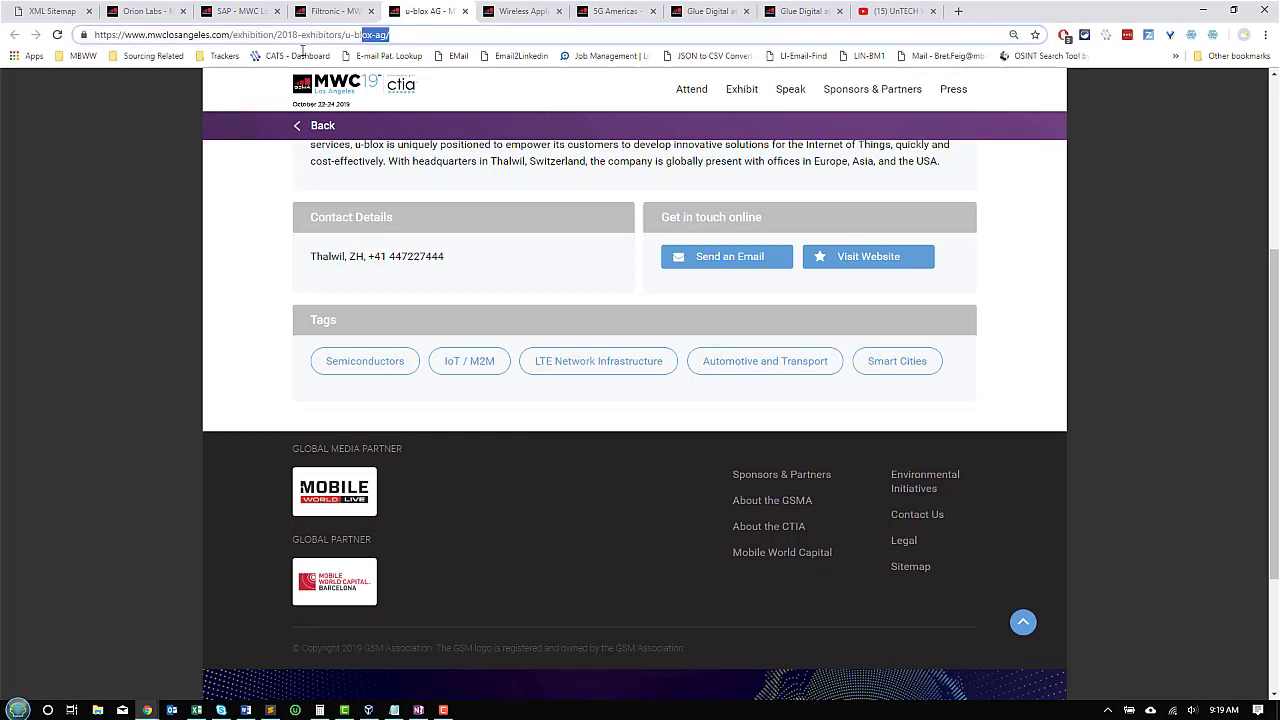
left_click(295, 37)
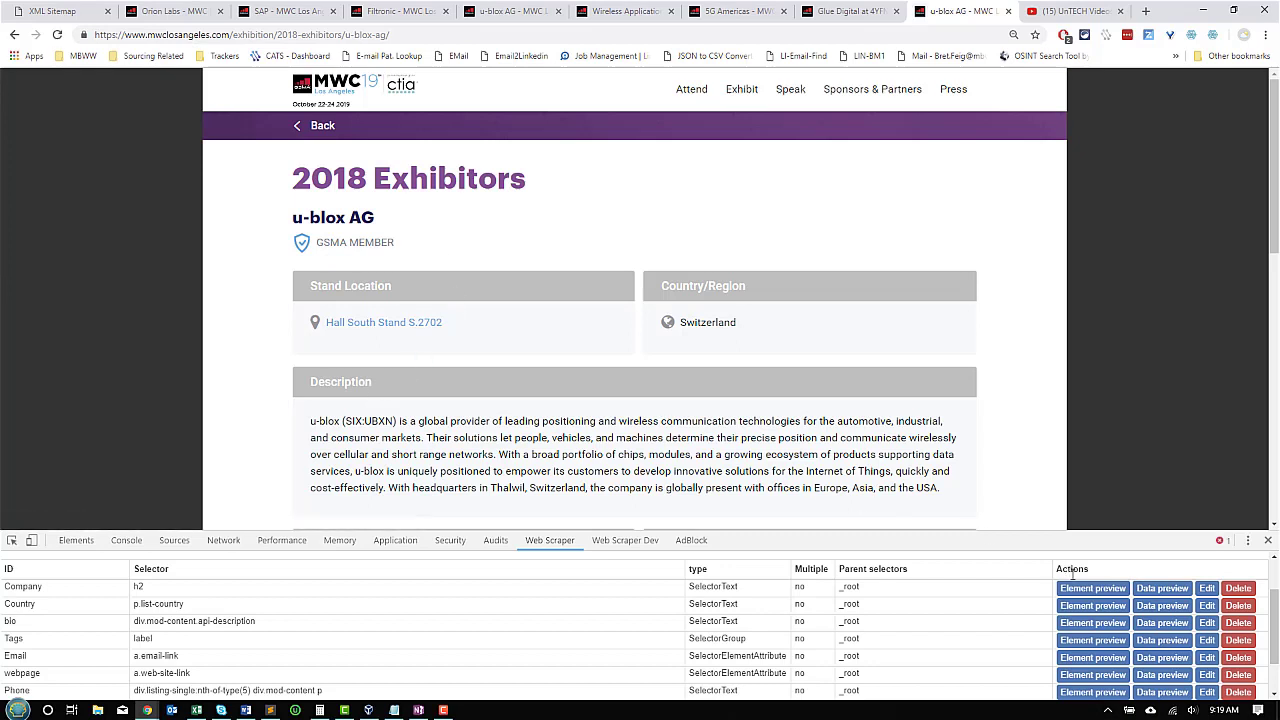
left_click(1093, 622)
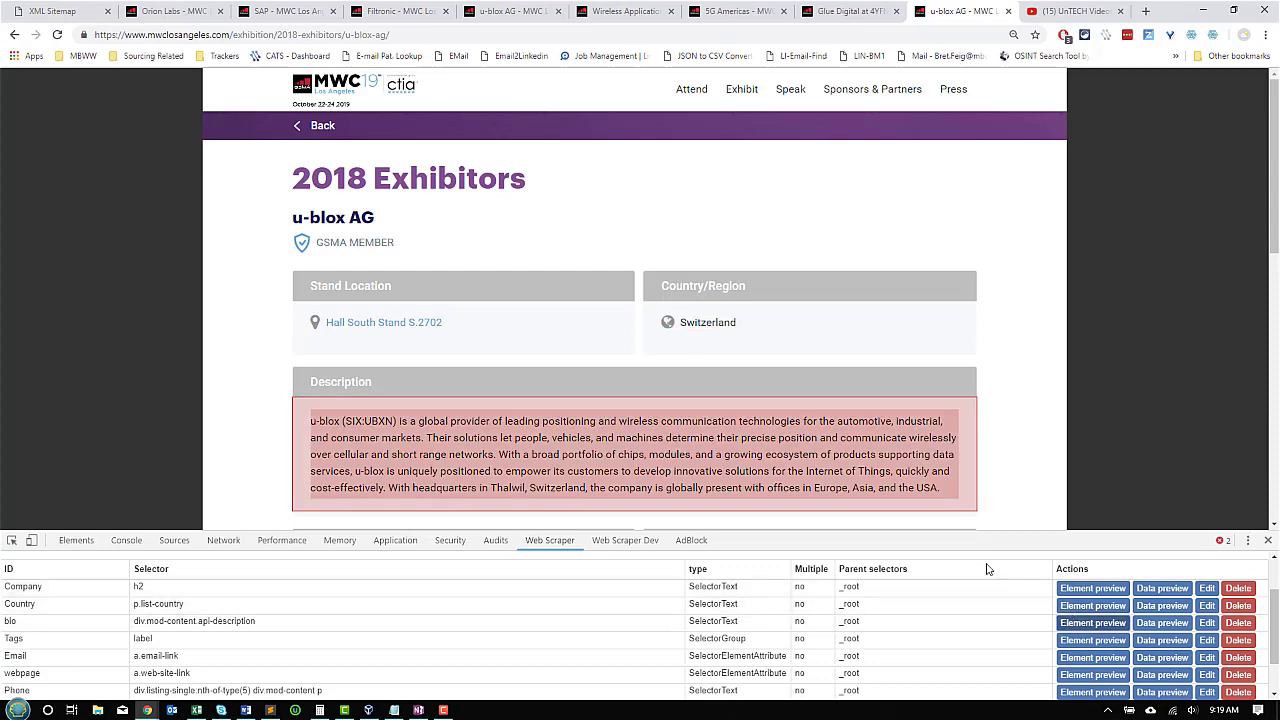
scroll("down", 3)
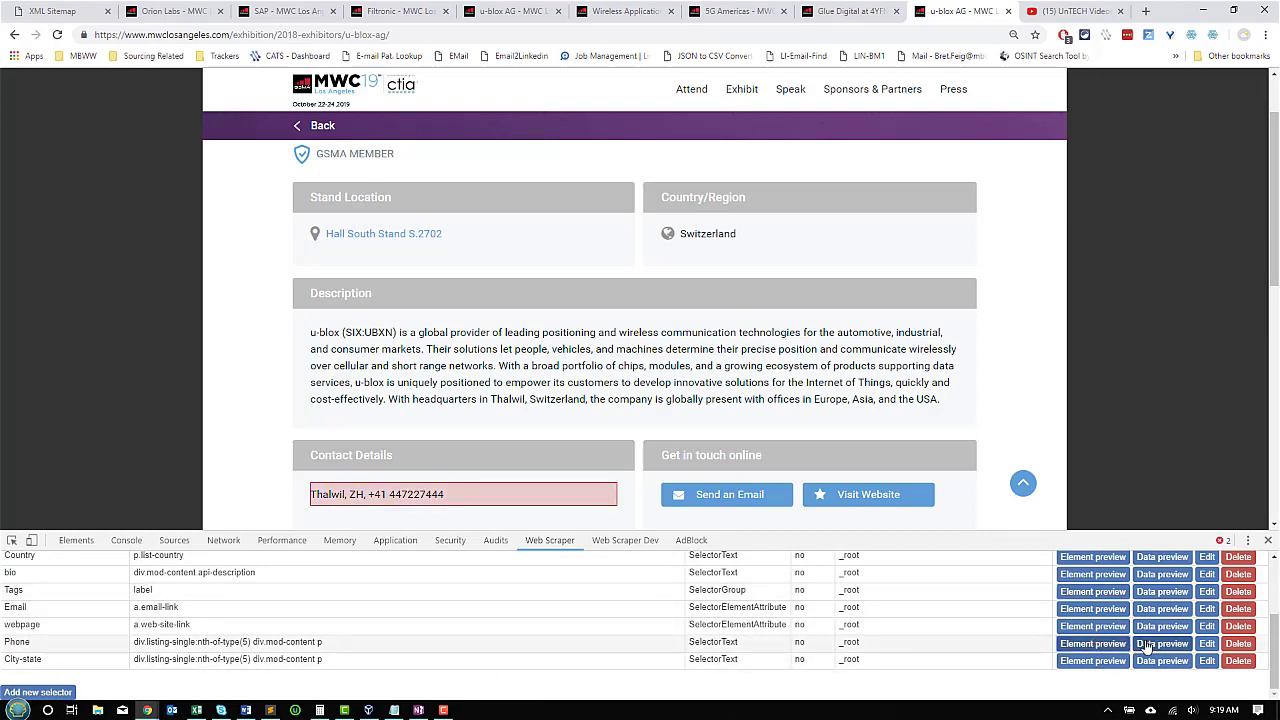
left_click(1161, 646)
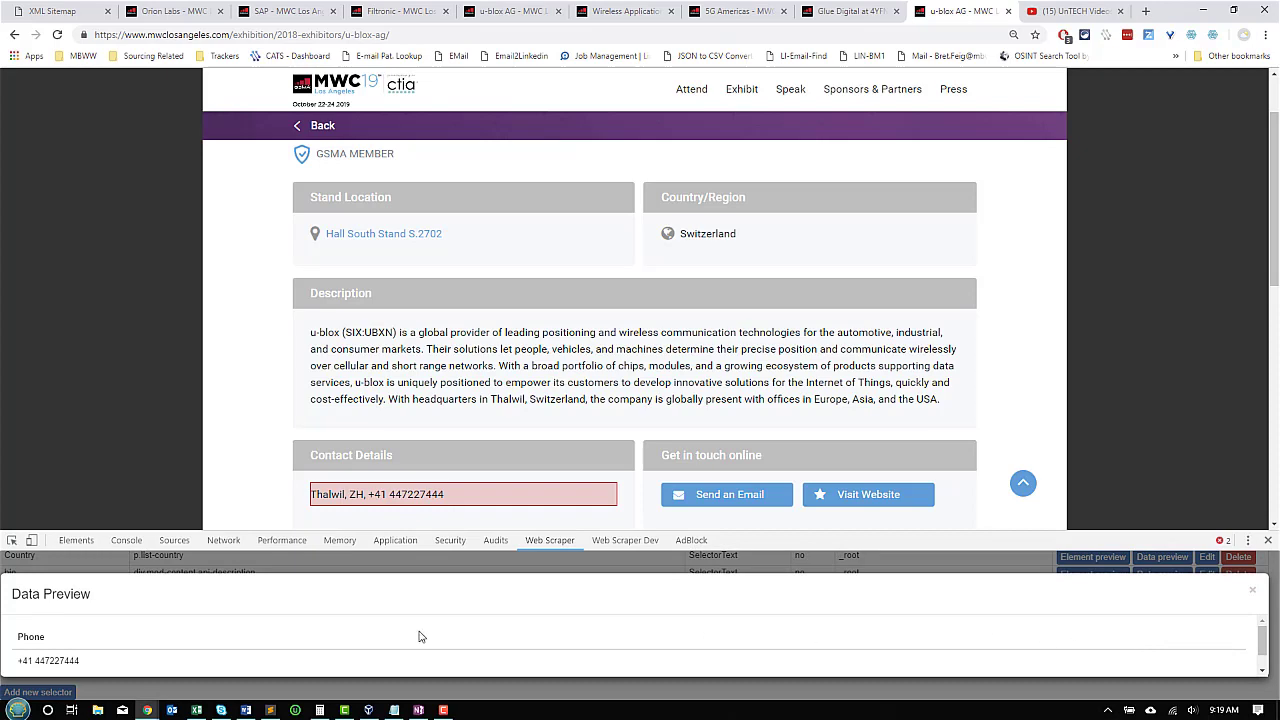
mouse_move(1013, 565)
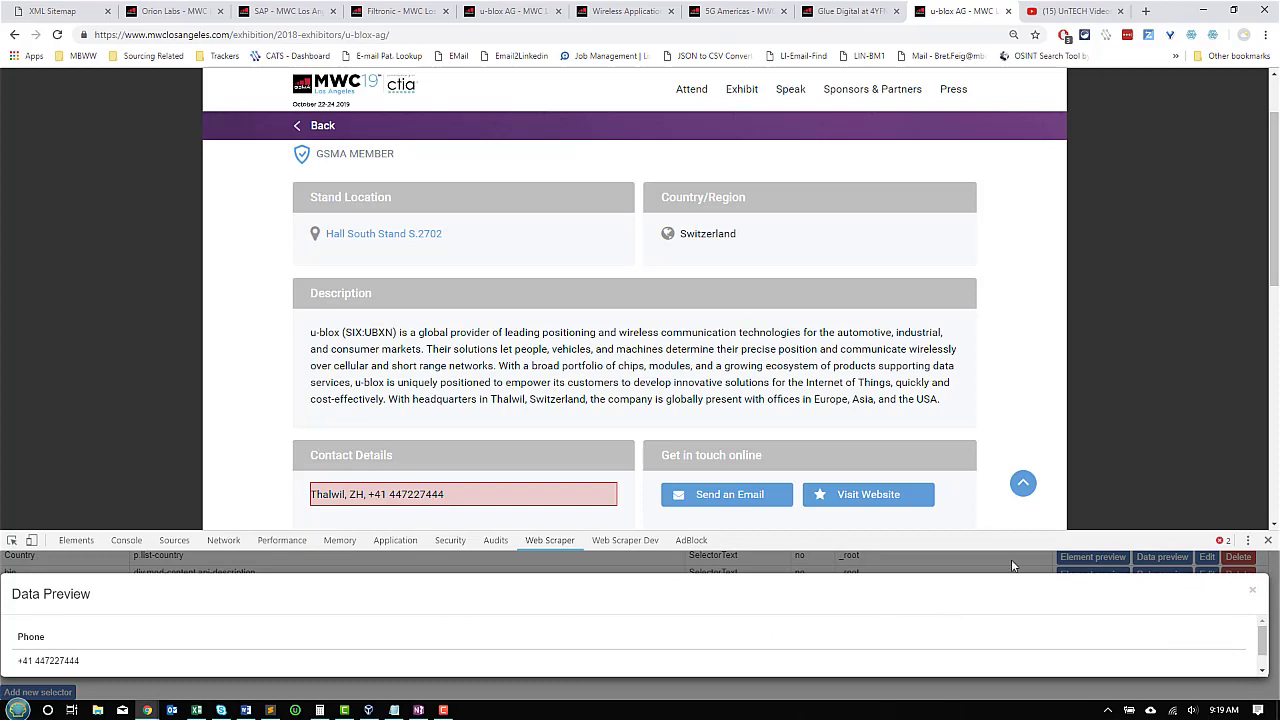
left_click(1252, 590)
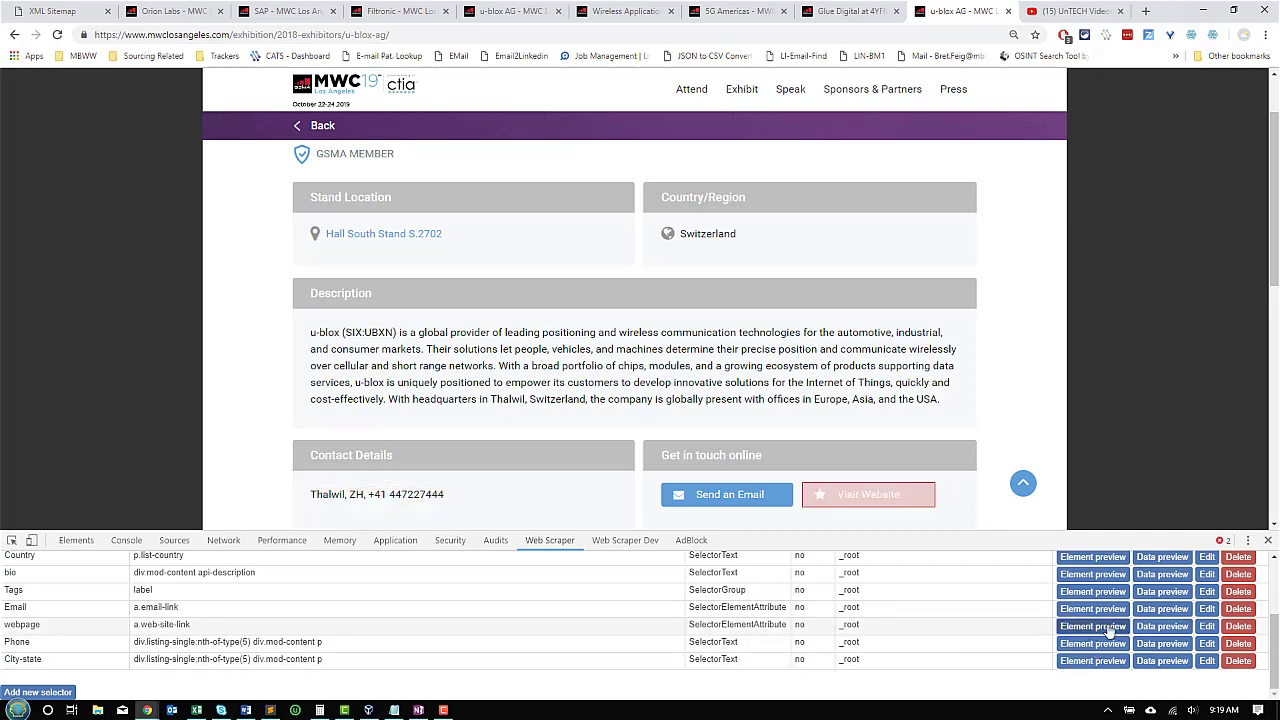
left_click(1161, 629)
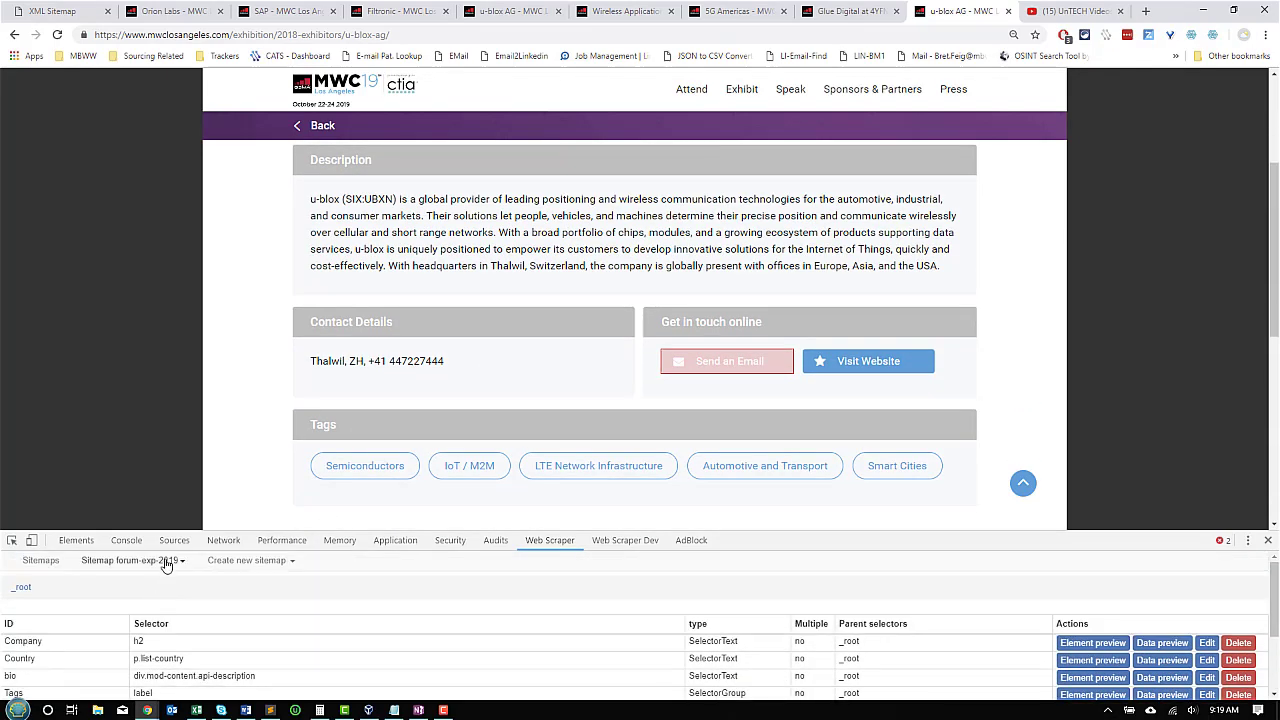
Scrape the forum-exp-2019 sitemap with a 1000 ms page load delay
left_click(131, 560)
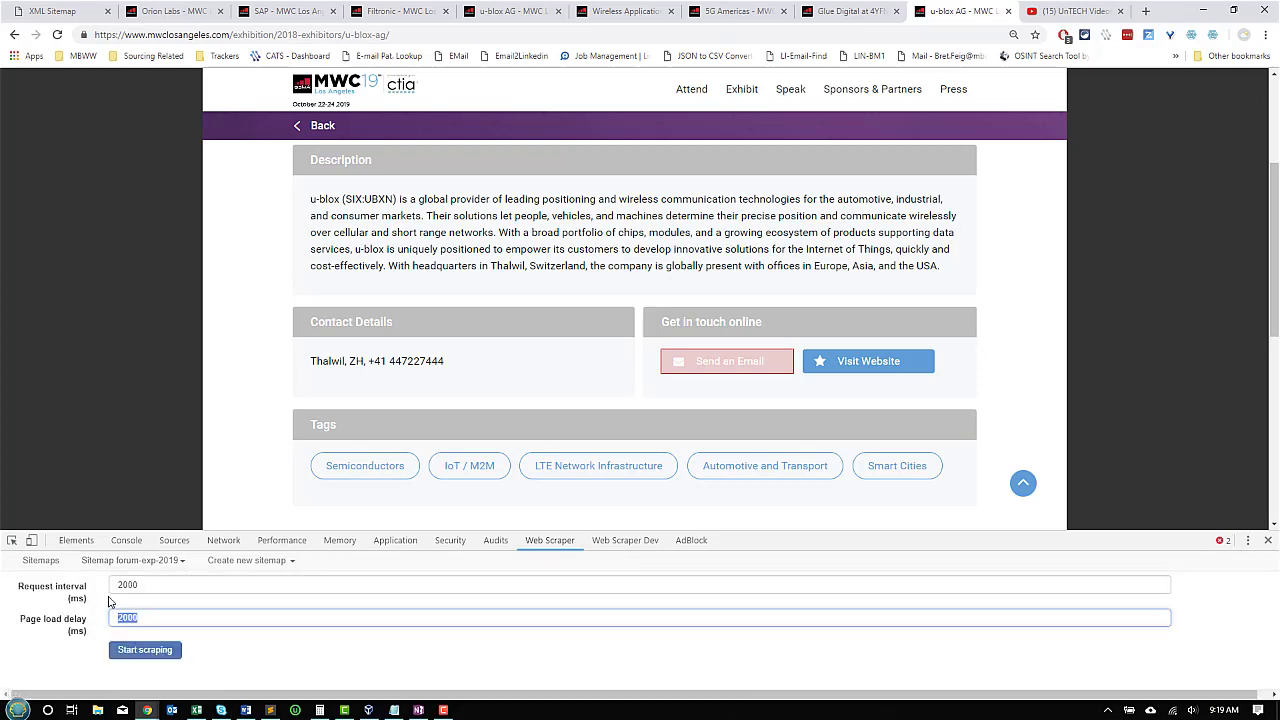
type("1000")
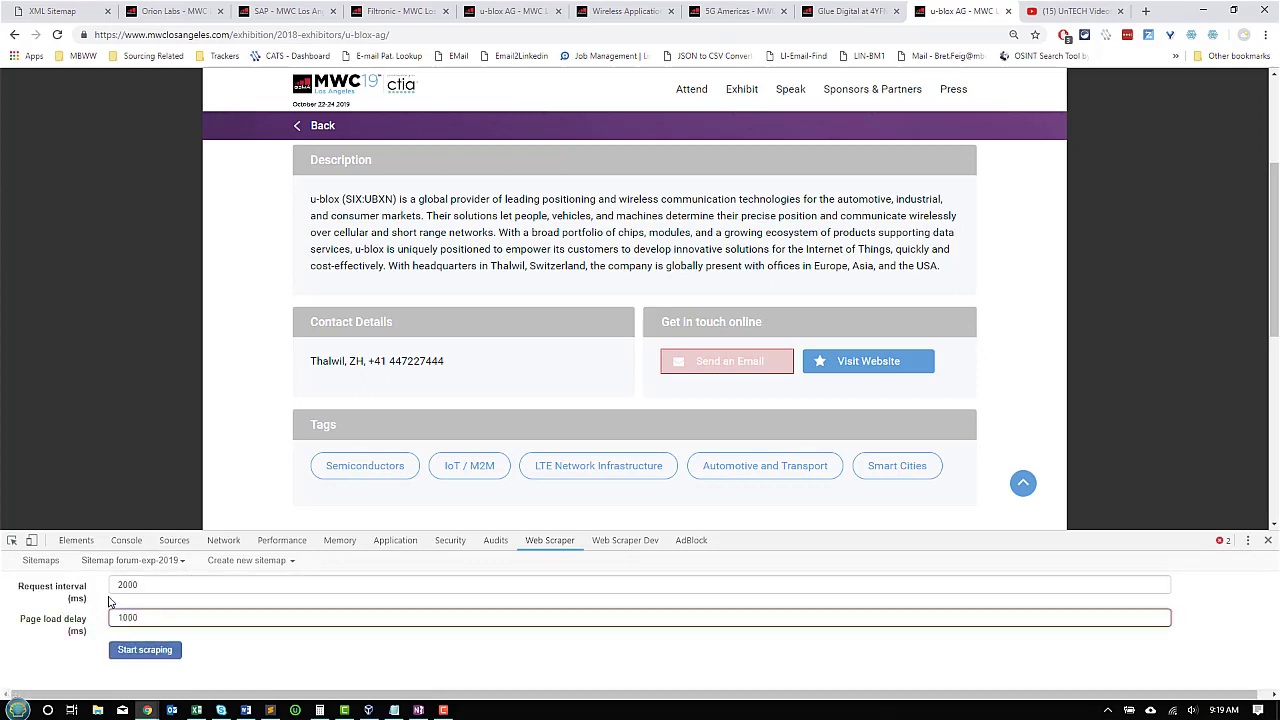
left_click(144, 650)
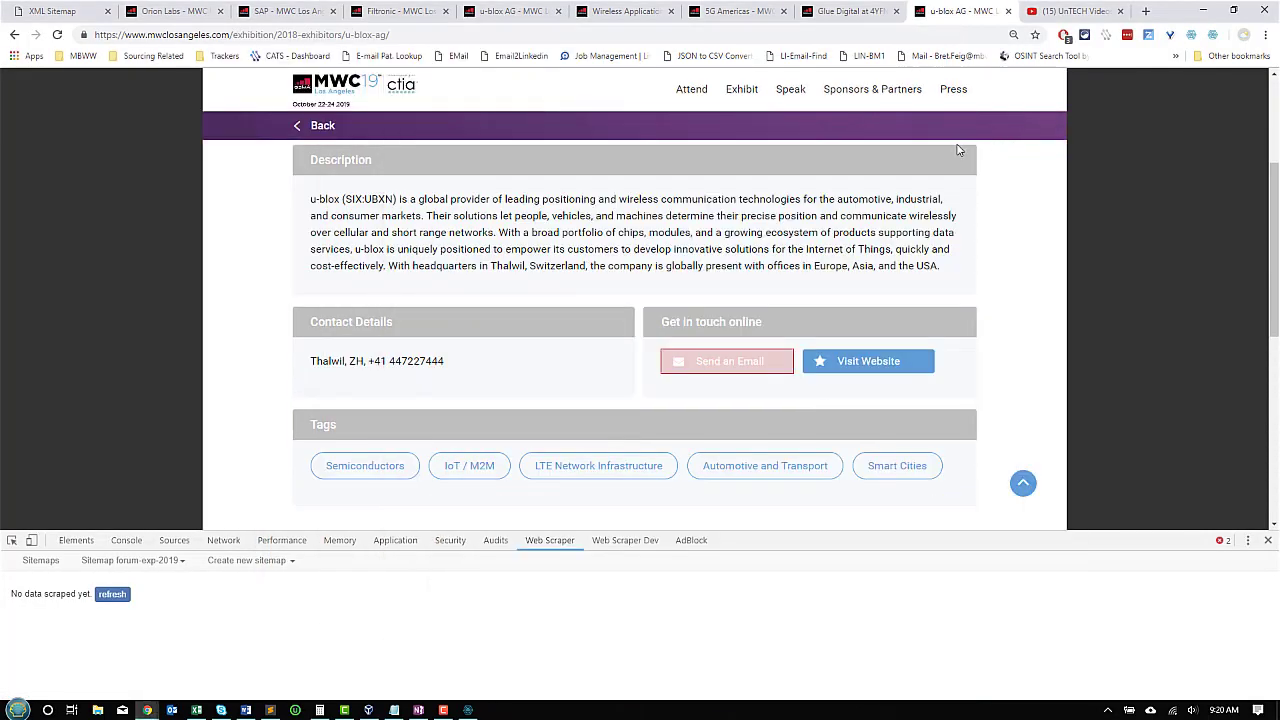
mouse_move(344, 540)
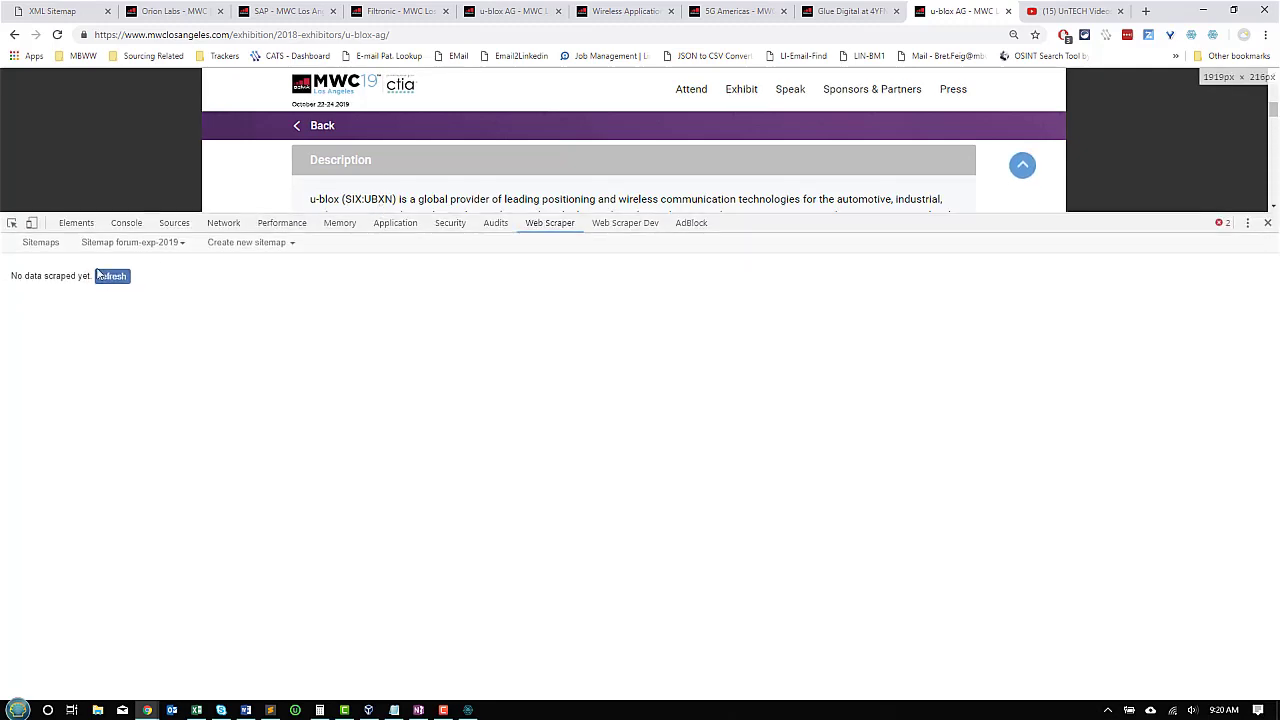
Refresh to load the scraped exhibitor data table
left_click(113, 276)
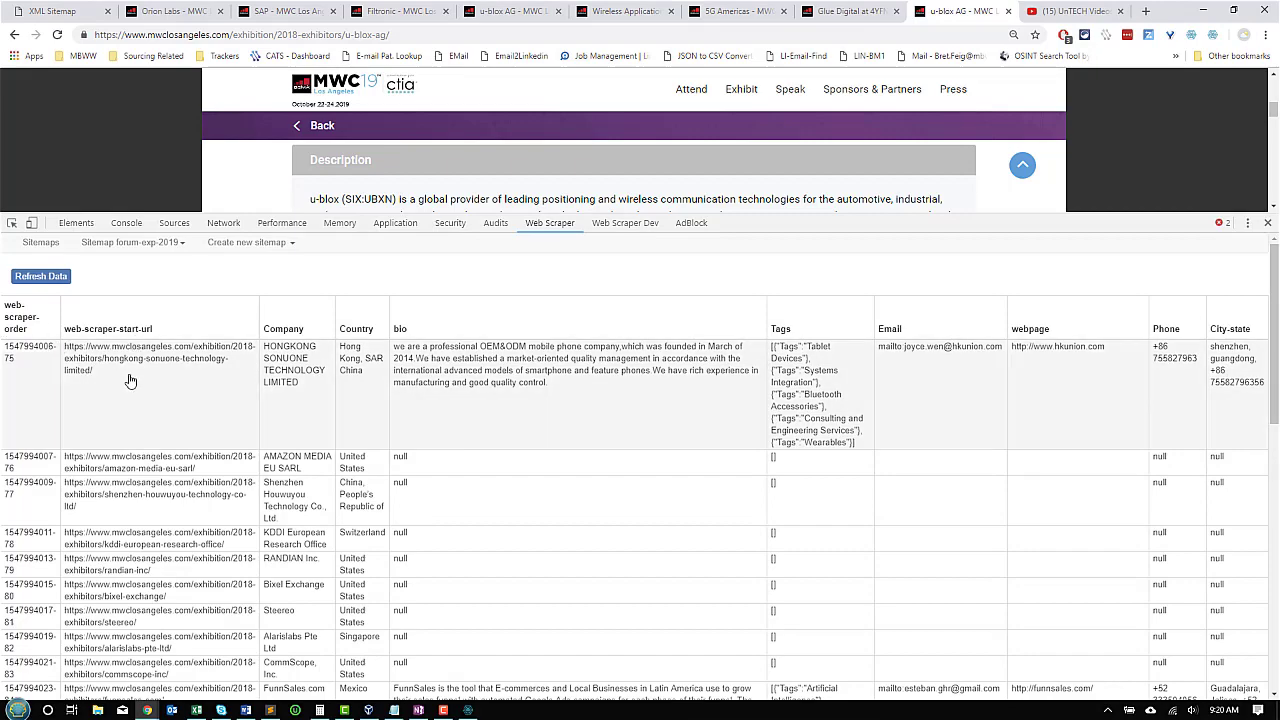
mouse_move(266, 340)
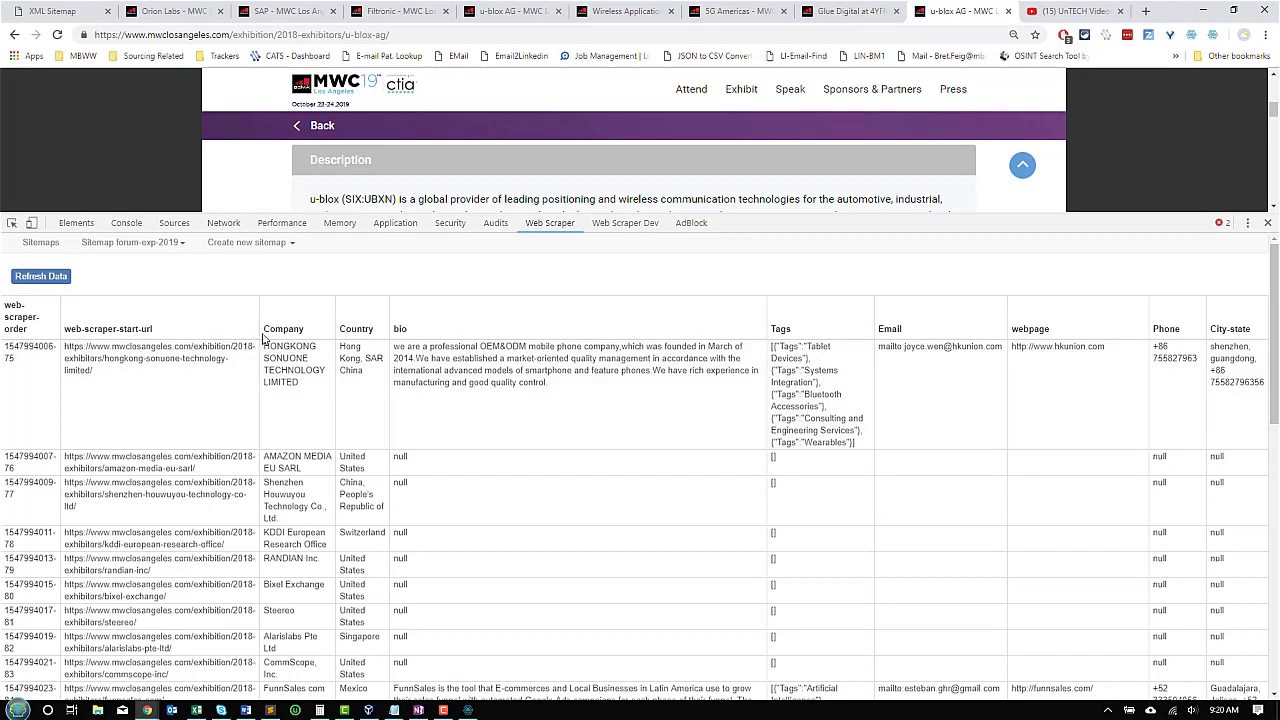
mouse_move(366, 342)
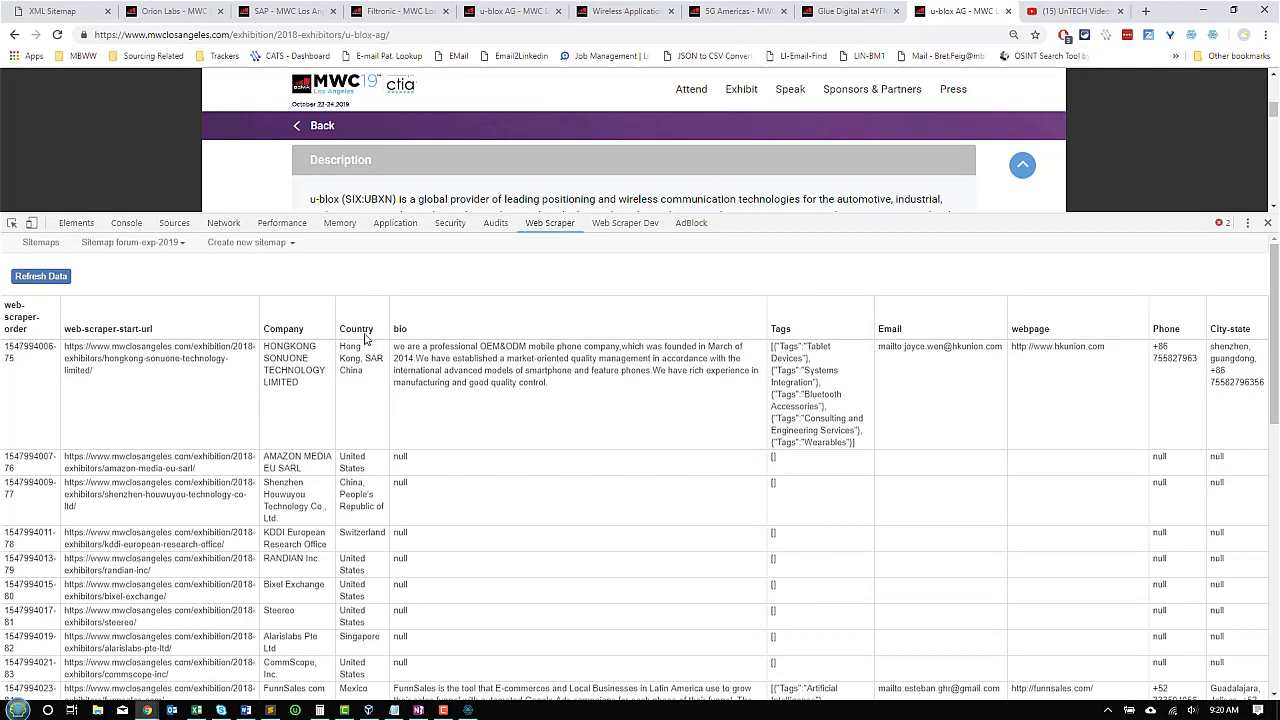
scroll("down", 3)
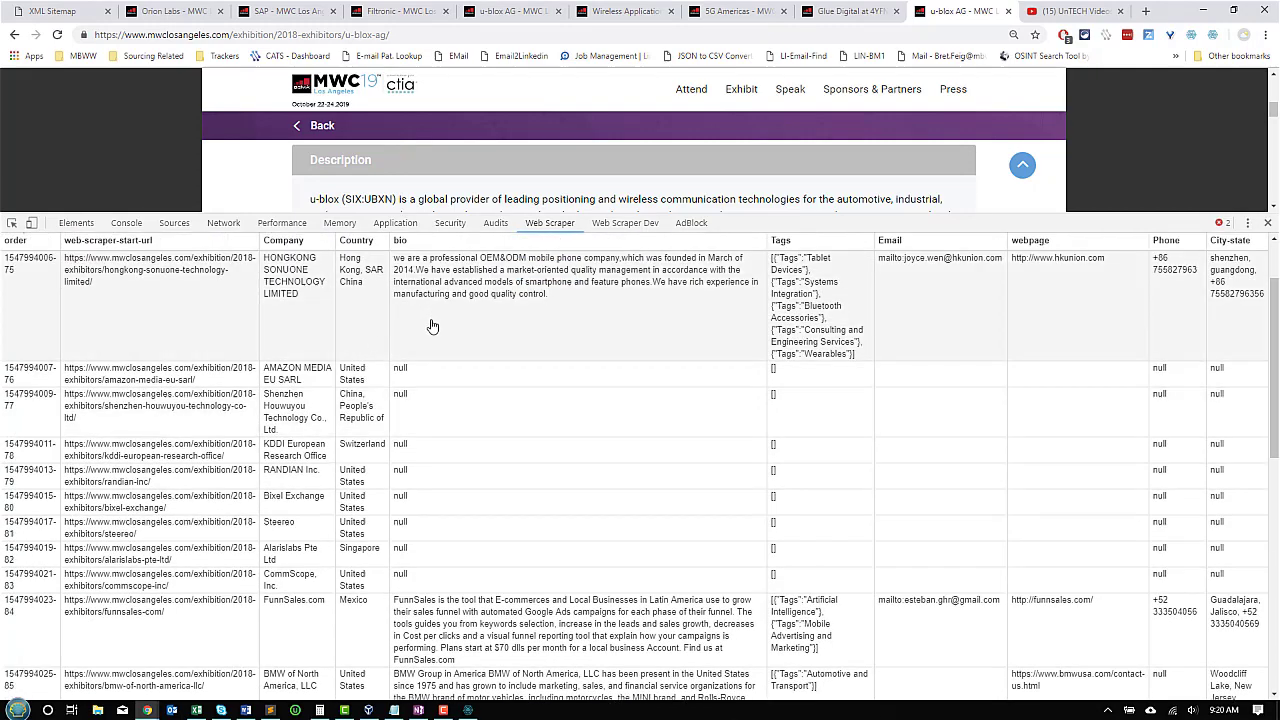
scroll("down", 3)
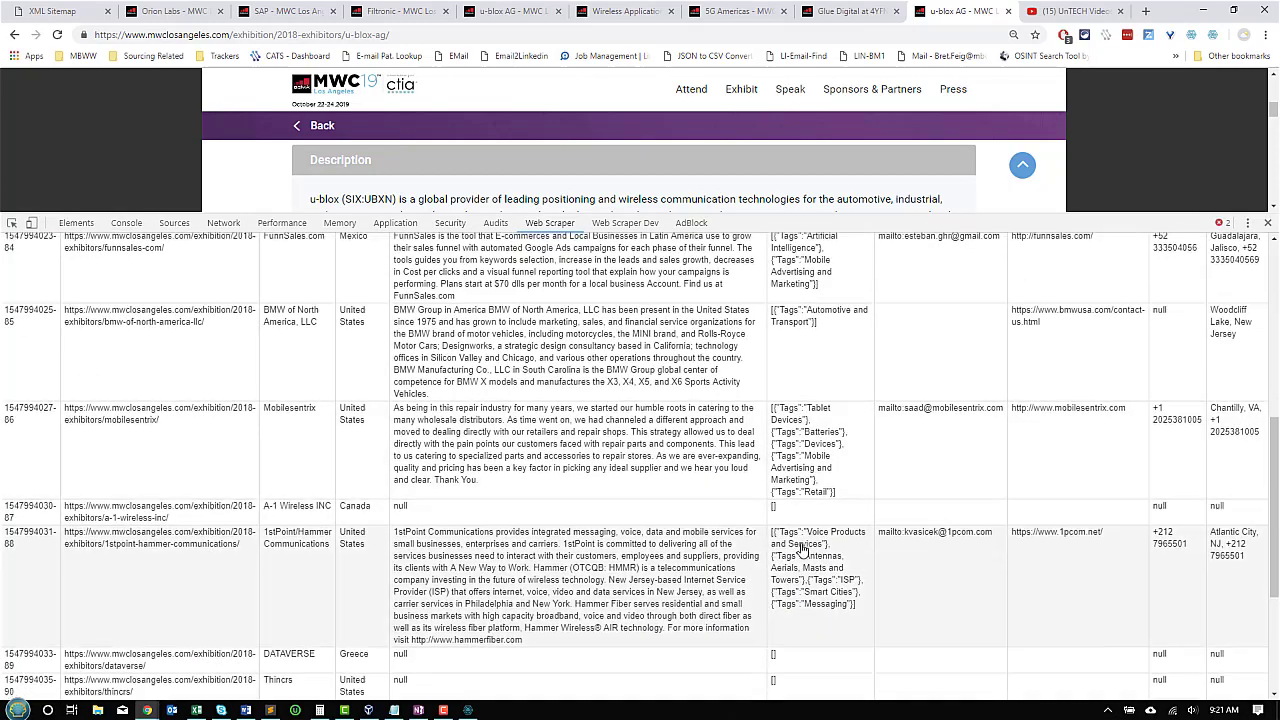
scroll("down", 3)
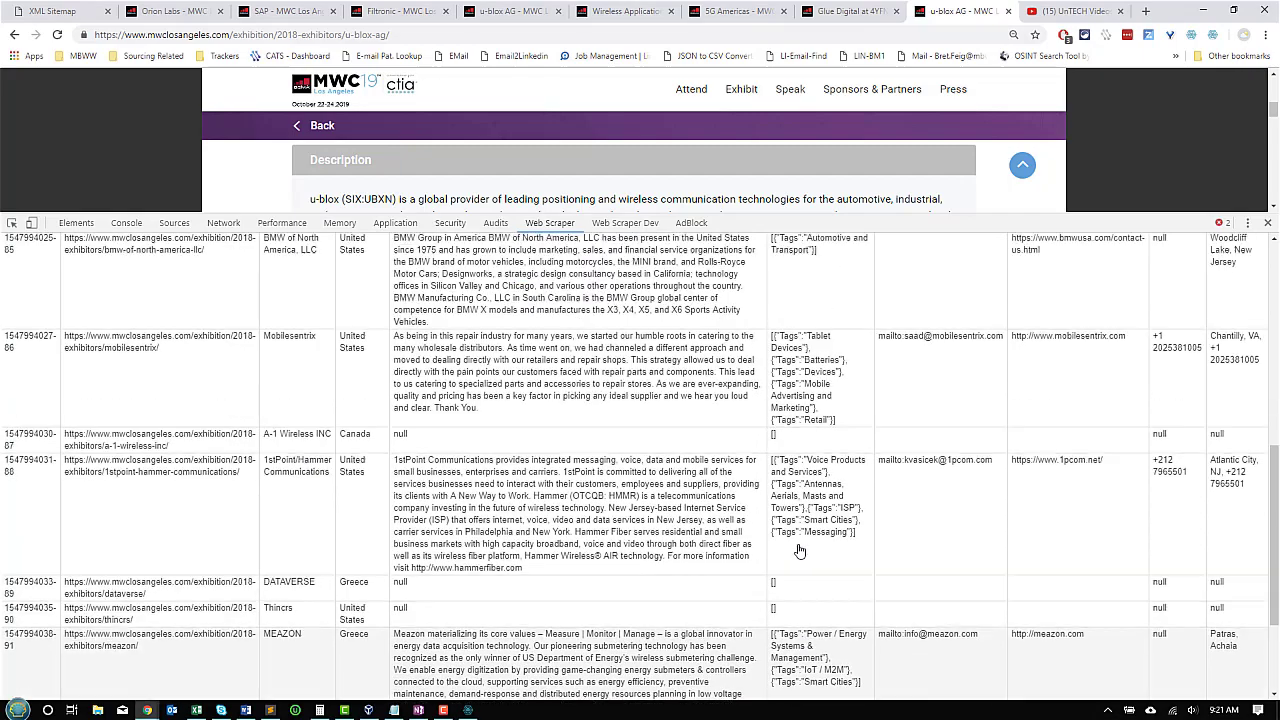
left_click(550, 222)
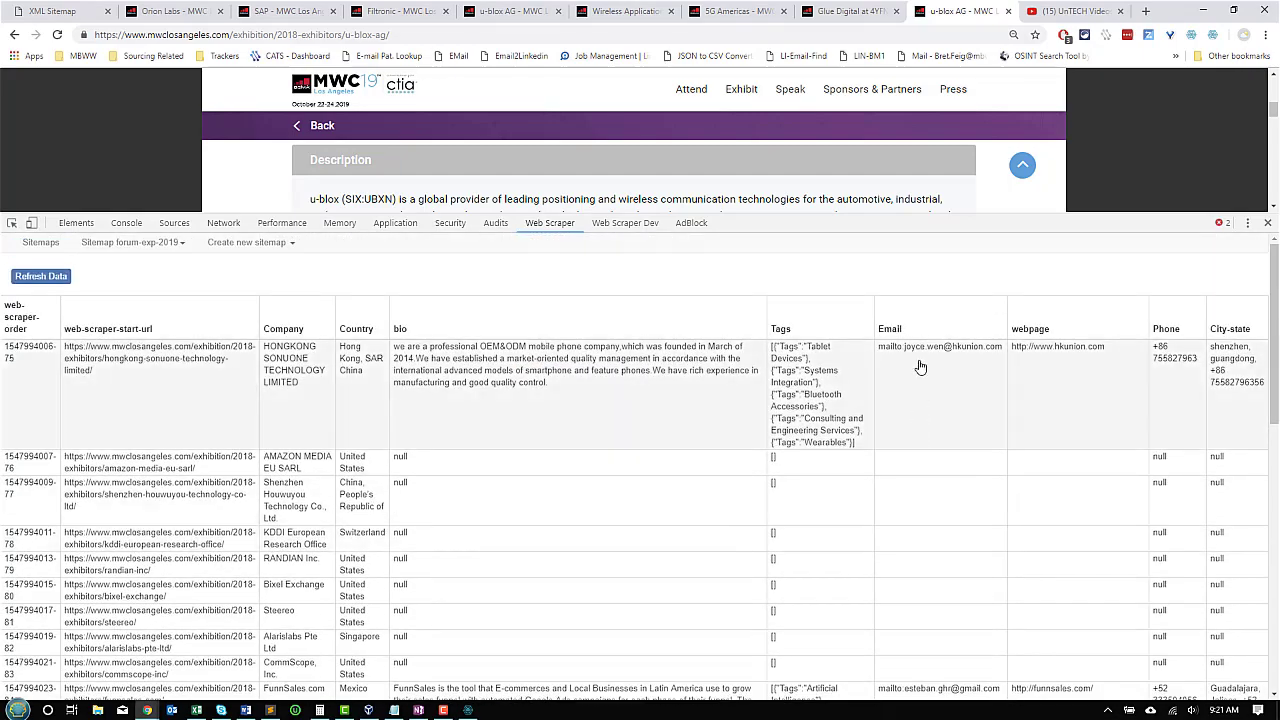
scroll("down", 3)
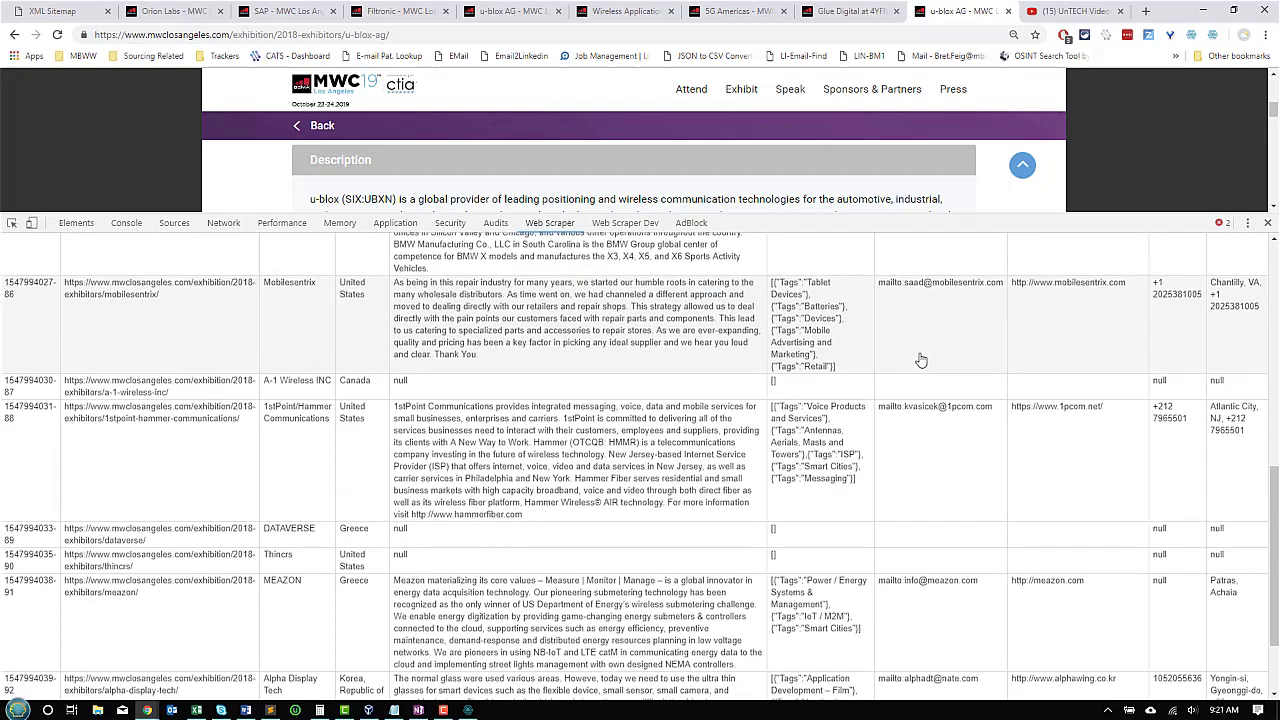
scroll("down", 3)
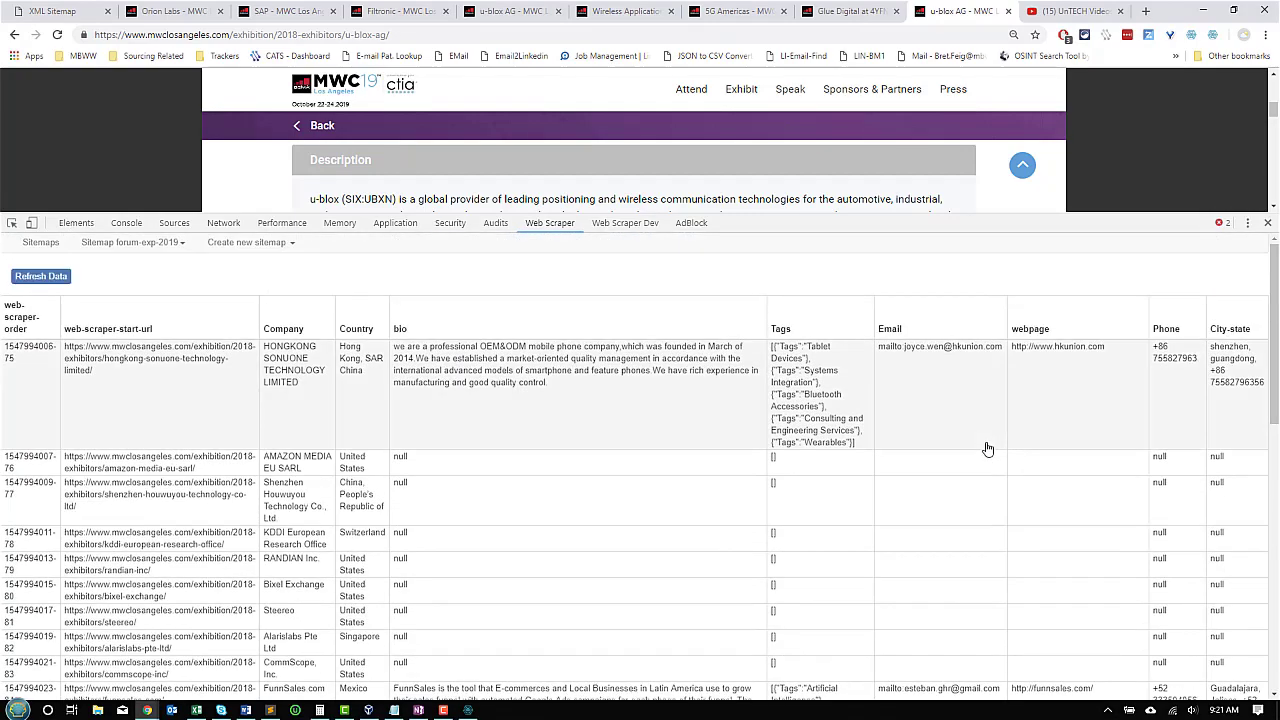
mouse_move(1183, 370)
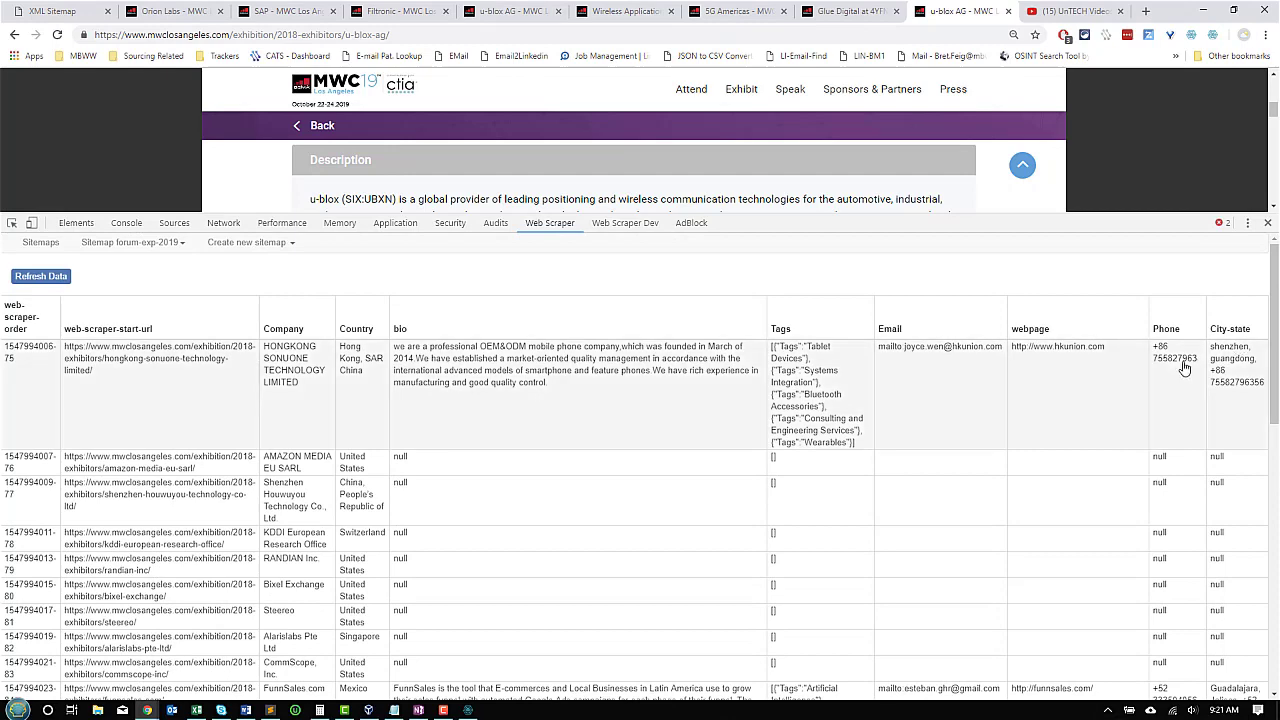
scroll("down", 3)
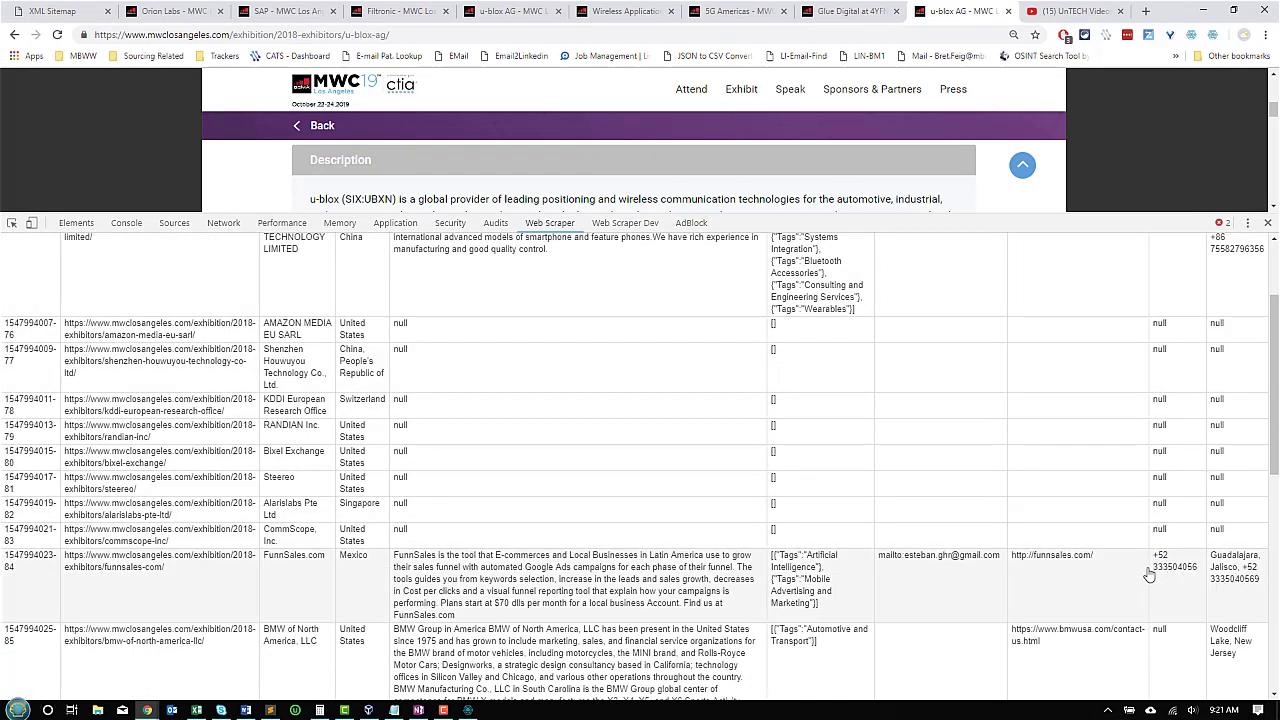
scroll("down", 3)
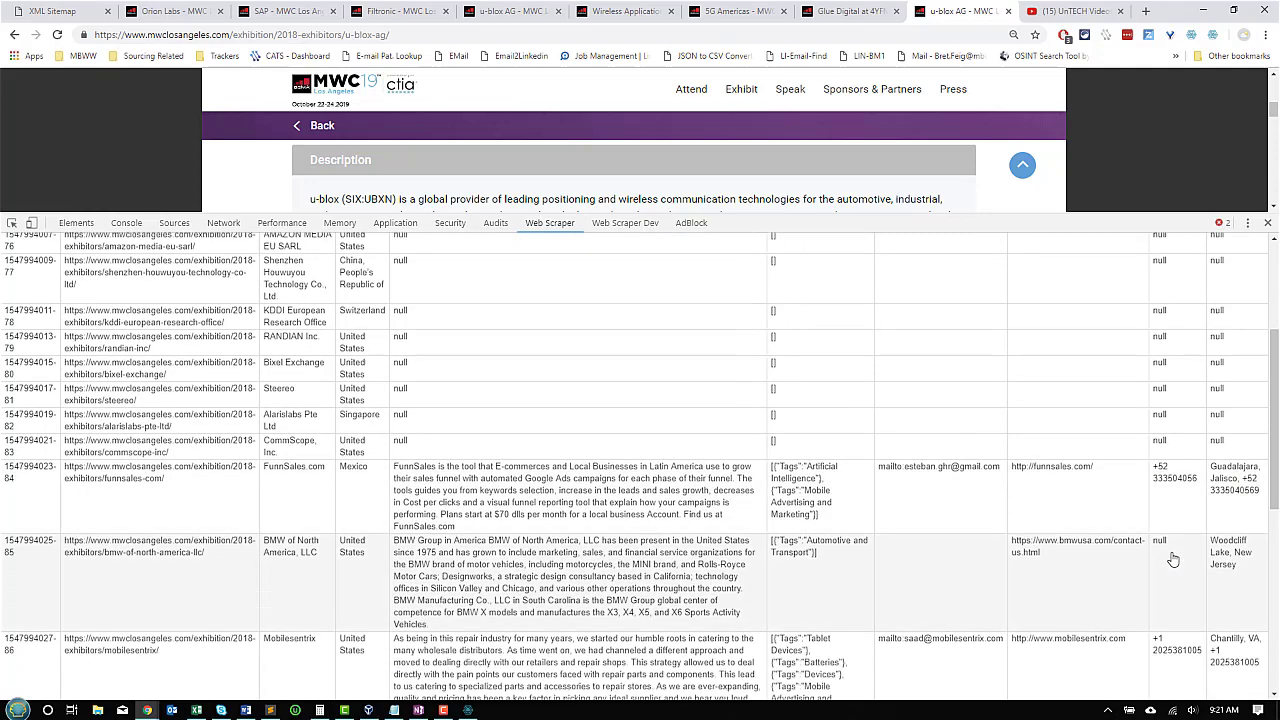
mouse_move(1232, 573)
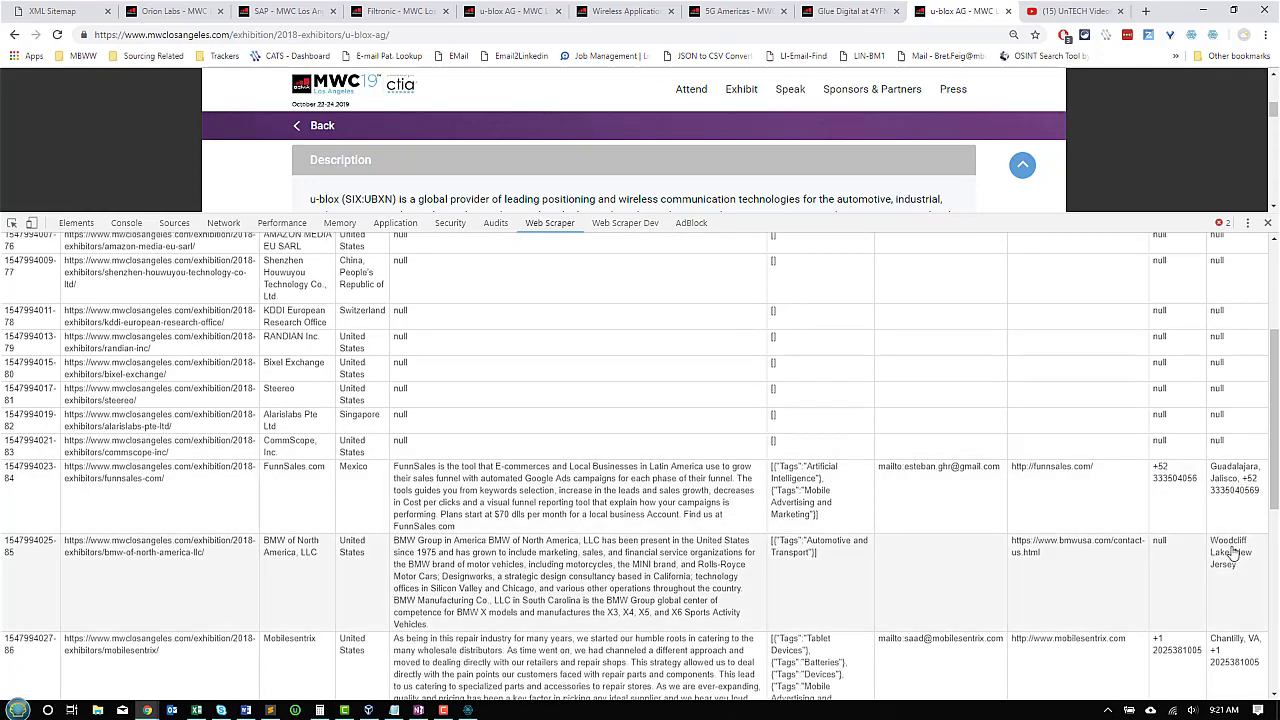
scroll("down", 3)
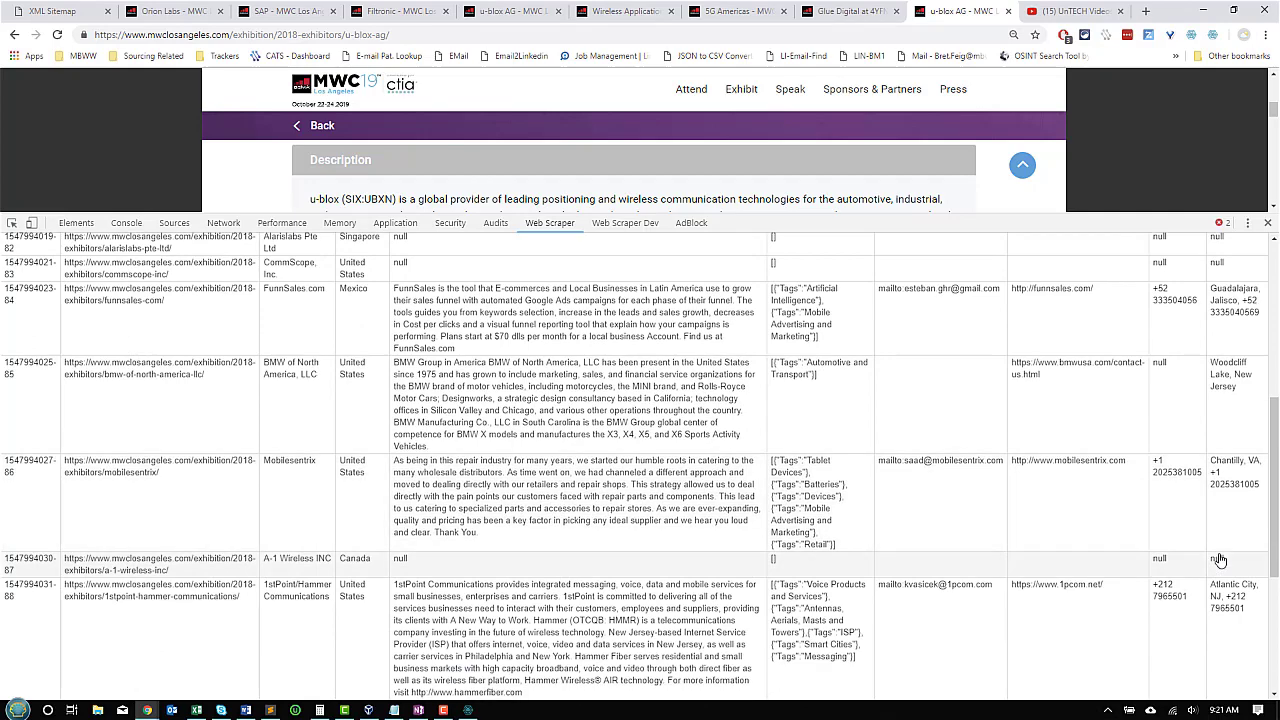
scroll("down", 3)
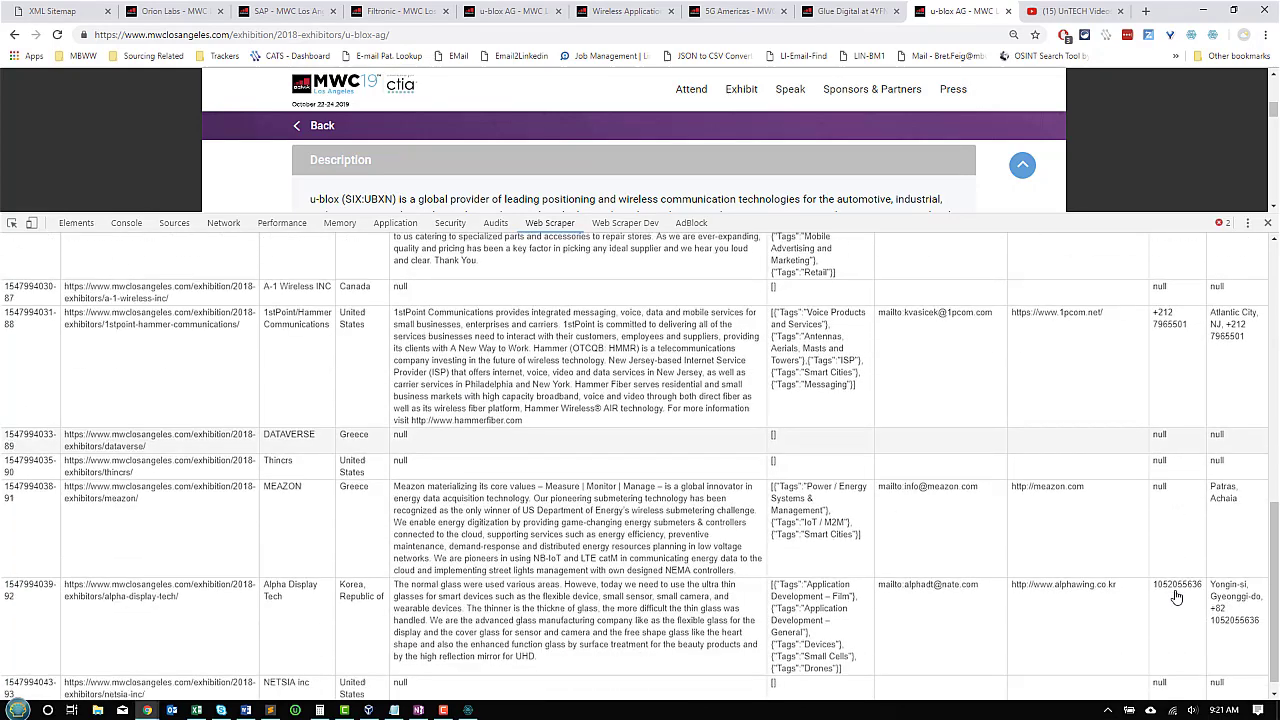
scroll("down", 3)
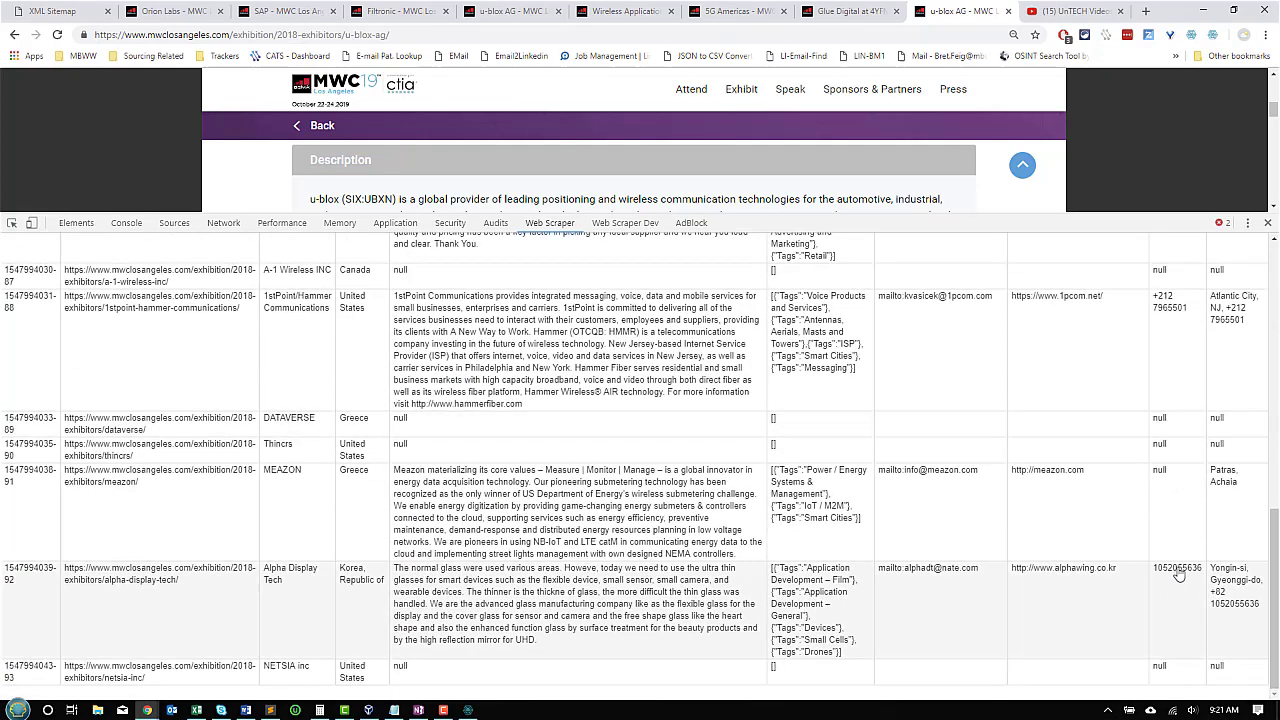
mouse_move(1164, 582)
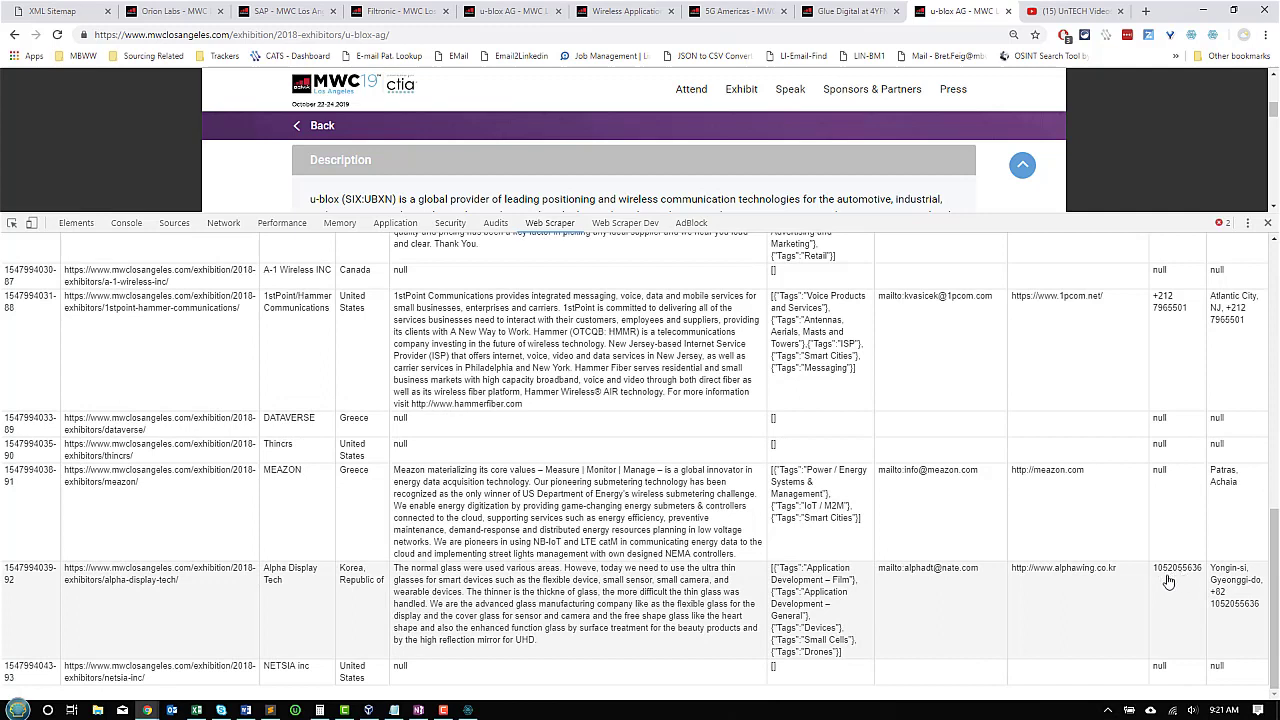
mouse_move(1218, 612)
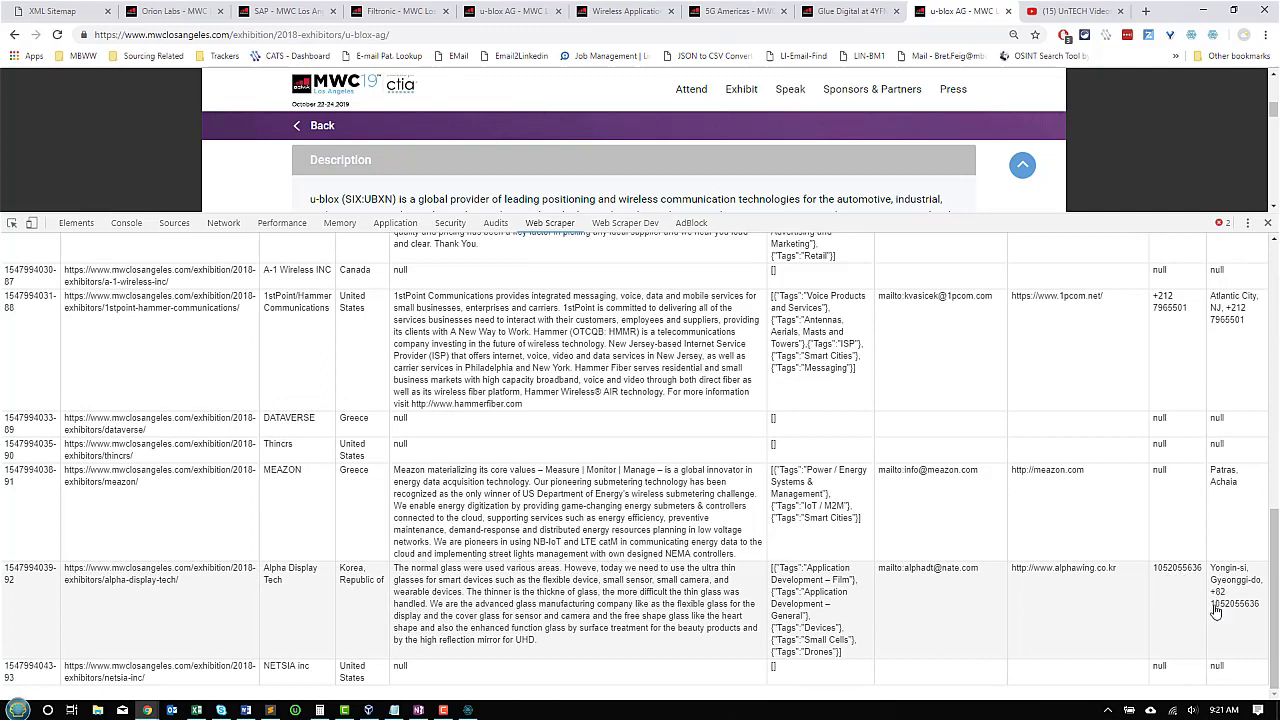
mouse_move(1227, 620)
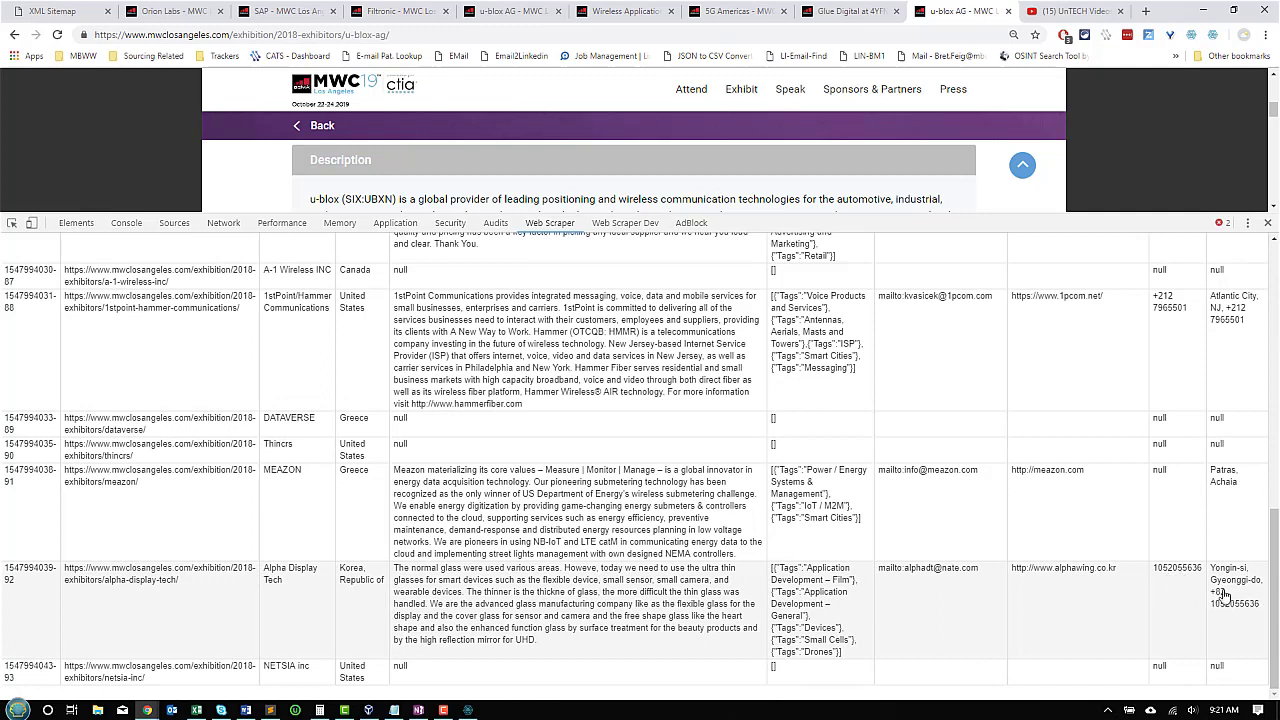
mouse_move(1190, 604)
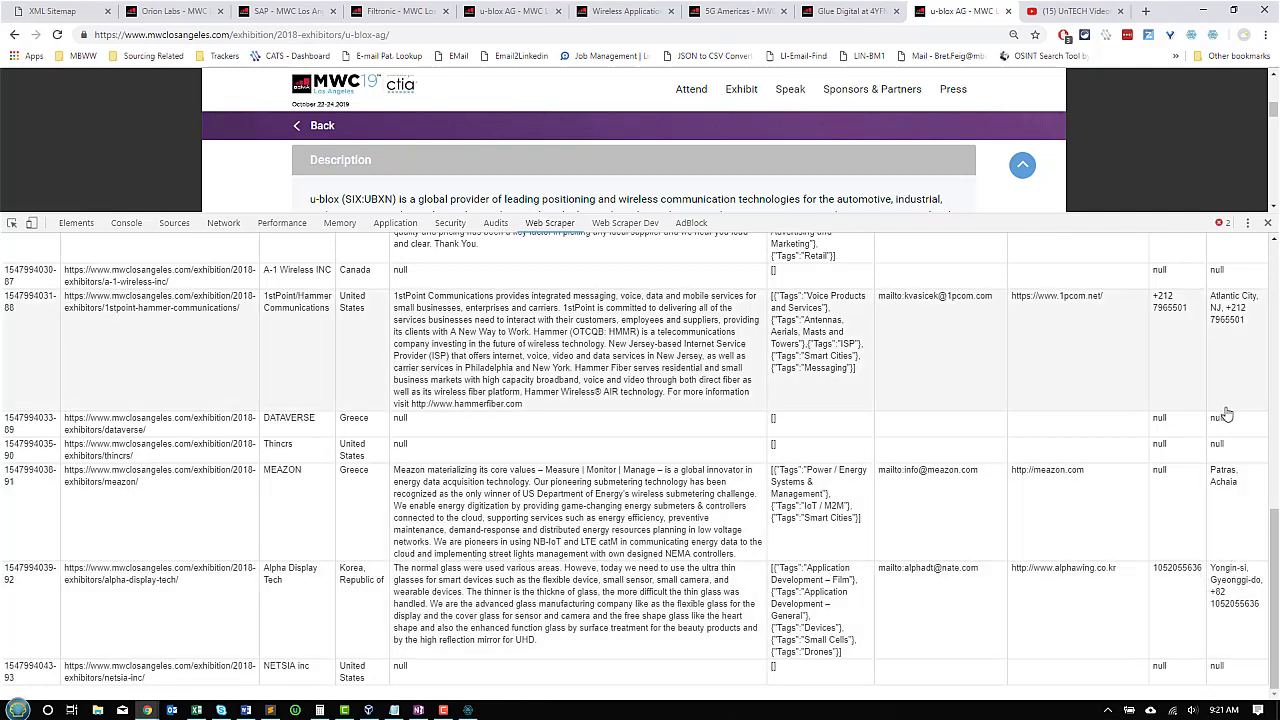
mouse_move(1219, 606)
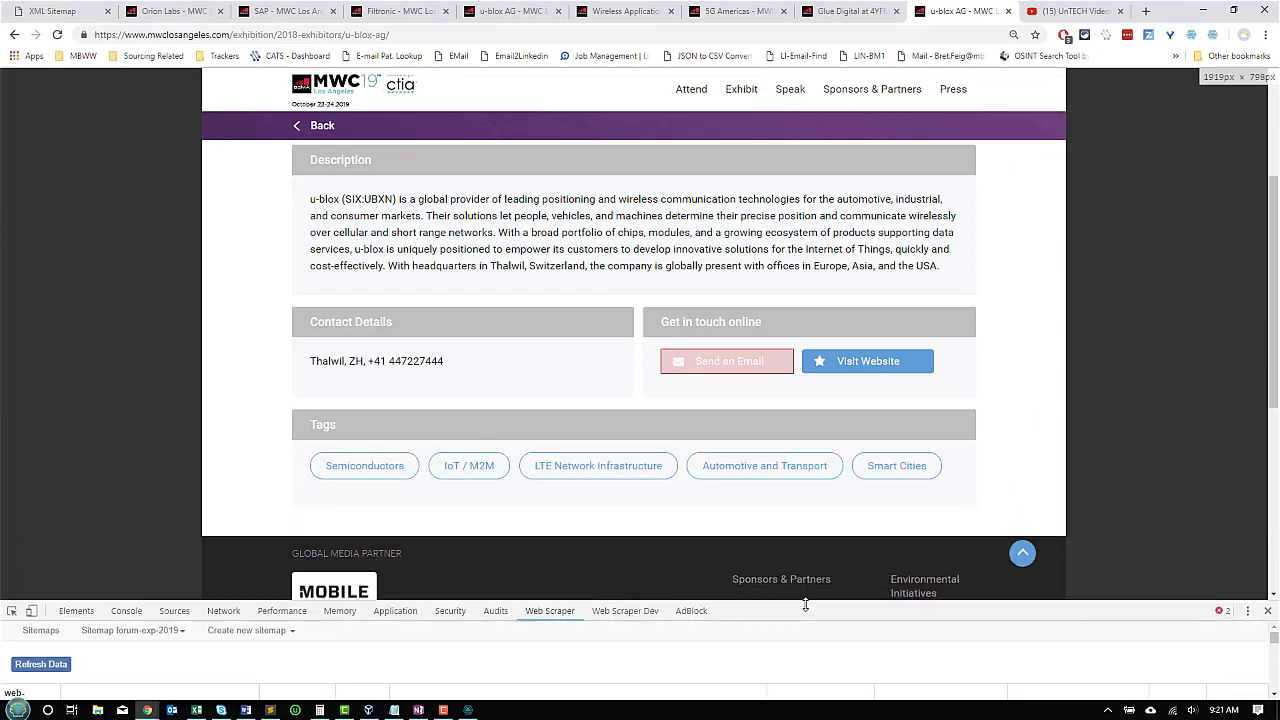
Scroll the u-blox AG exhibitor page back to the top
scroll("up", 3)
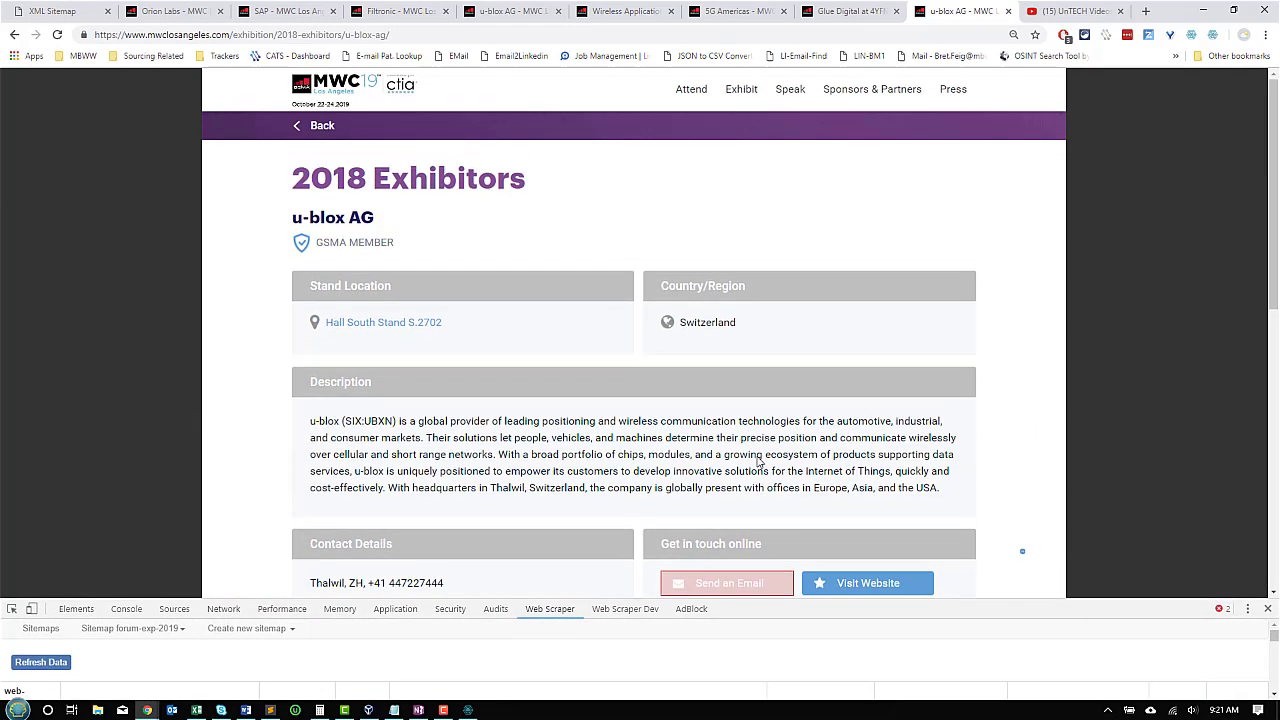